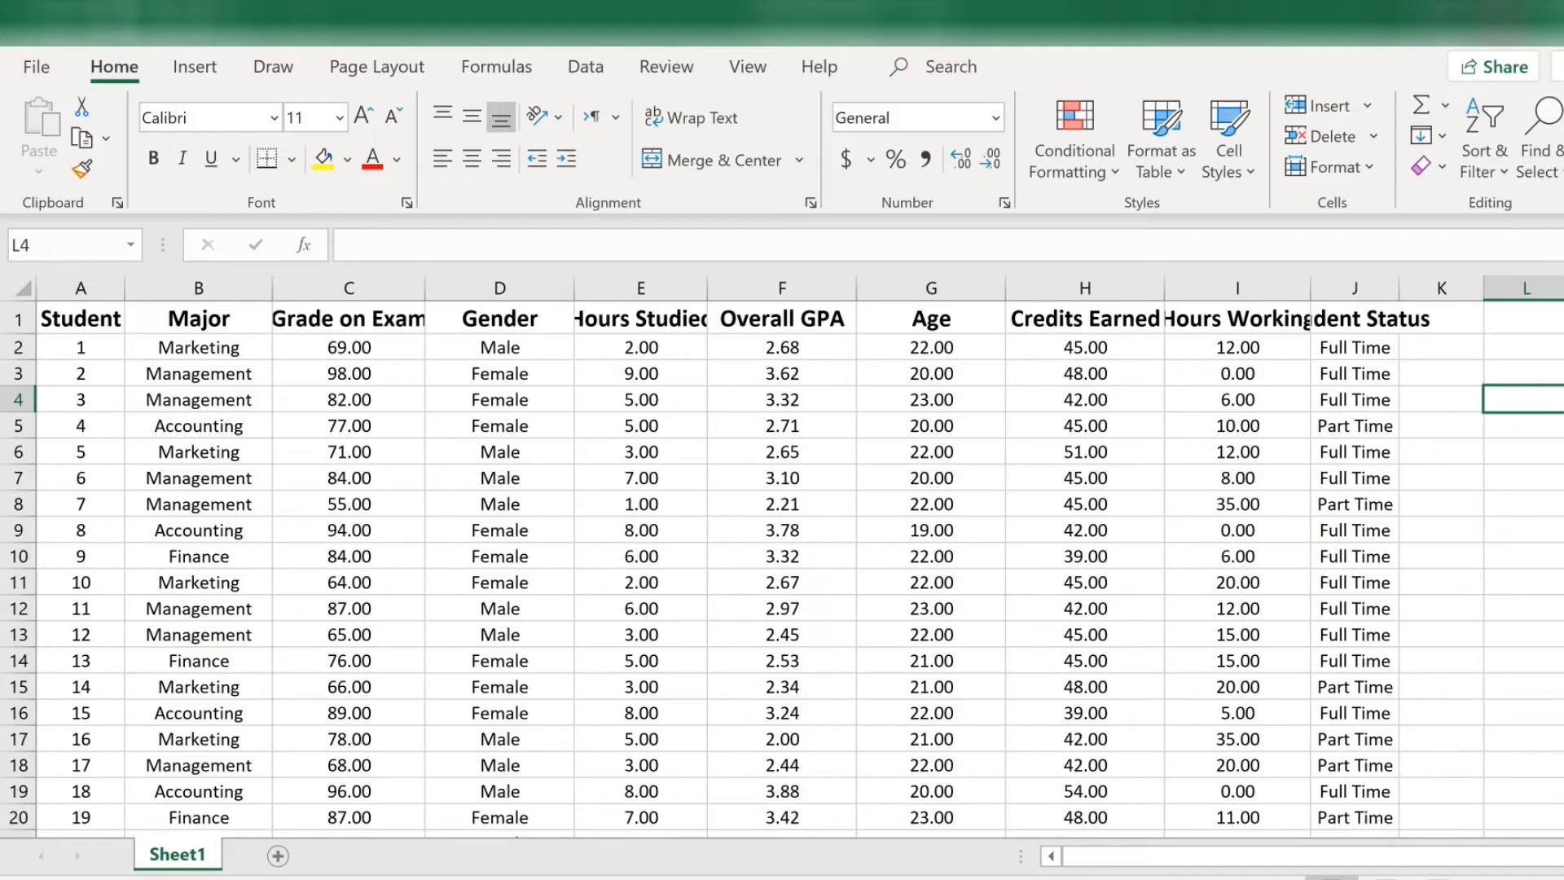
Select columns B through D (Major, Grade on Exam, Gender) as PivotTable source data
{"action": "scroll", "scroll_direction": "down", "scroll_amount": 3}
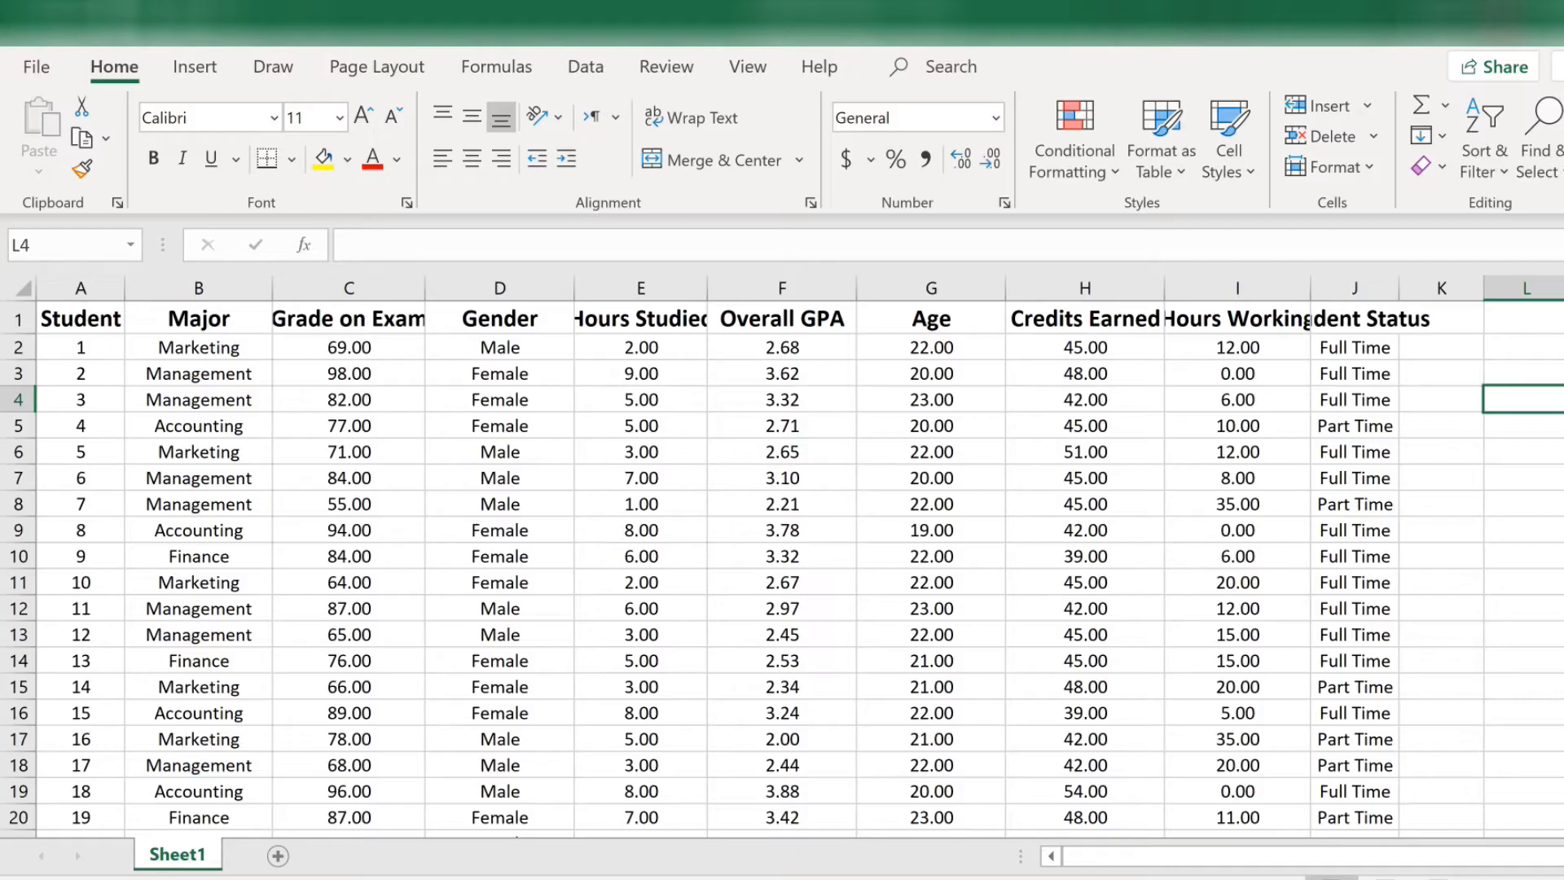
{"action": "left_click", "coordinate": [224, 287]}
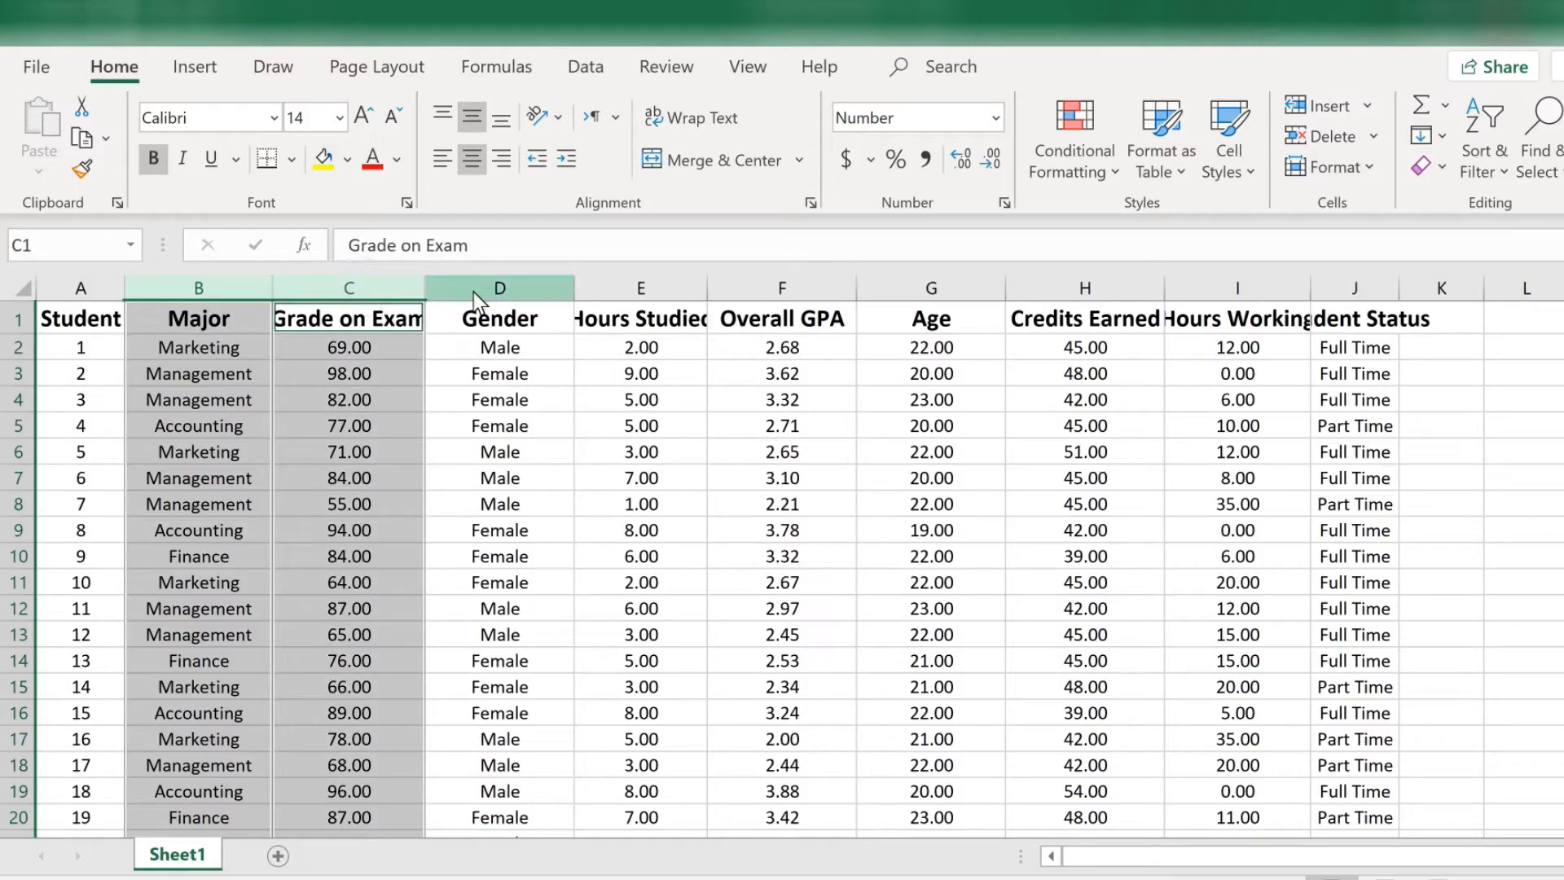
{"action": "left_click", "coordinate": [476, 300]}
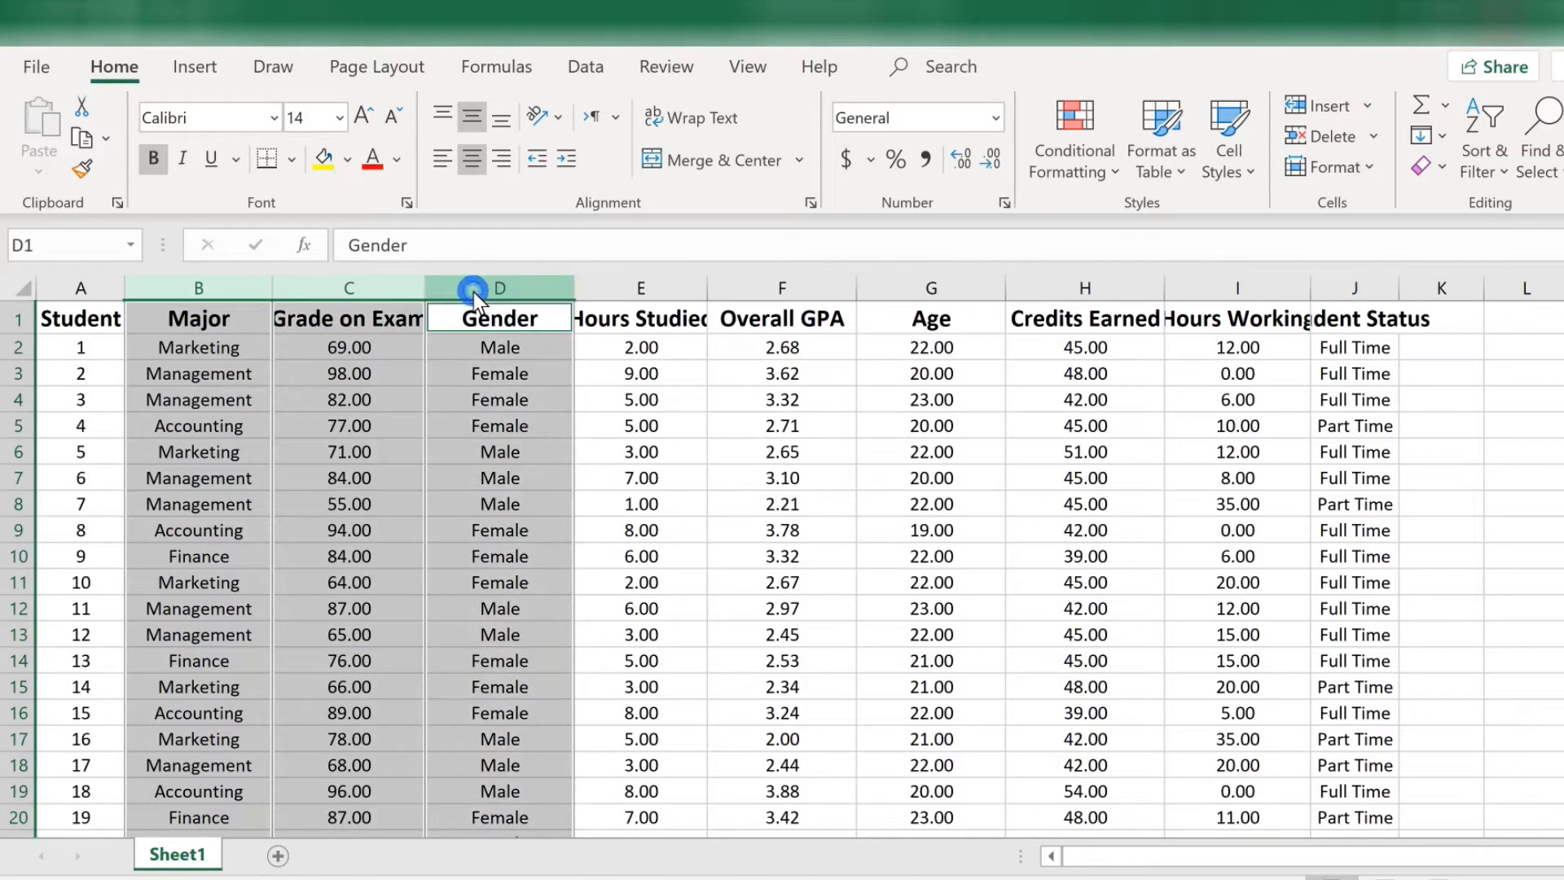
{"action": "left_click", "coordinate": [196, 67]}
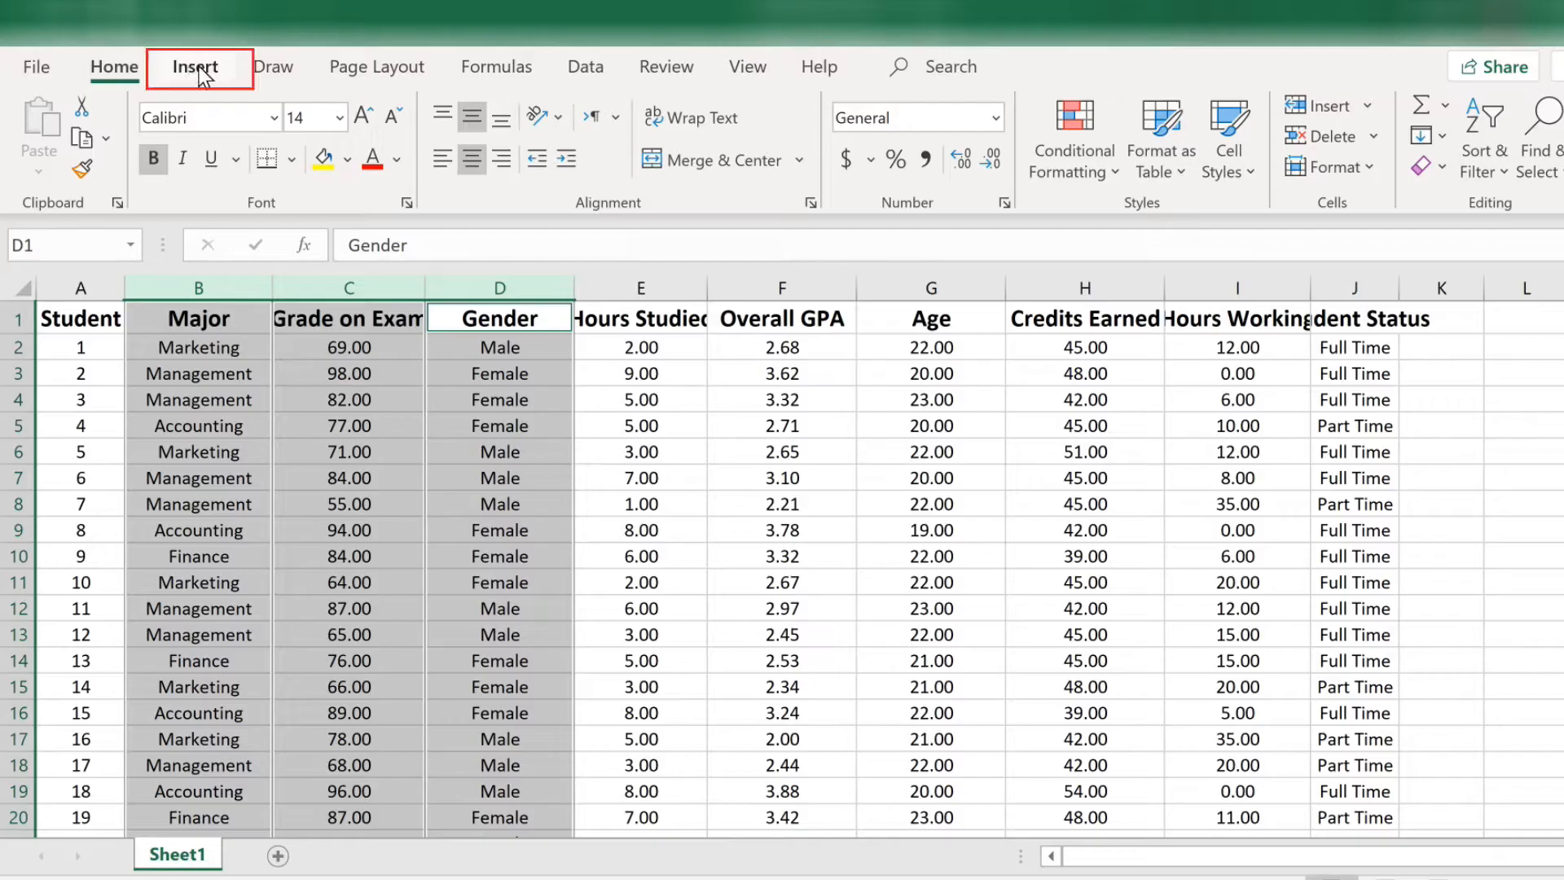
{"action": "left_click", "coordinate": [196, 67]}
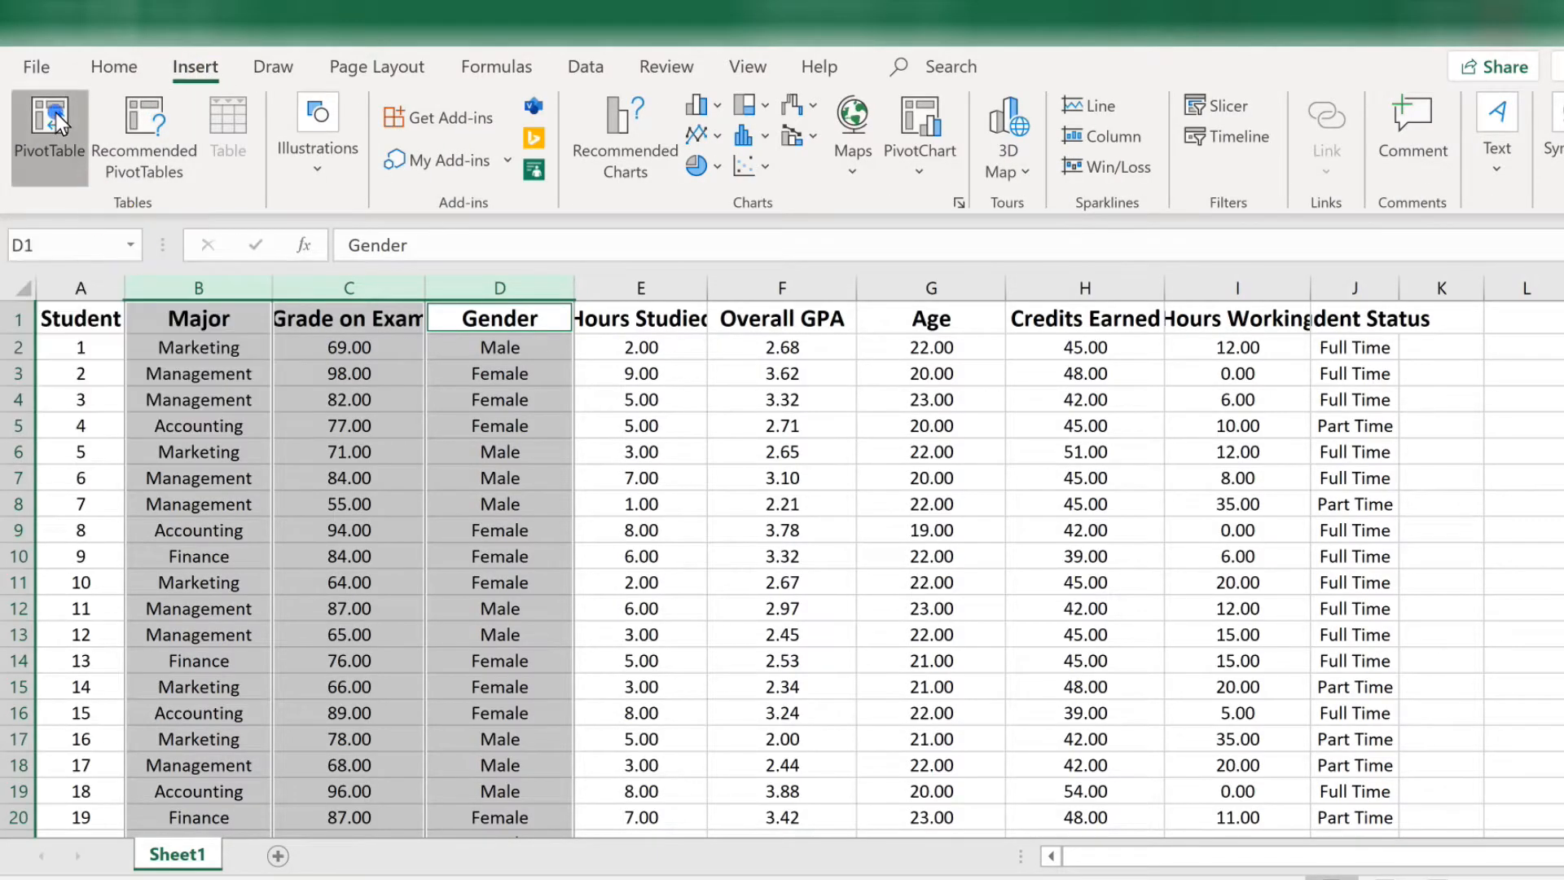
Create a PivotTable from Sheet1!$B1:$D51 on a new worksheet
{"action": "left_click", "coordinate": [49, 122]}
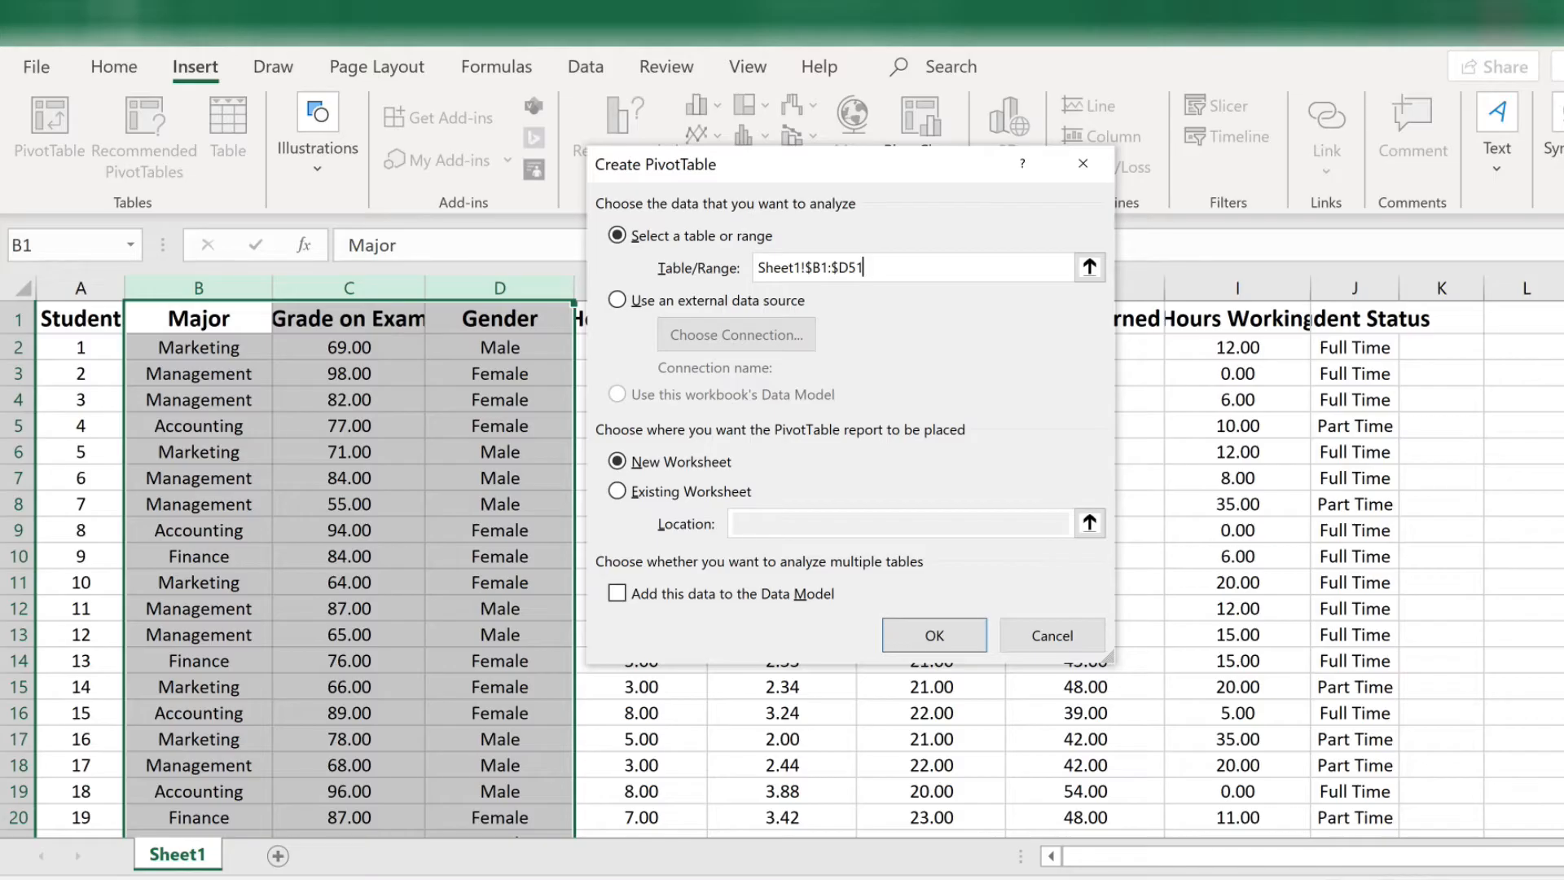
{"action": "mouse_move", "coordinate": [883, 336]}
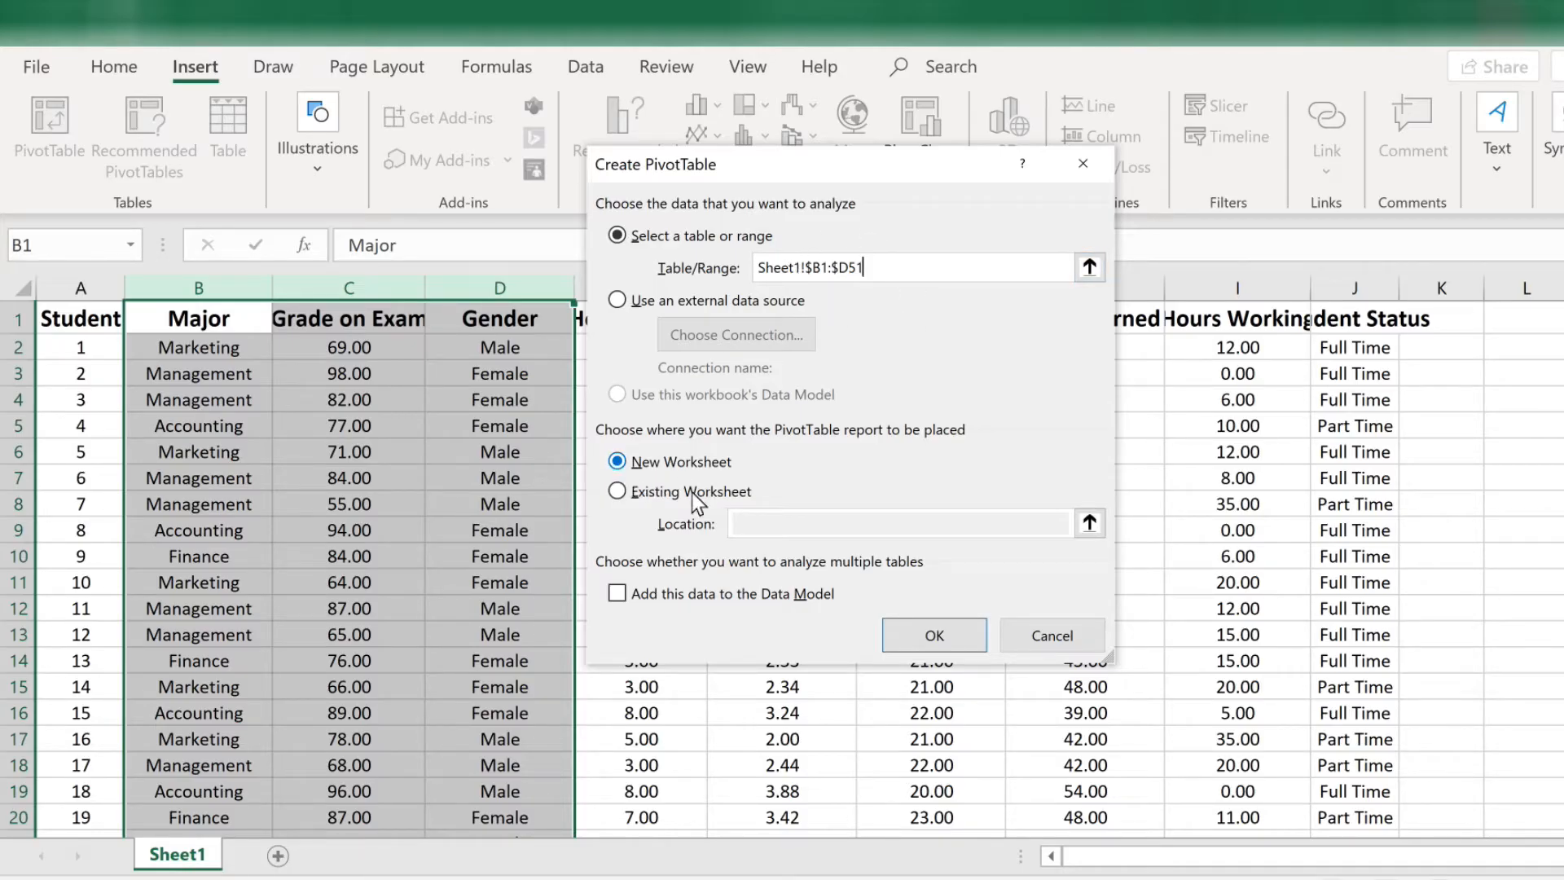
{"action": "left_click", "coordinate": [1053, 634]}
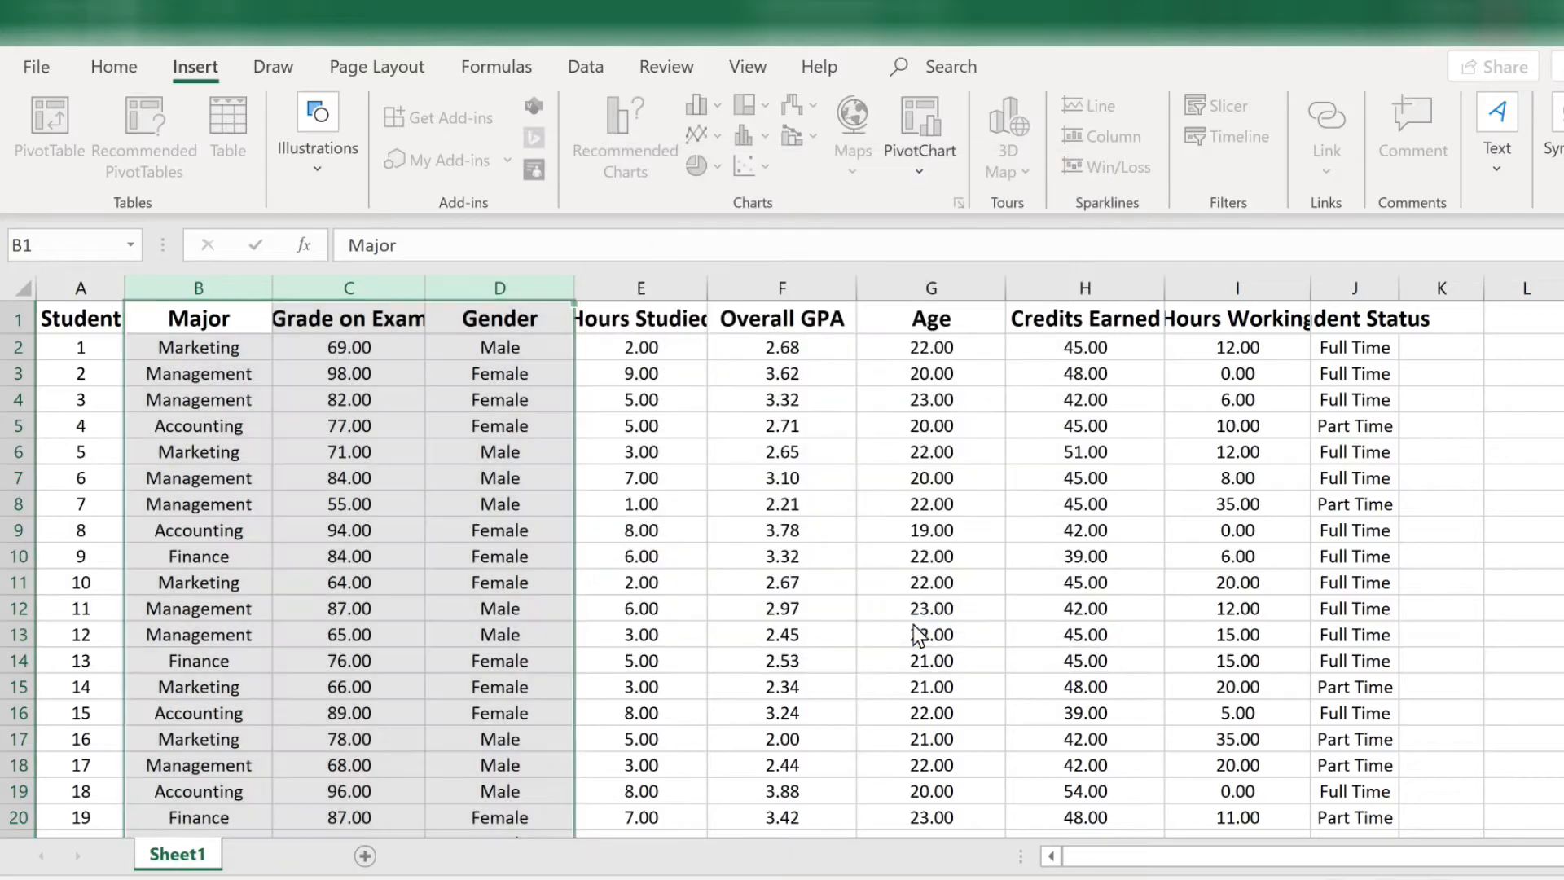
{"action": "left_click", "coordinate": [49, 117]}
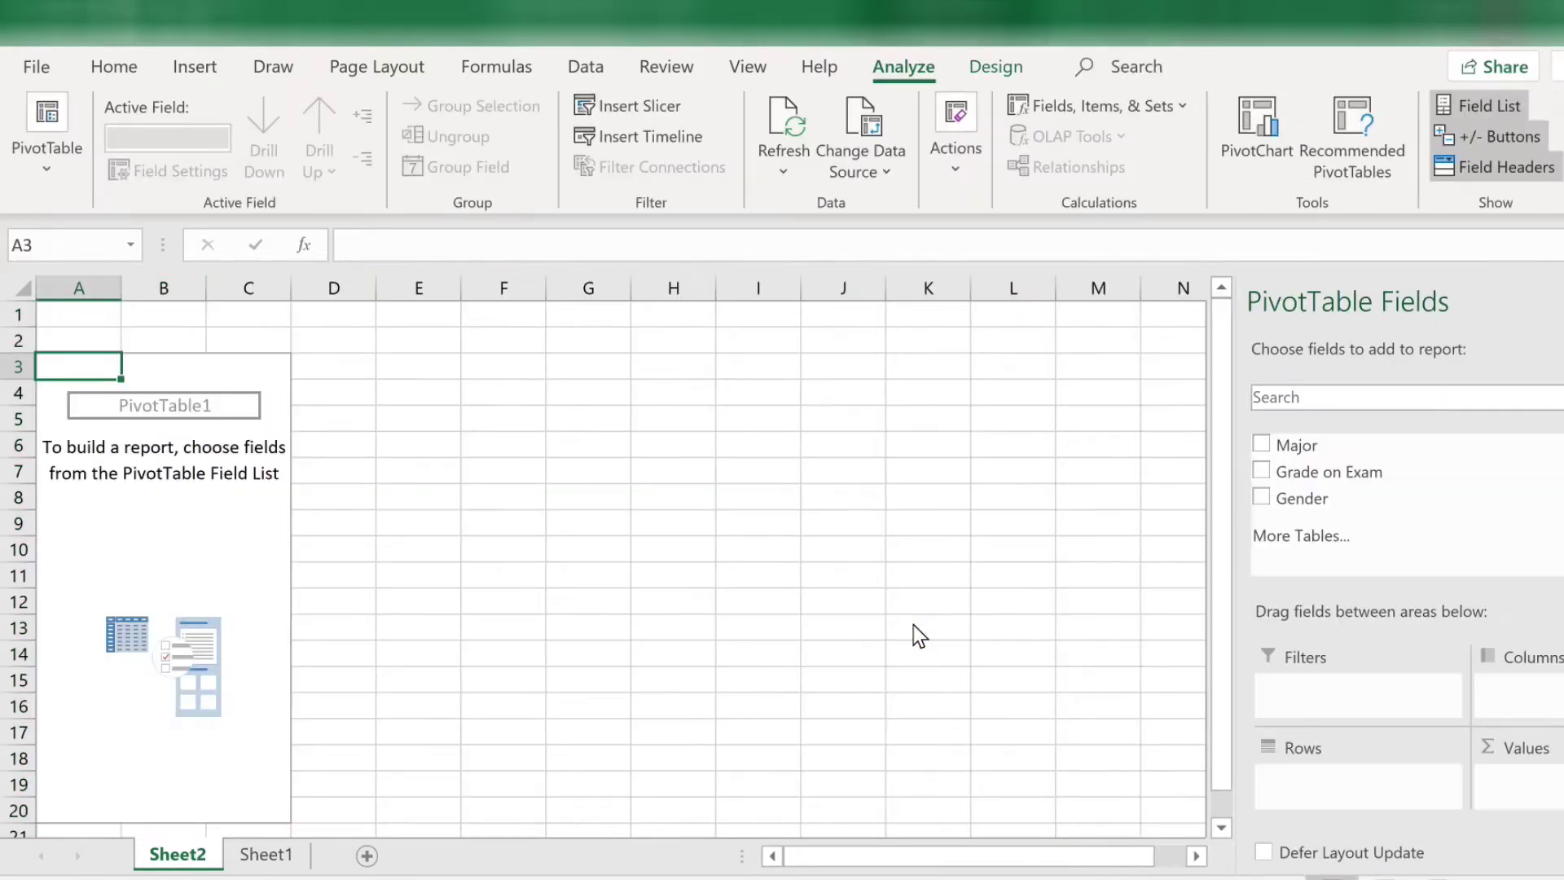
{"action": "mouse_move", "coordinate": [649, 876]}
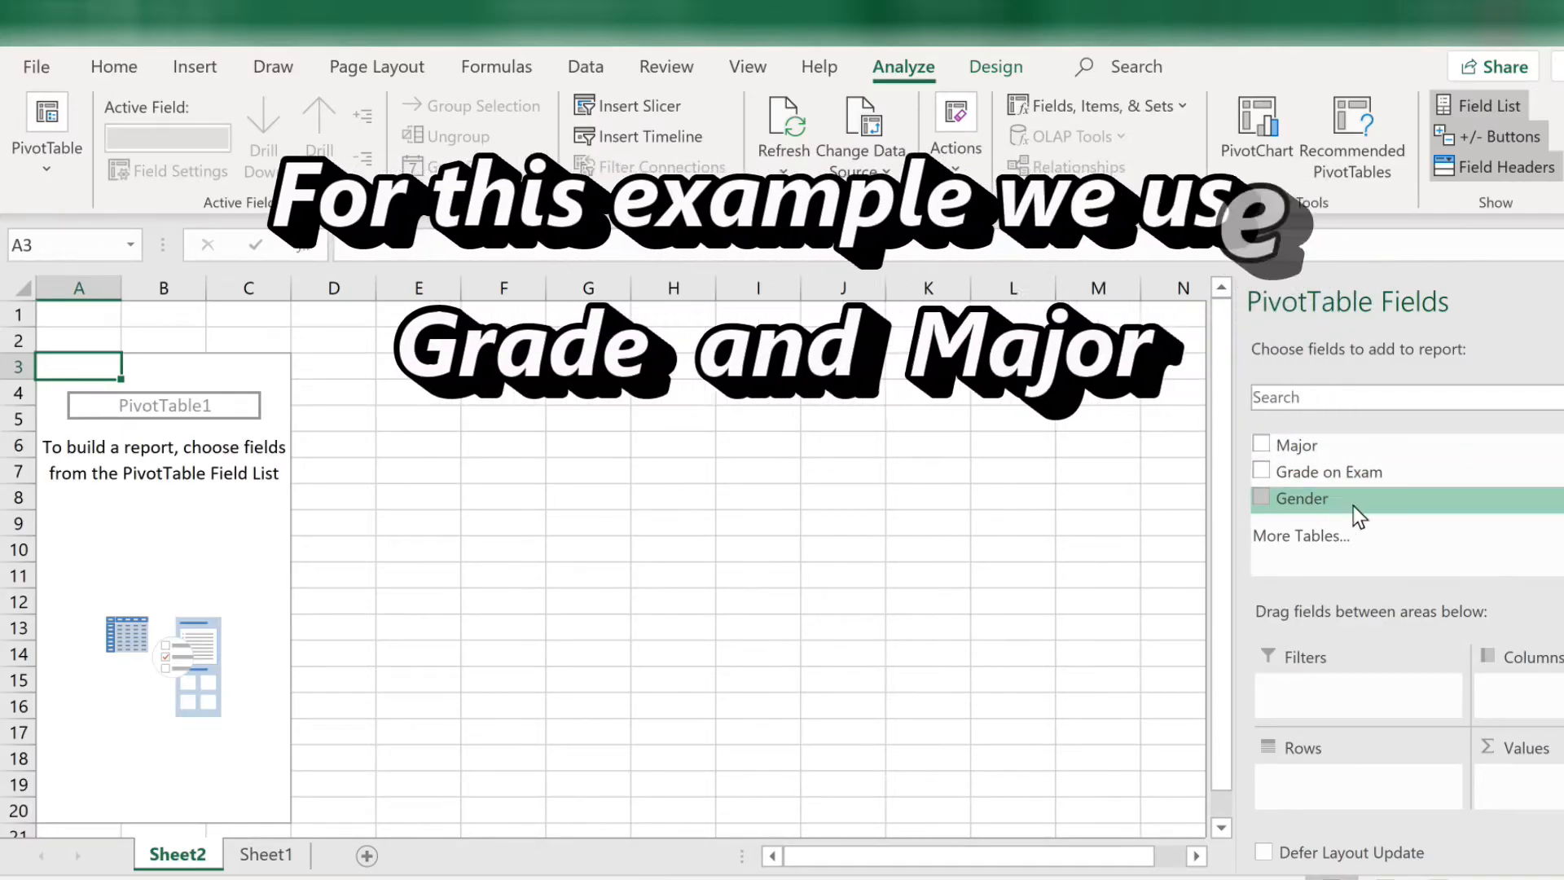
{"action": "mouse_move", "coordinate": [1402, 466]}
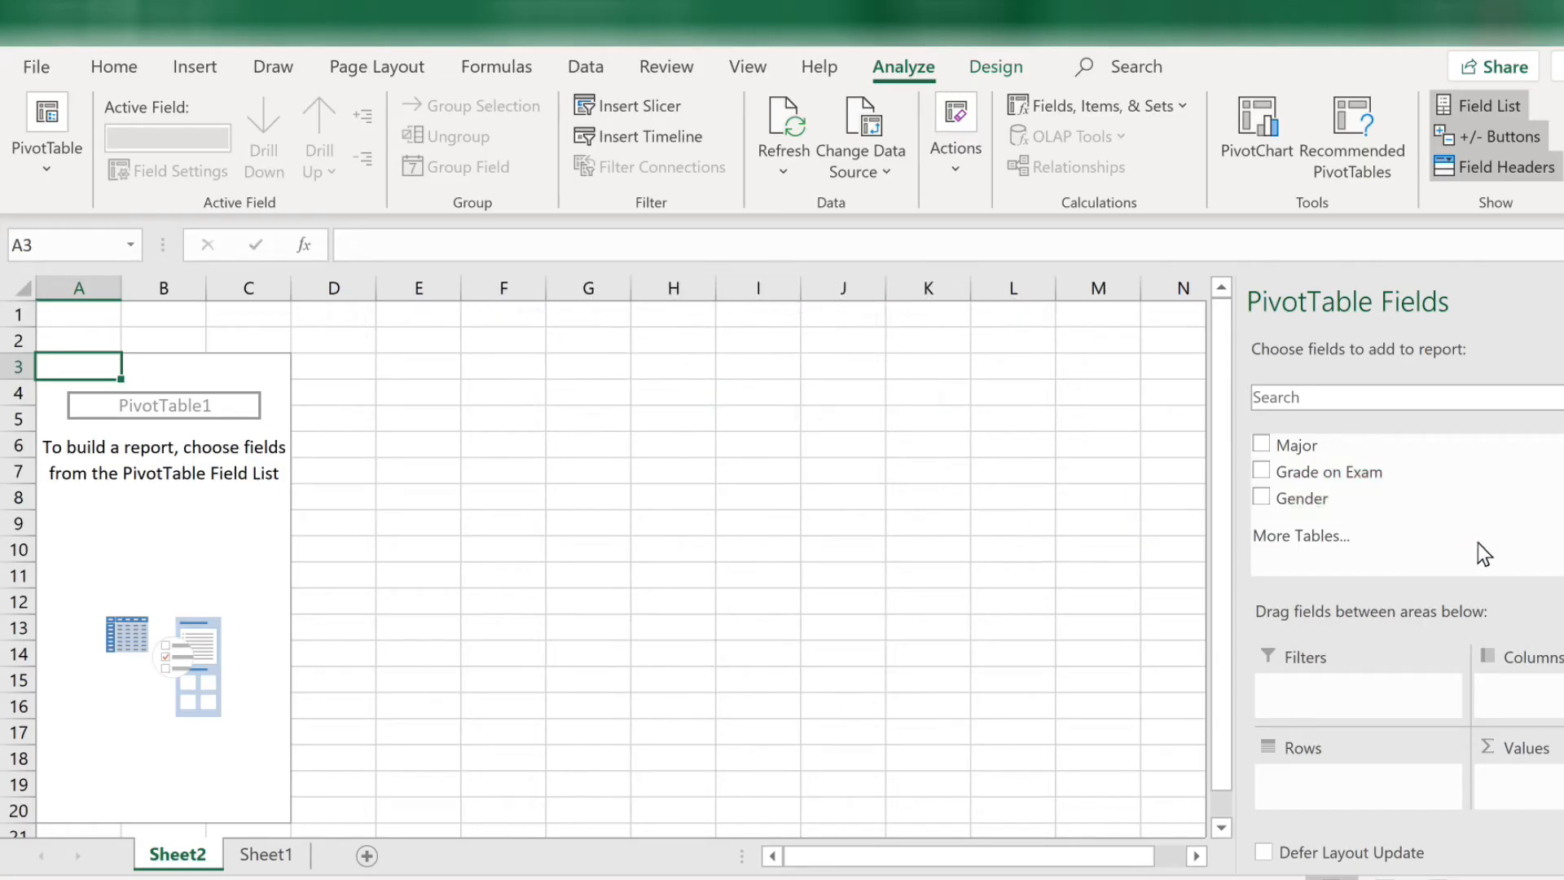
{"action": "mouse_move", "coordinate": [1384, 716]}
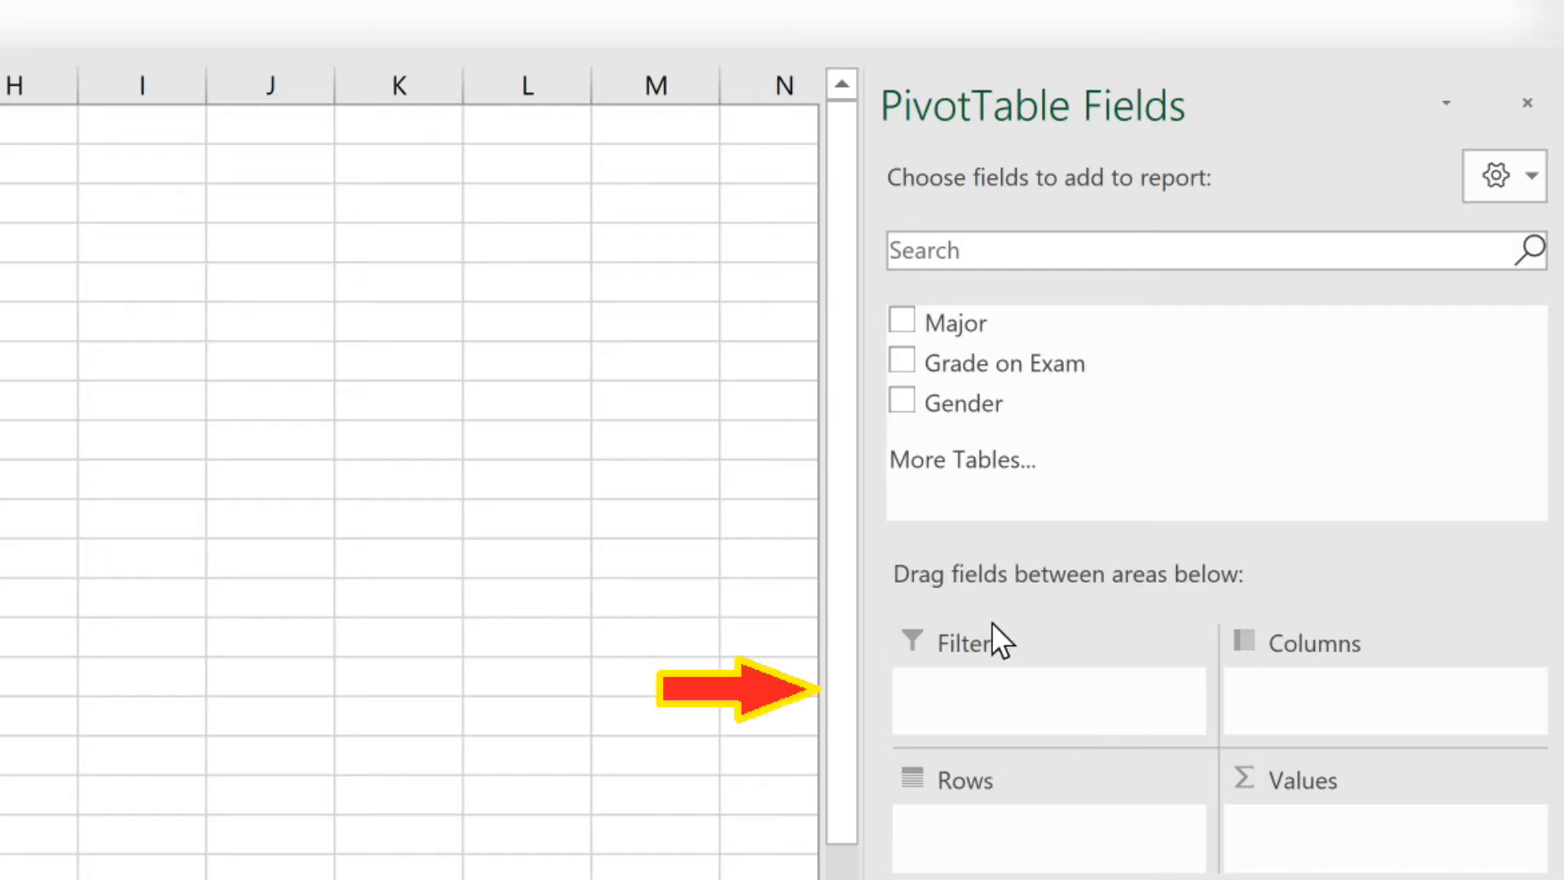
{"action": "mouse_move", "coordinate": [1326, 697]}
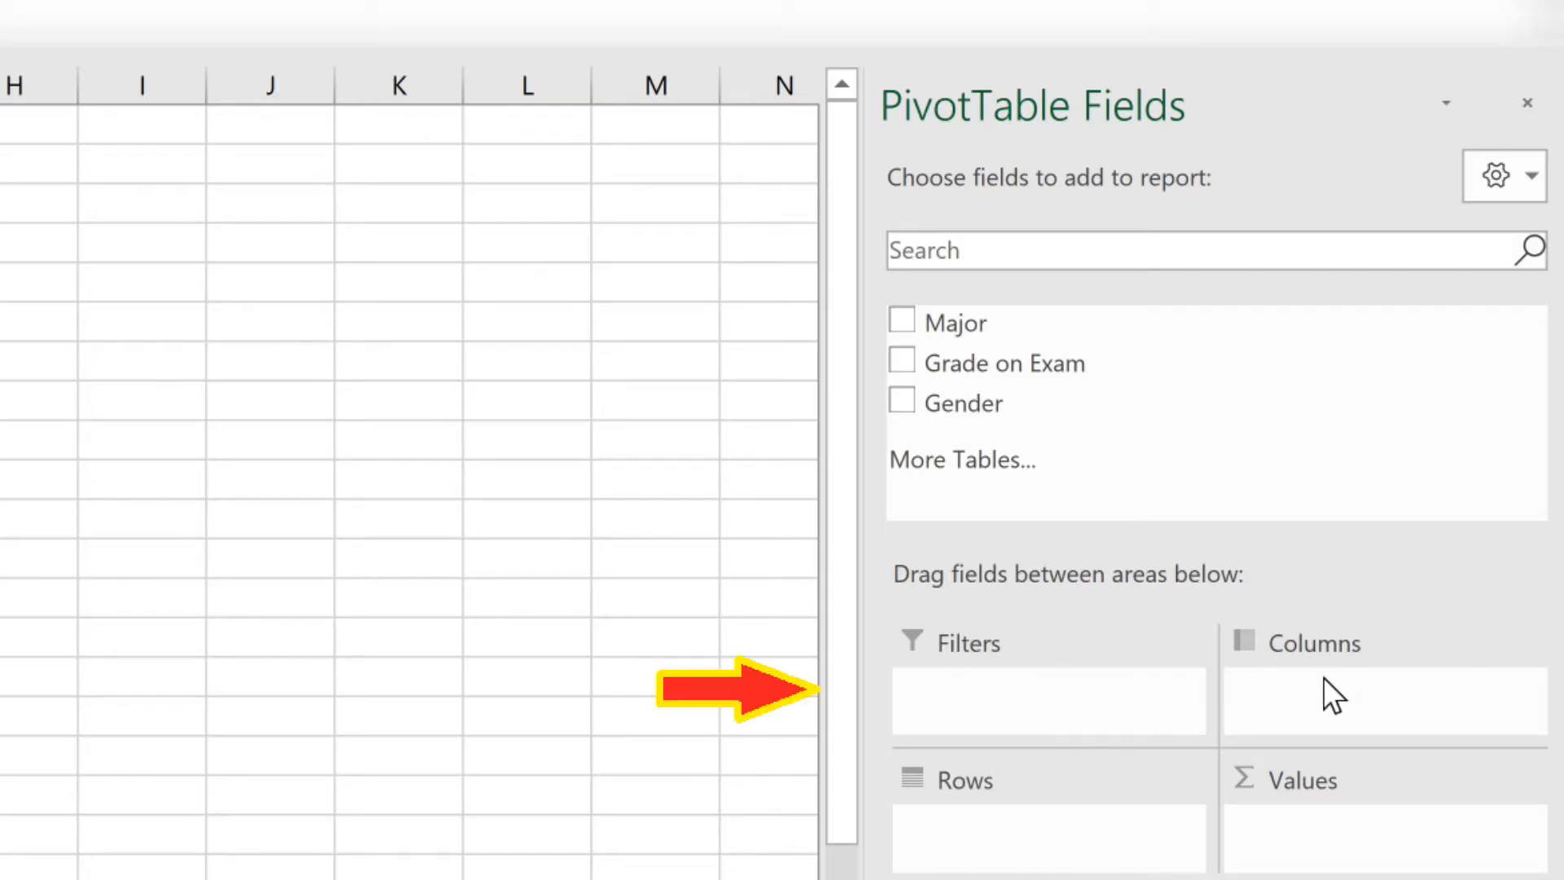
{"action": "mouse_move", "coordinate": [1297, 843]}
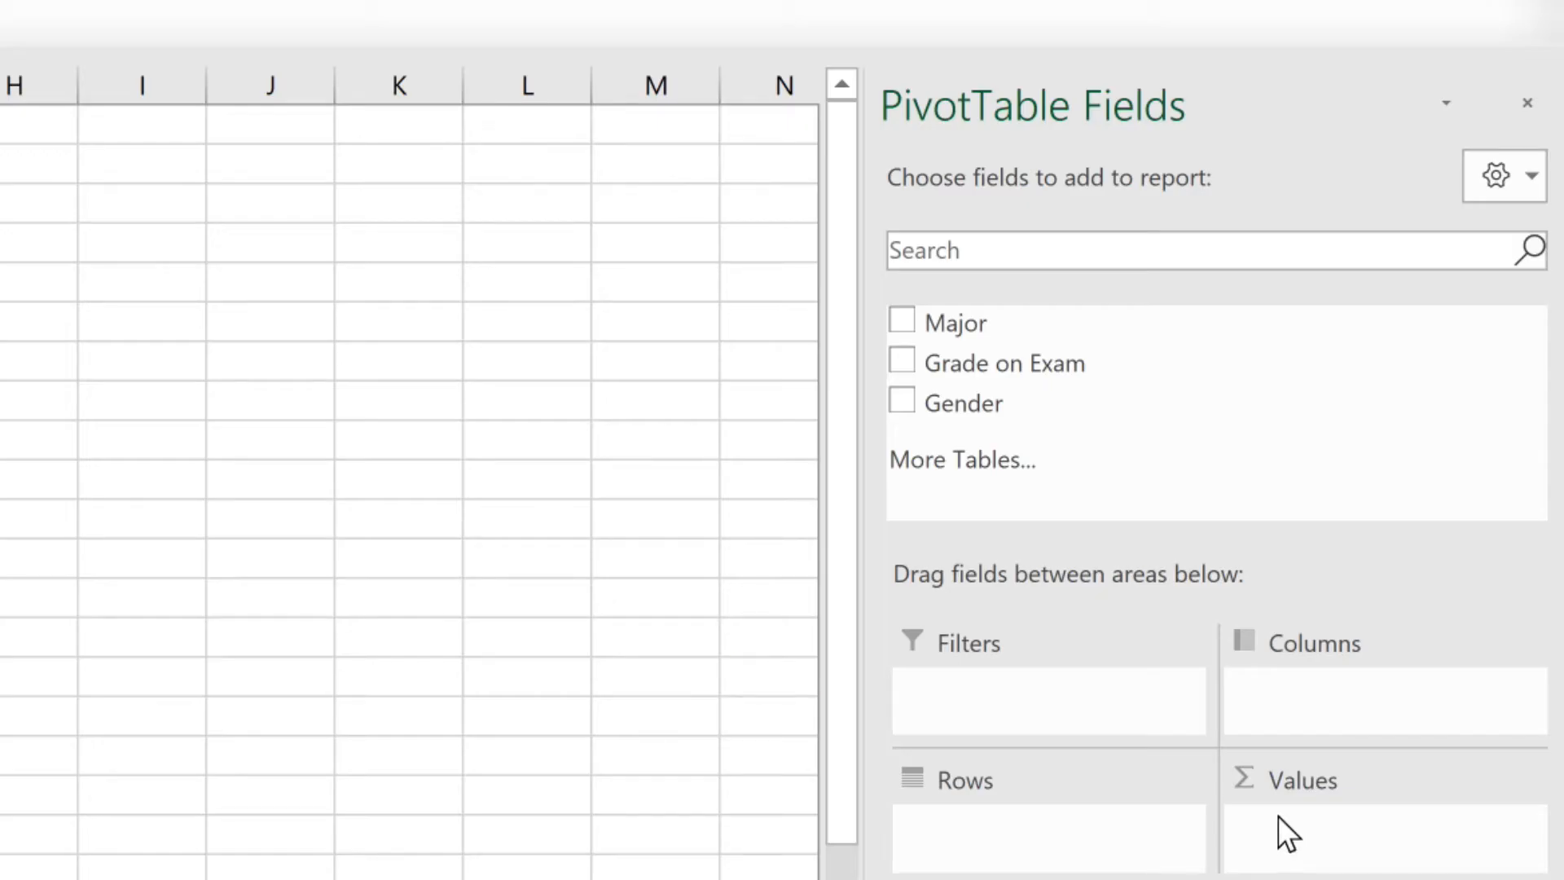
{"action": "mouse_move", "coordinate": [1072, 401]}
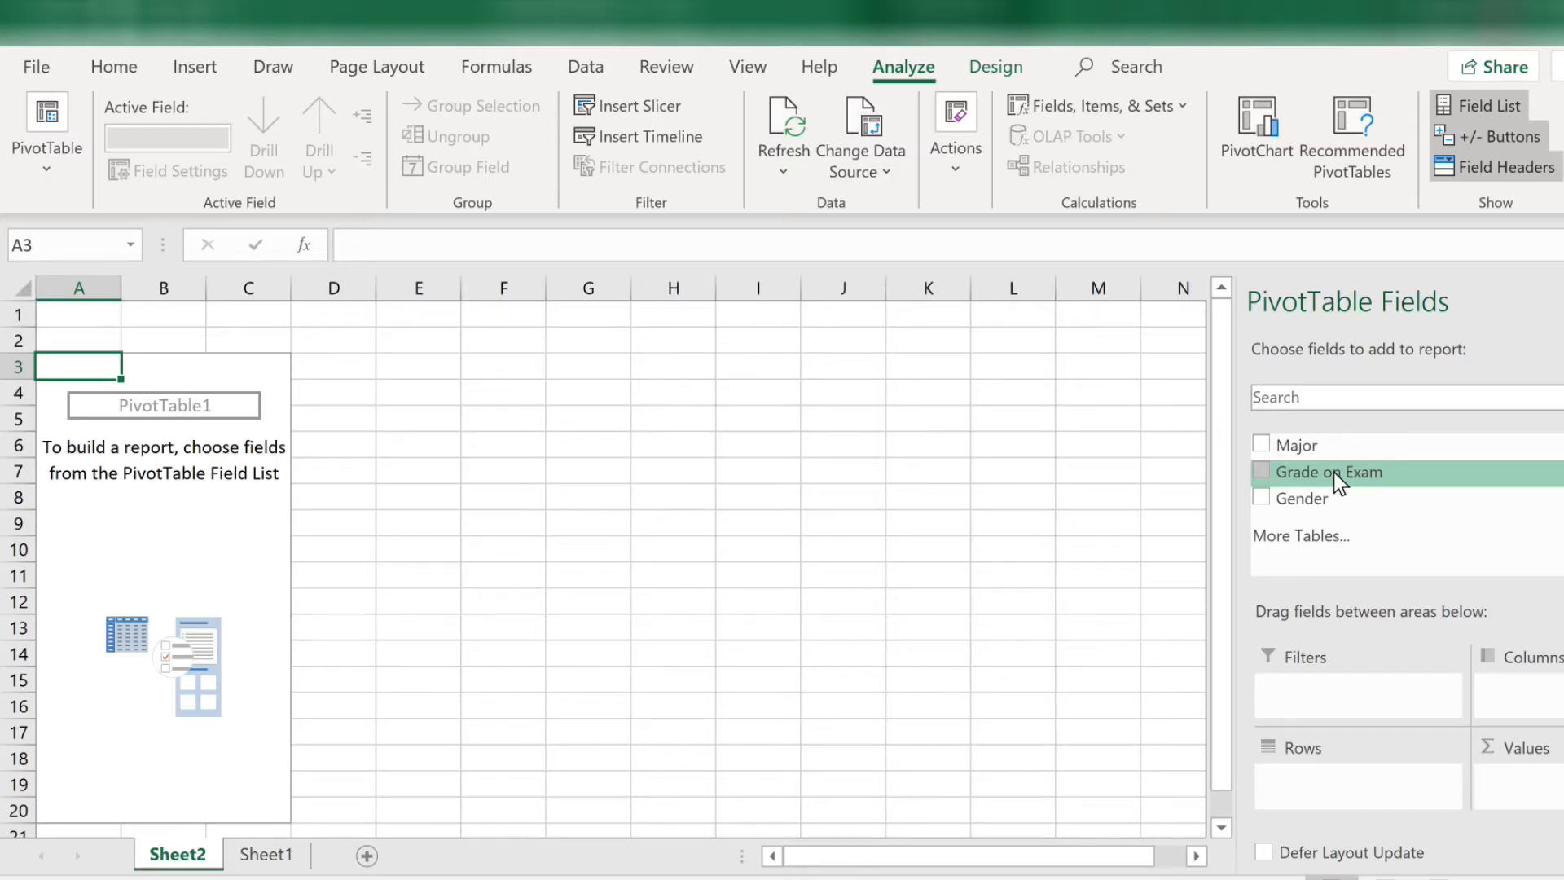
{"action": "mouse_move", "coordinate": [1349, 626]}
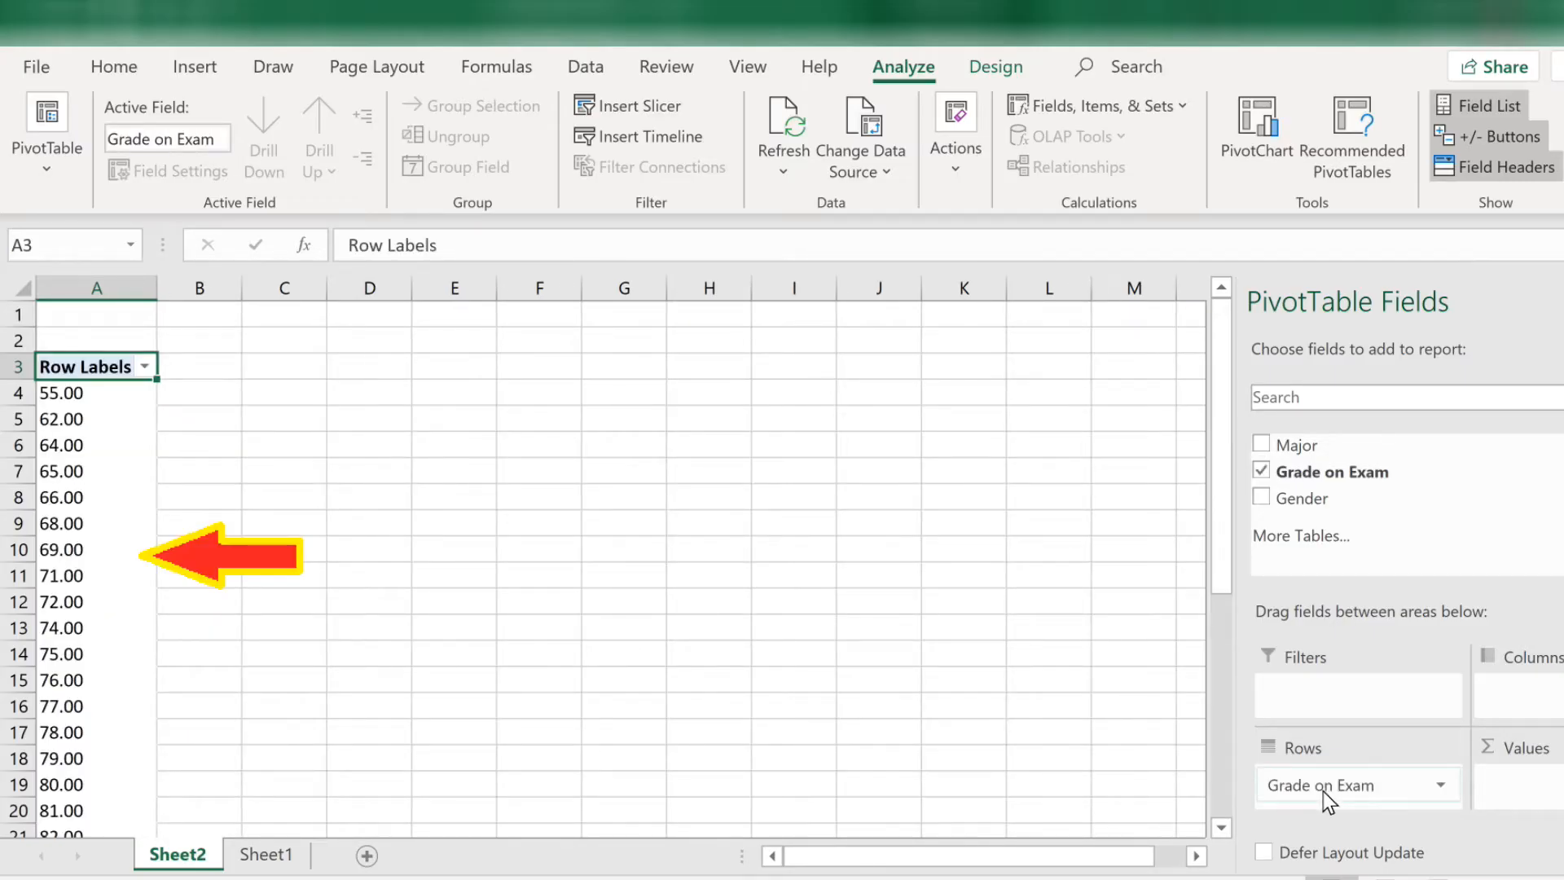
{"action": "mouse_move", "coordinate": [416, 616]}
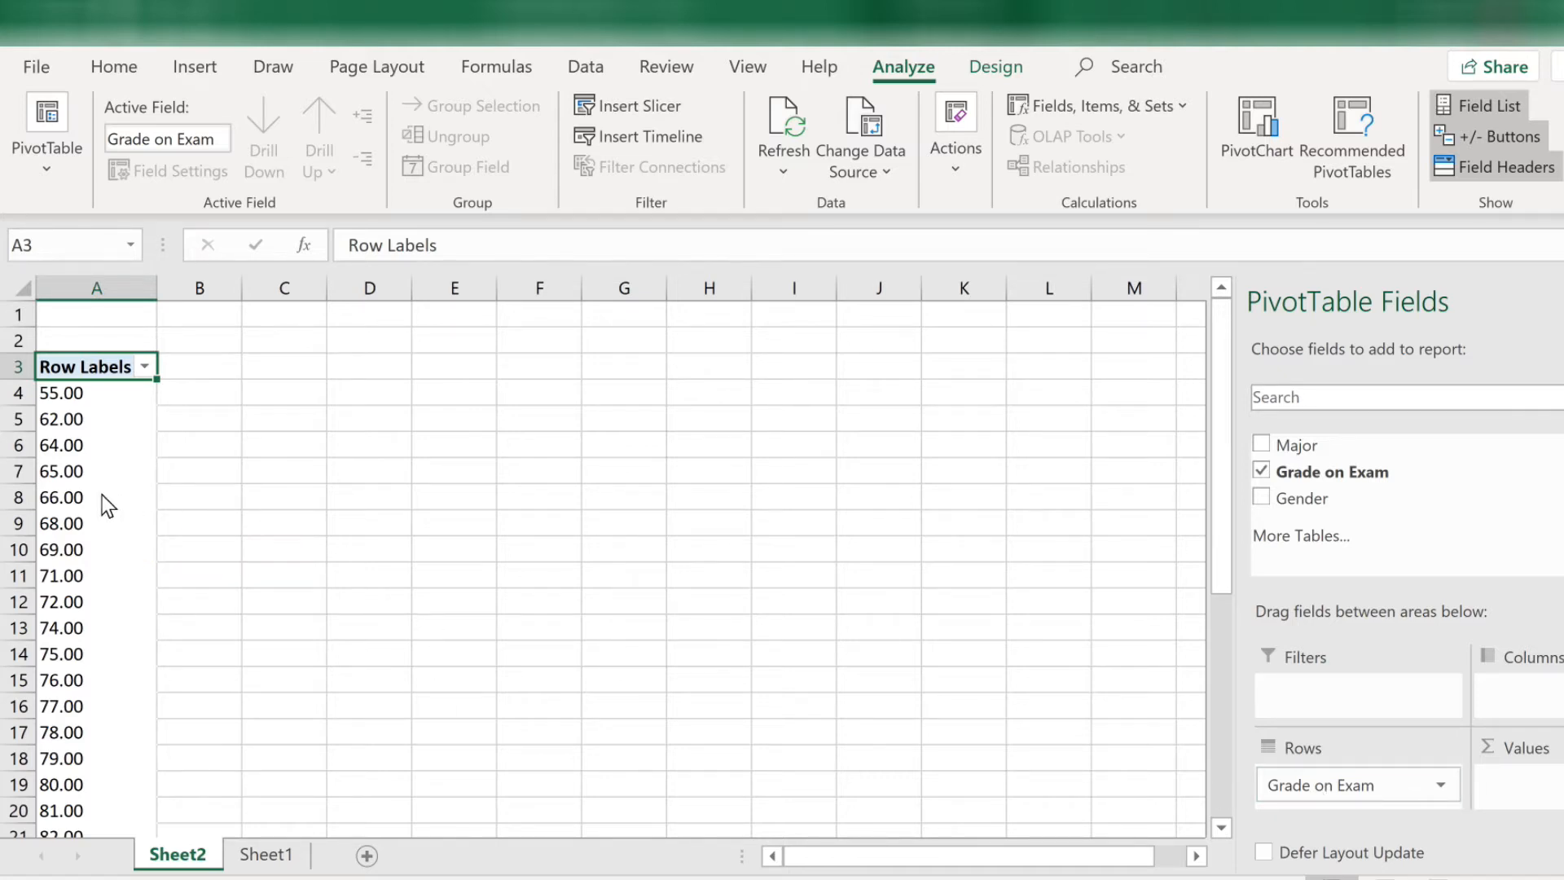
Group the grade rows starting at 50, ending at 100, in steps of 10
{"action": "right_click", "coordinate": [56, 497]}
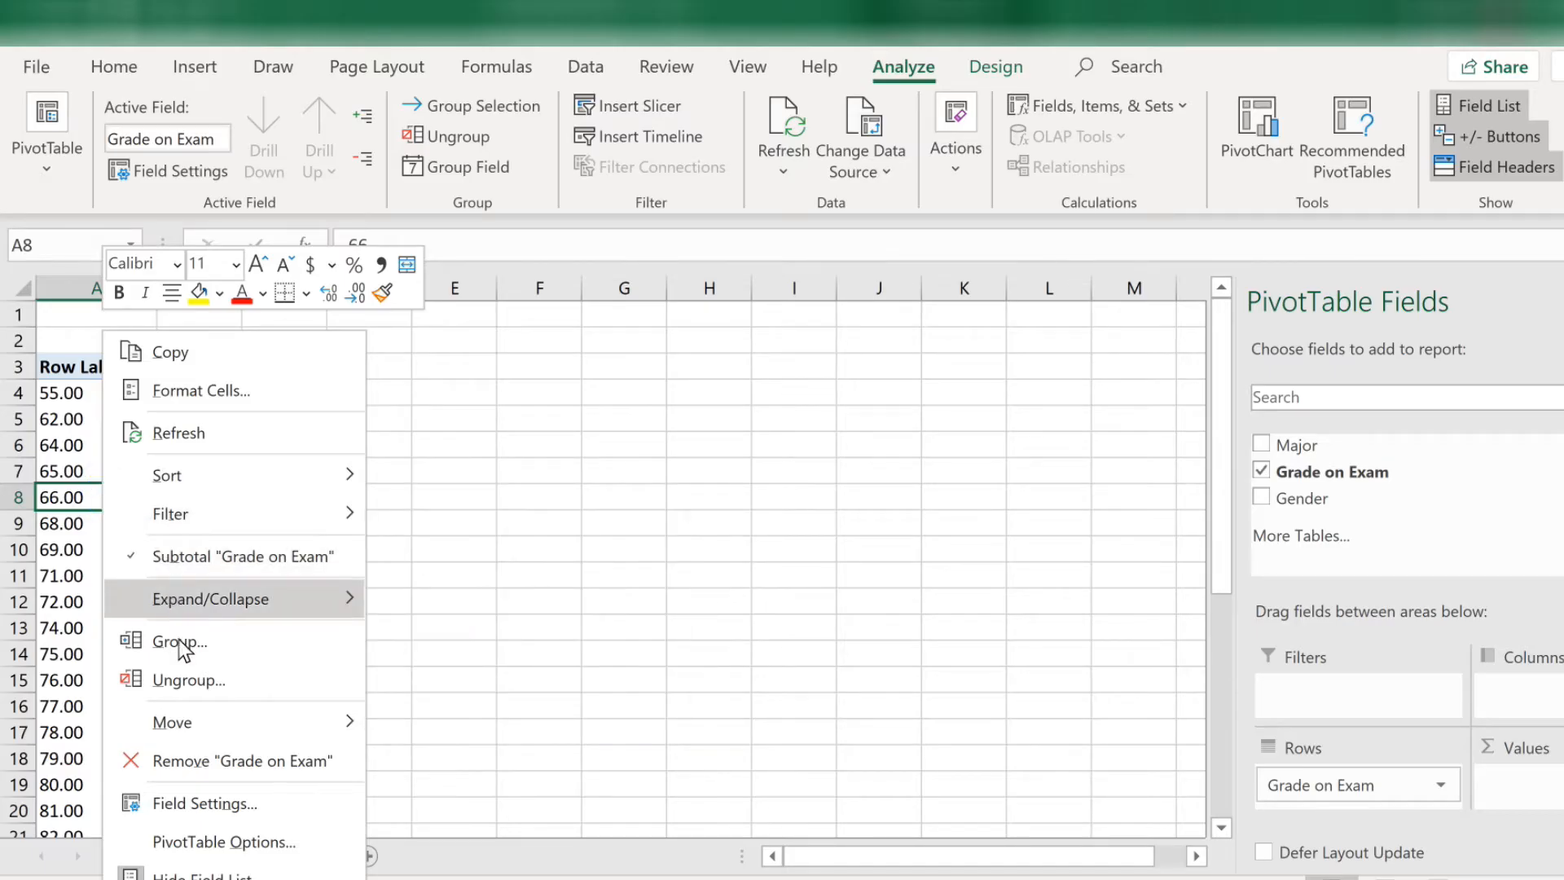
{"action": "mouse_move", "coordinate": [183, 652]}
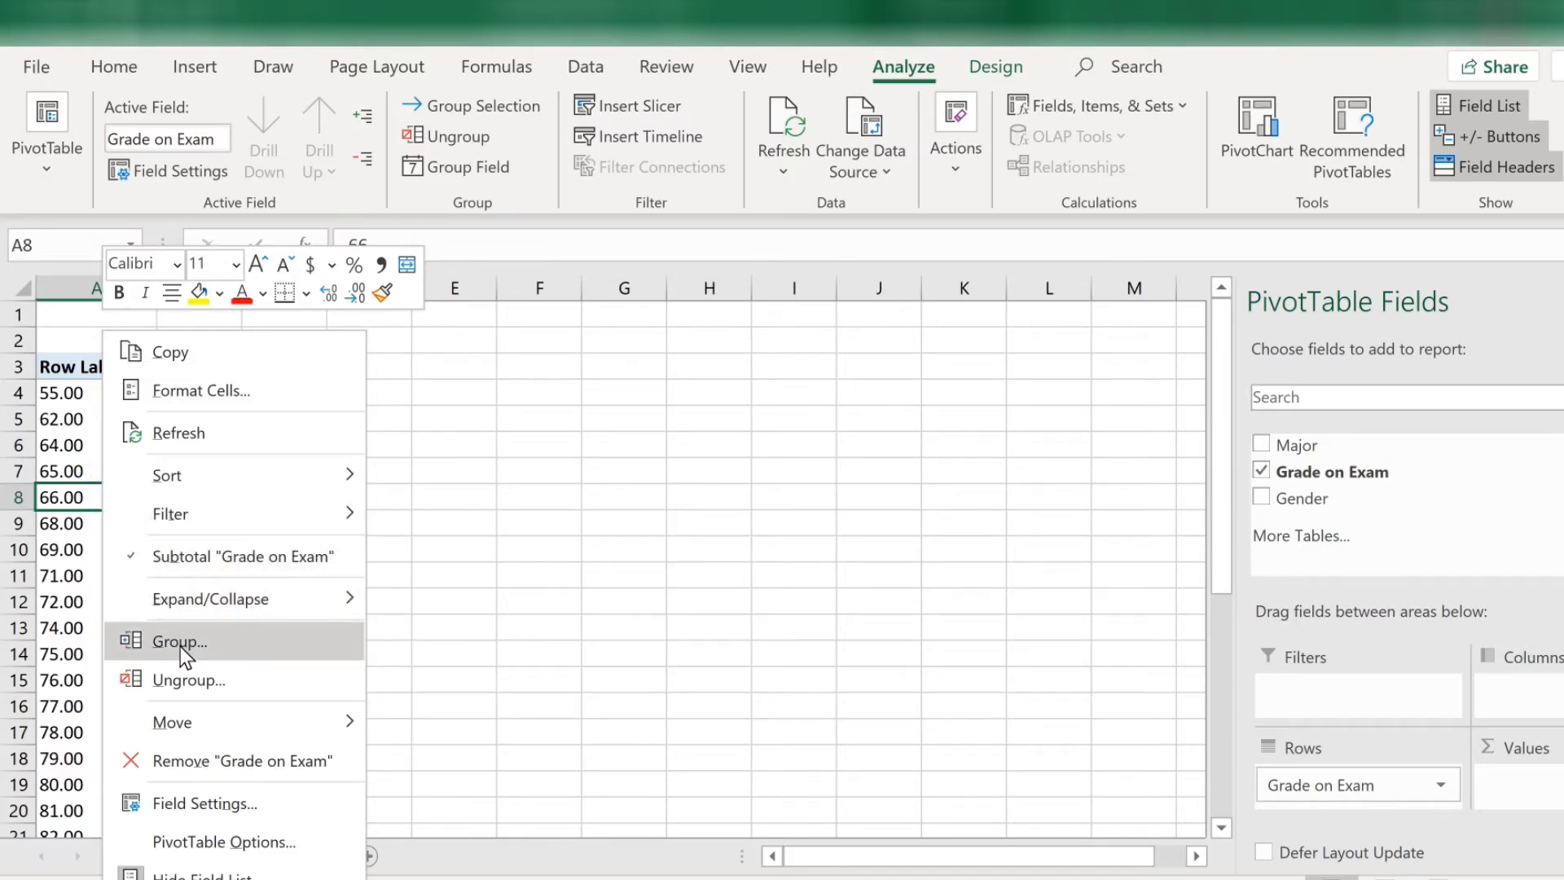
{"action": "left_click", "coordinate": [181, 652]}
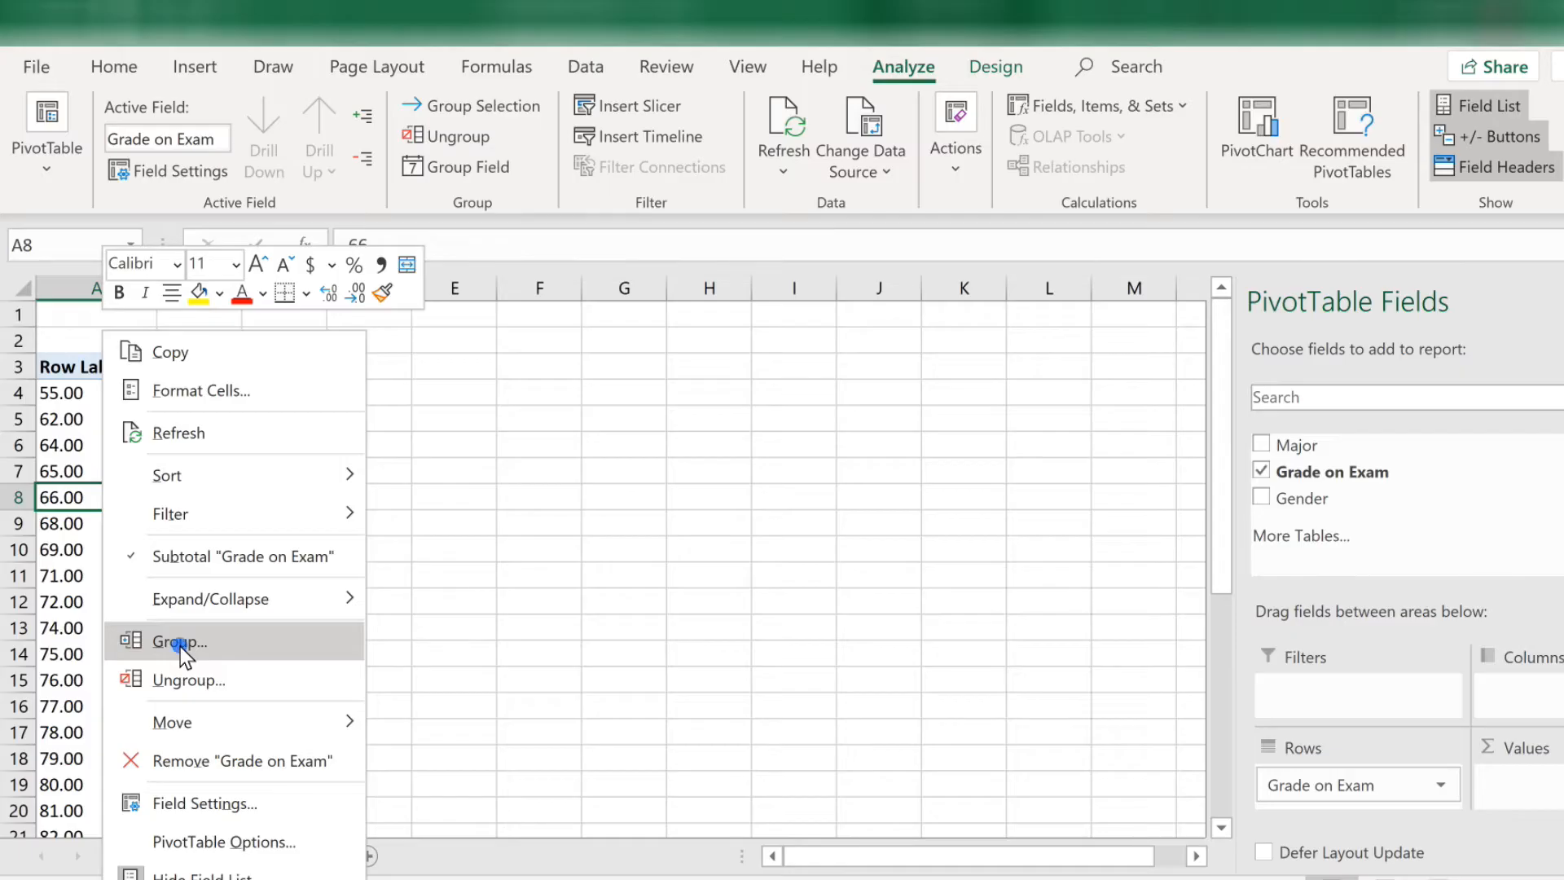
{"action": "left_click", "coordinate": [178, 642]}
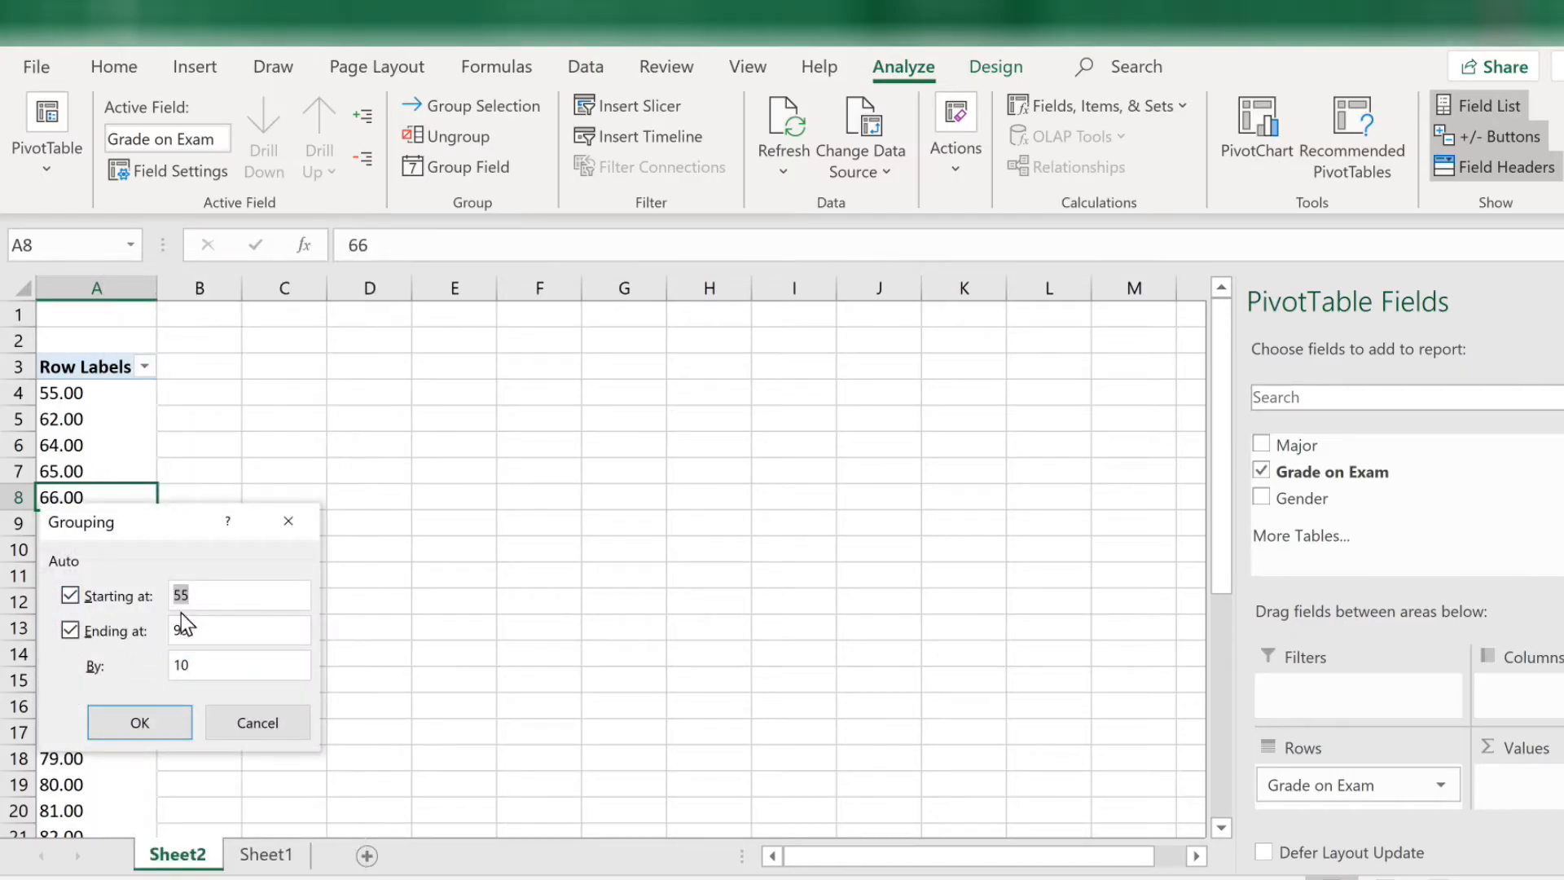
{"action": "type", "text": "99"}
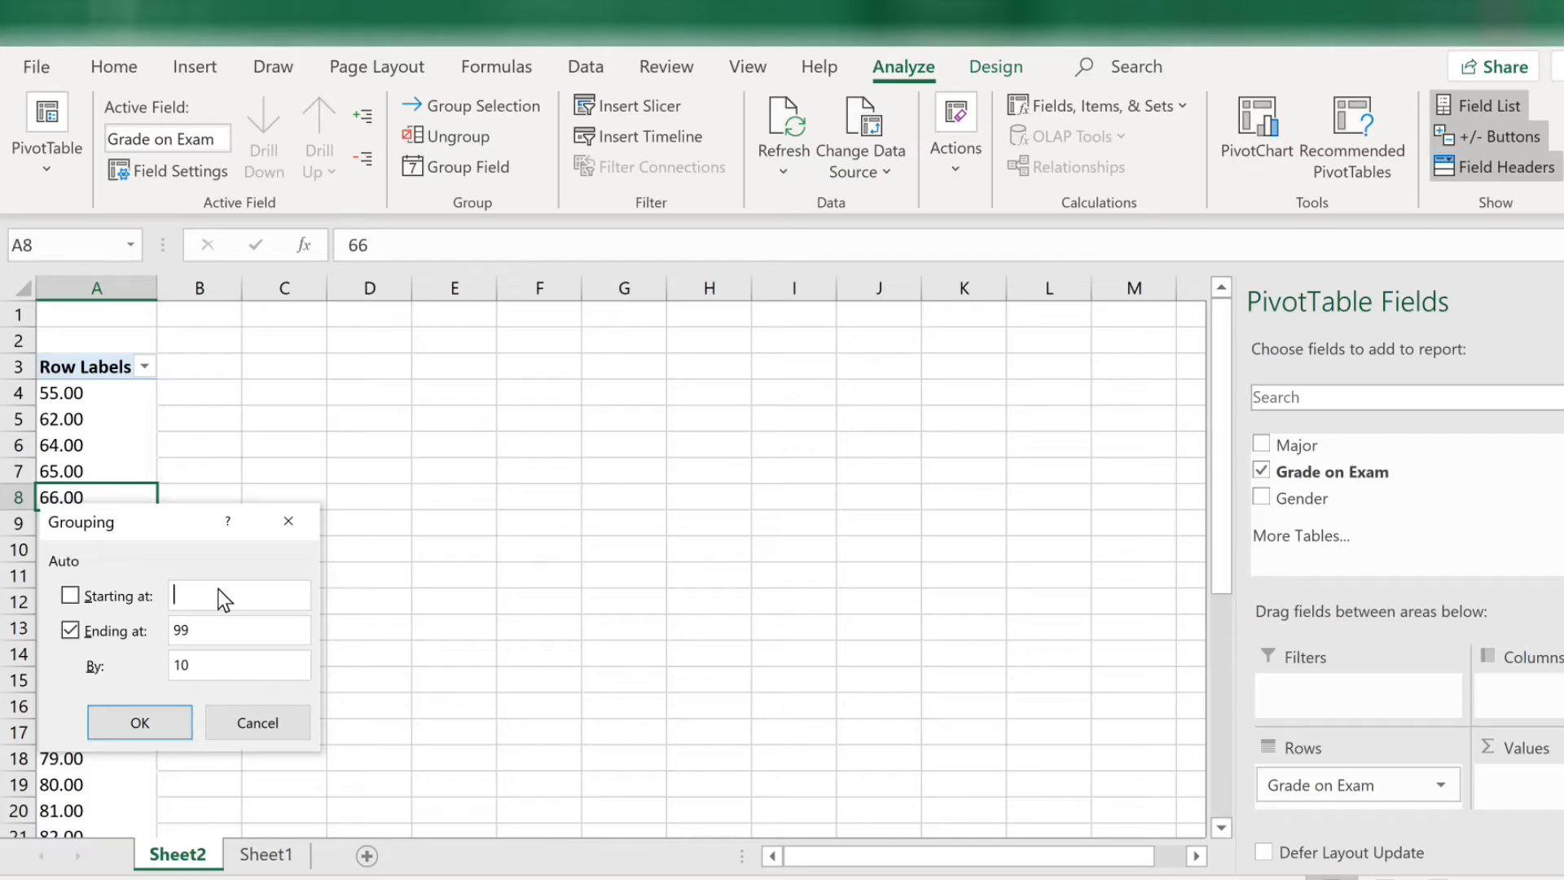
{"action": "type", "text": "50"}
{"action": "left_click", "coordinate": [239, 630]}
{"action": "type", "text": "100"}
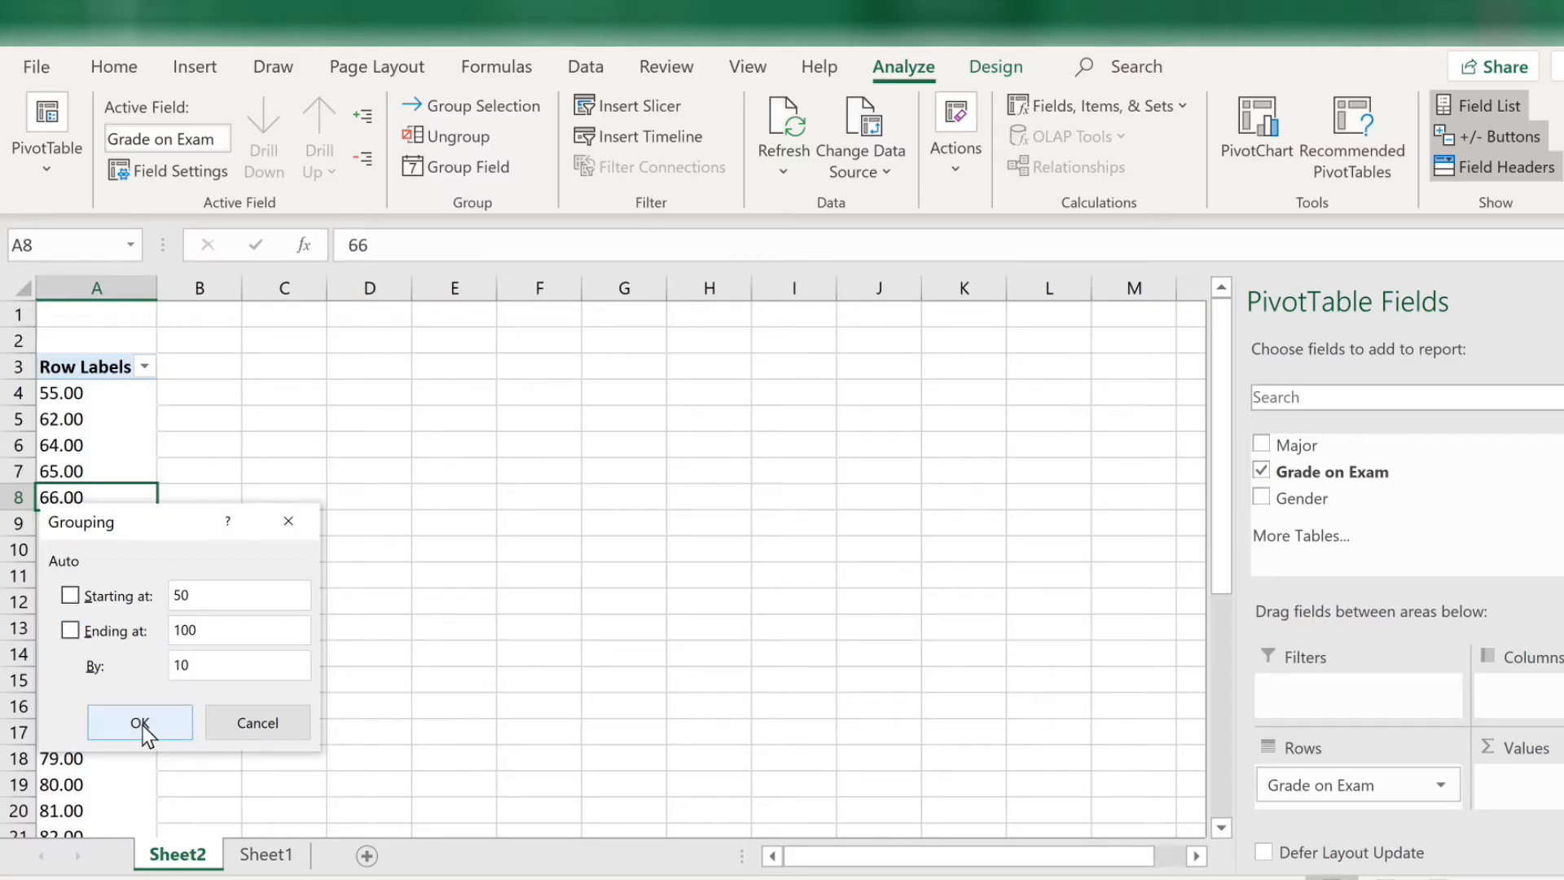
{"action": "left_click", "coordinate": [140, 723]}
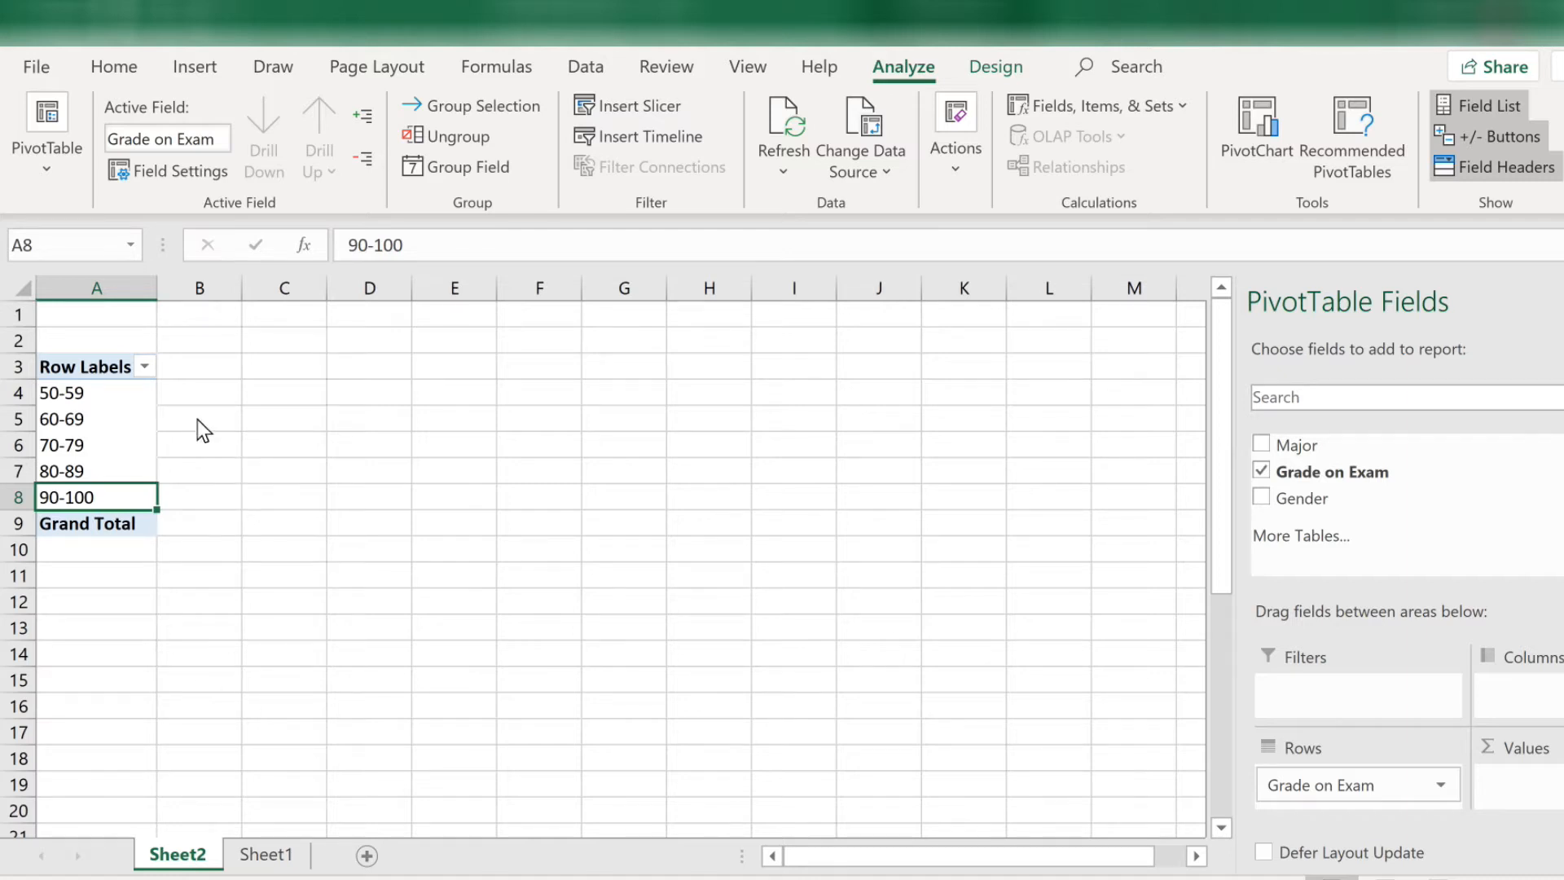
{"action": "mouse_move", "coordinate": [137, 440]}
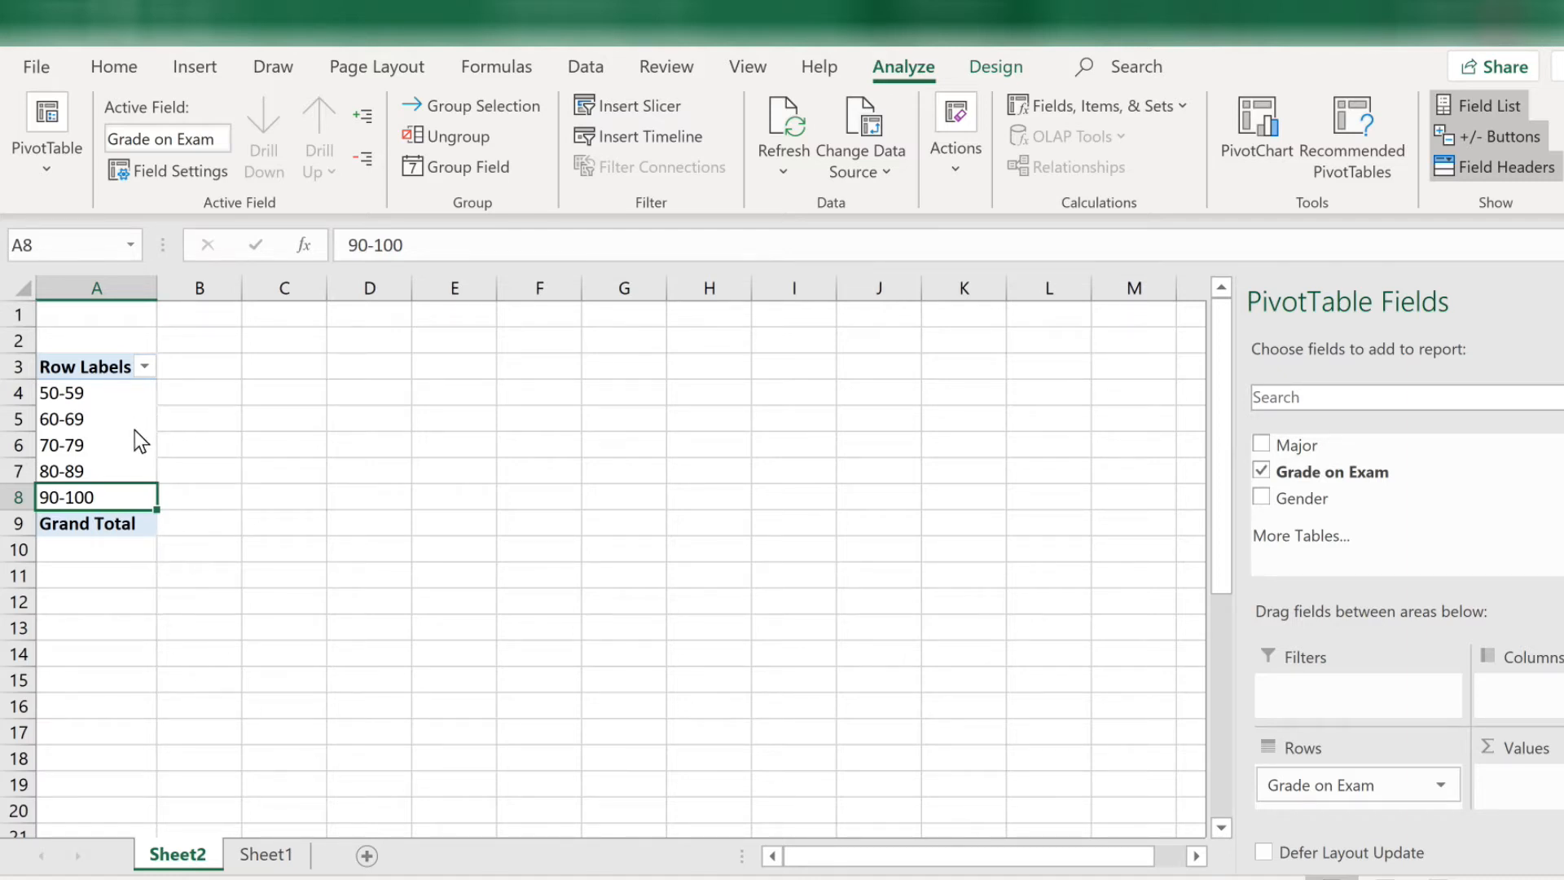
{"action": "mouse_move", "coordinate": [168, 638]}
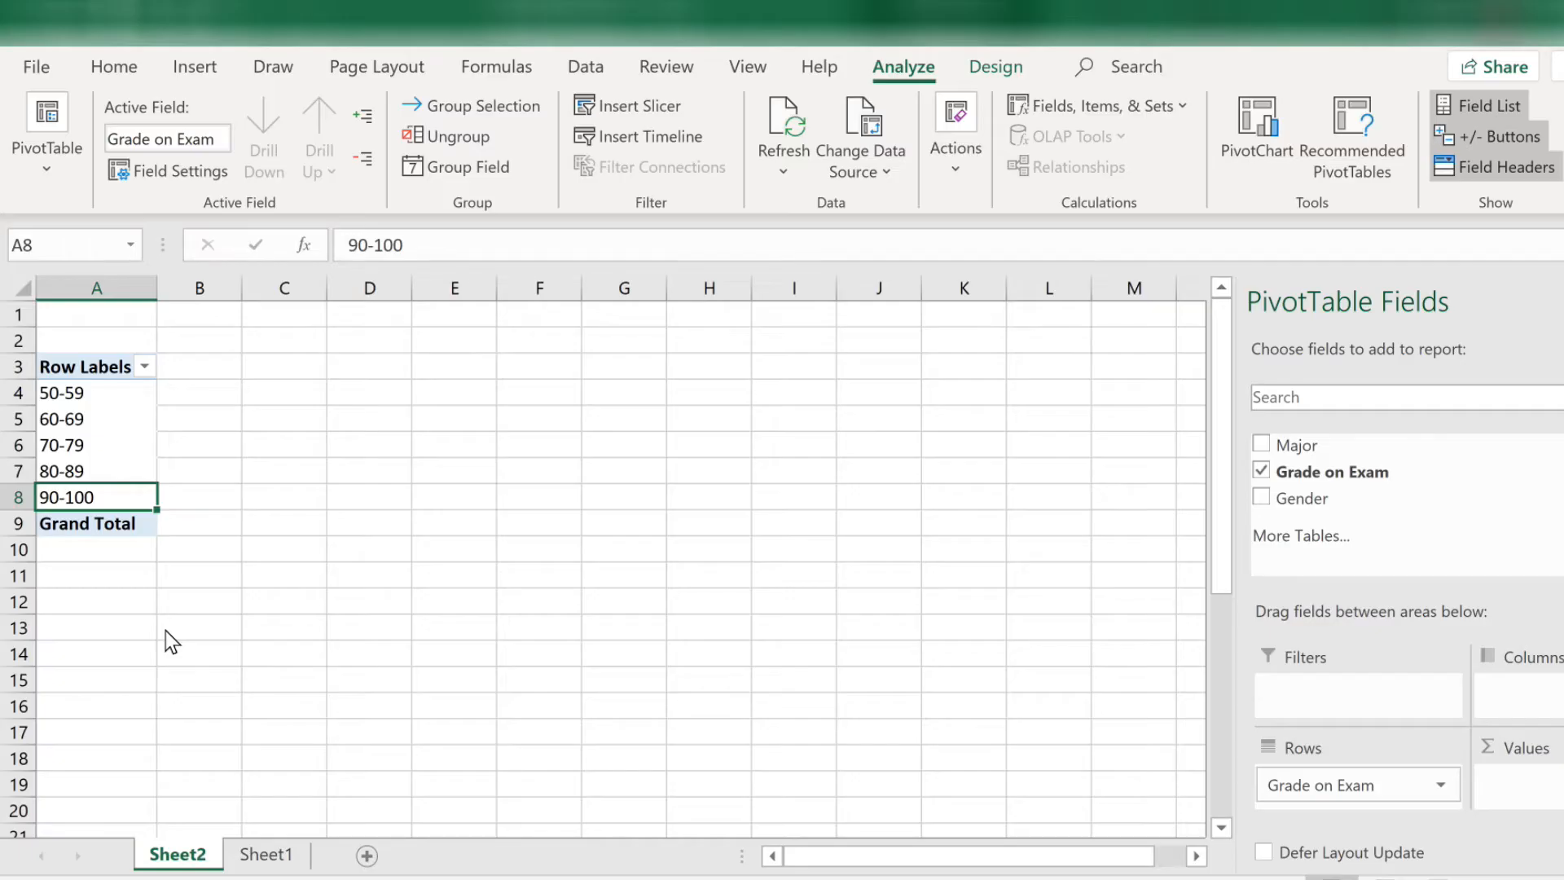
{"action": "mouse_move", "coordinate": [111, 390]}
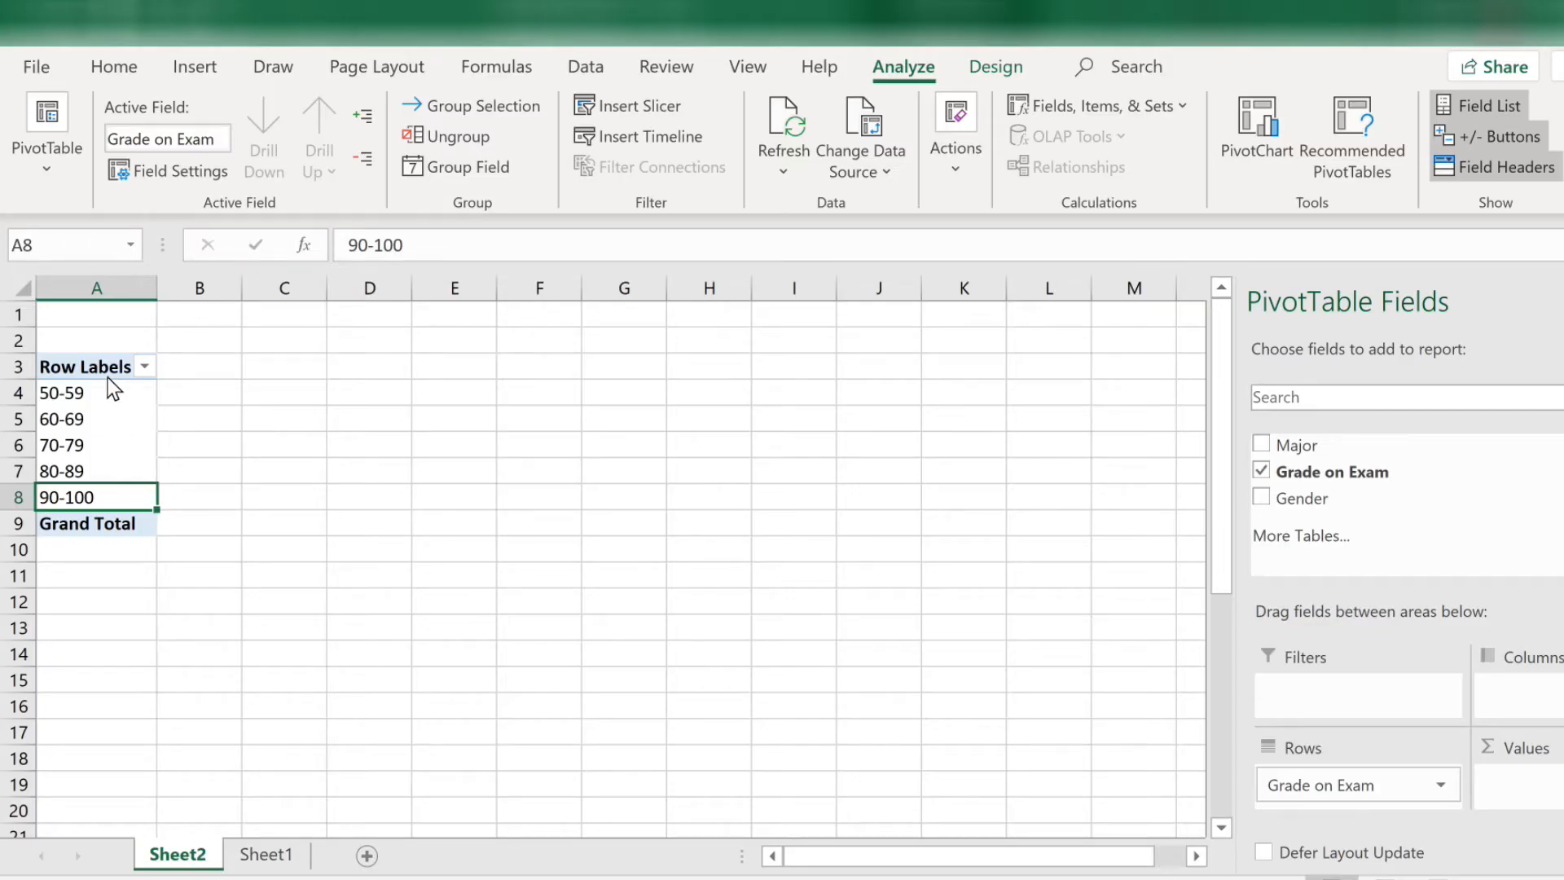
Rename the Row Labels header in cell A3 to Grades
{"action": "left_click", "coordinate": [82, 366]}
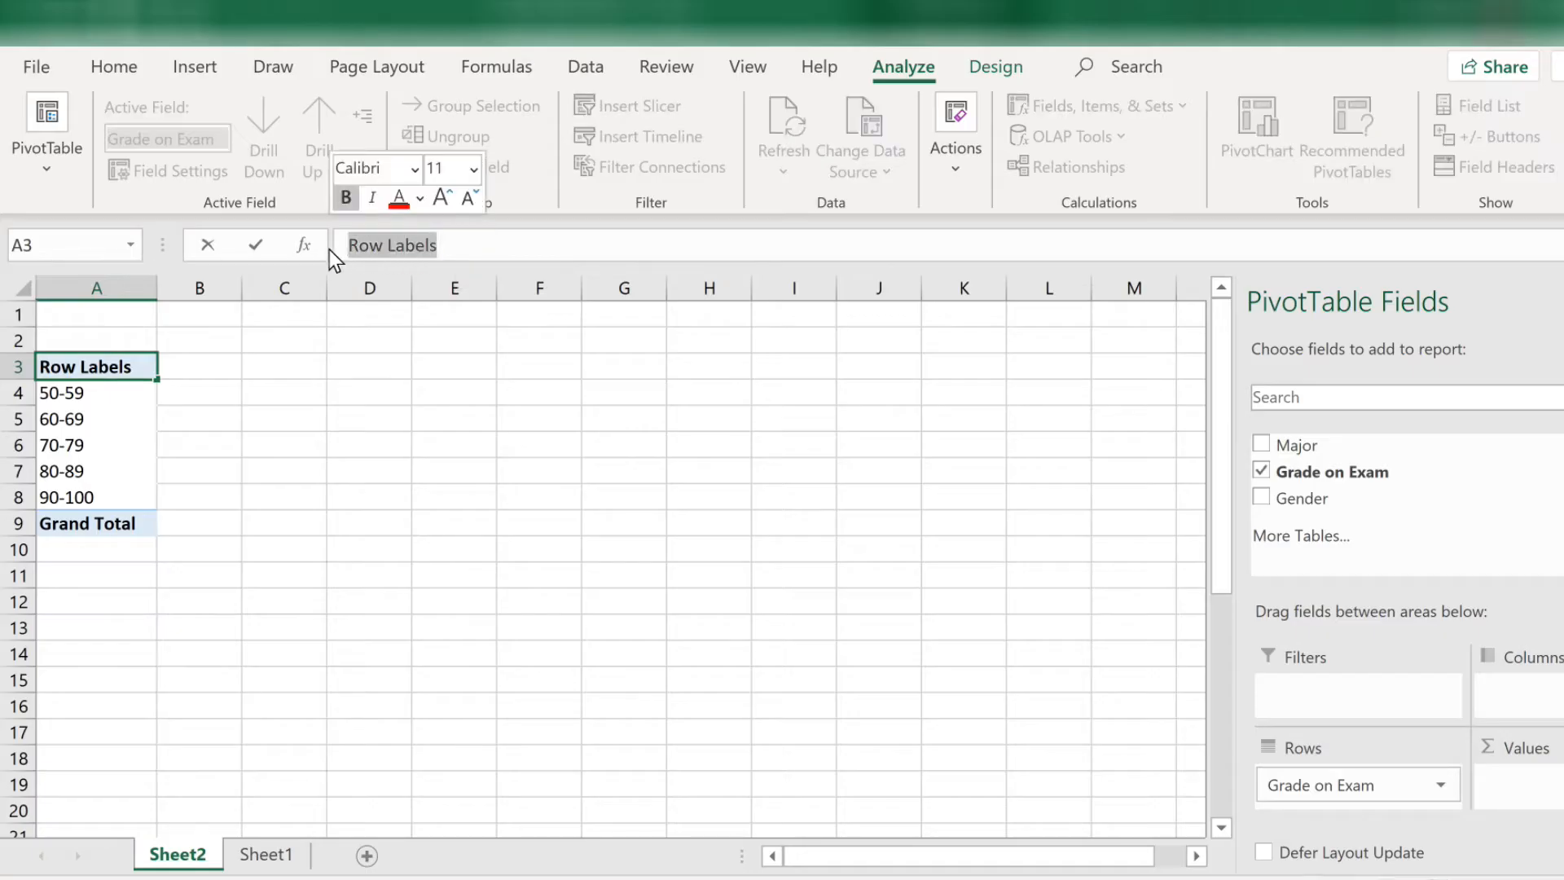
{"action": "type", "text": "Grades"}
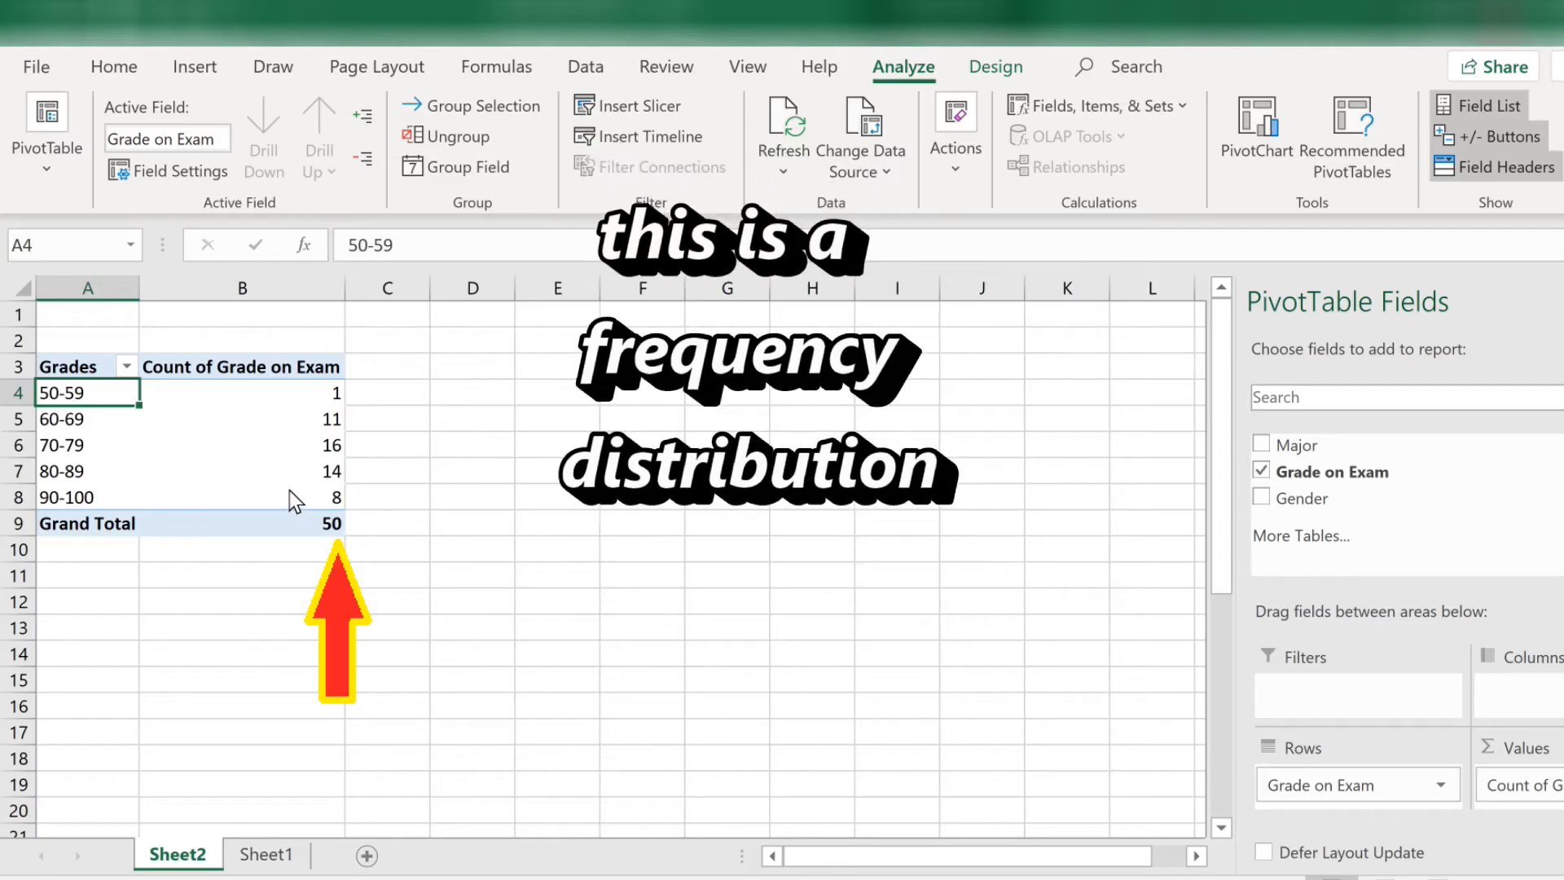
Show the Count of Grade on Exam values as % of Column Total
{"action": "right_click", "coordinate": [236, 471]}
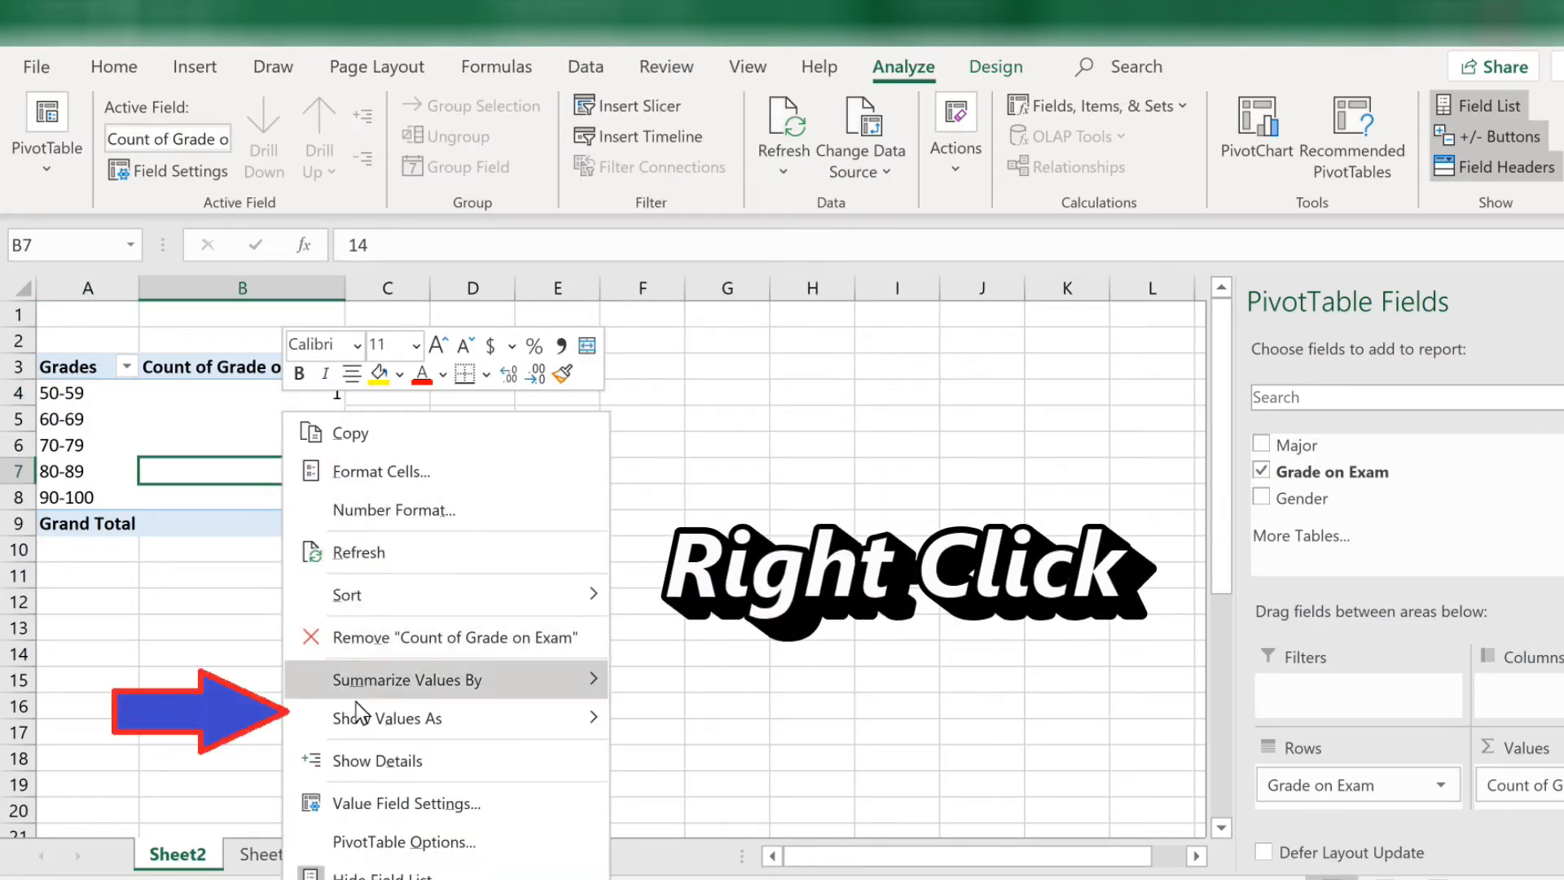
{"action": "left_click", "coordinate": [404, 718]}
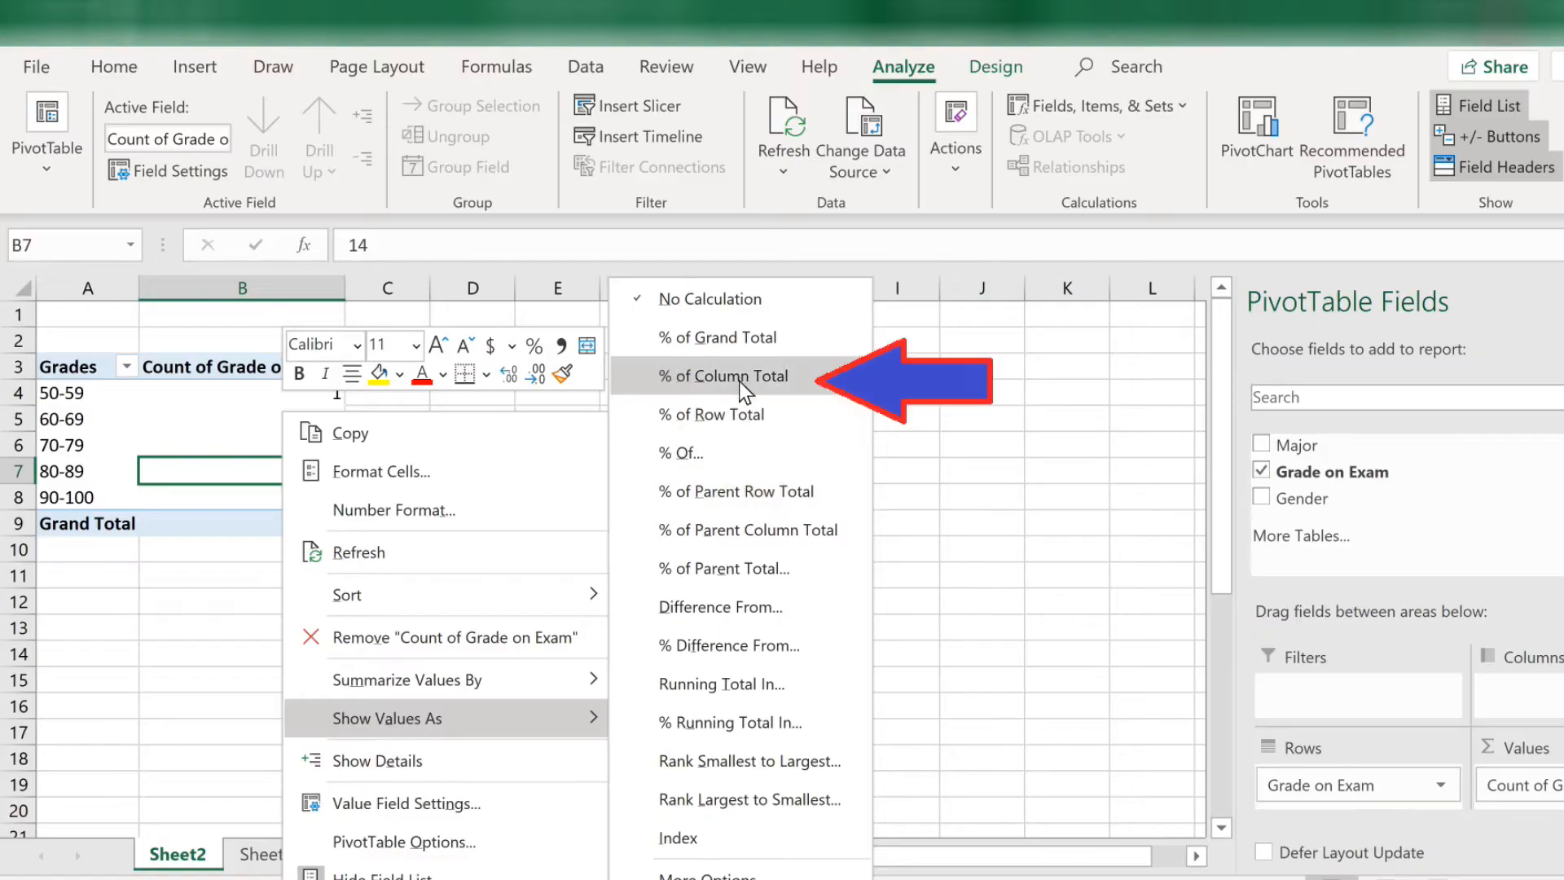
{"action": "left_click", "coordinate": [722, 375]}
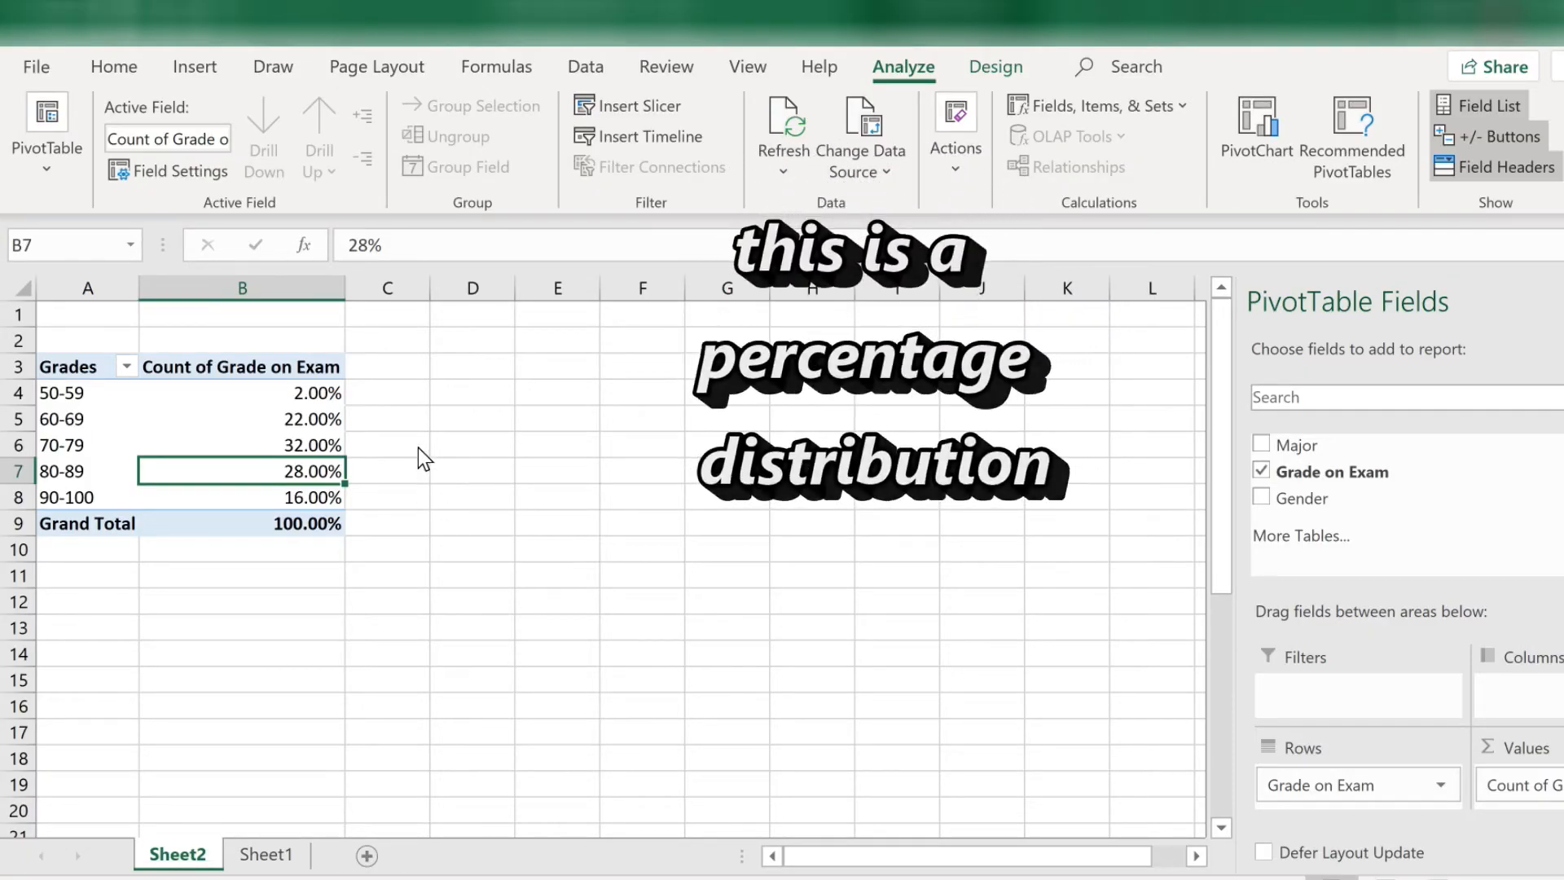
Format column B as Number so the percentages read 0.02, 0.22, 0.32, 0.28, 0.16
{"action": "left_click", "coordinate": [241, 289]}
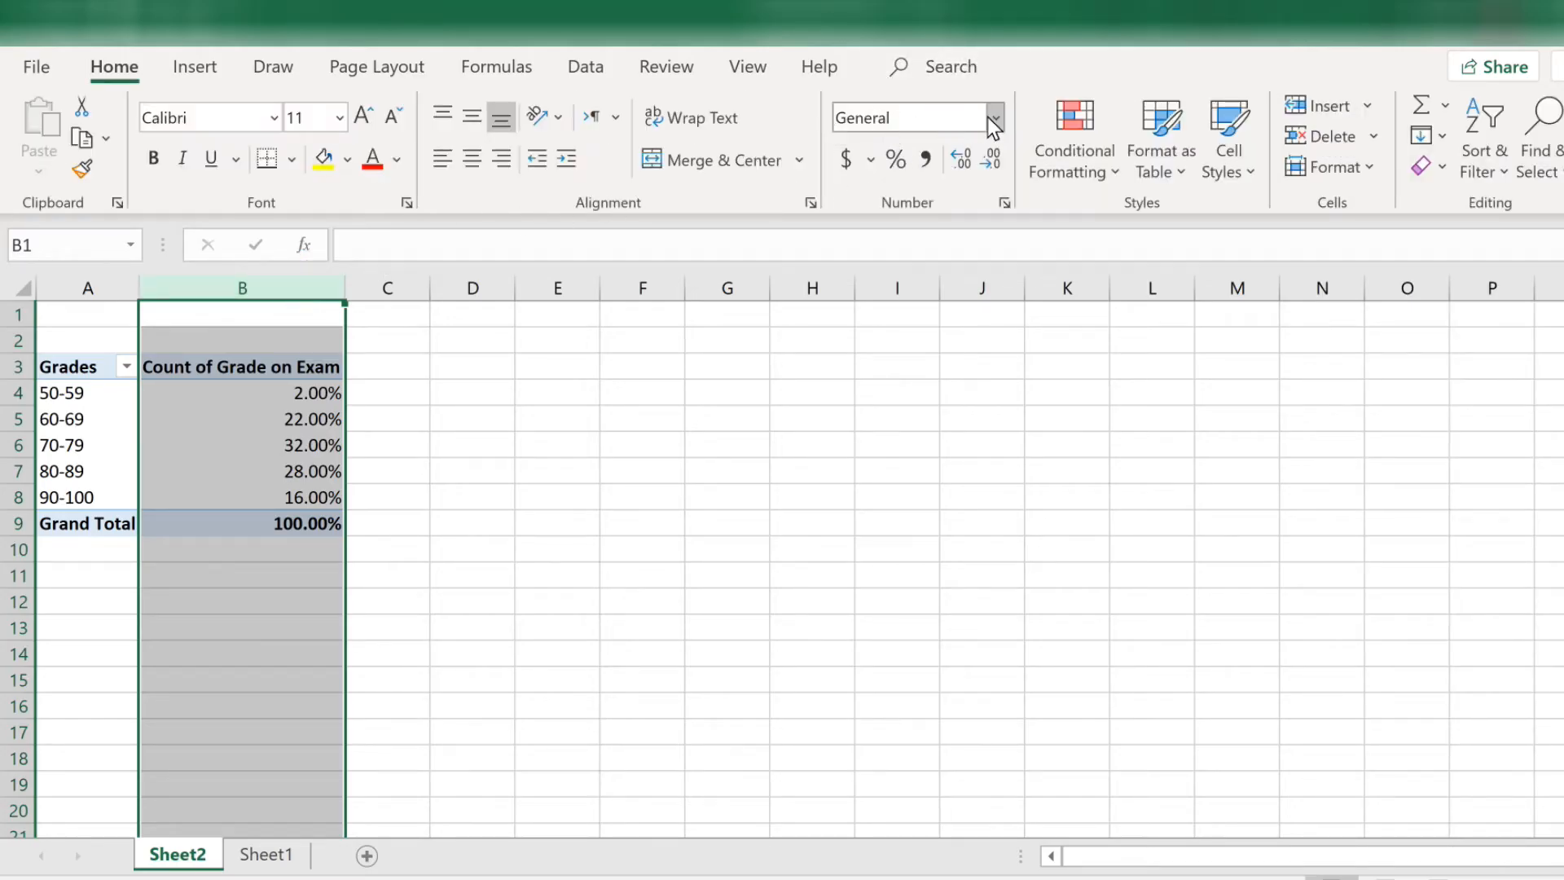
{"action": "left_click", "coordinate": [996, 118]}
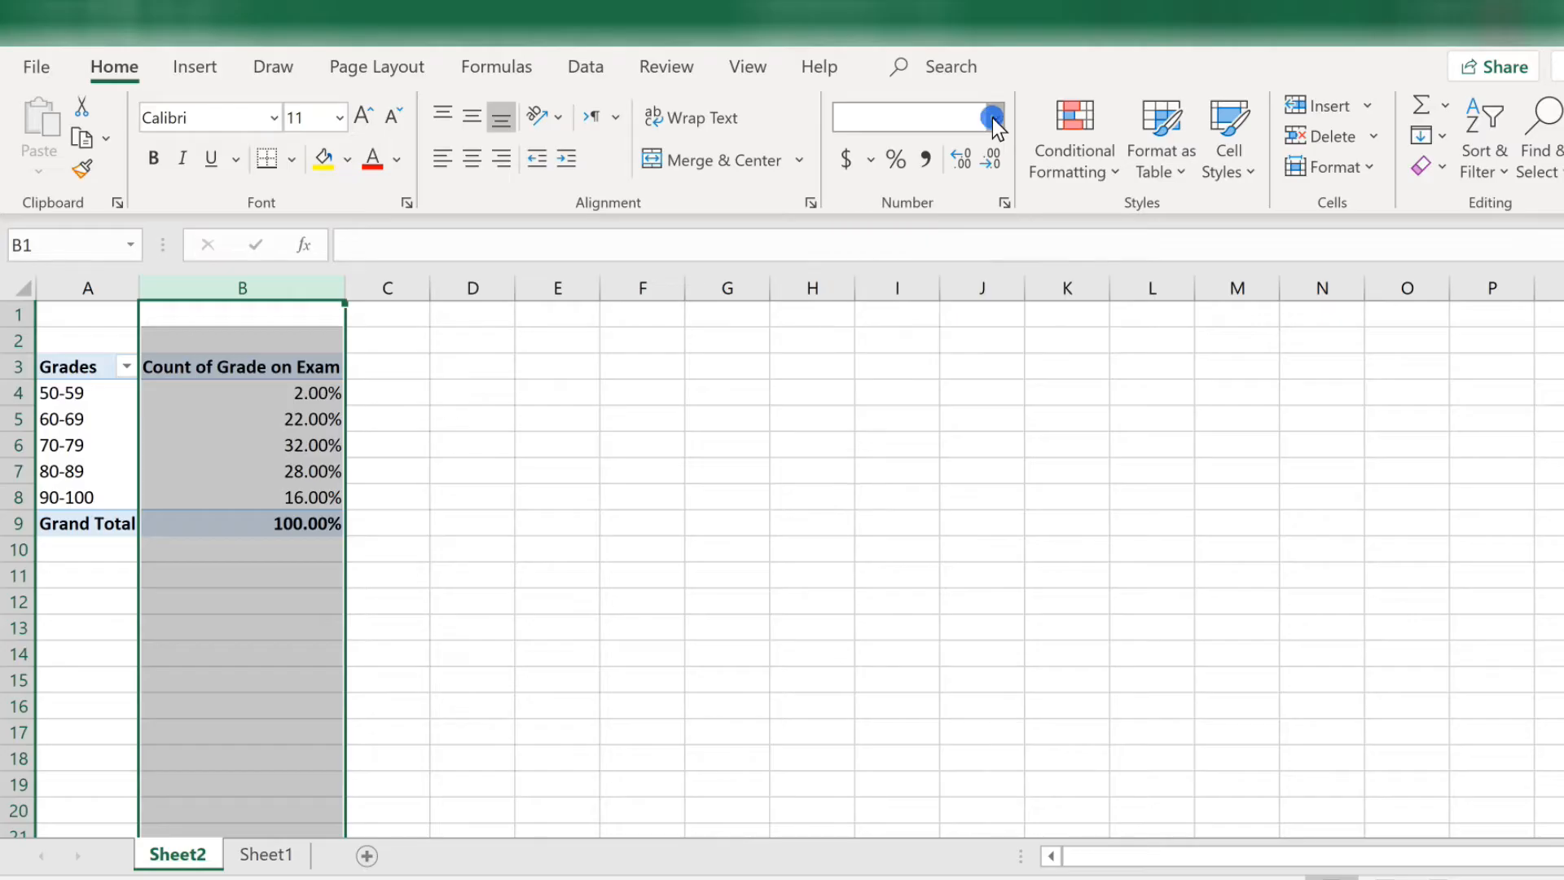
{"action": "left_click", "coordinate": [992, 120]}
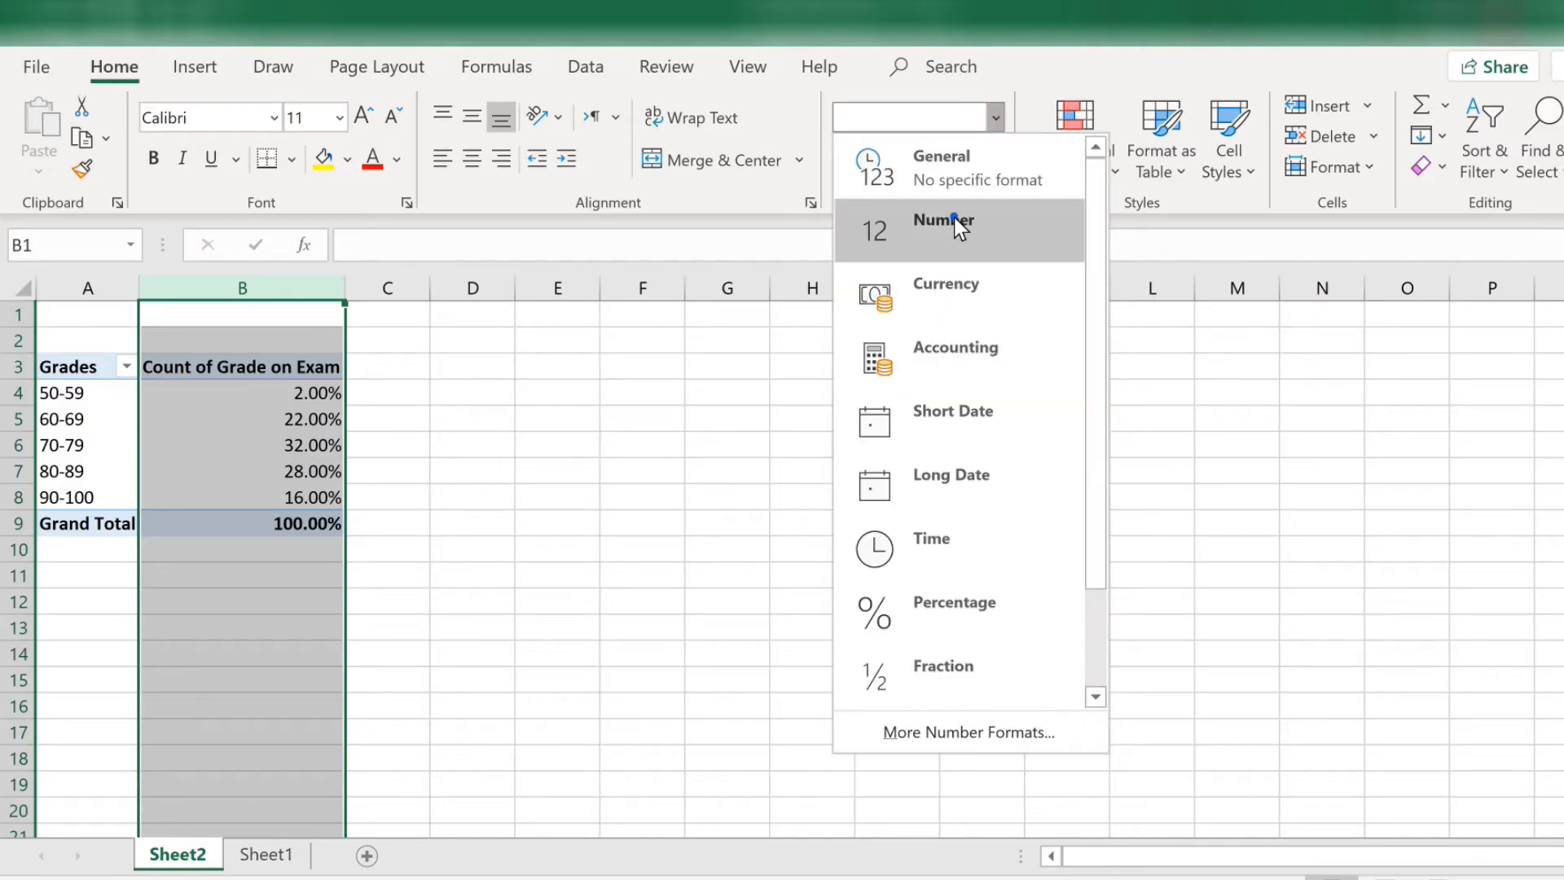
{"action": "left_click", "coordinate": [942, 232]}
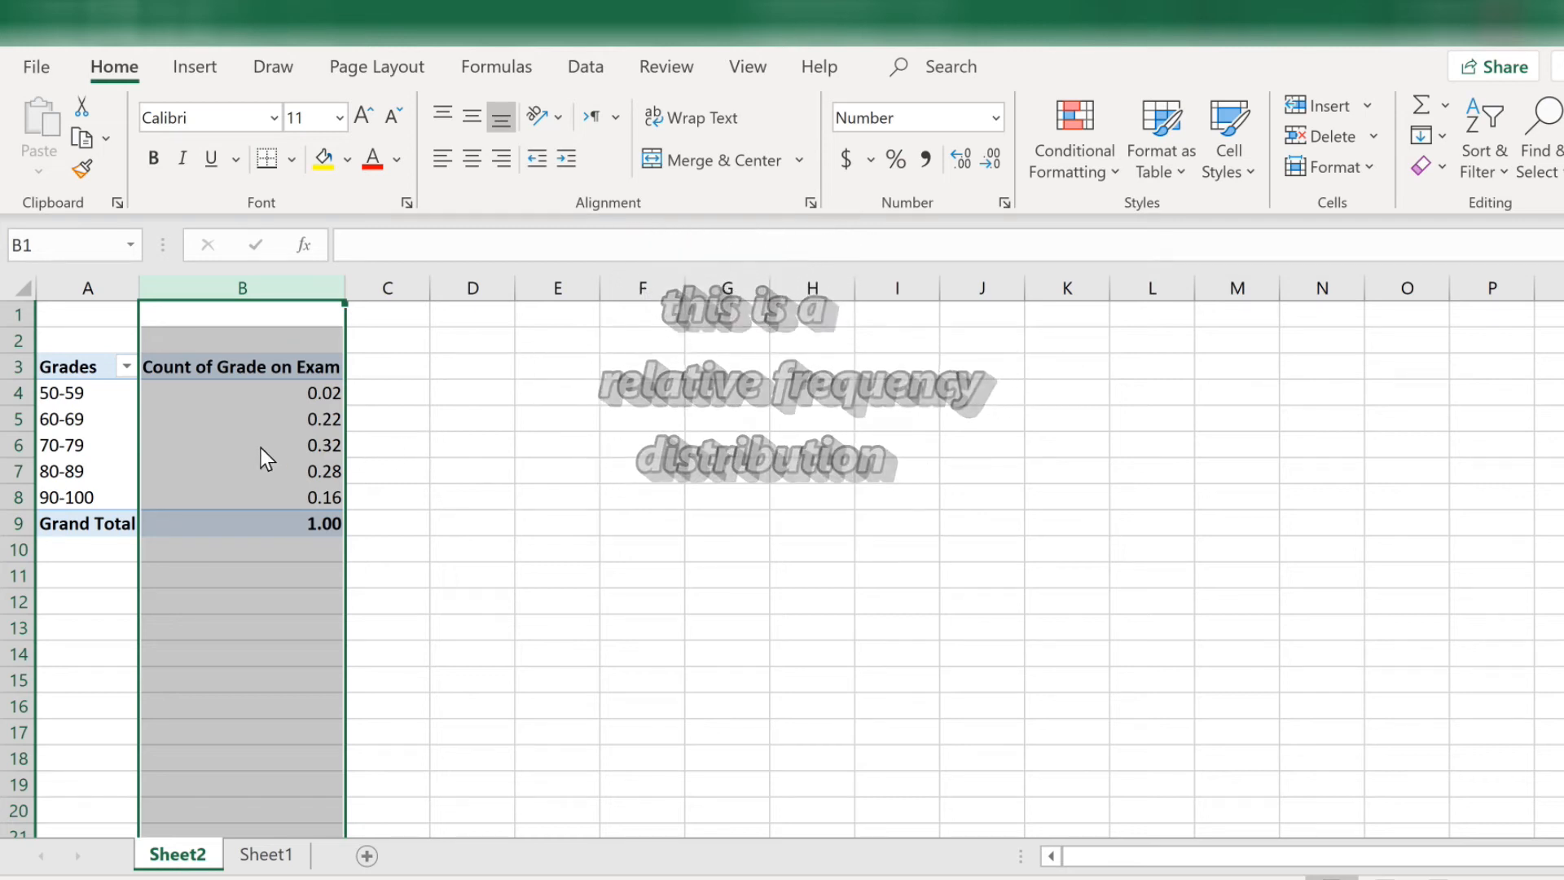
Drag Grade on Exam into Values again to add a second count column
{"action": "left_click", "coordinate": [257, 430]}
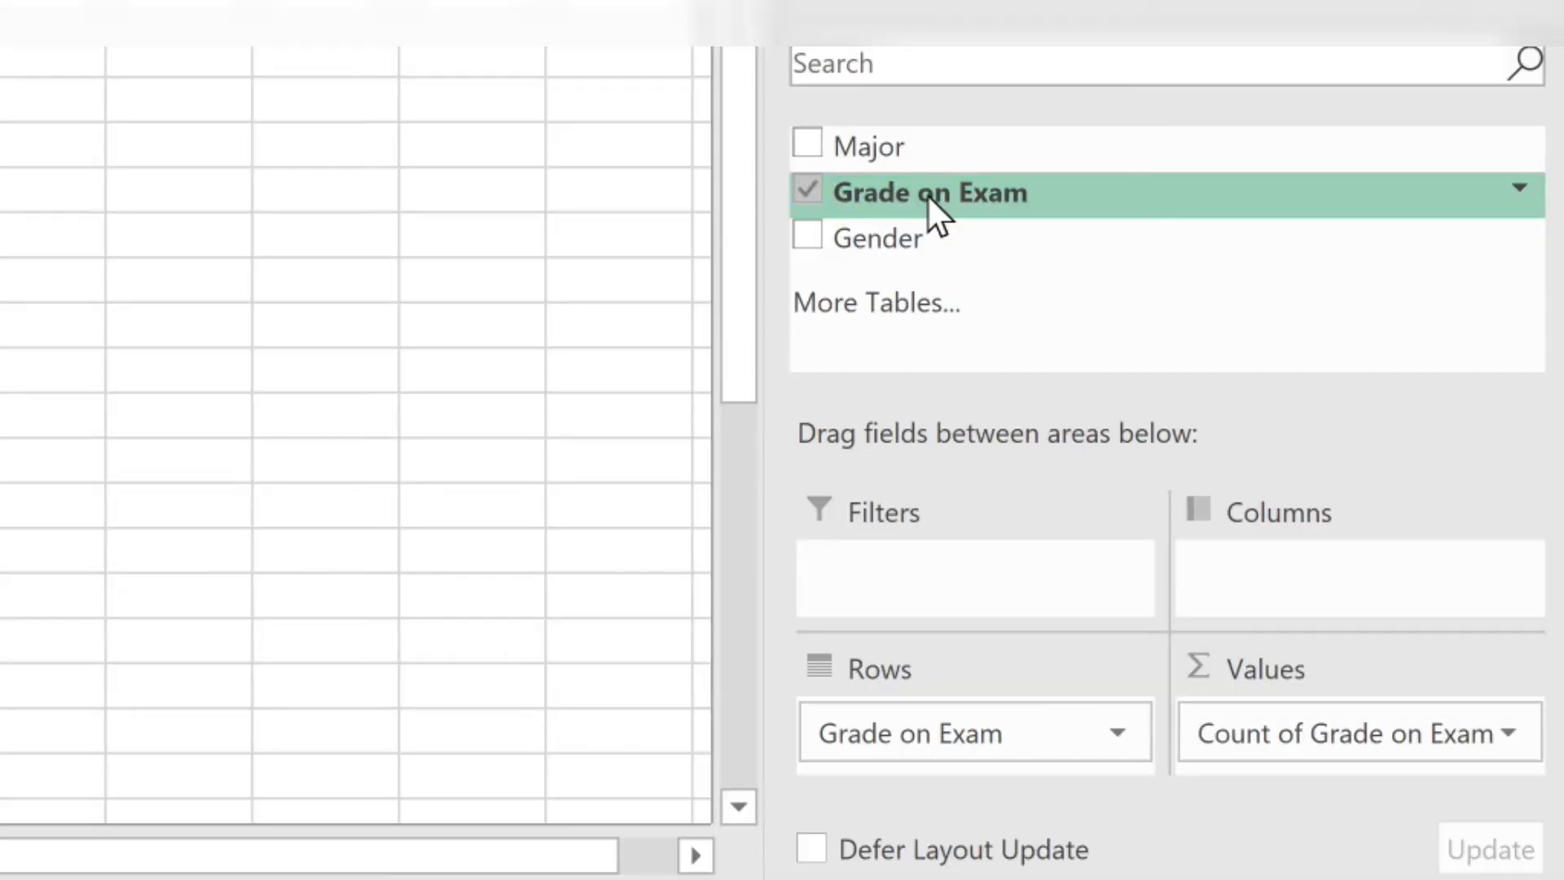
{"action": "left_click_drag", "start_coordinate": [927, 192], "coordinate": [1287, 719]}
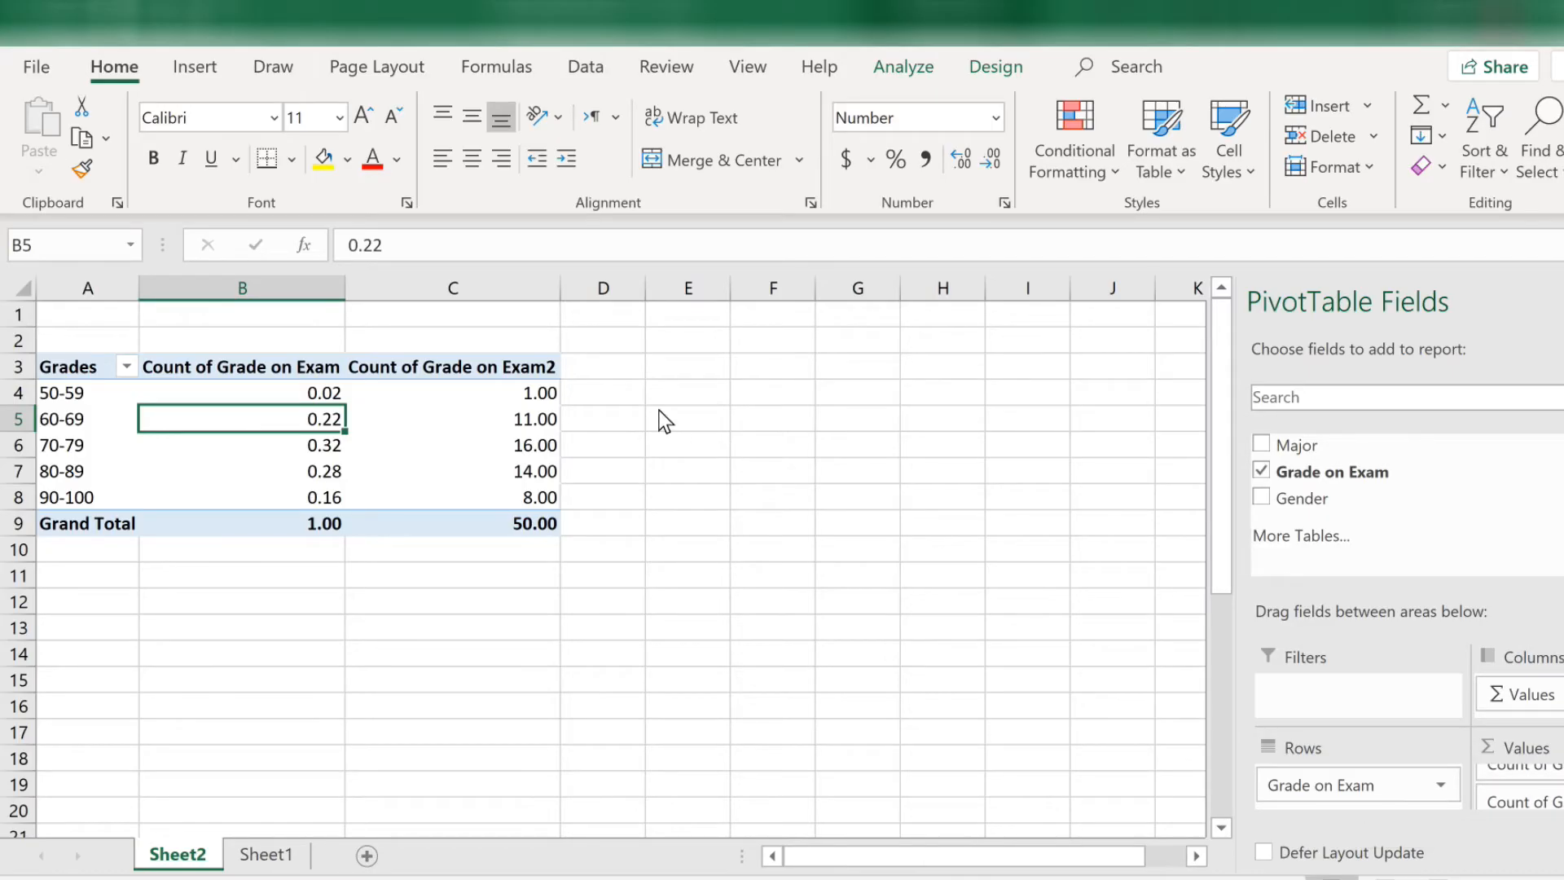
{"action": "mouse_move", "coordinate": [430, 308]}
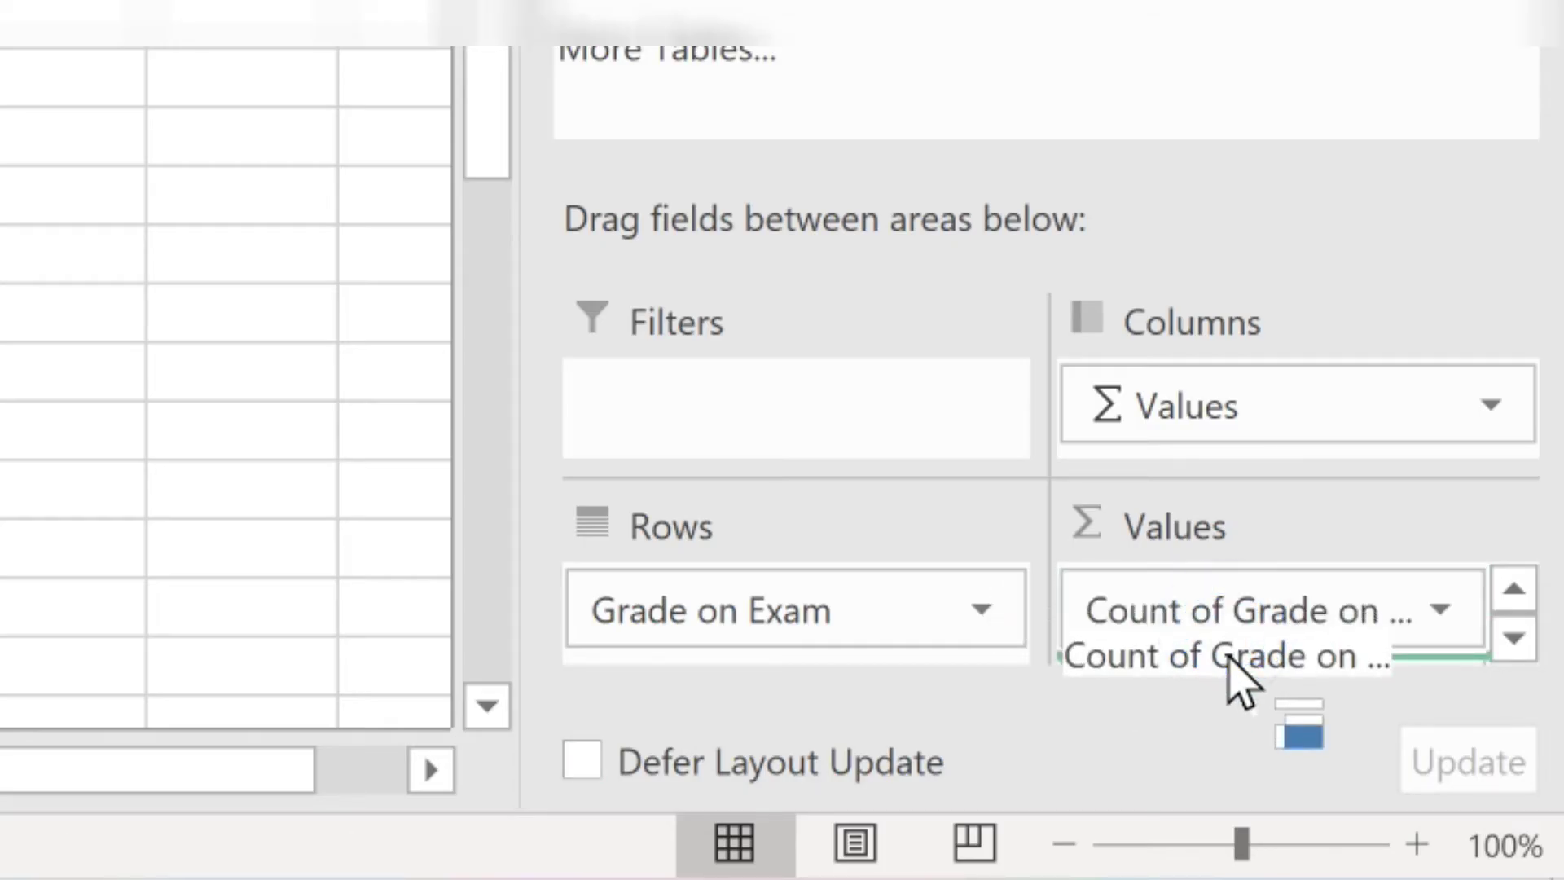
{"action": "left_click", "coordinate": [1258, 611]}
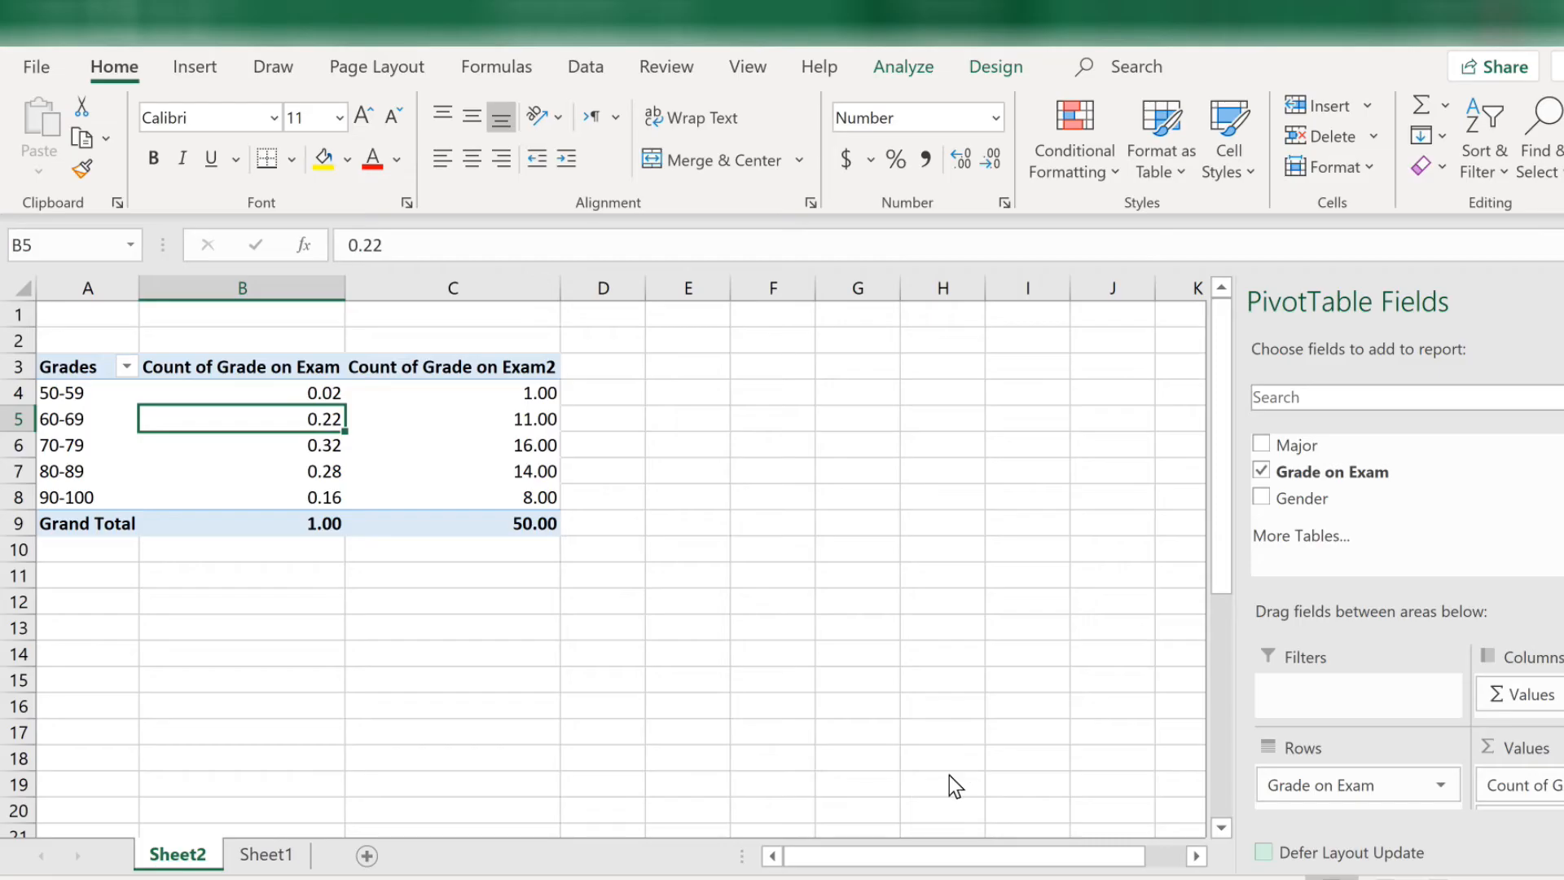
{"action": "mouse_move", "coordinate": [331, 410]}
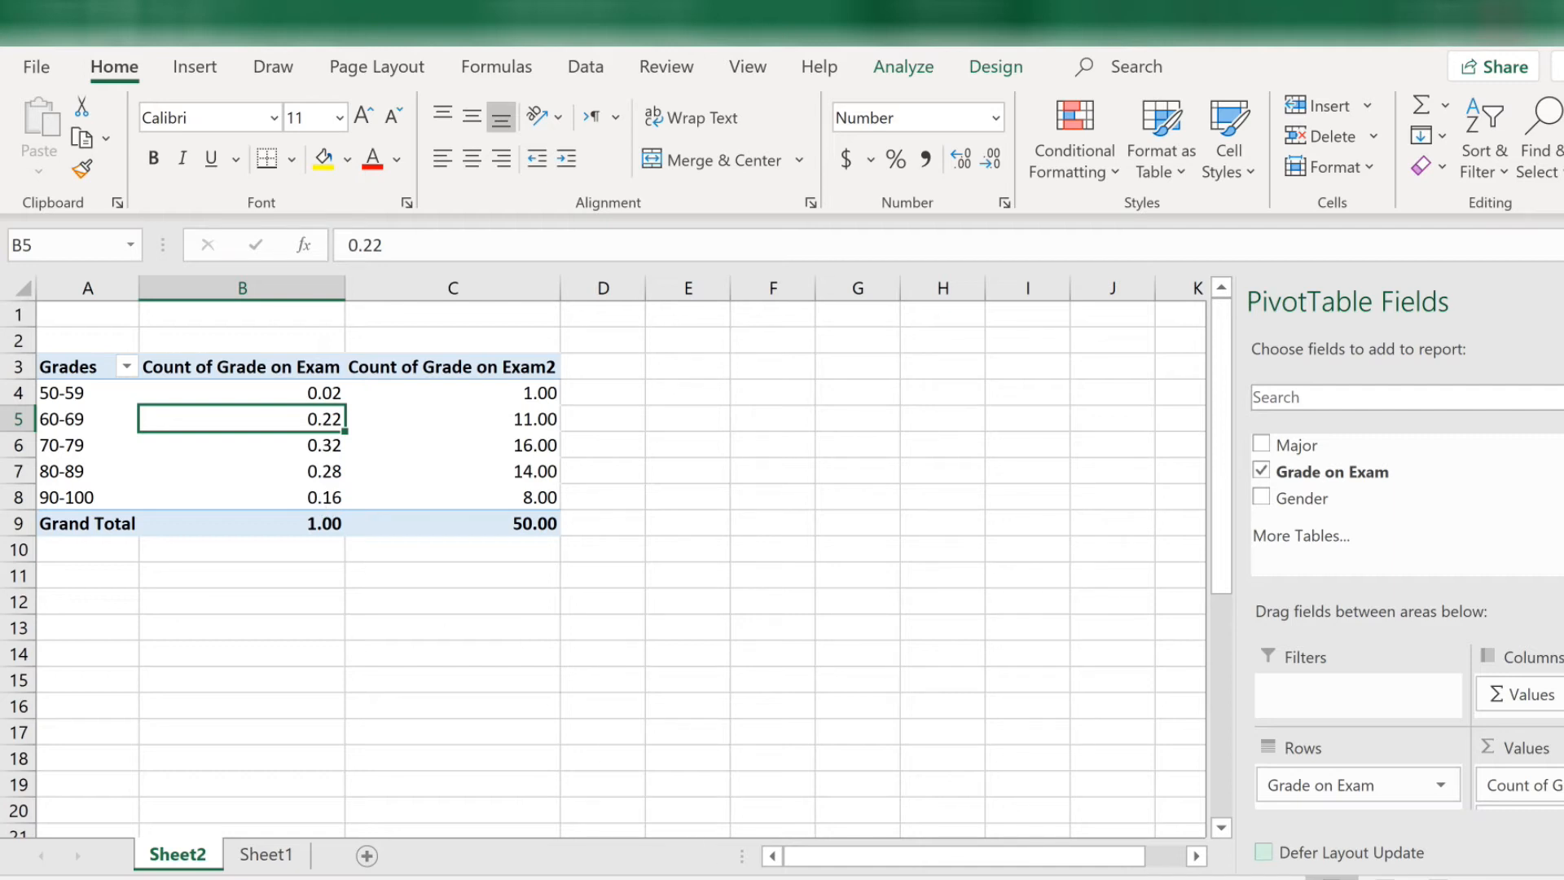
Format column B as Percentage, showing 2.00% through 16.00% totalling 100.00%
{"action": "left_click", "coordinate": [264, 287]}
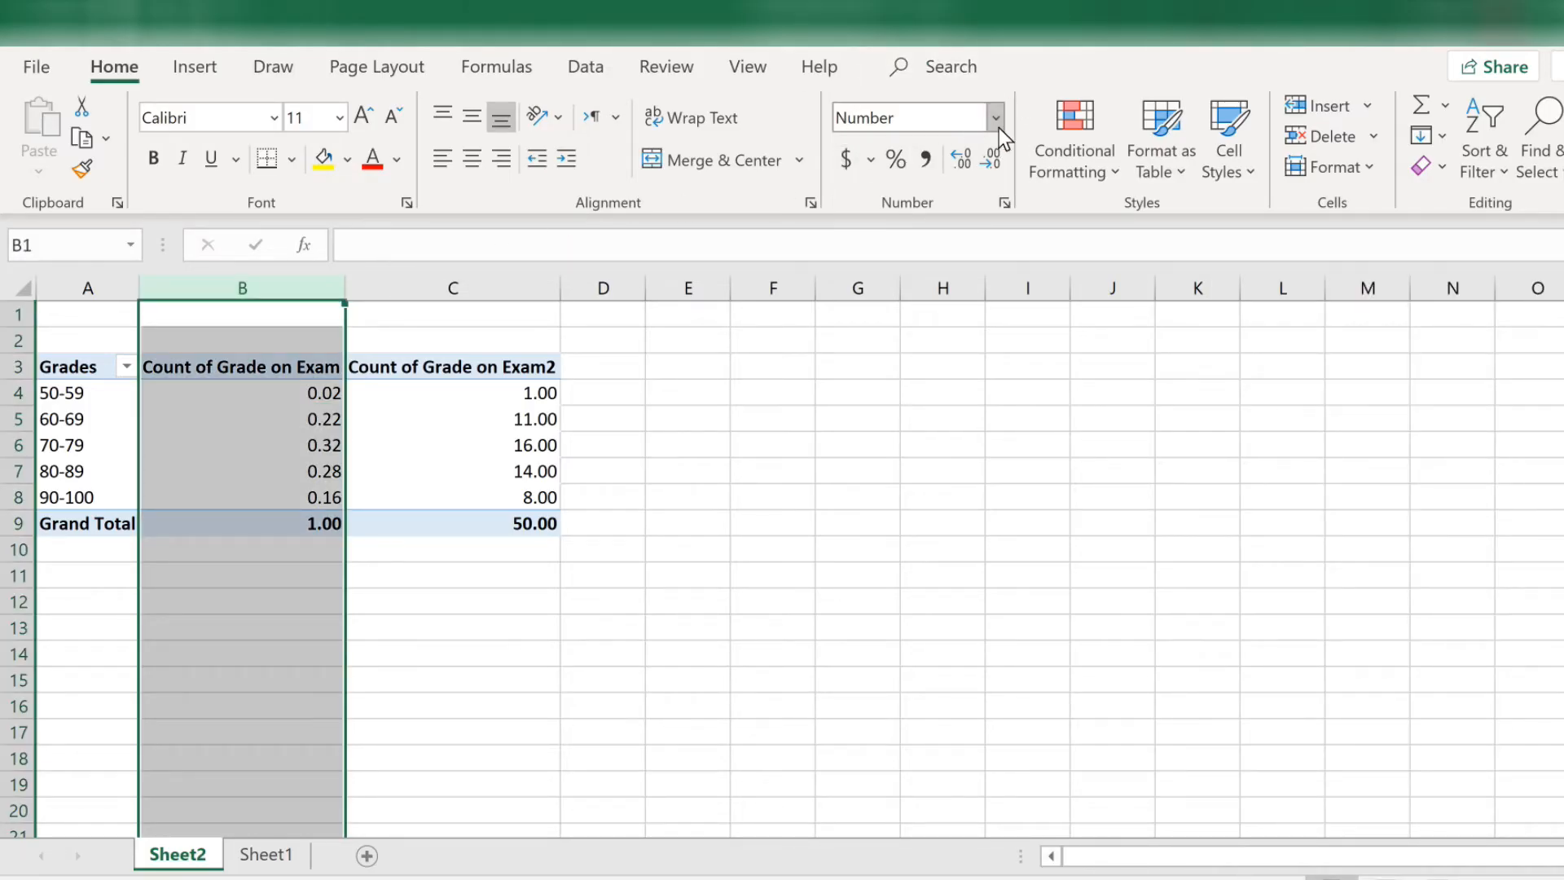
{"action": "left_click", "coordinate": [995, 118]}
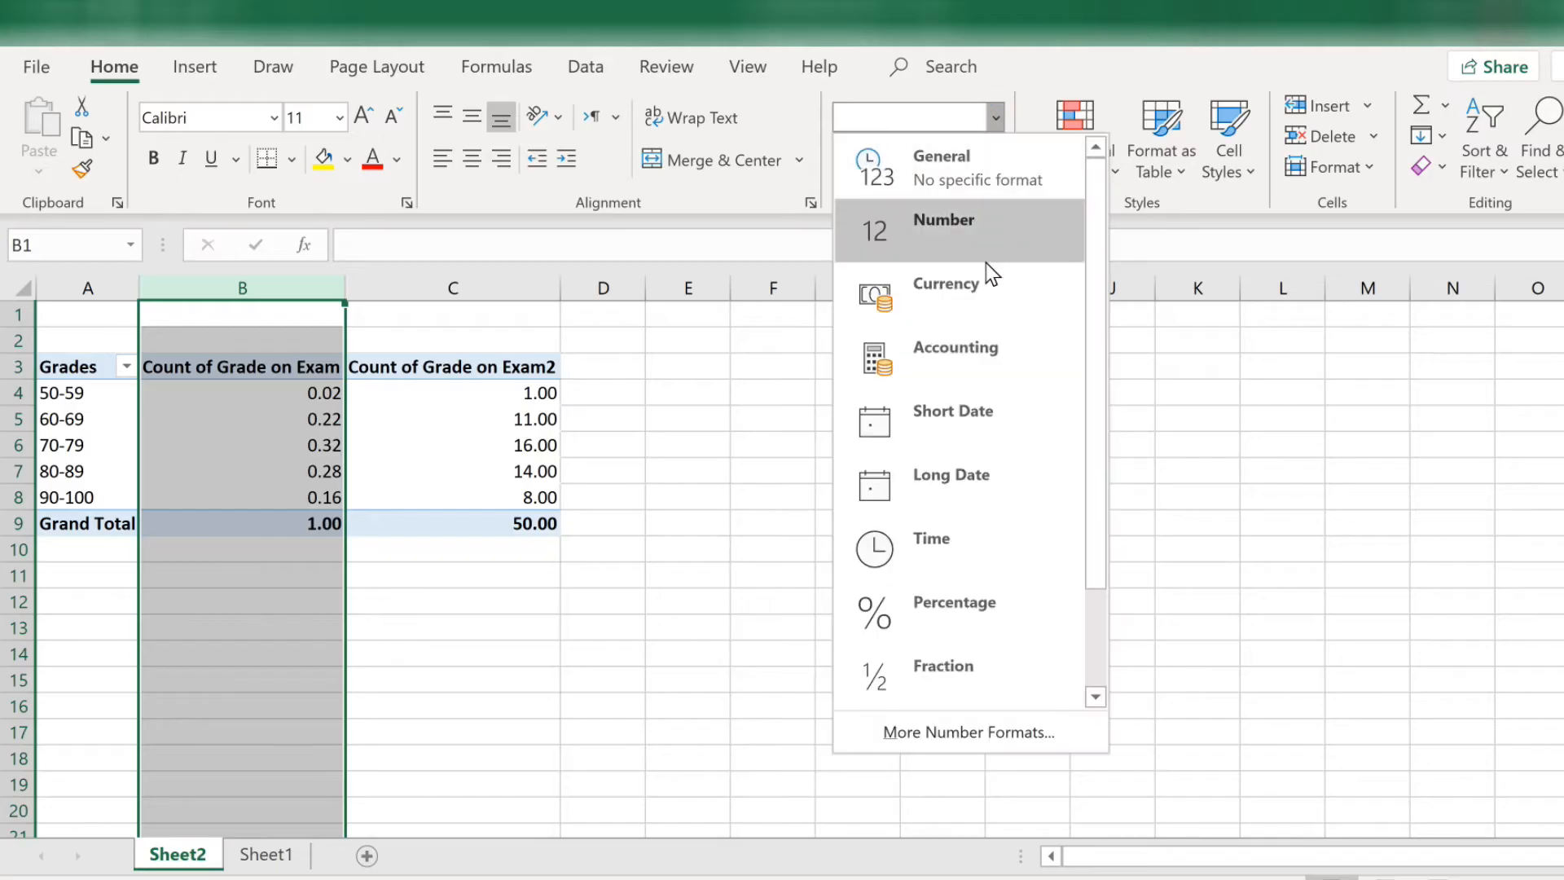
{"action": "left_click", "coordinate": [932, 612]}
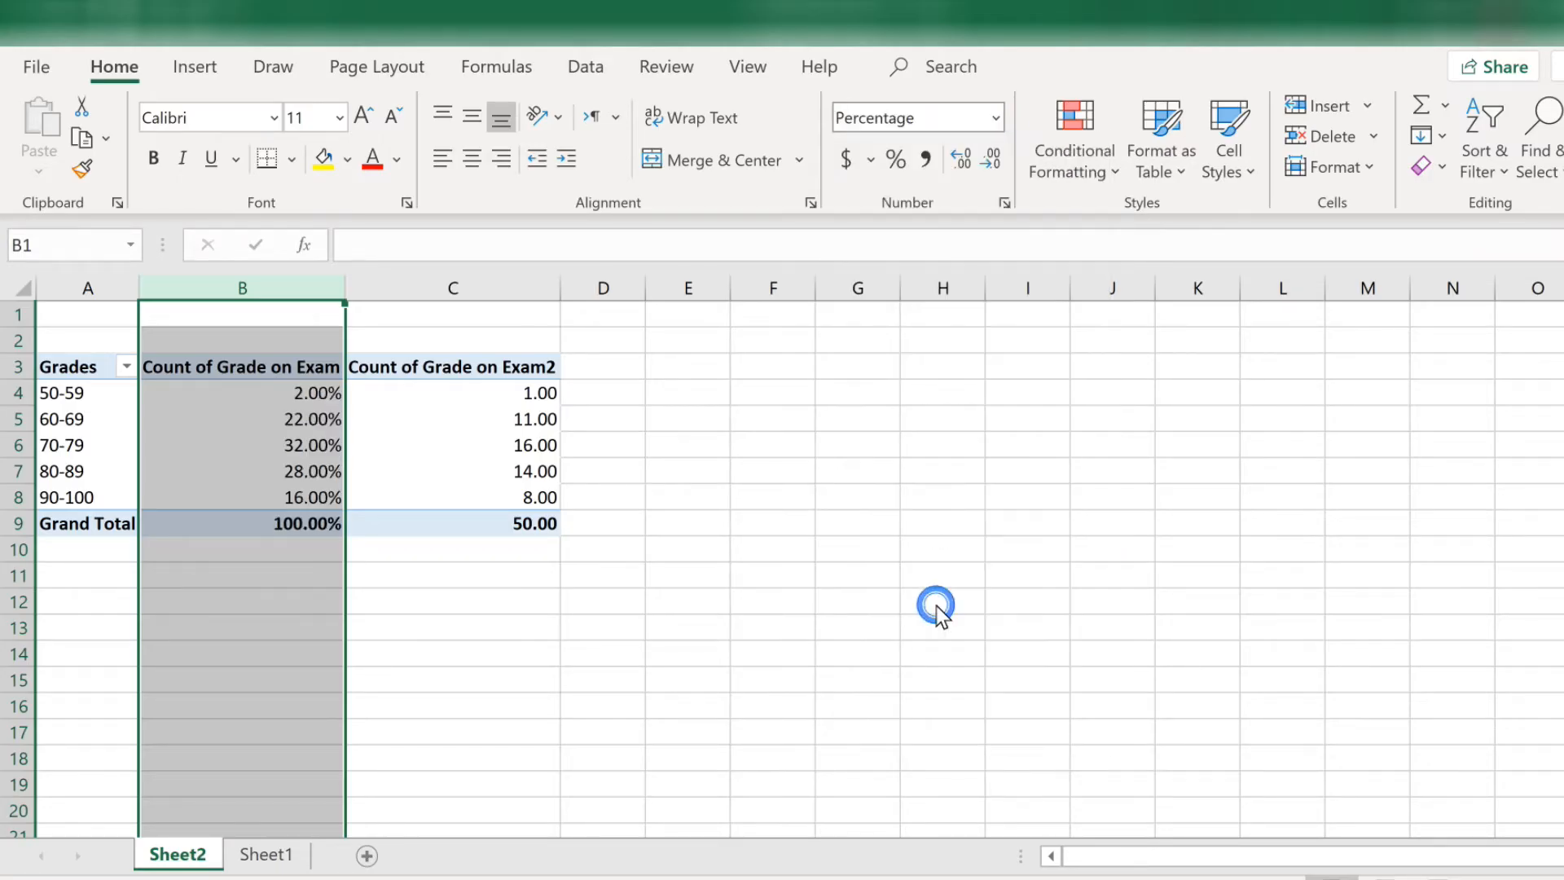
{"action": "mouse_move", "coordinate": [329, 588]}
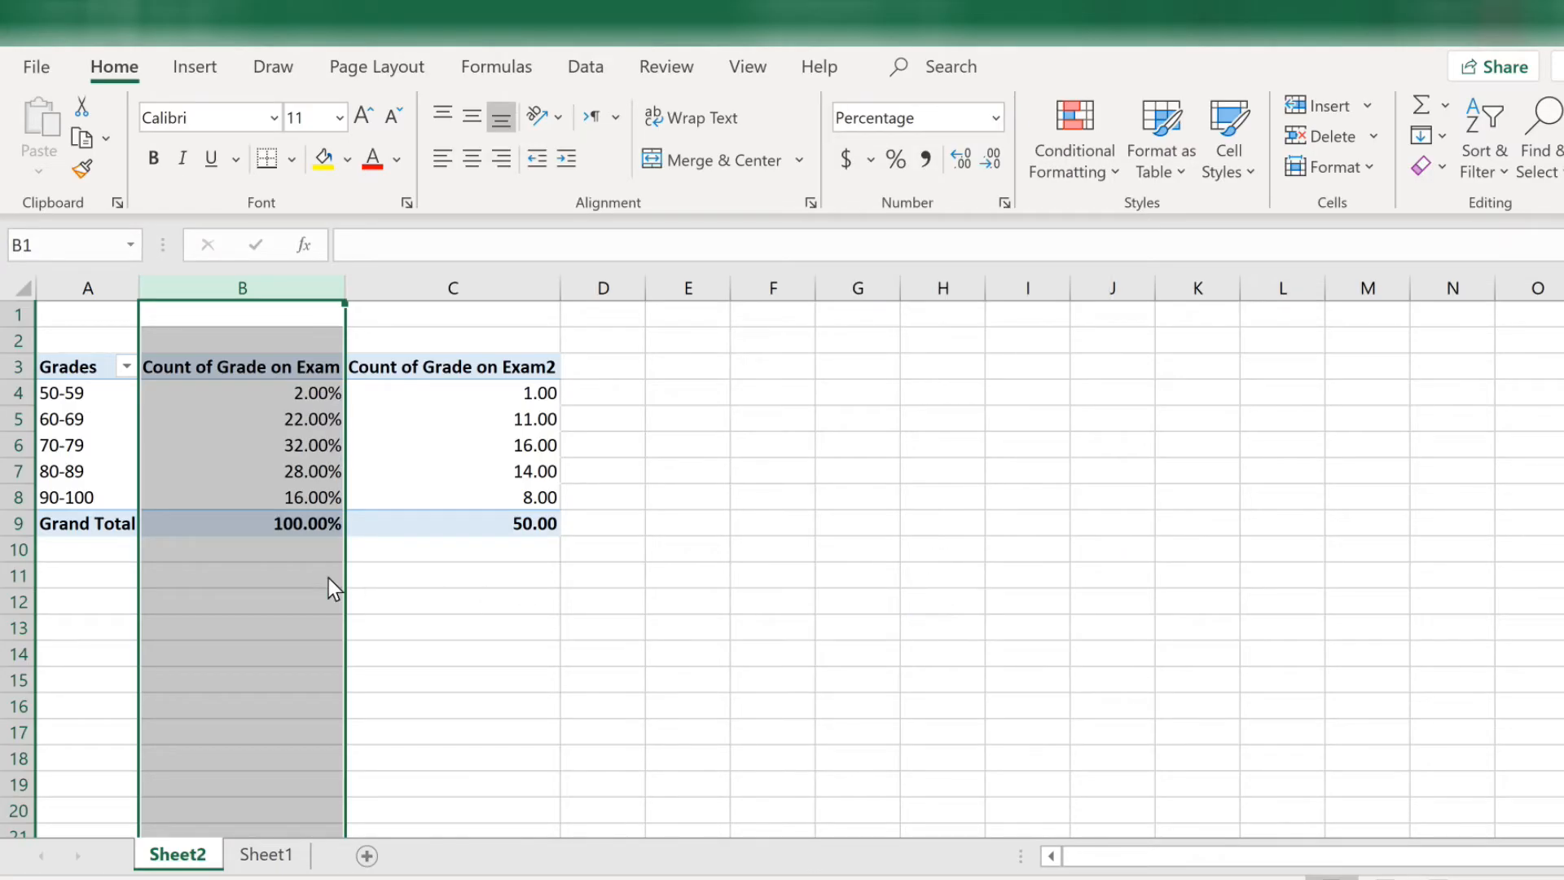
{"action": "mouse_move", "coordinate": [300, 376]}
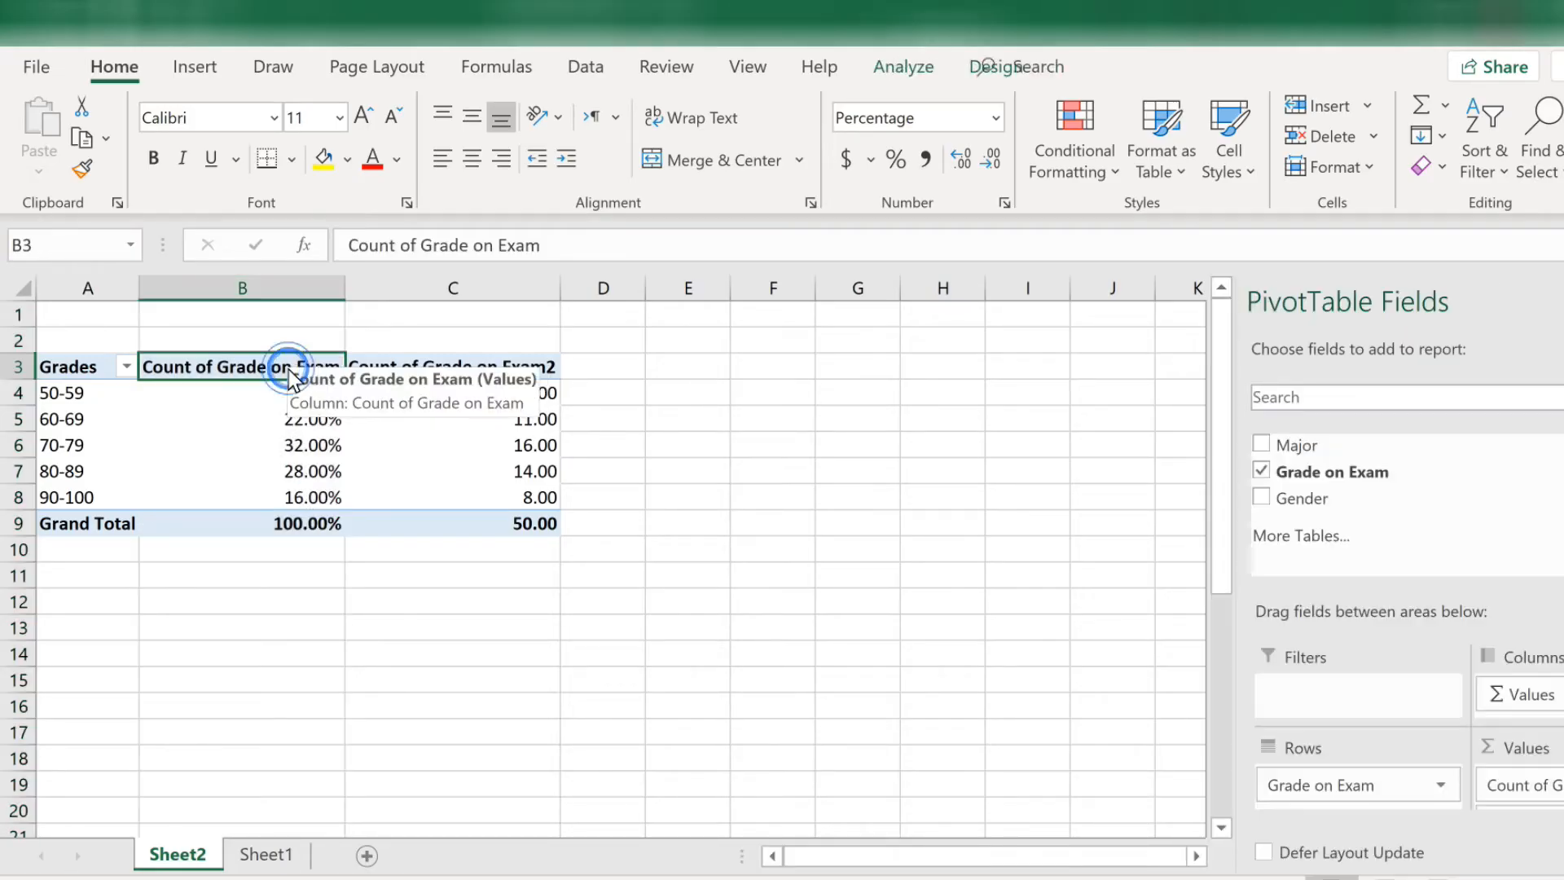
Rename the header in cell B3 to Percent
{"action": "double_click", "coordinate": [241, 367]}
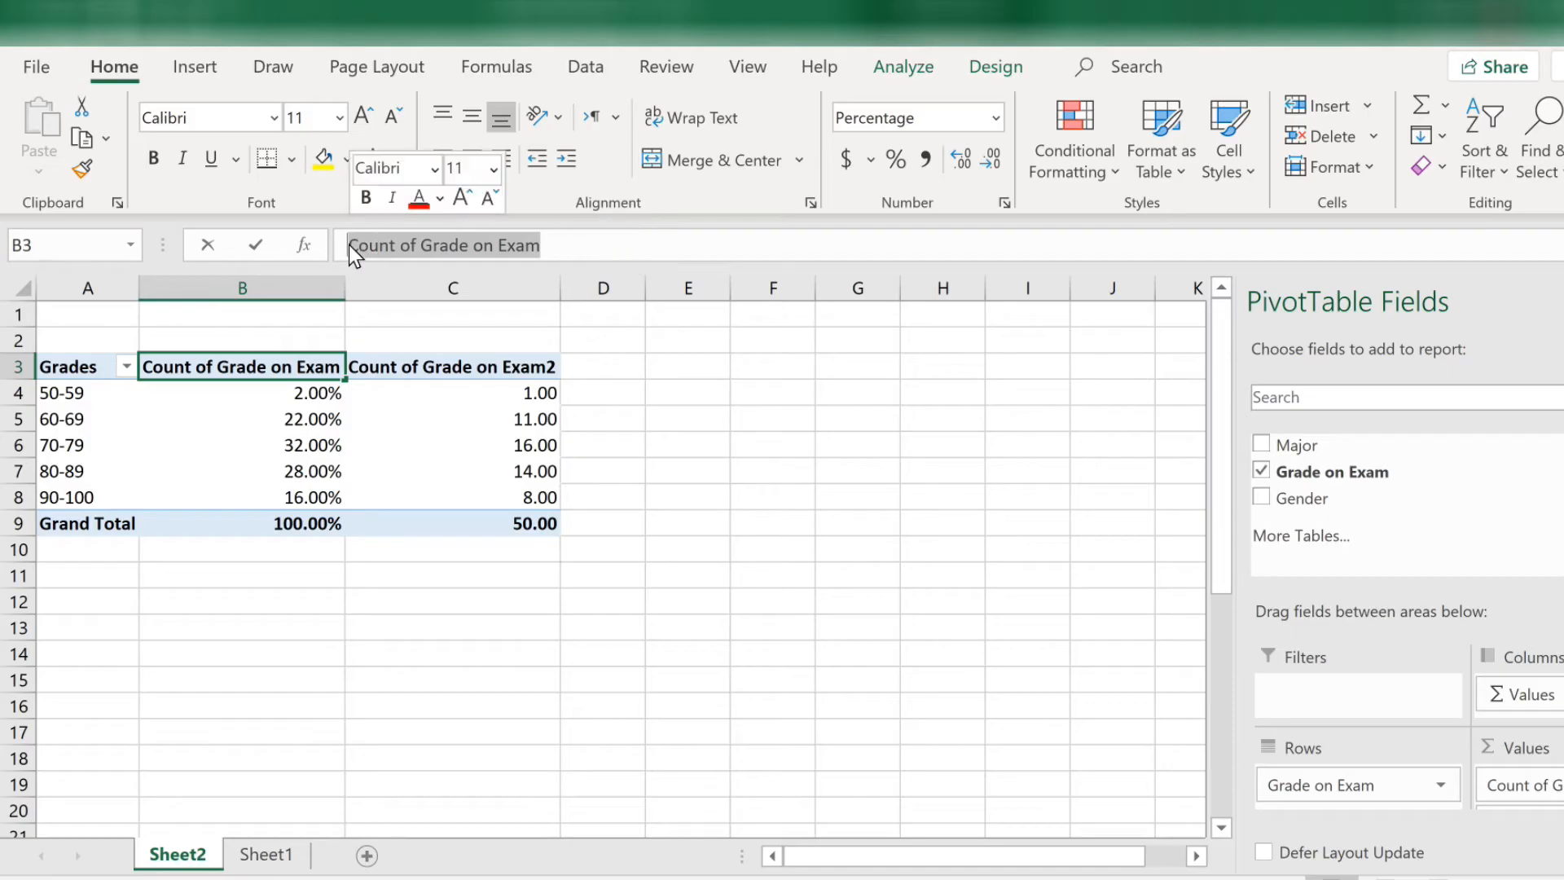
{"action": "type", "text": "Percent"}
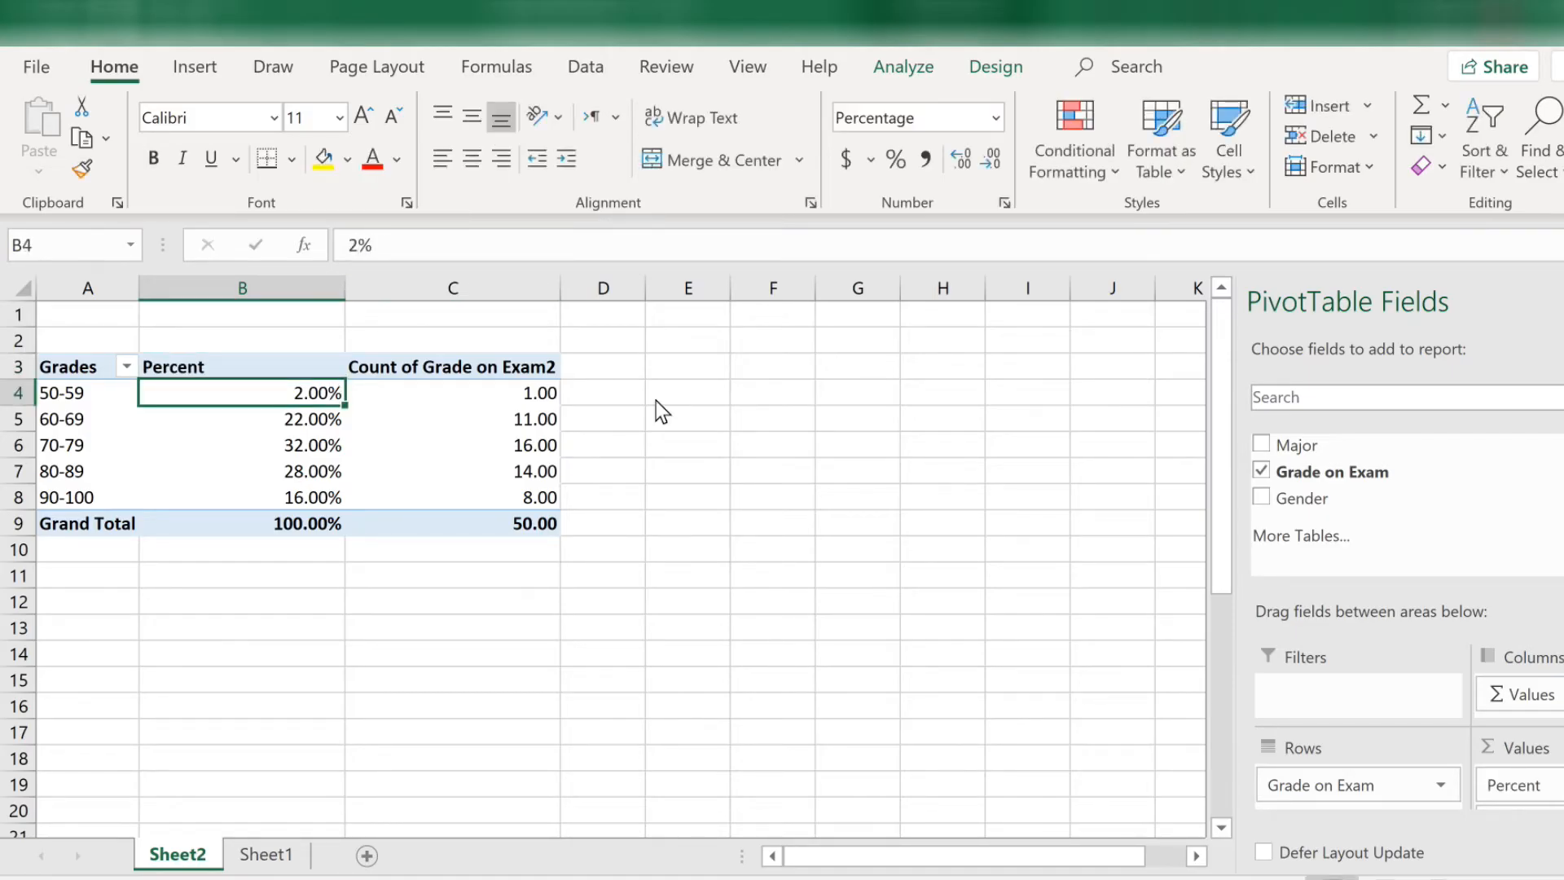
{"action": "mouse_move", "coordinate": [882, 479]}
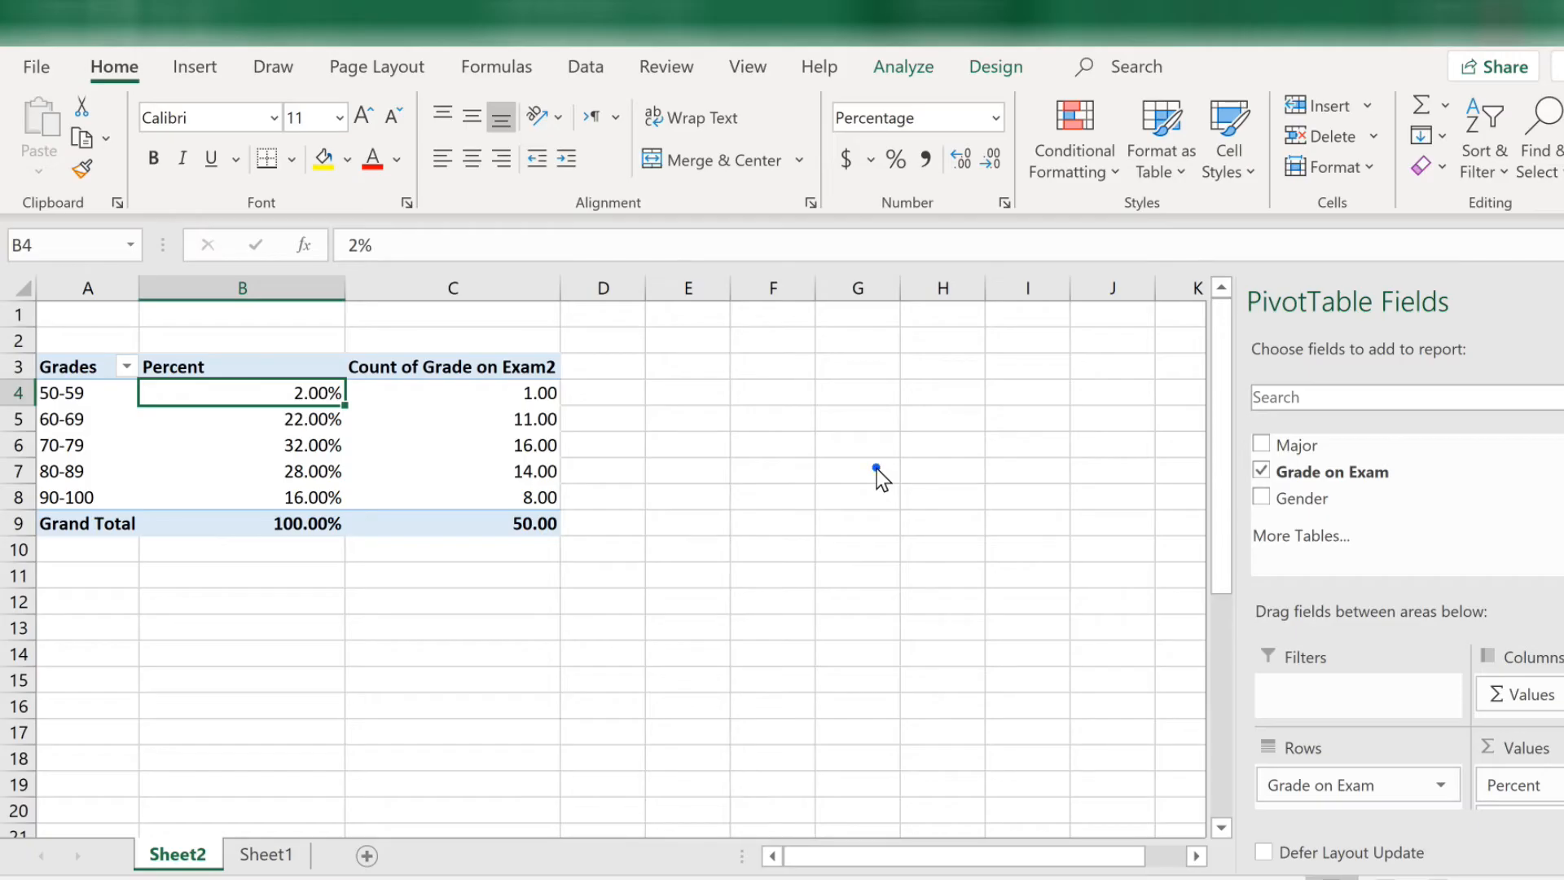
From PivotTable Analyze, toggle the Field List off and back on to reshow it
{"action": "left_click", "coordinate": [871, 470]}
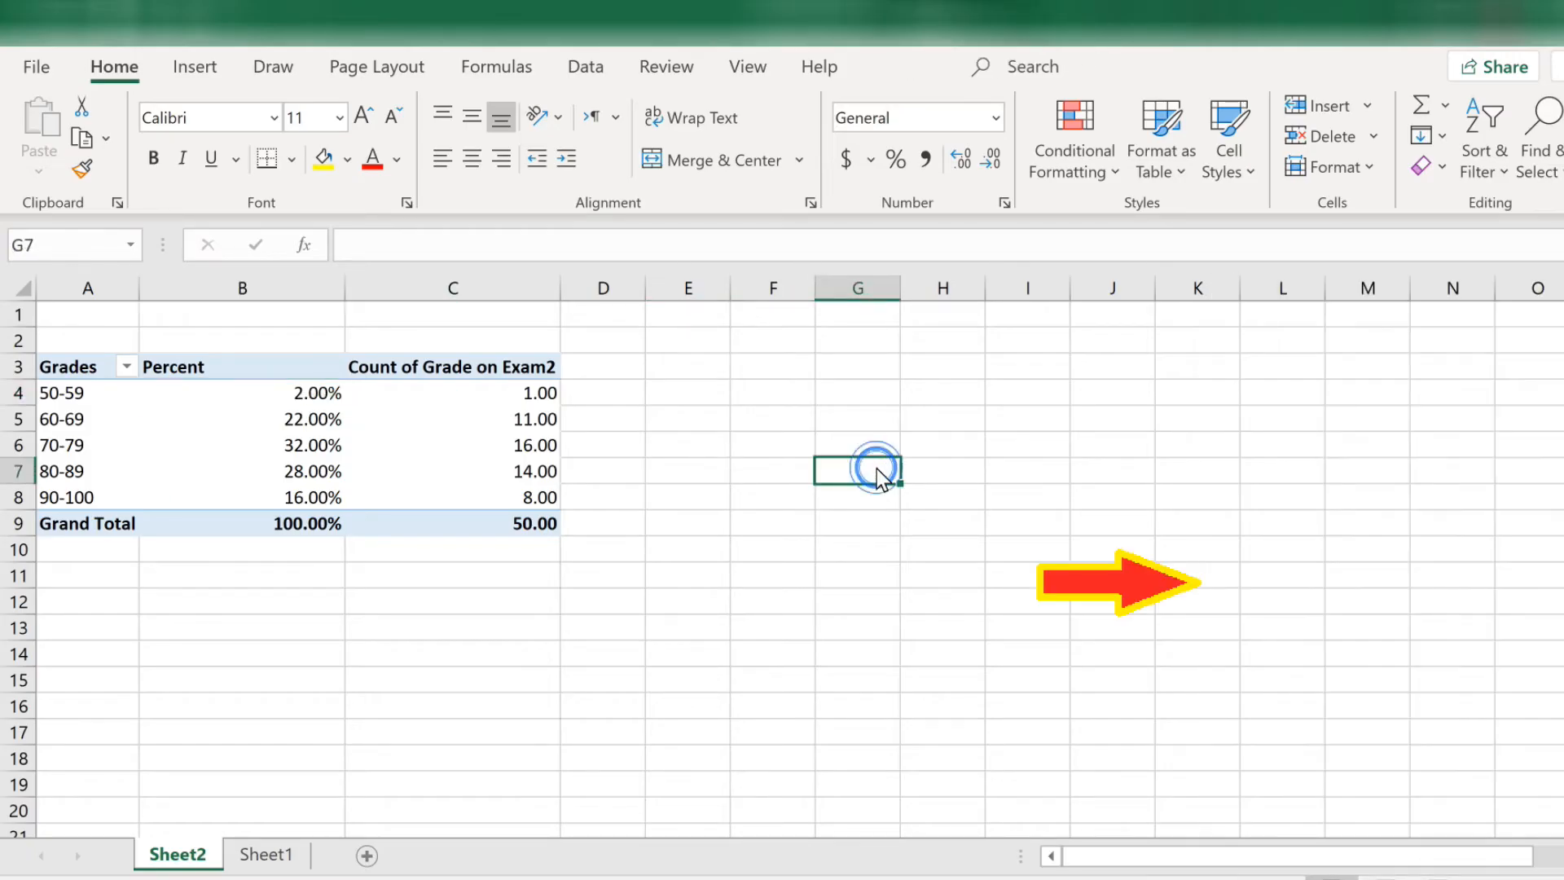
{"action": "left_click", "coordinate": [867, 473]}
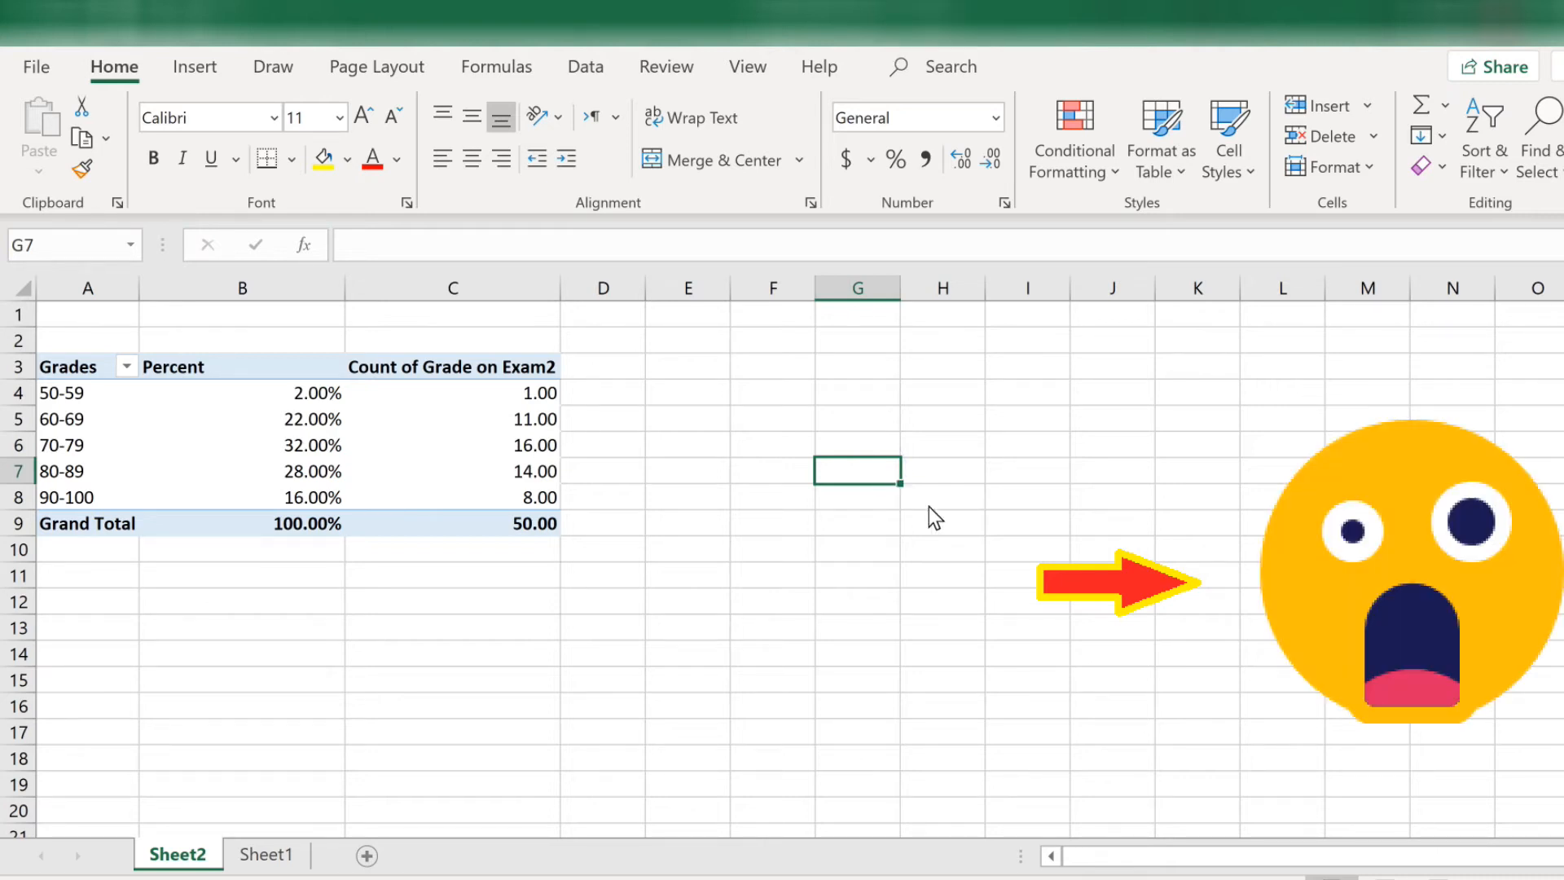
{"action": "mouse_move", "coordinate": [881, 557]}
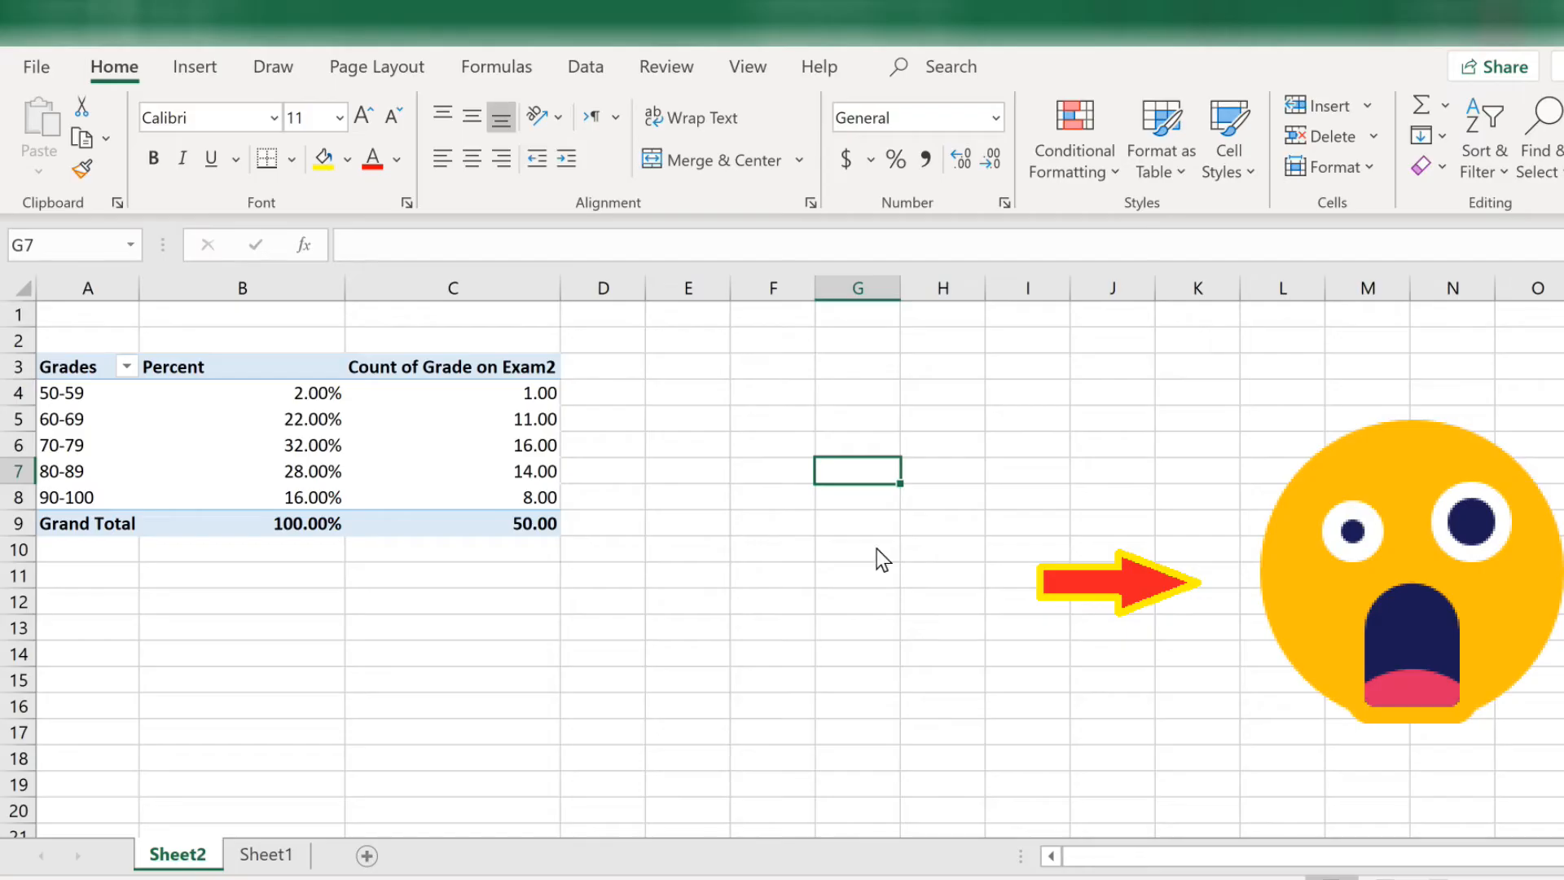
{"action": "mouse_move", "coordinate": [430, 466]}
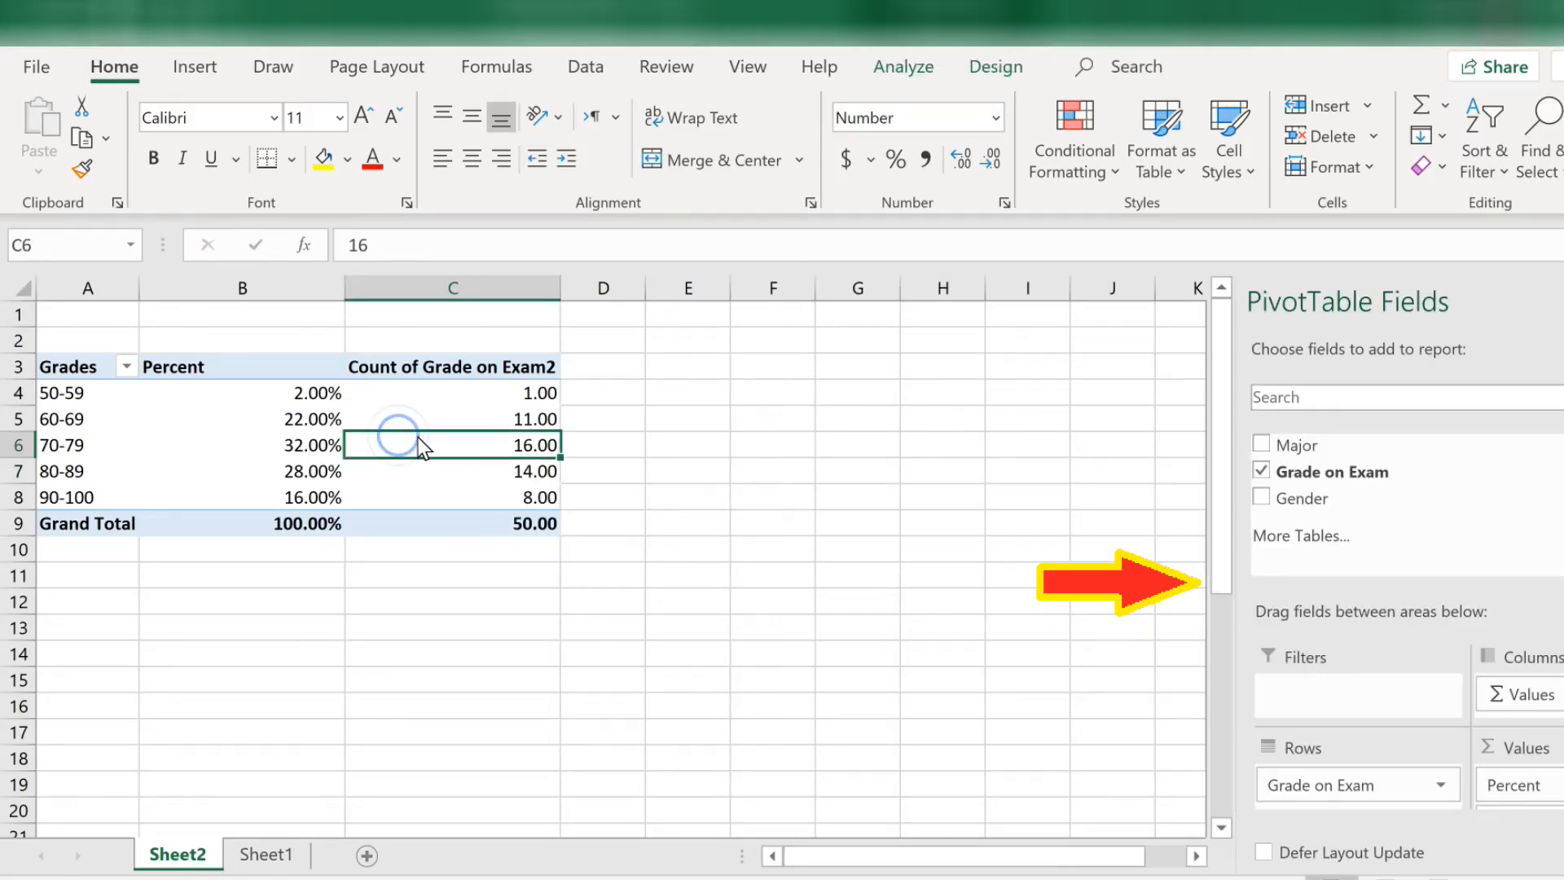
{"action": "left_click", "coordinate": [849, 577]}
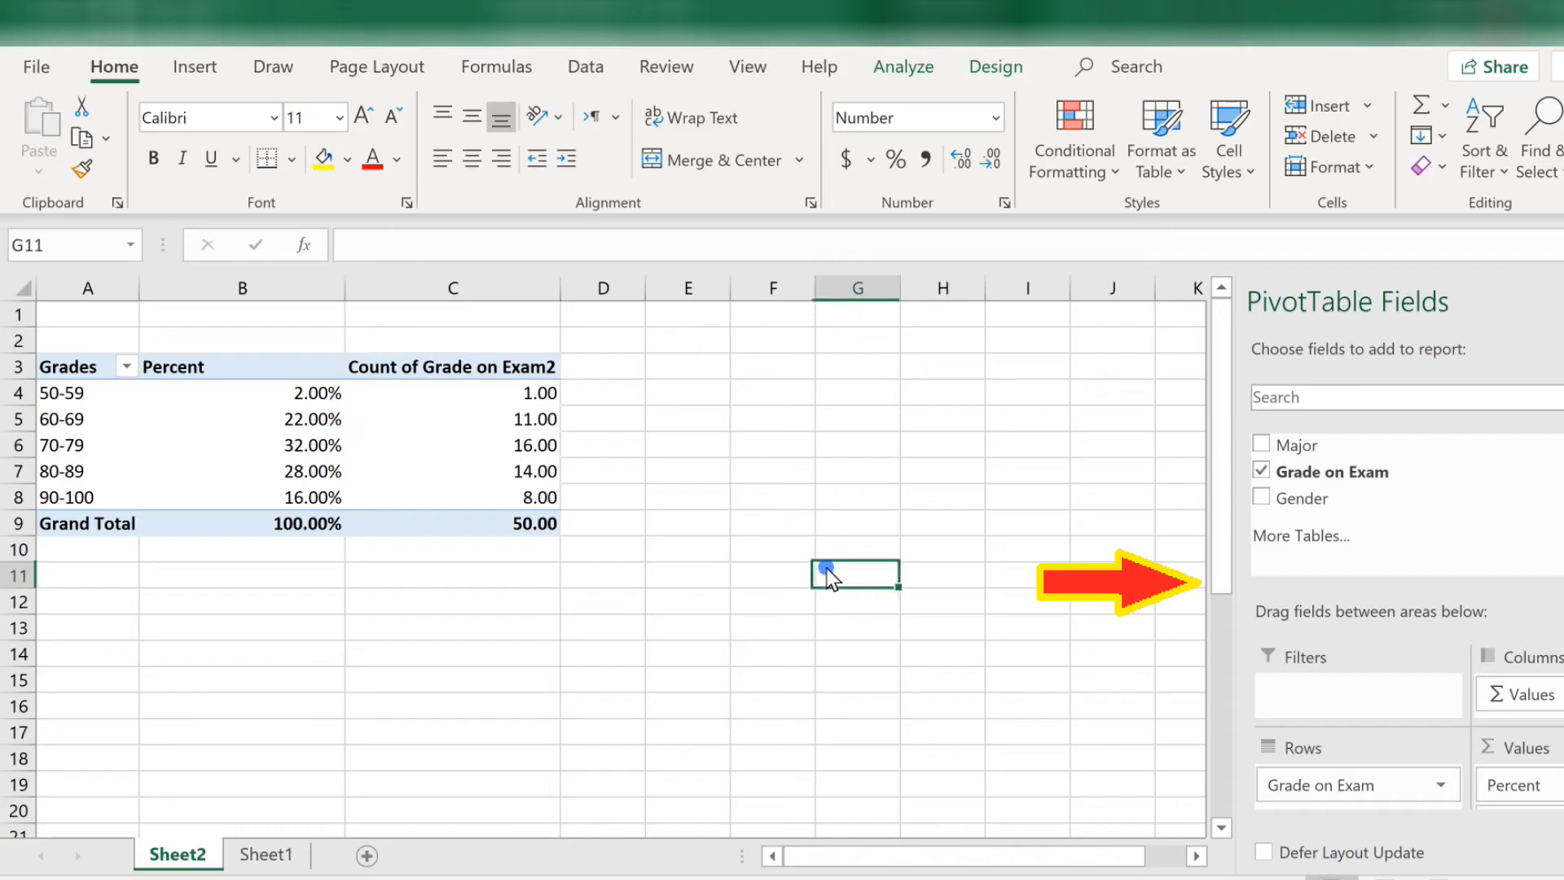
{"action": "left_click", "coordinate": [451, 471]}
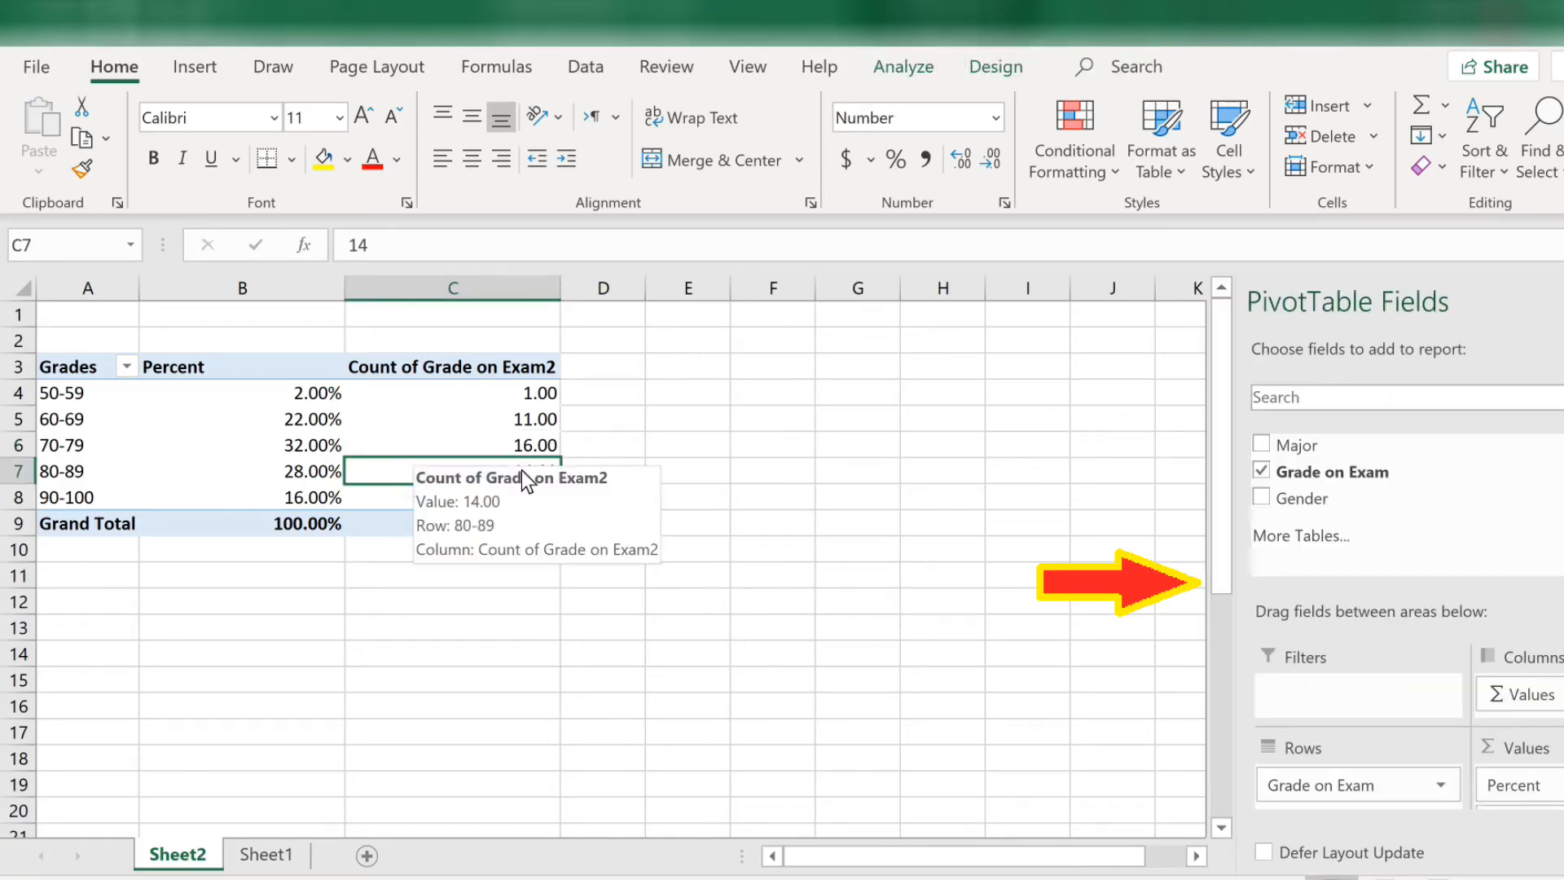
{"action": "left_click", "coordinate": [903, 67]}
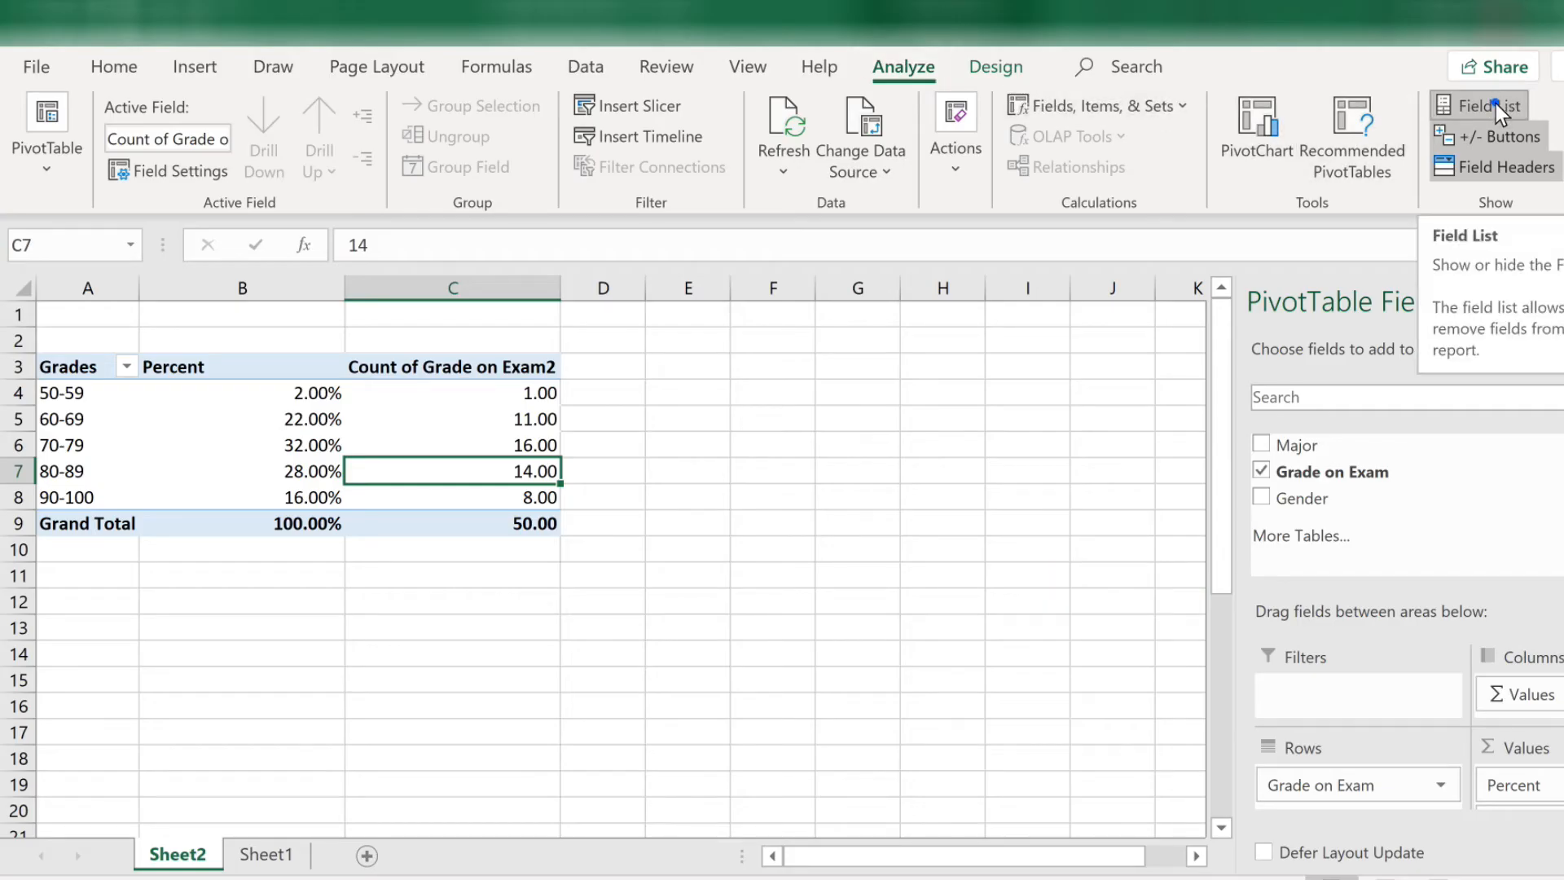
{"action": "left_click", "coordinate": [1486, 105]}
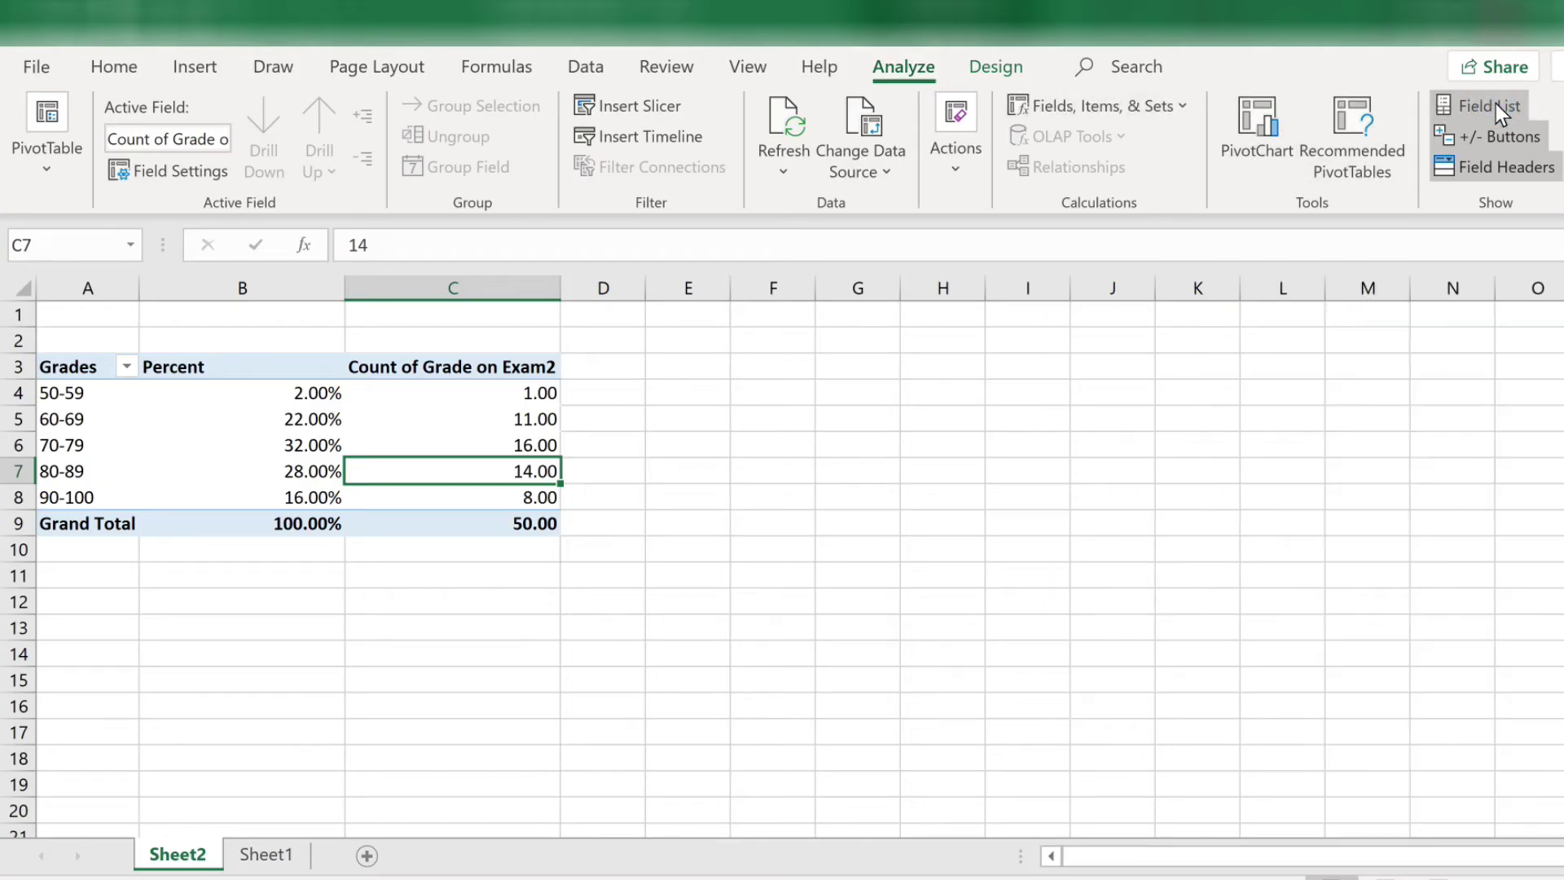
{"action": "left_click", "coordinate": [1486, 103]}
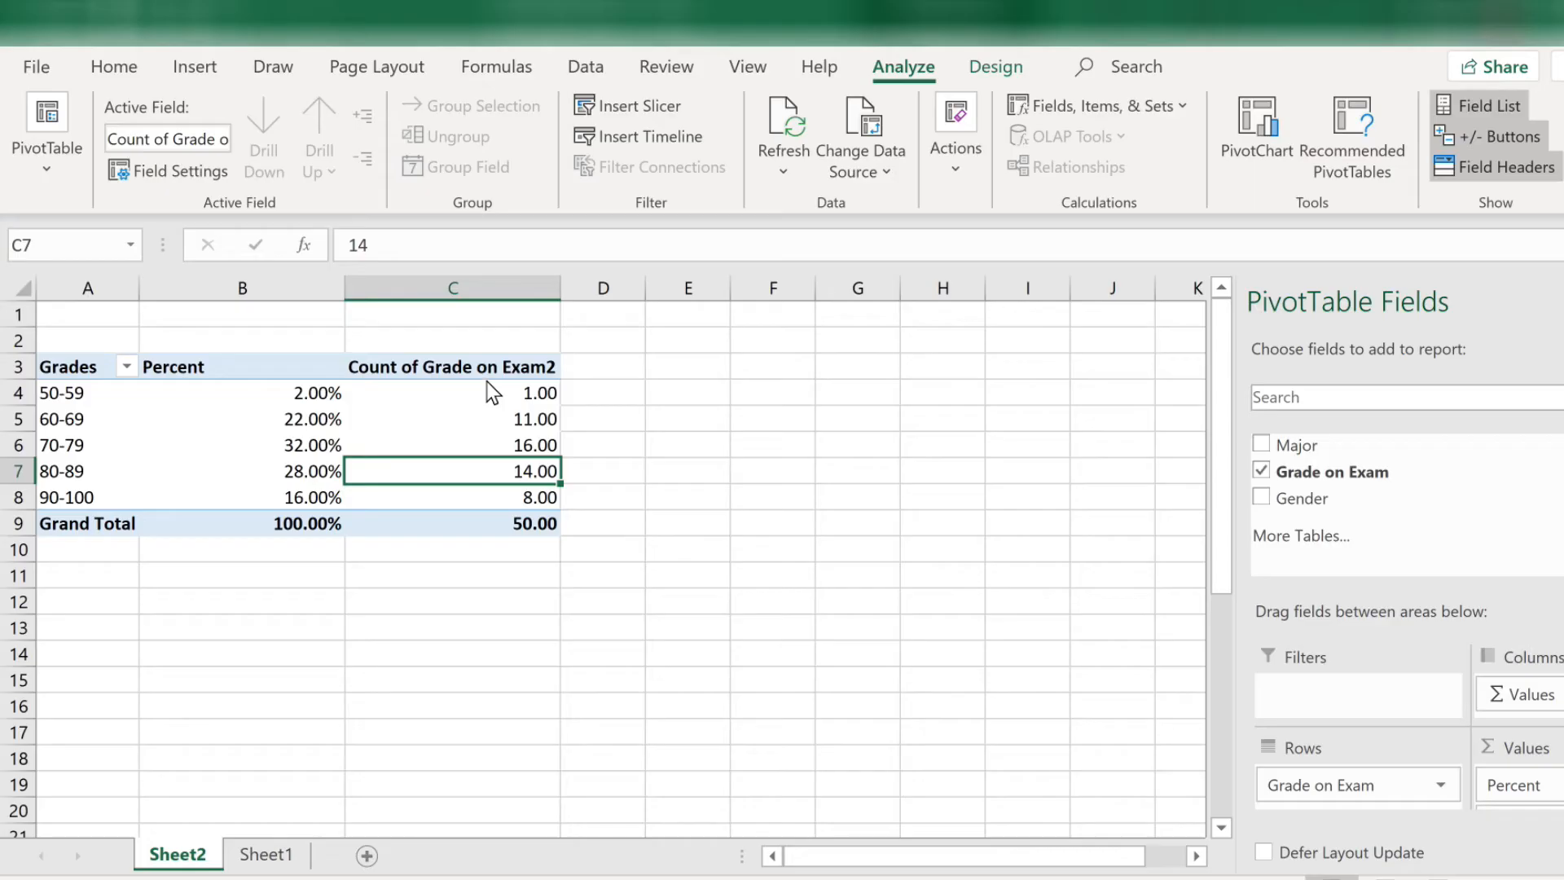
Show the second count column as % Running Total In Grade on Exam, reaching 100.00%
{"action": "right_click", "coordinate": [476, 455]}
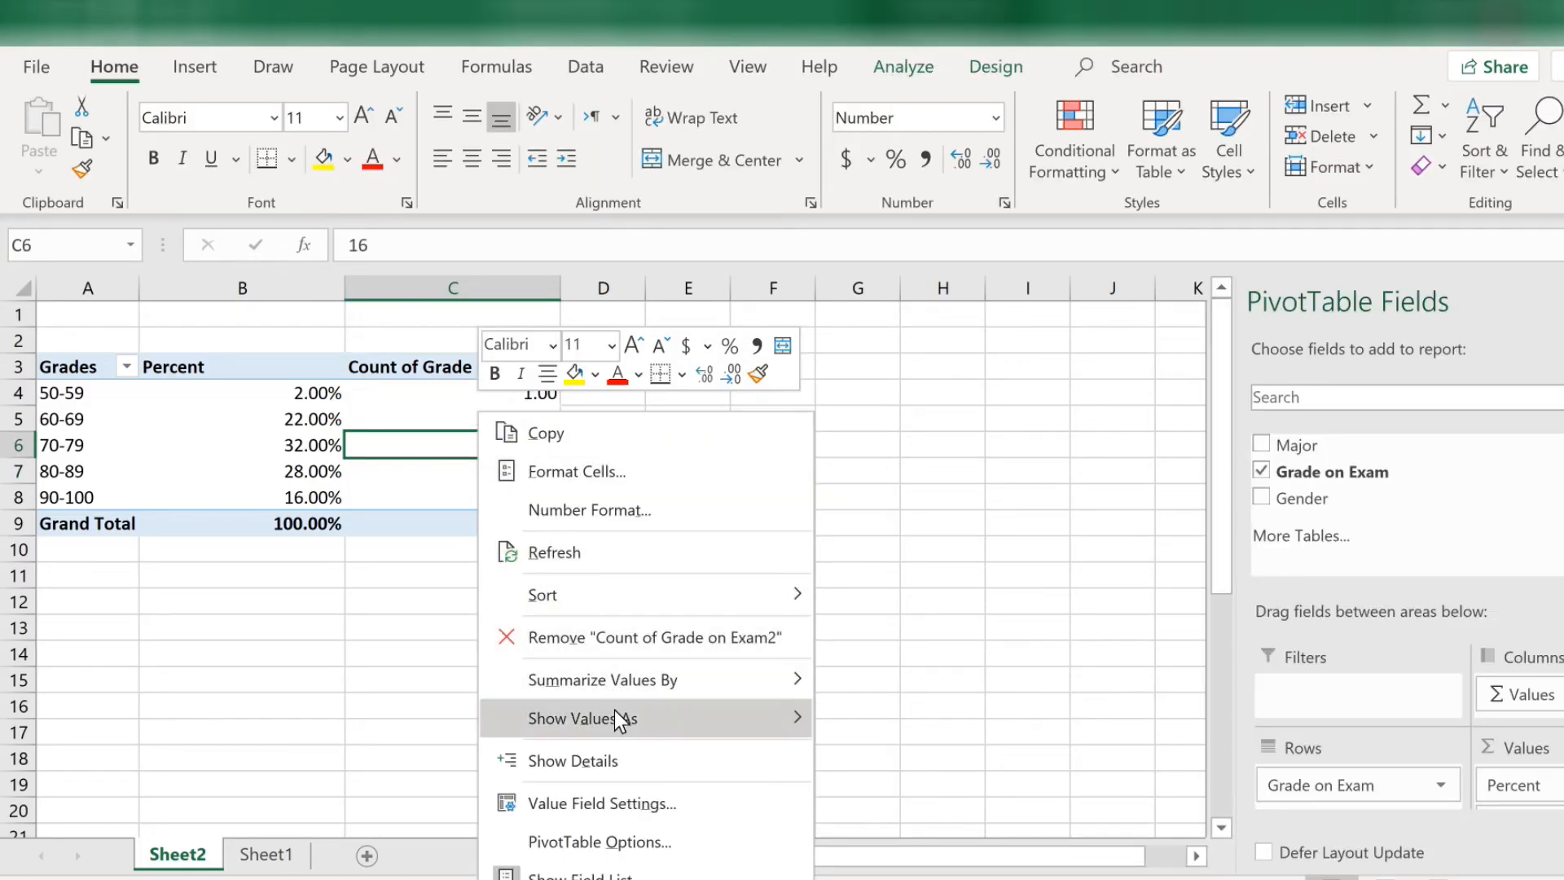
{"action": "left_click", "coordinate": [583, 719]}
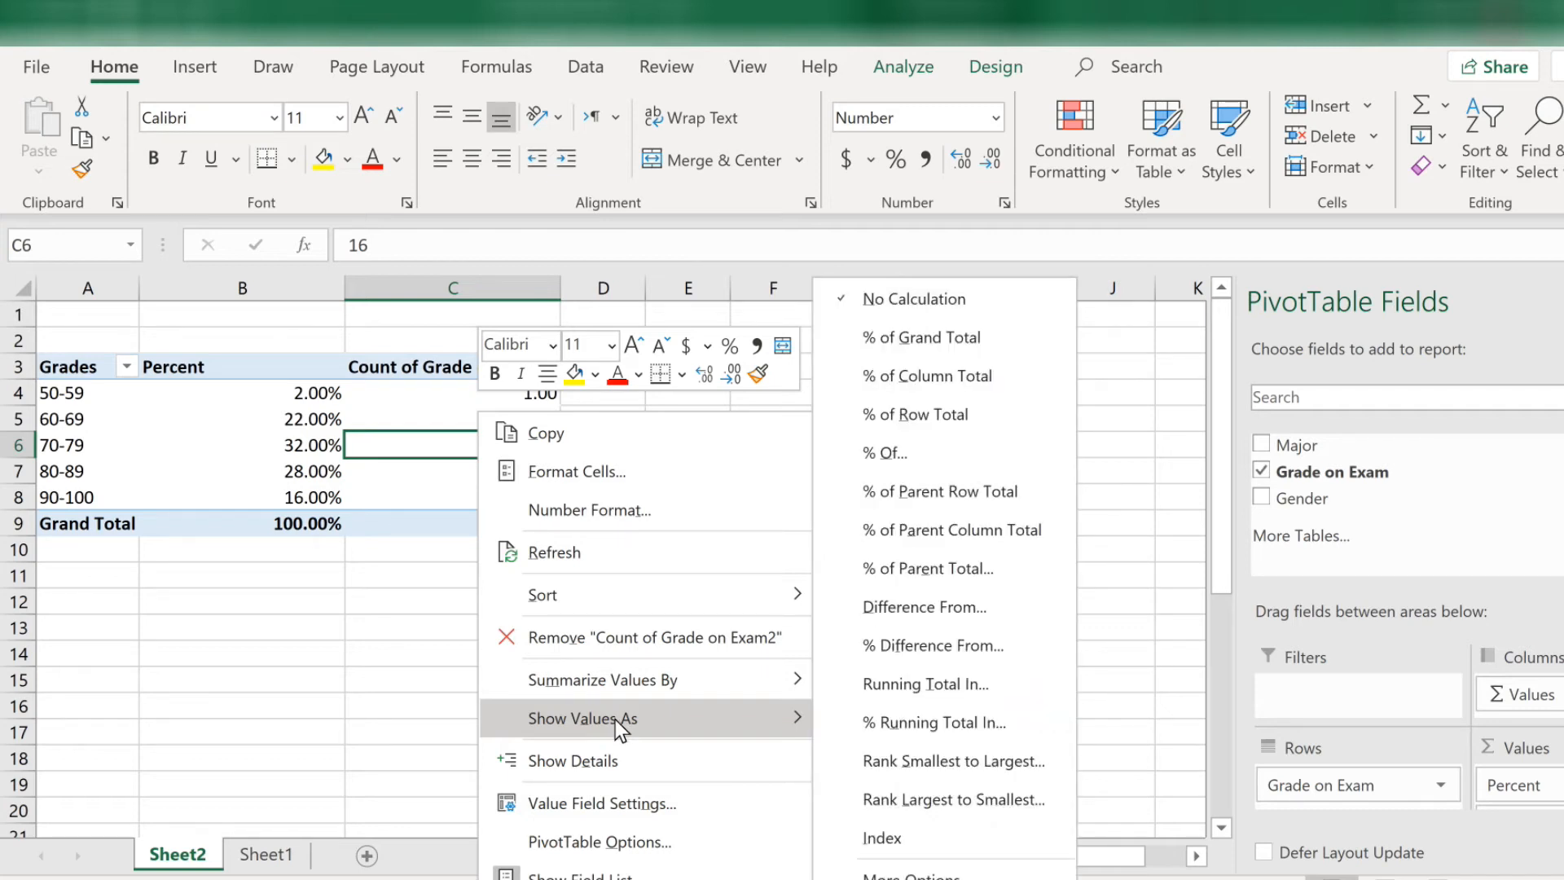
{"action": "mouse_move", "coordinate": [912, 728]}
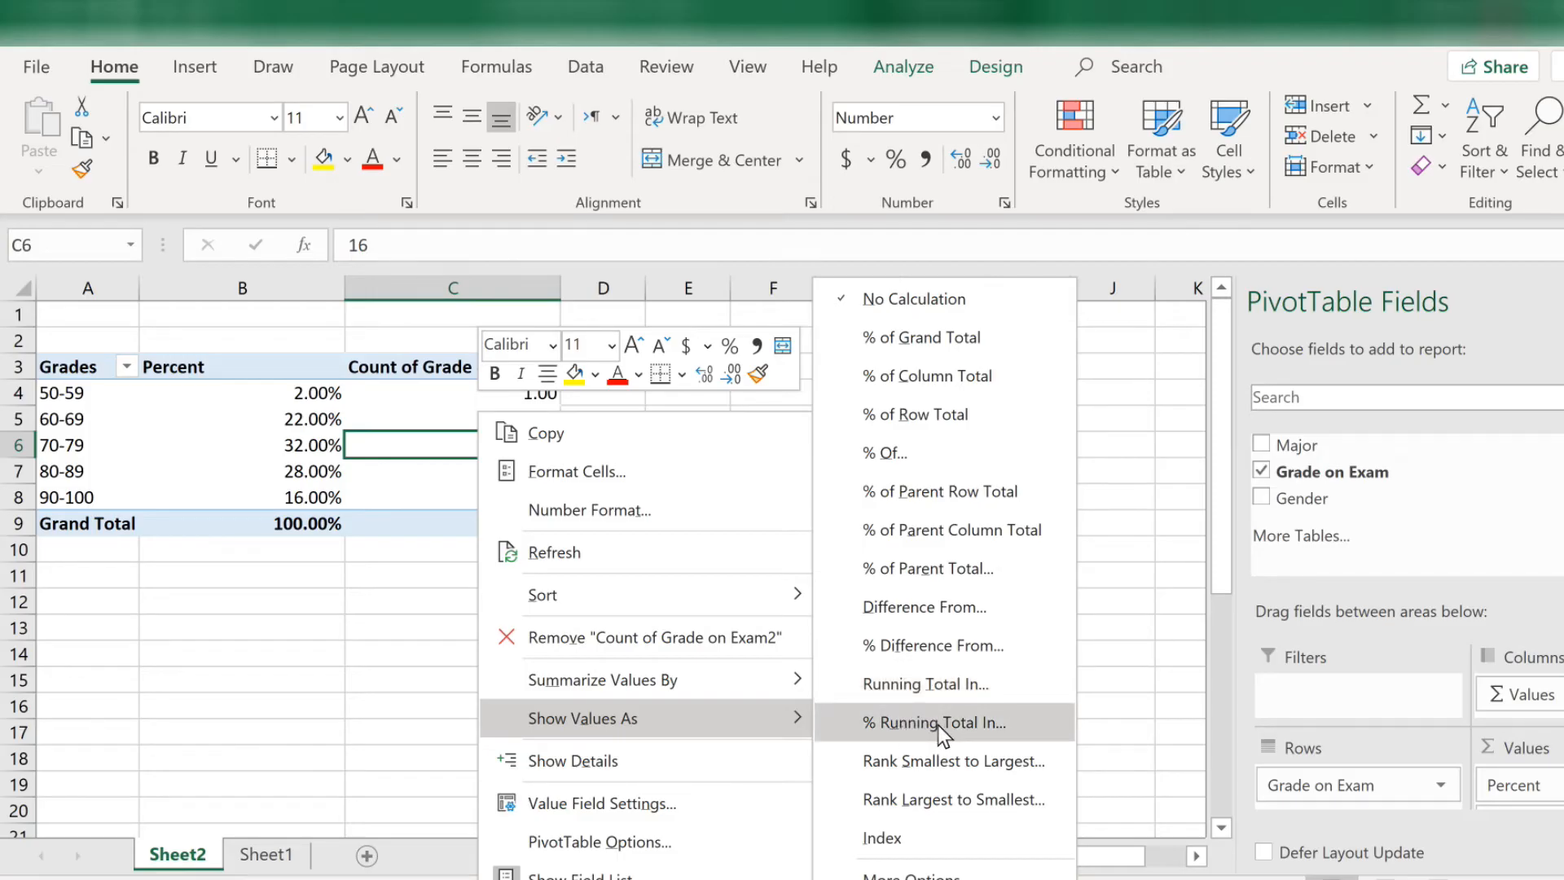
{"action": "left_click", "coordinate": [932, 724]}
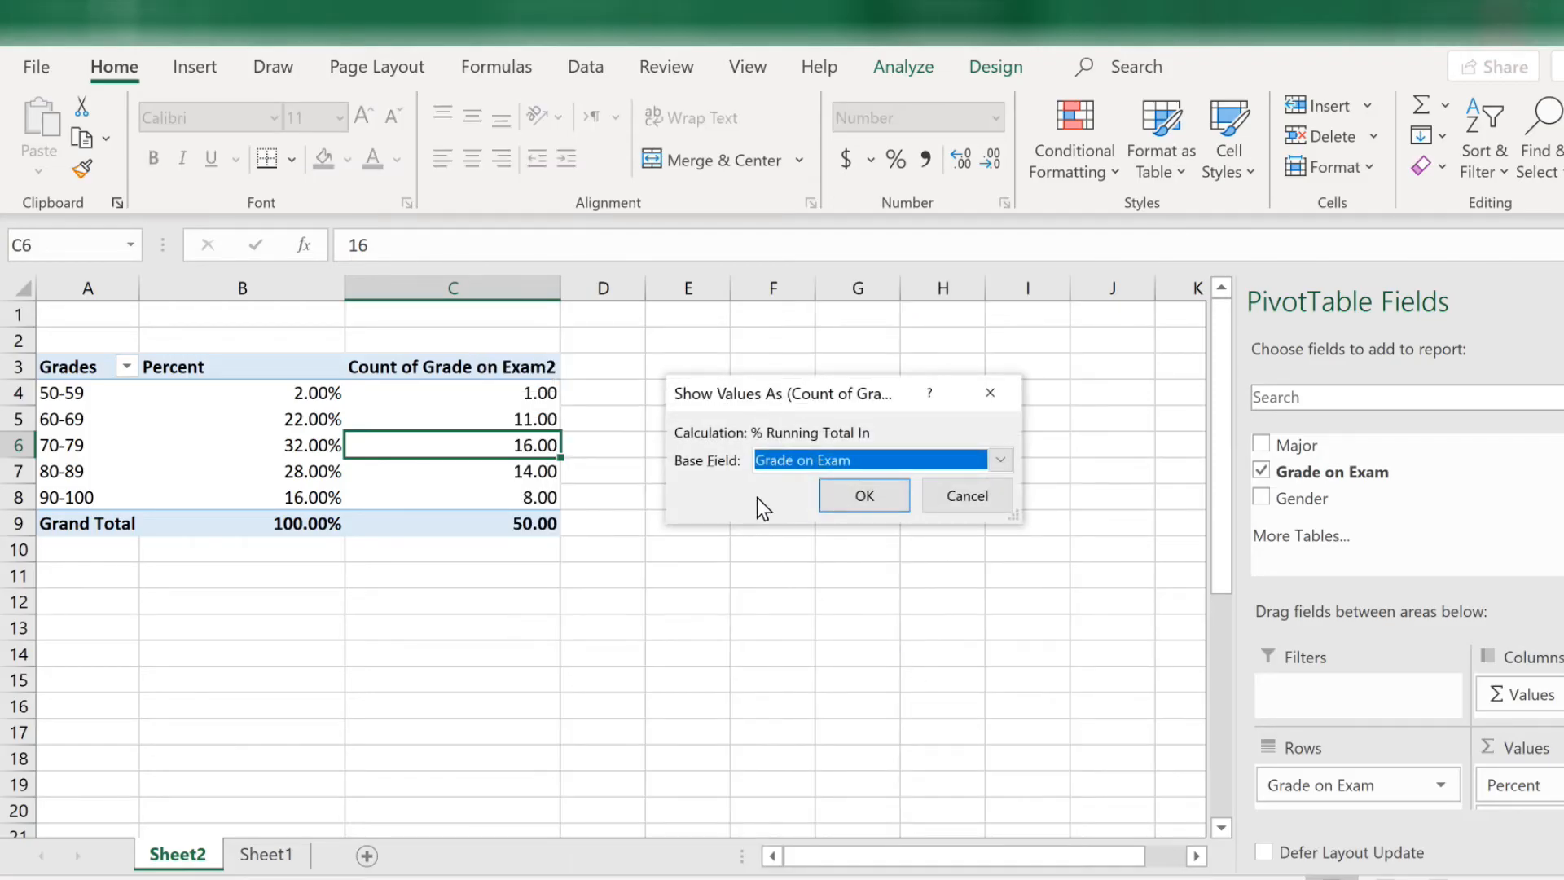
{"action": "mouse_move", "coordinate": [784, 512]}
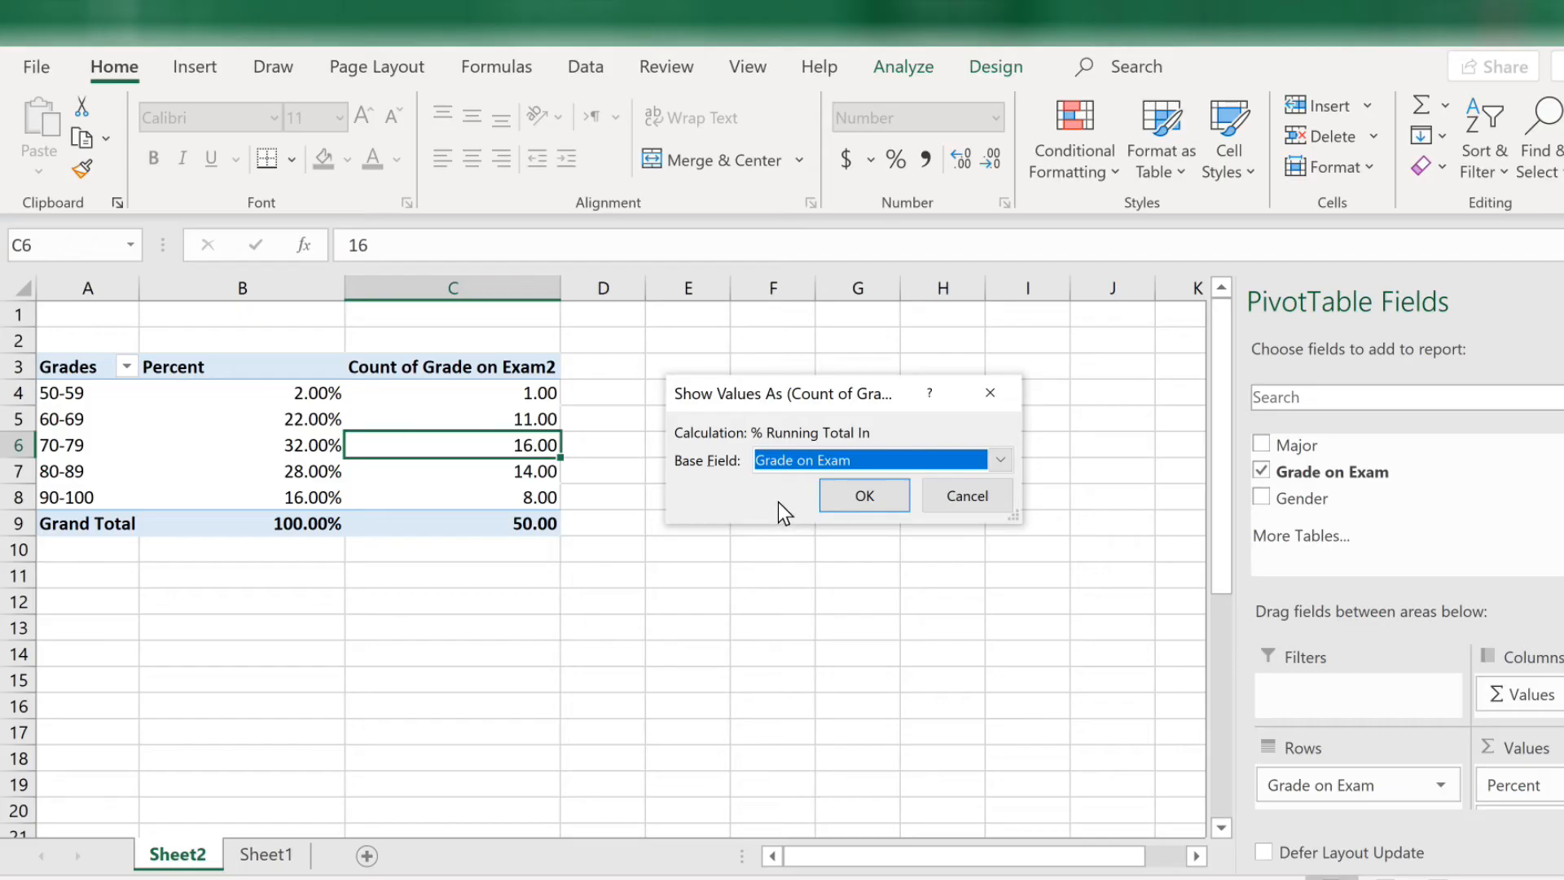
{"action": "mouse_move", "coordinate": [857, 466]}
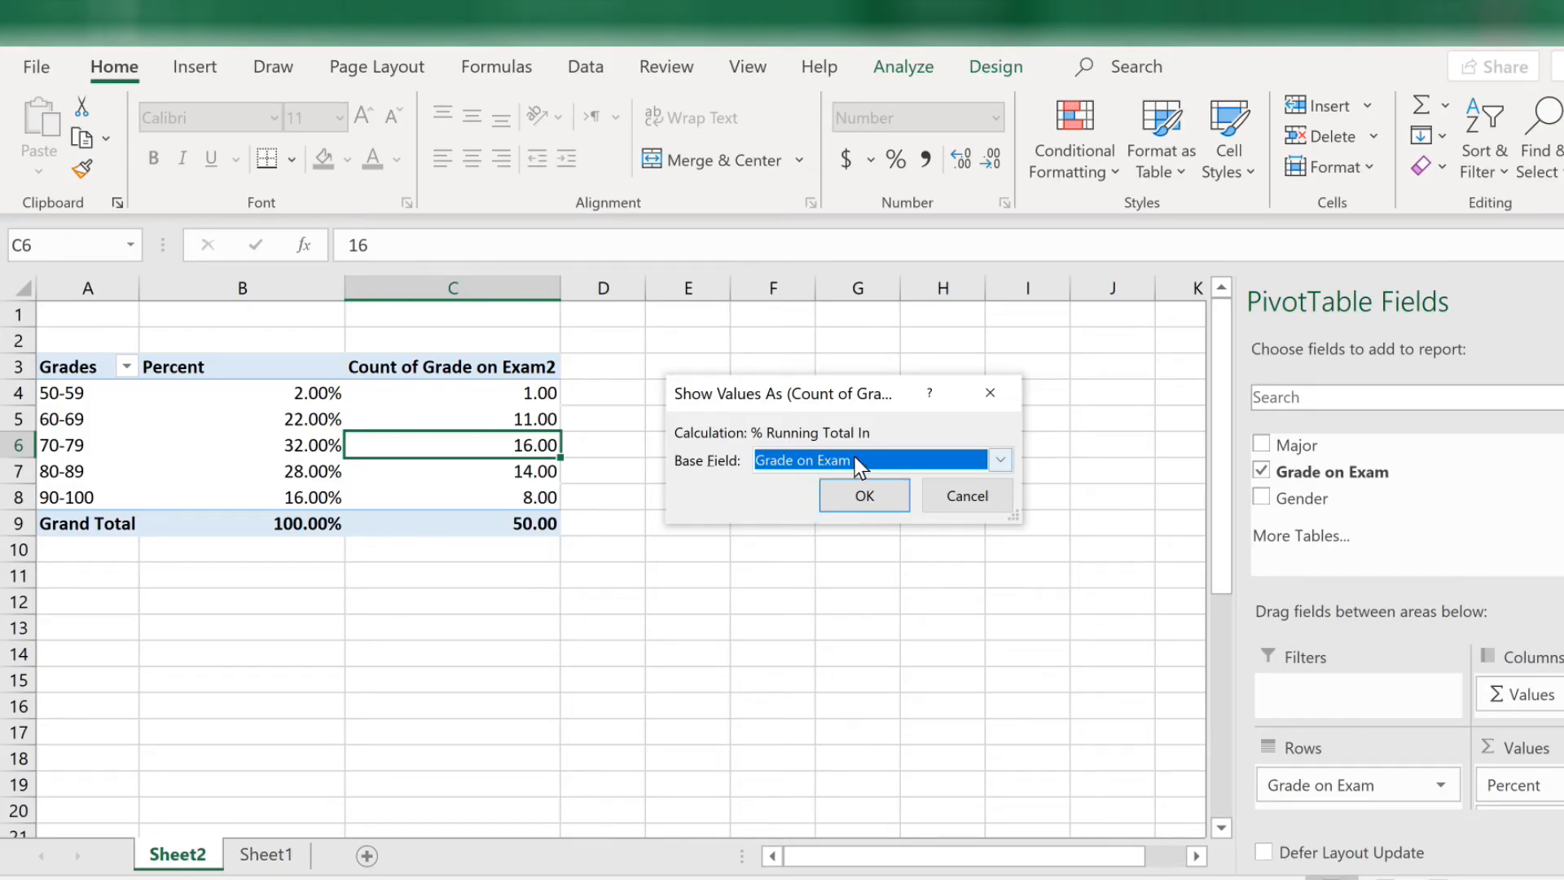
{"action": "left_click", "coordinate": [864, 495]}
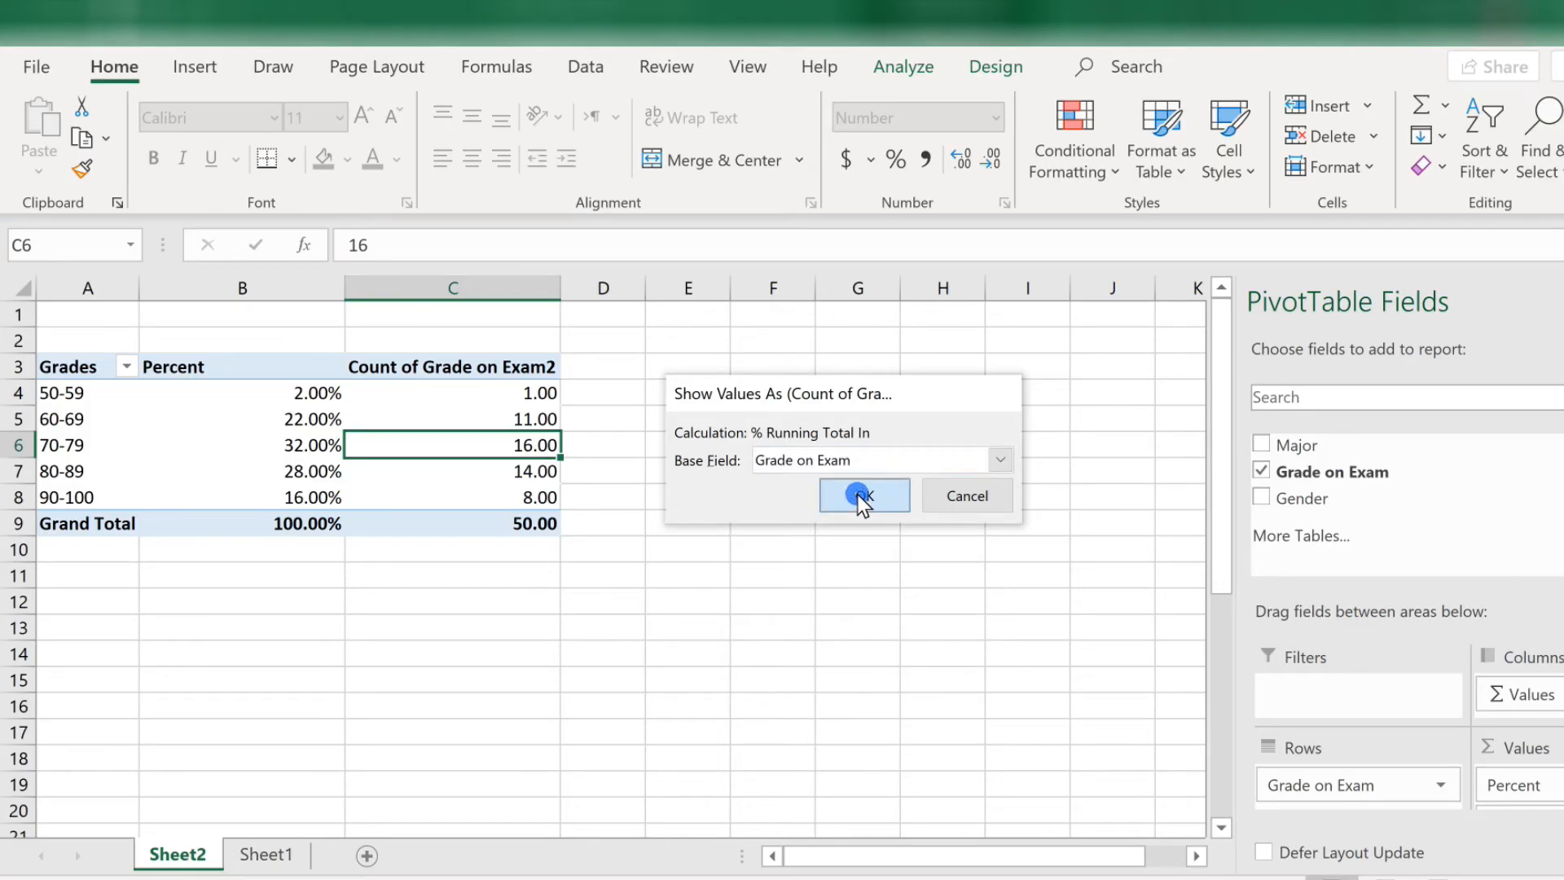
{"action": "left_click", "coordinate": [863, 495]}
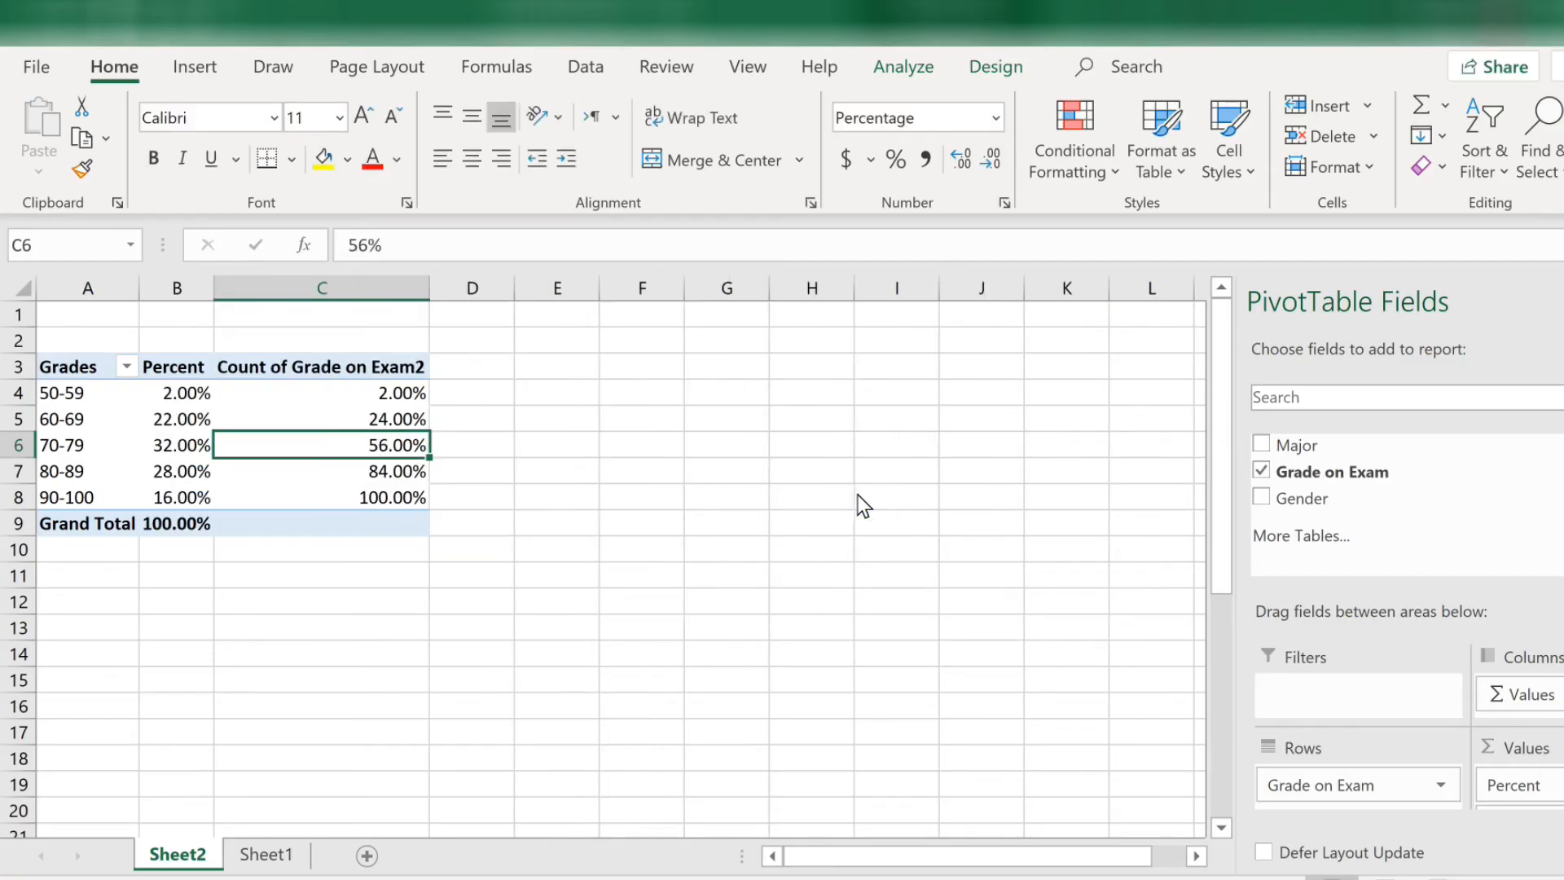
{"action": "mouse_move", "coordinate": [405, 391]}
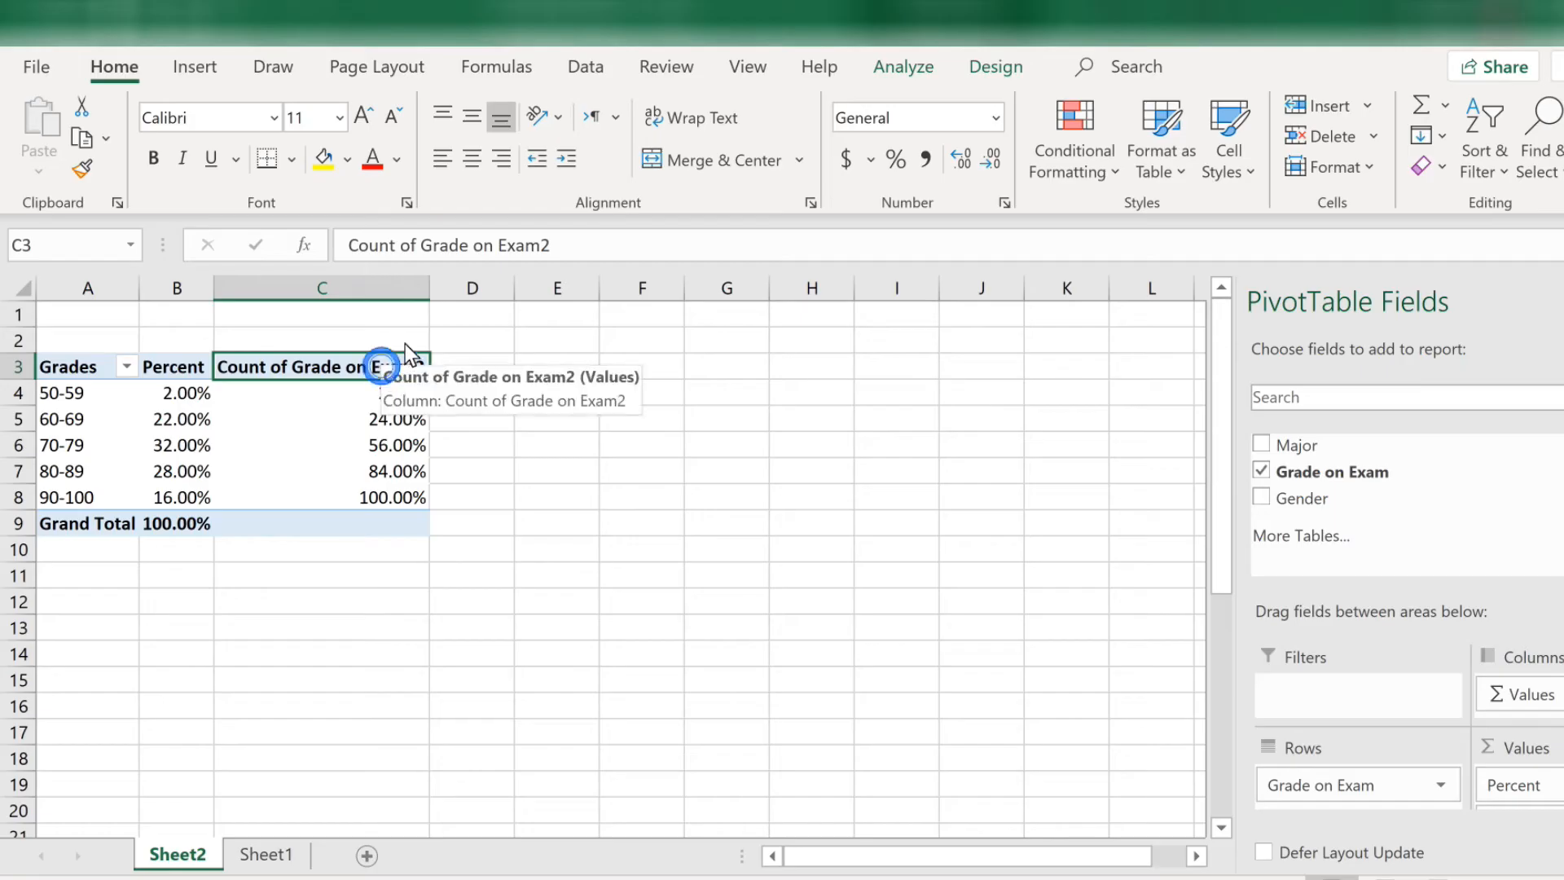
Retitle the running-percentage column header in C3 as Cumulative Percent
{"action": "type", "text": "Cumulative Percent"}
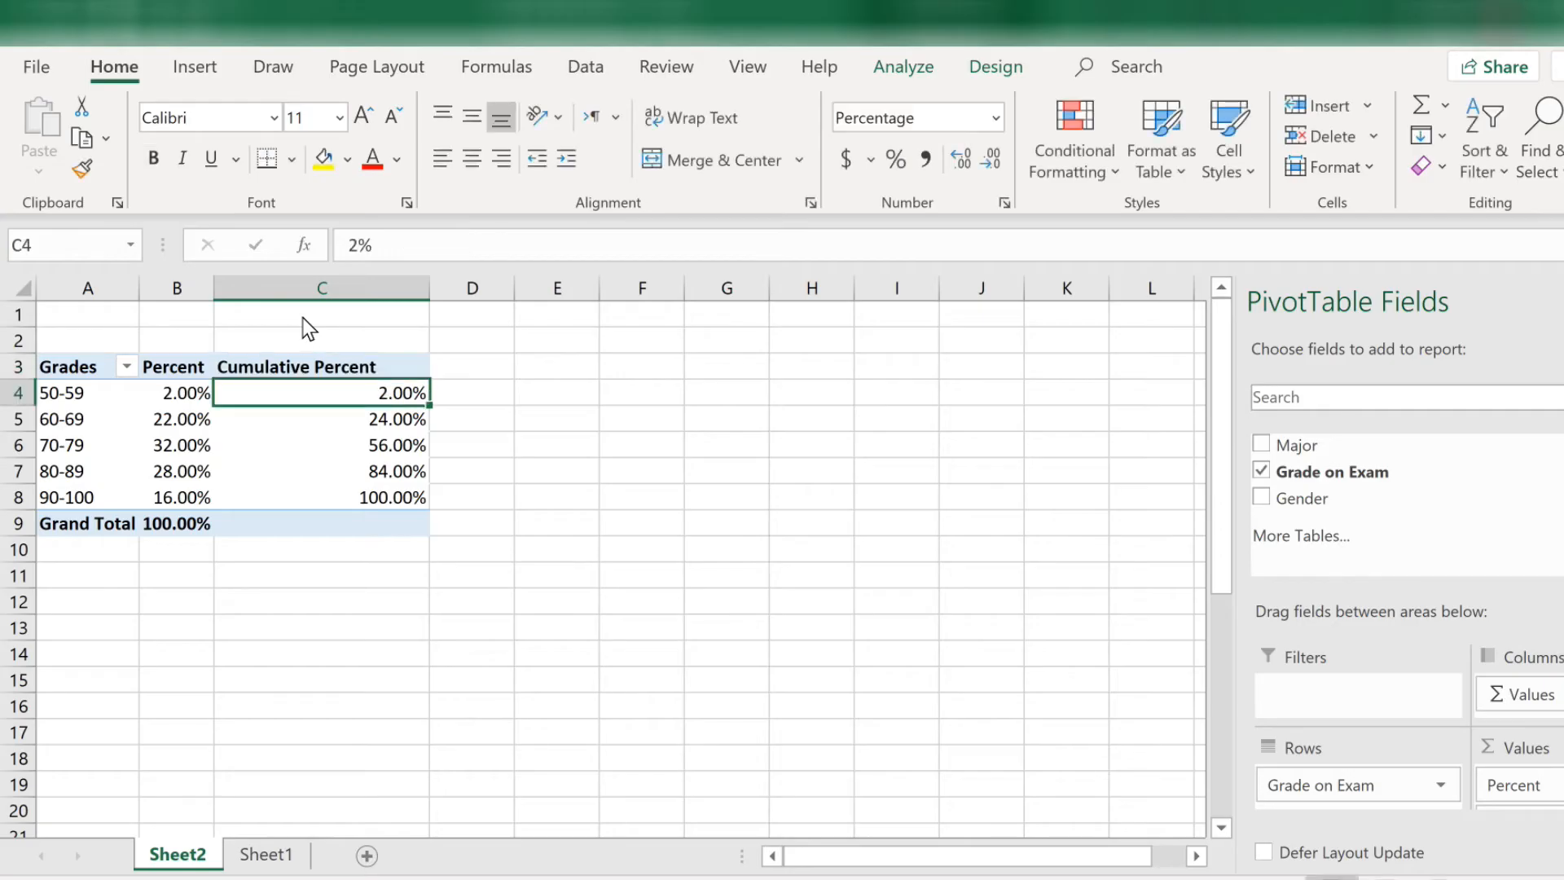
{"action": "mouse_move", "coordinate": [857, 571]}
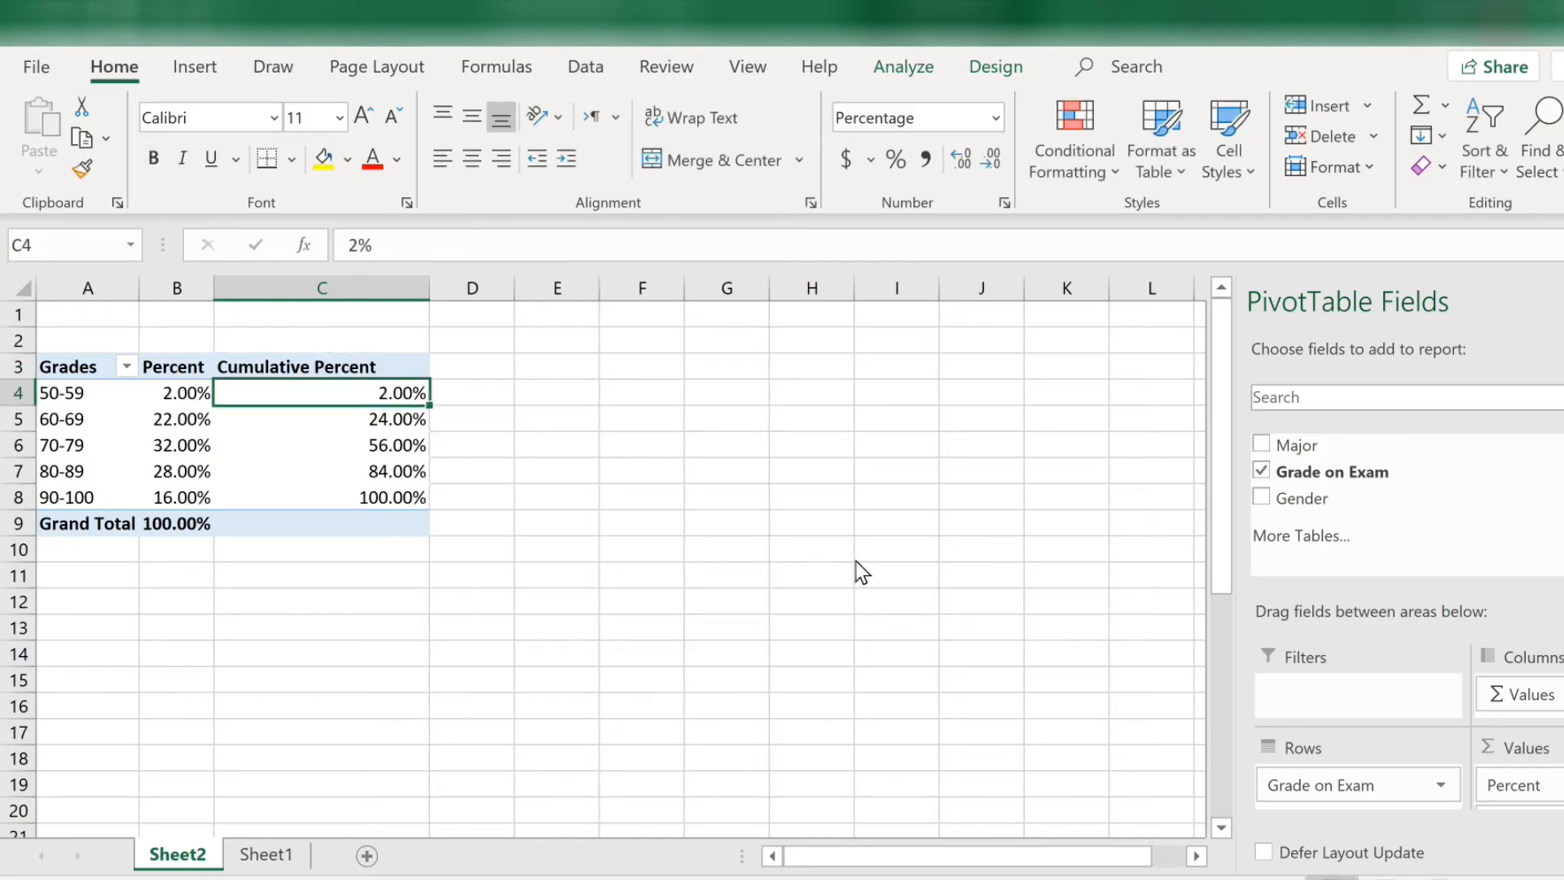
{"action": "mouse_move", "coordinate": [1234, 625]}
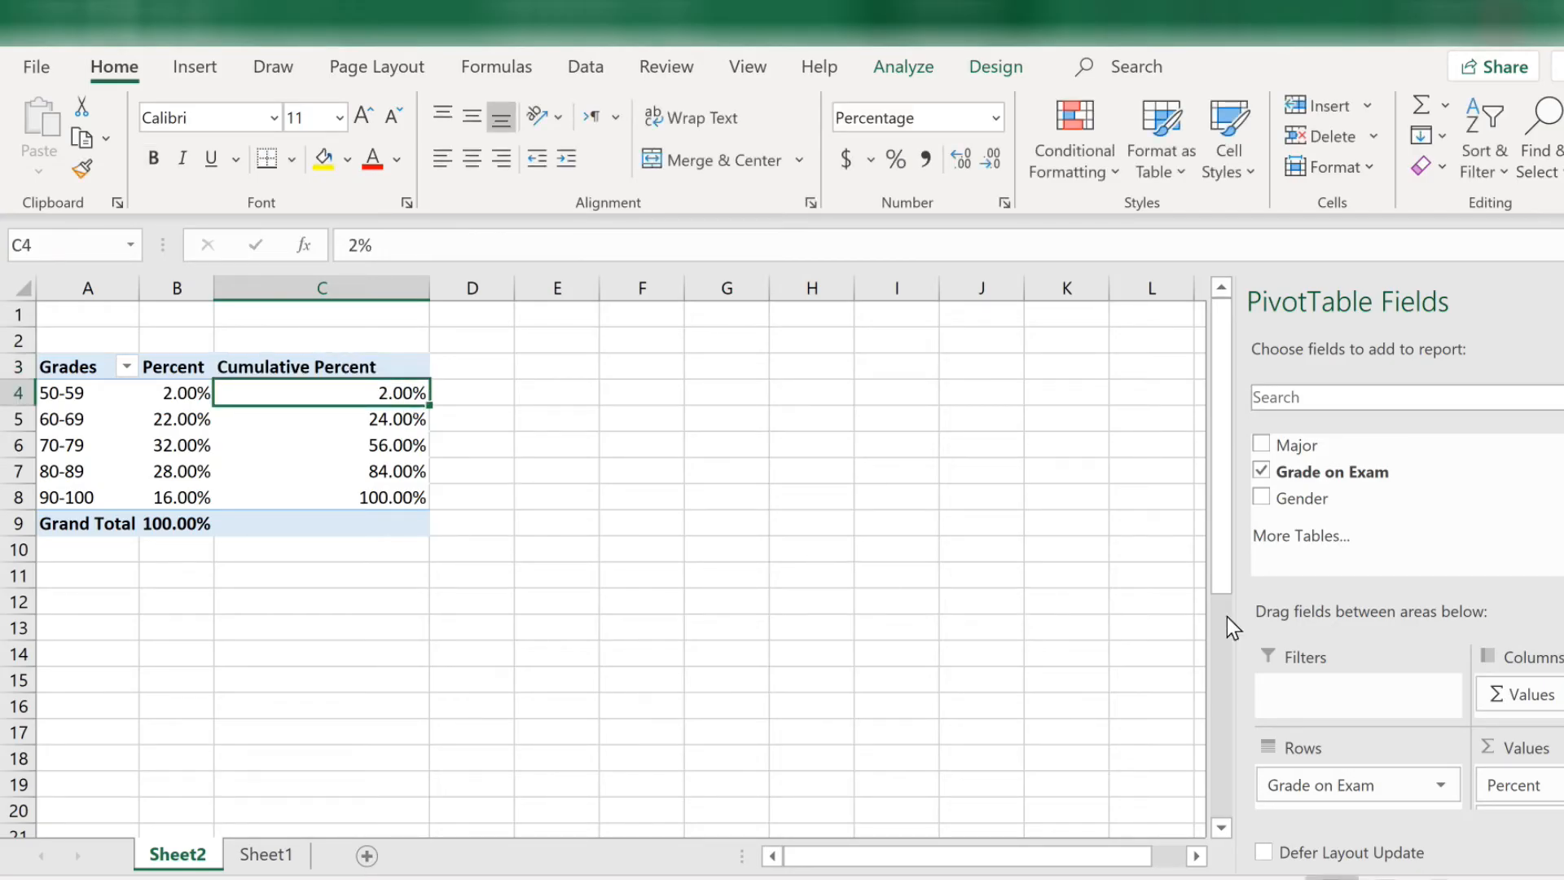
{"action": "mouse_move", "coordinate": [1356, 572]}
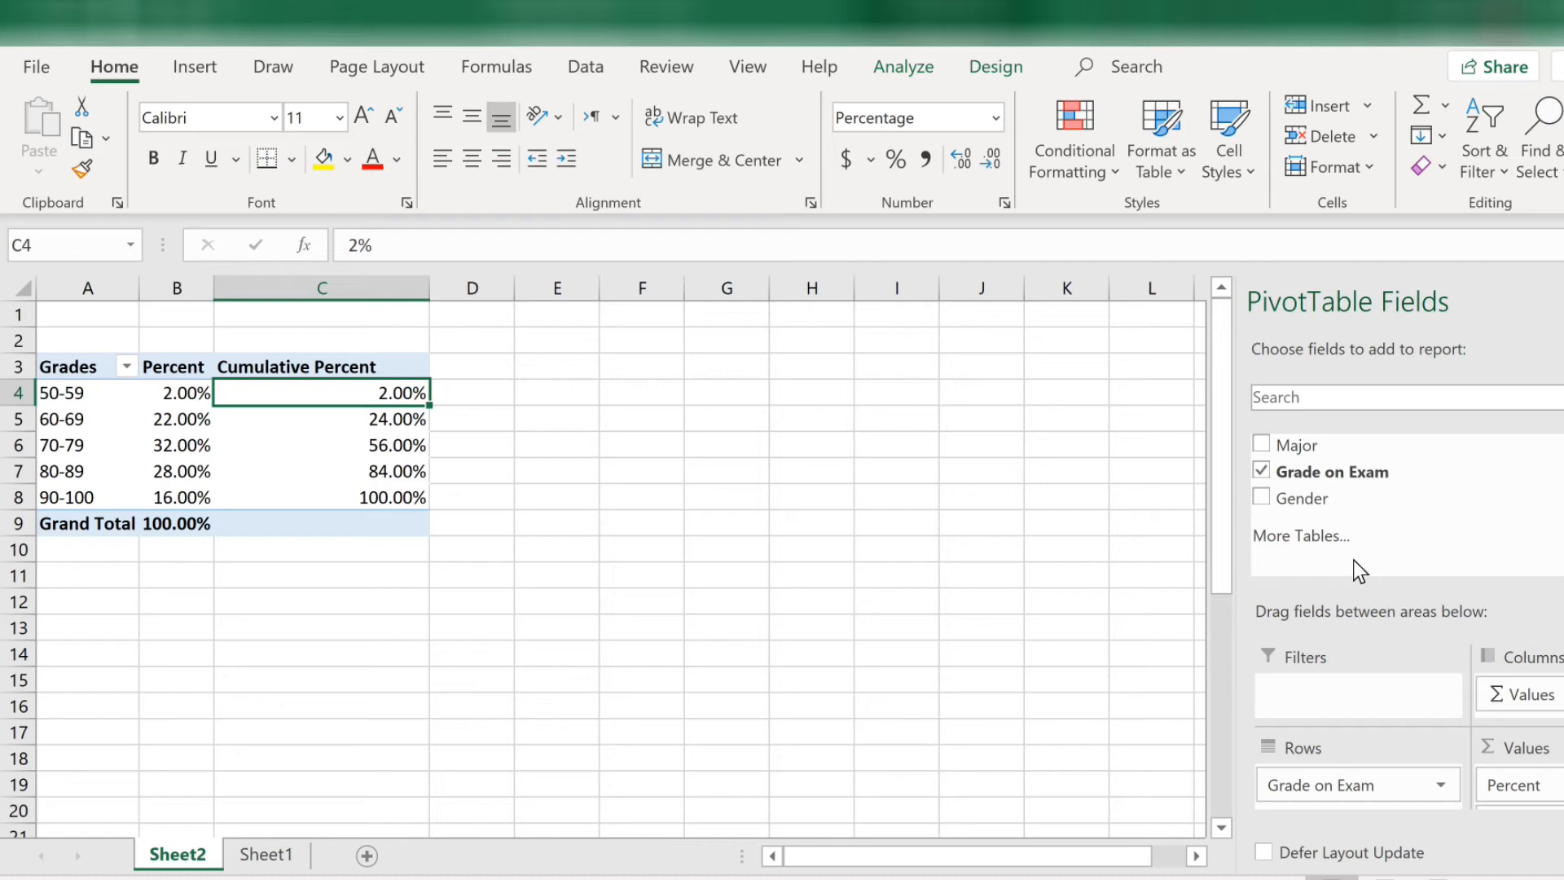
{"action": "mouse_move", "coordinate": [1310, 479]}
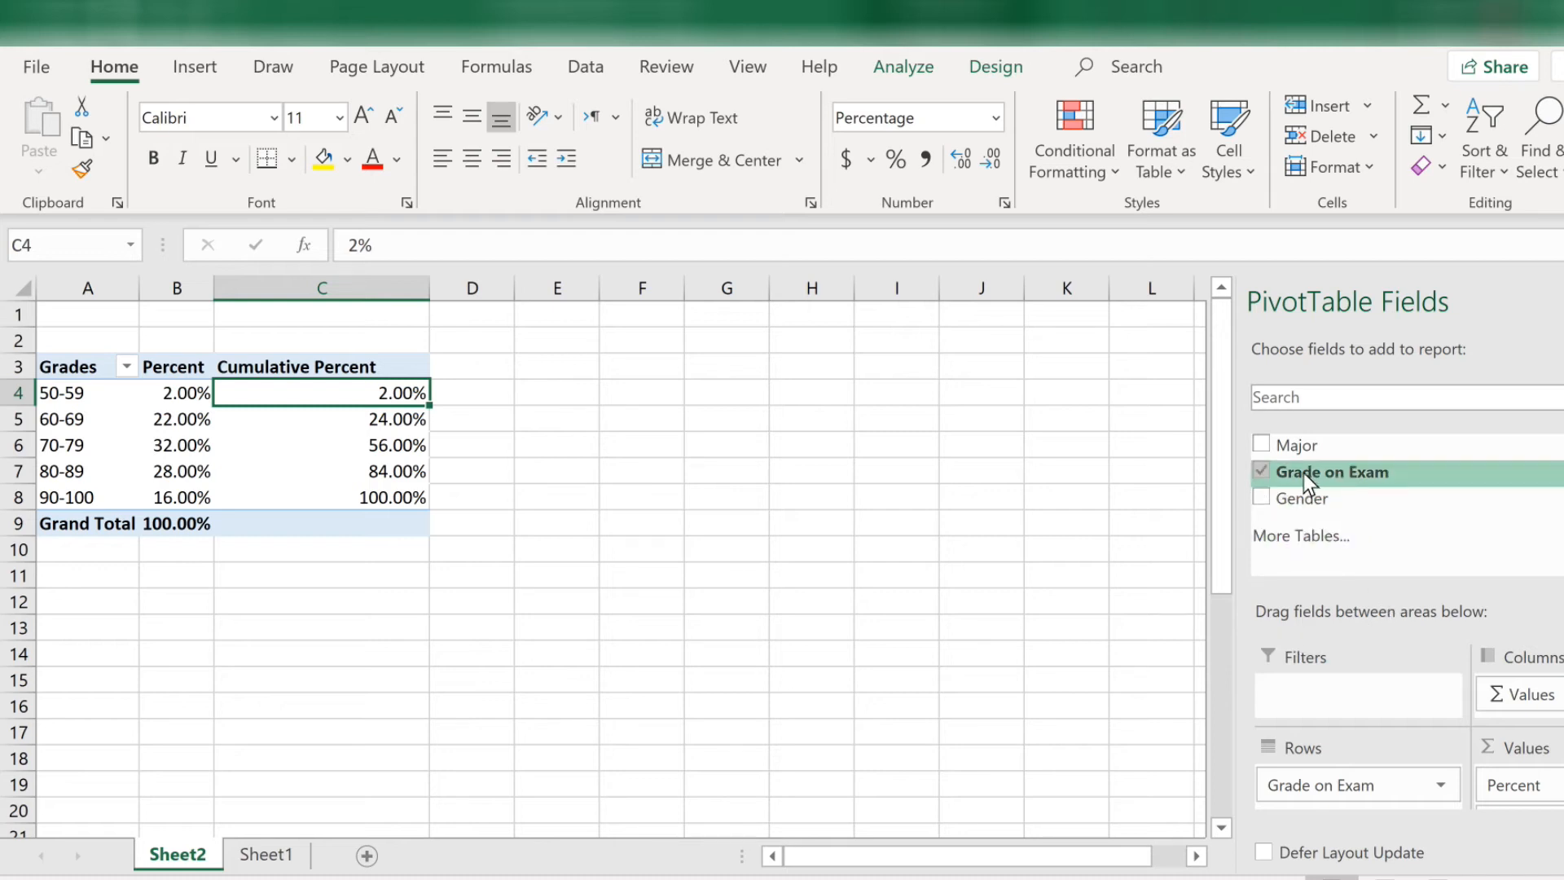
{"action": "mouse_move", "coordinate": [1317, 456]}
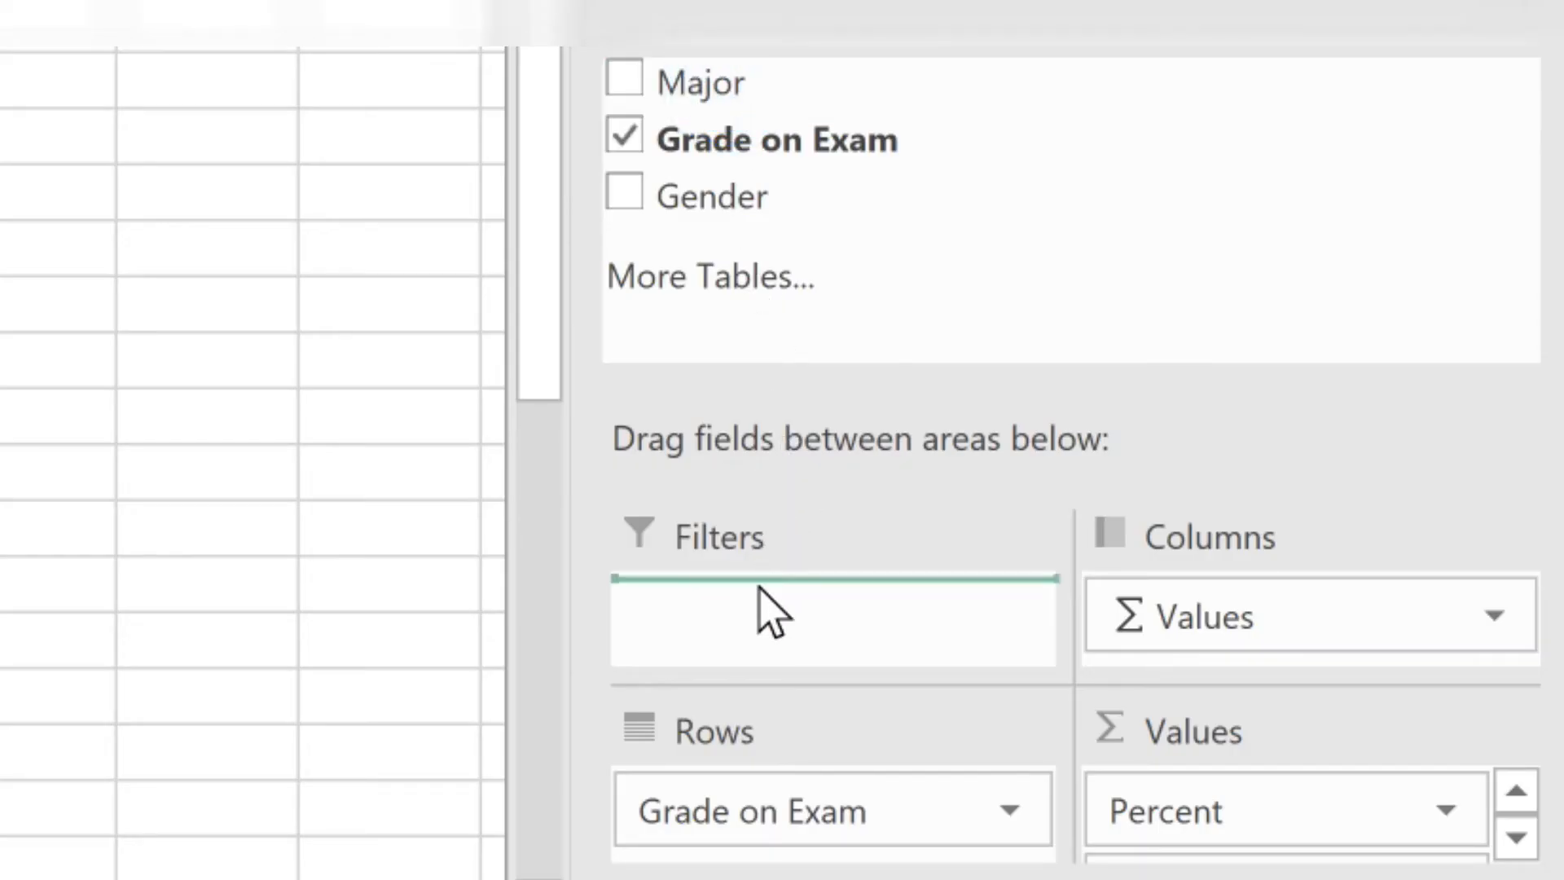
Drag the Major field into the PivotTable Filters area, set to (All)
{"action": "left_click", "coordinate": [626, 85]}
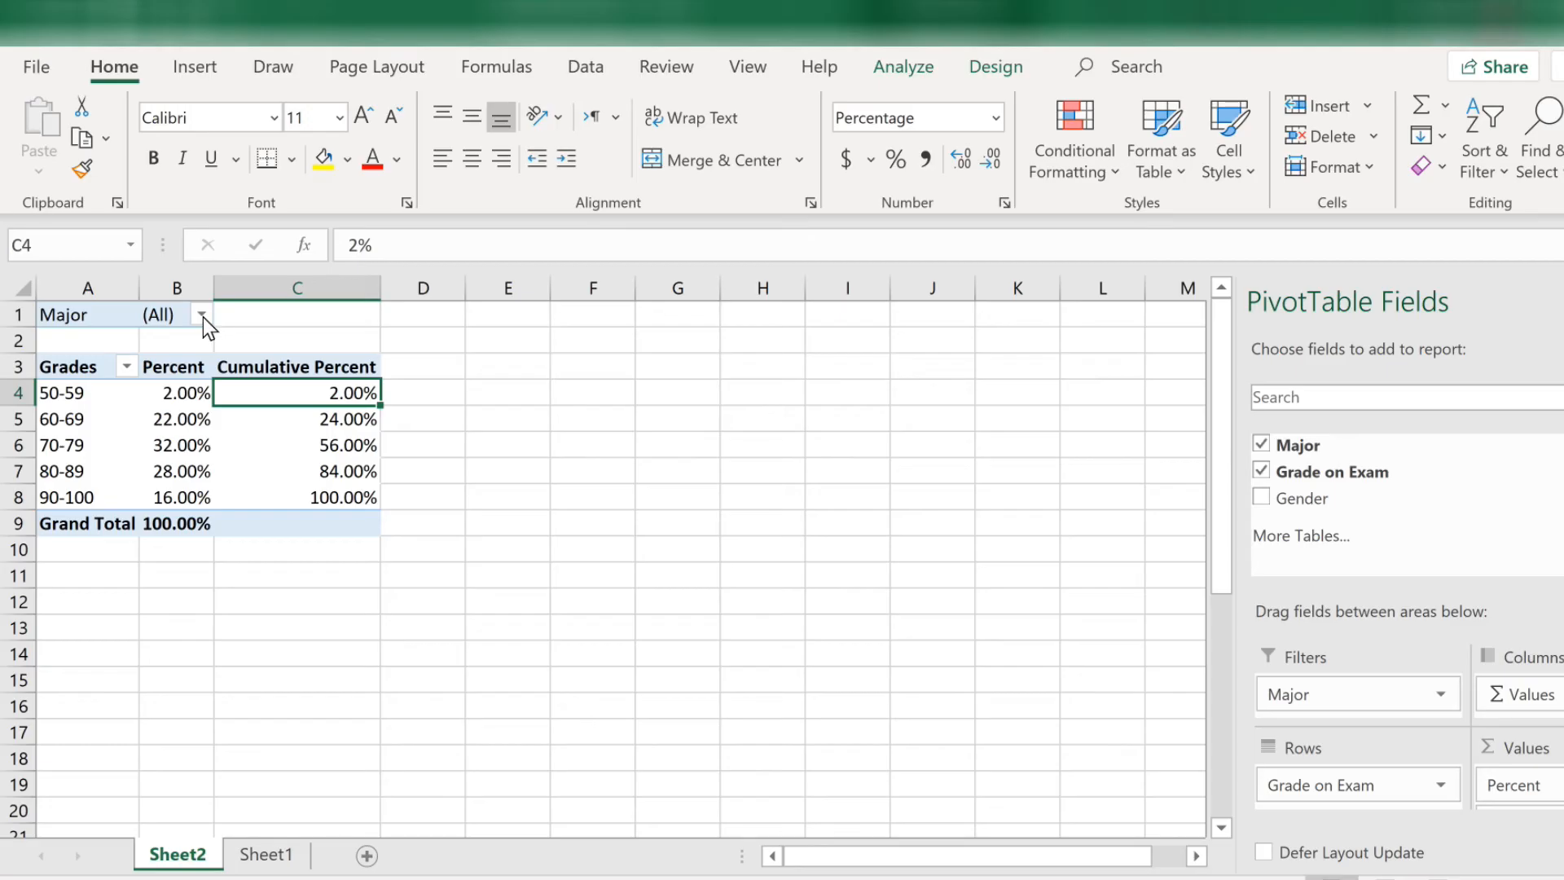
Set the Major report filter to Accounting, showing 14.29%, 28.57% and 57.14%
{"action": "left_click", "coordinate": [202, 314]}
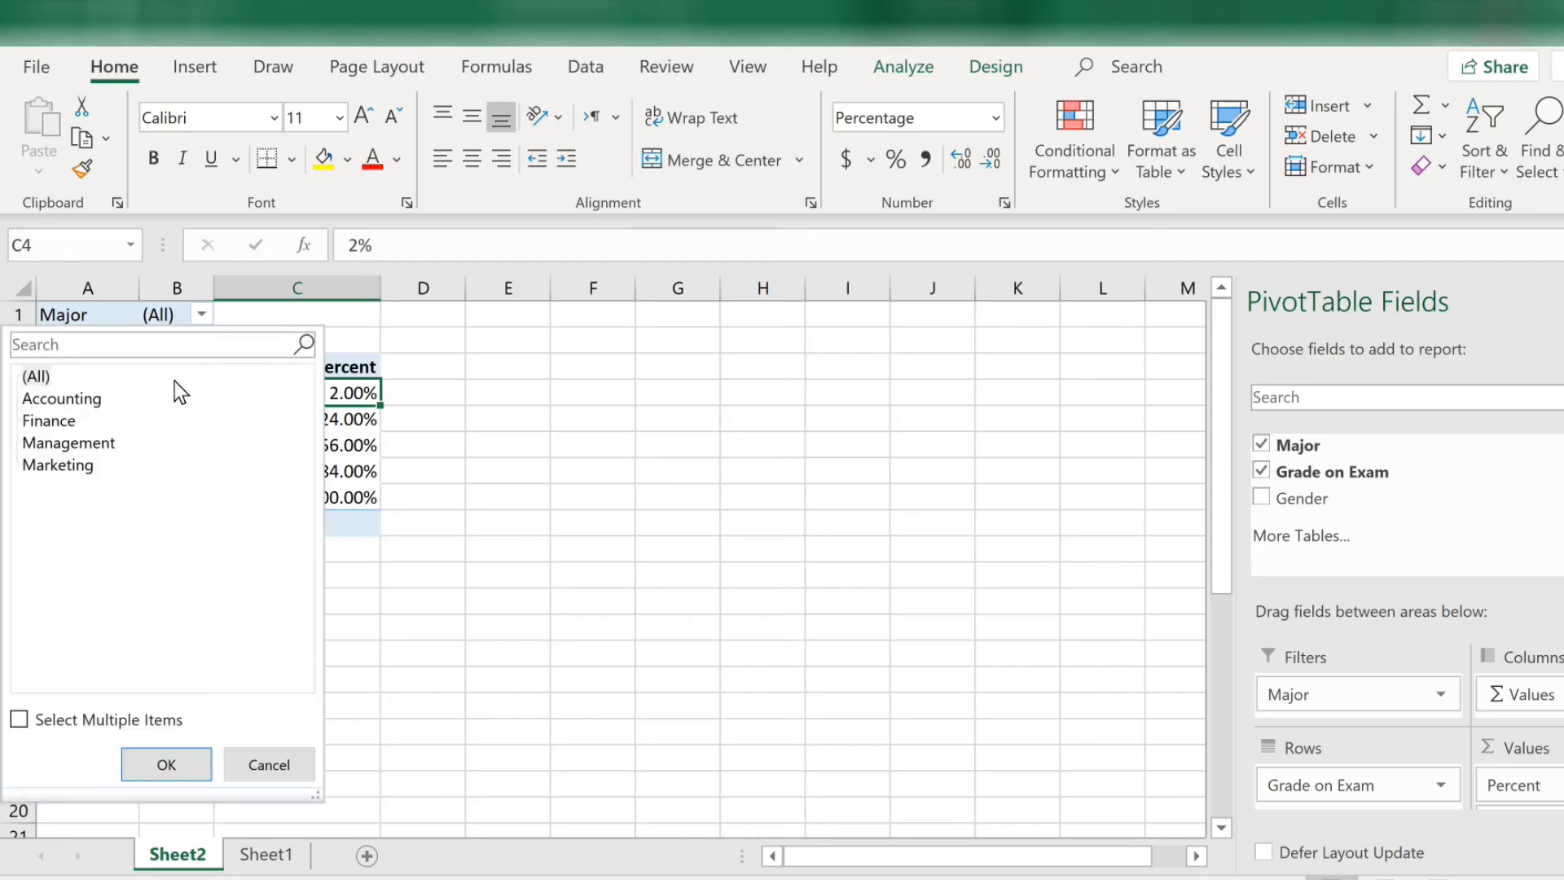
{"action": "left_click", "coordinate": [61, 398]}
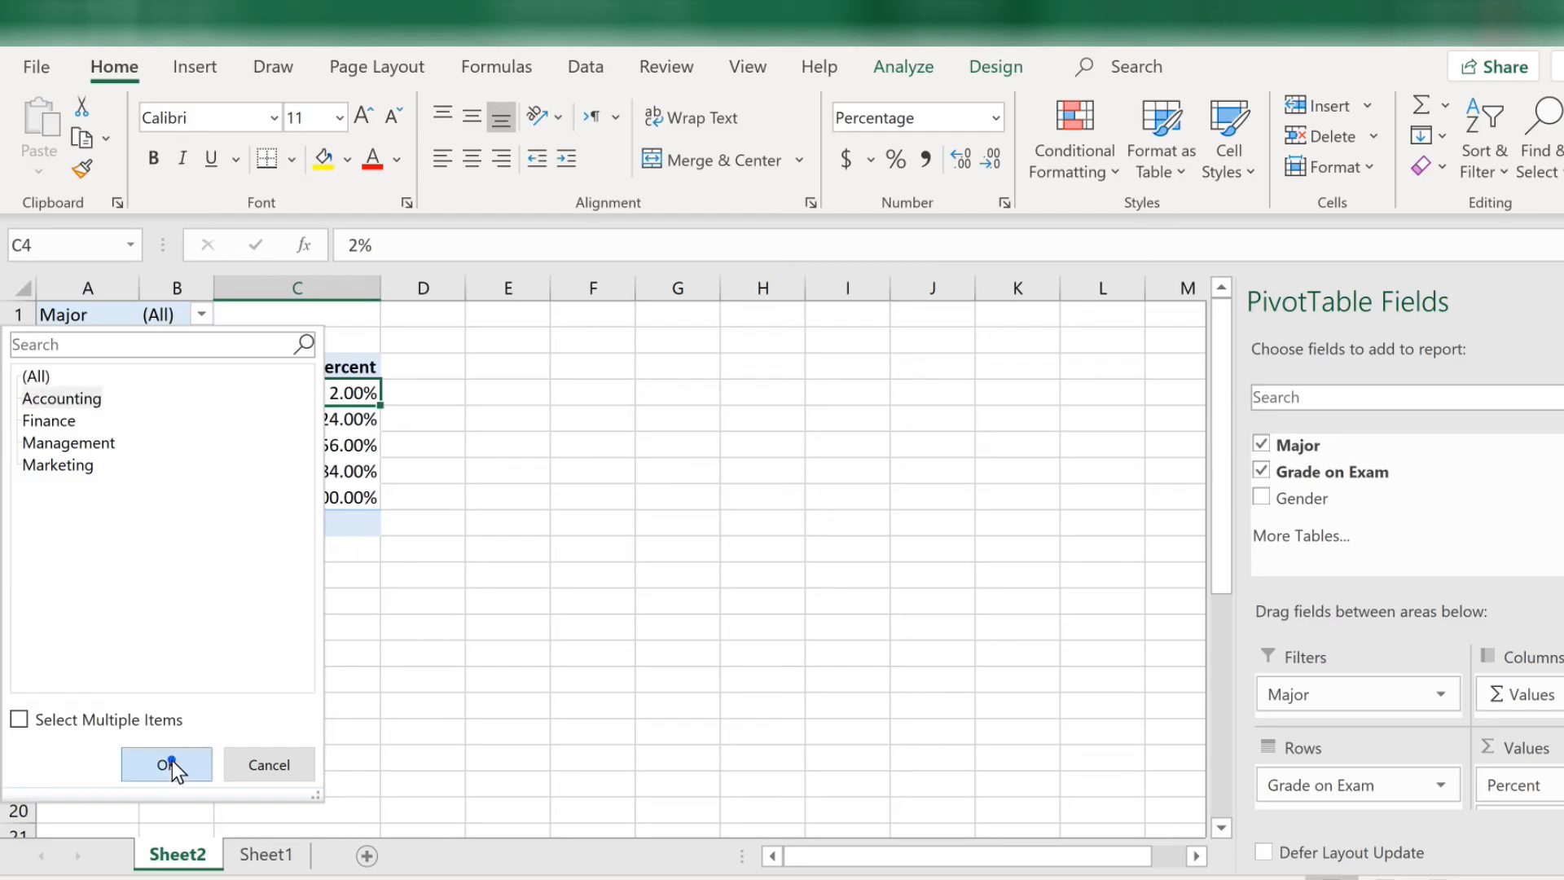
{"action": "left_click", "coordinate": [166, 764]}
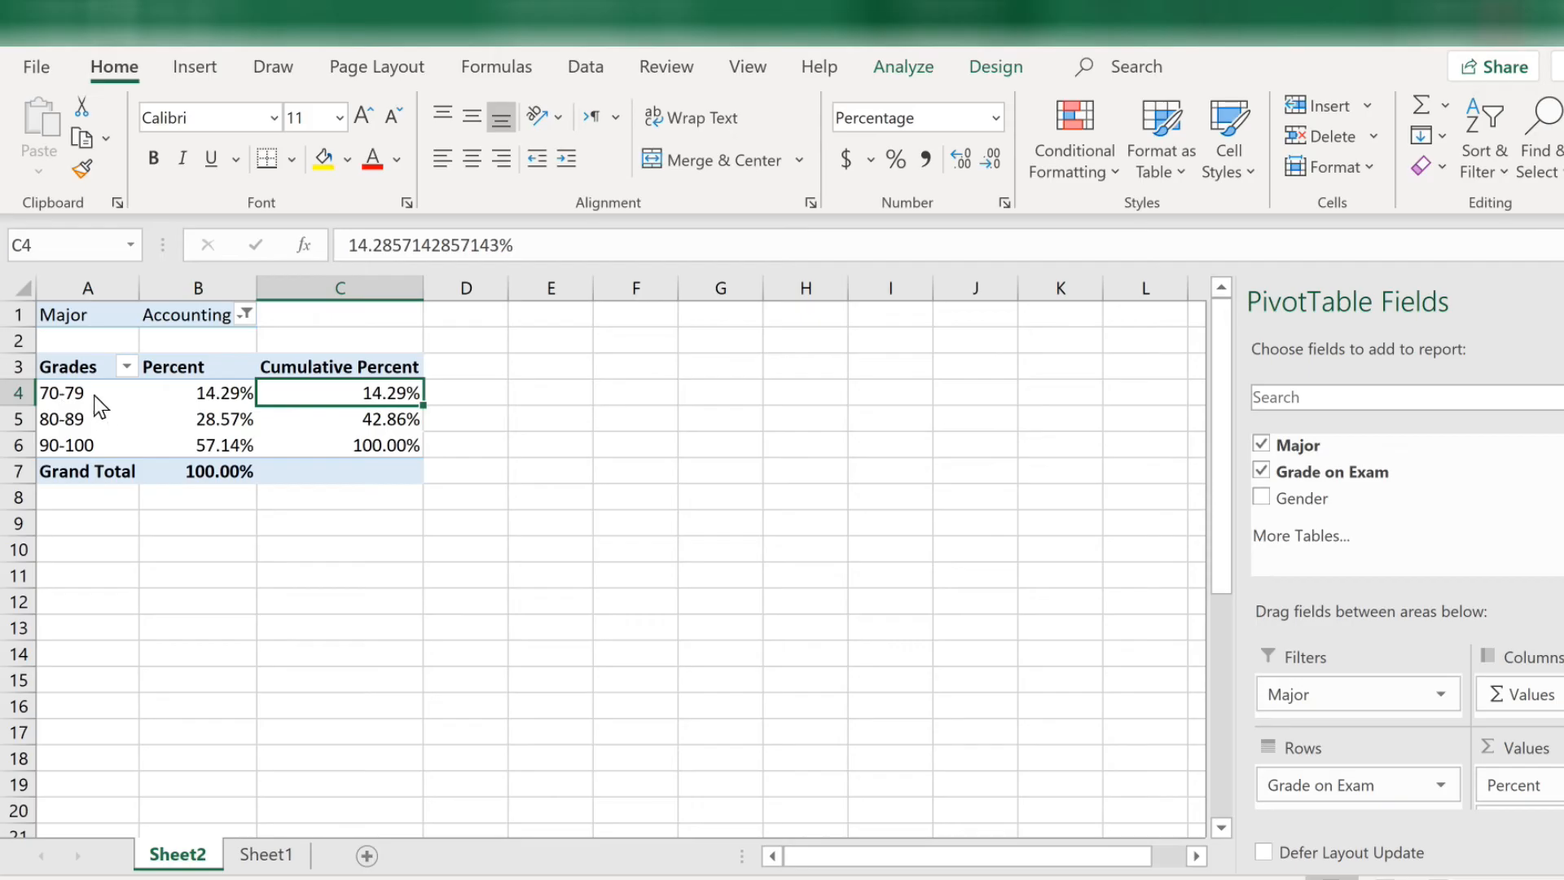
{"action": "mouse_move", "coordinate": [114, 480]}
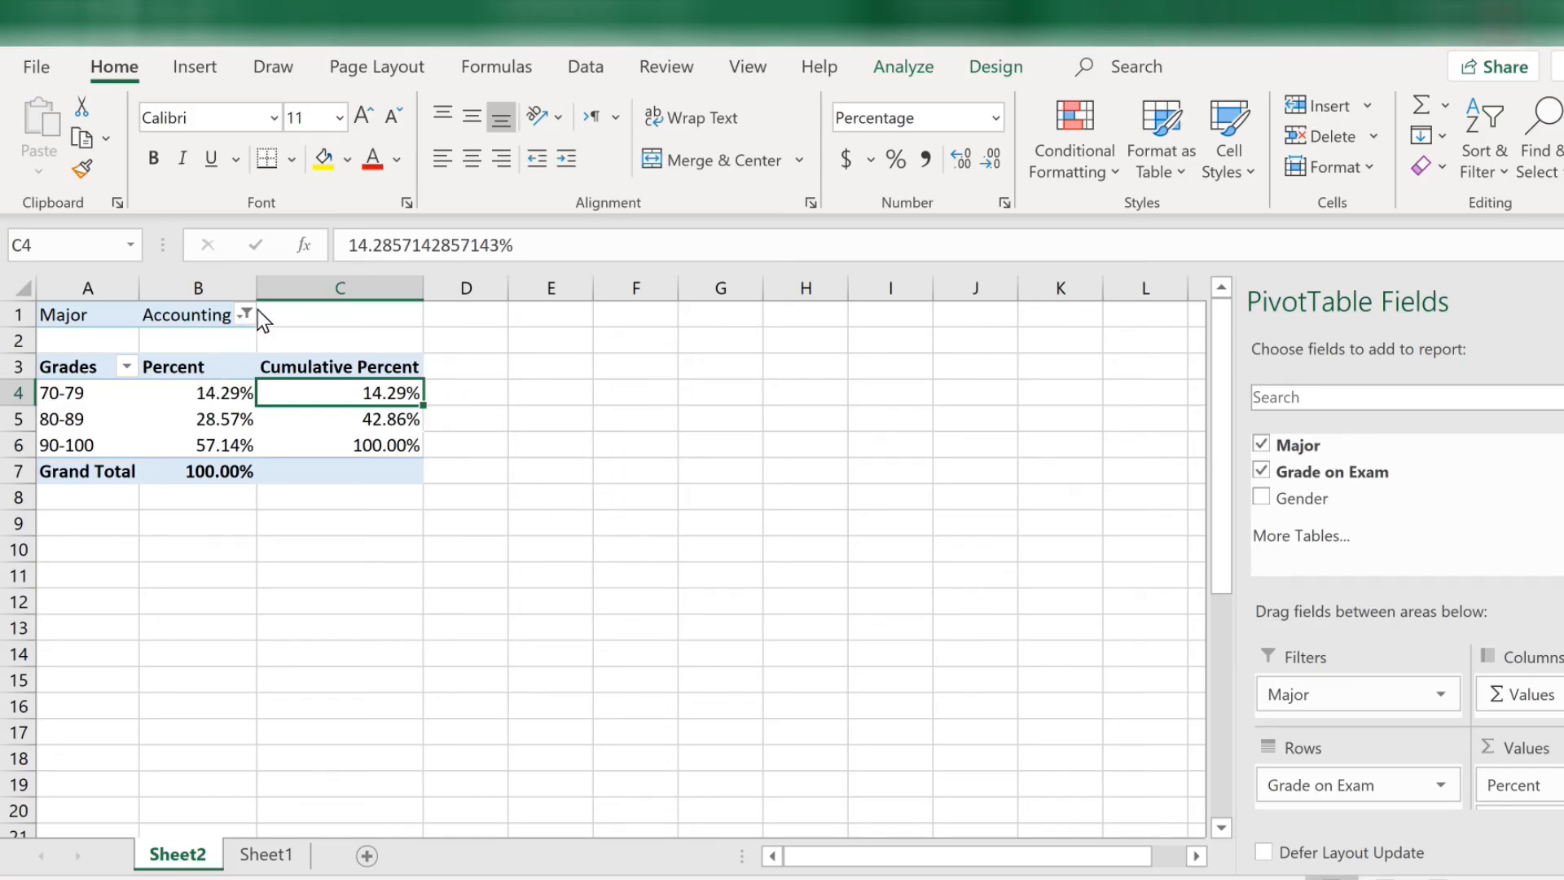
Change the Major filter to Management, giving five grade ranges totalling 100.00%
{"action": "left_click", "coordinate": [245, 315]}
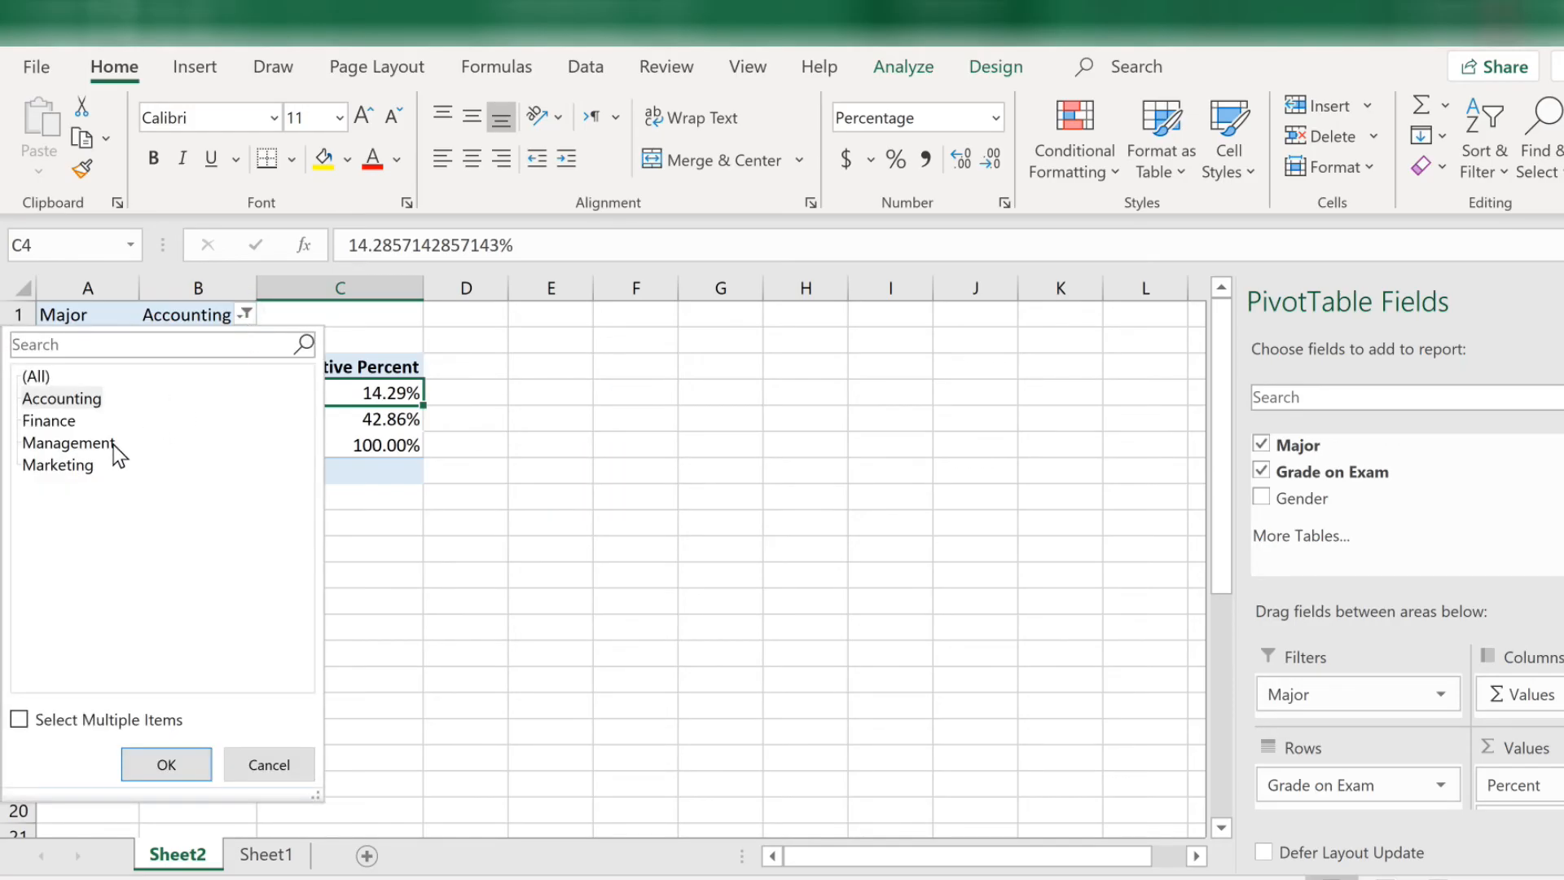
{"action": "left_click", "coordinate": [69, 444]}
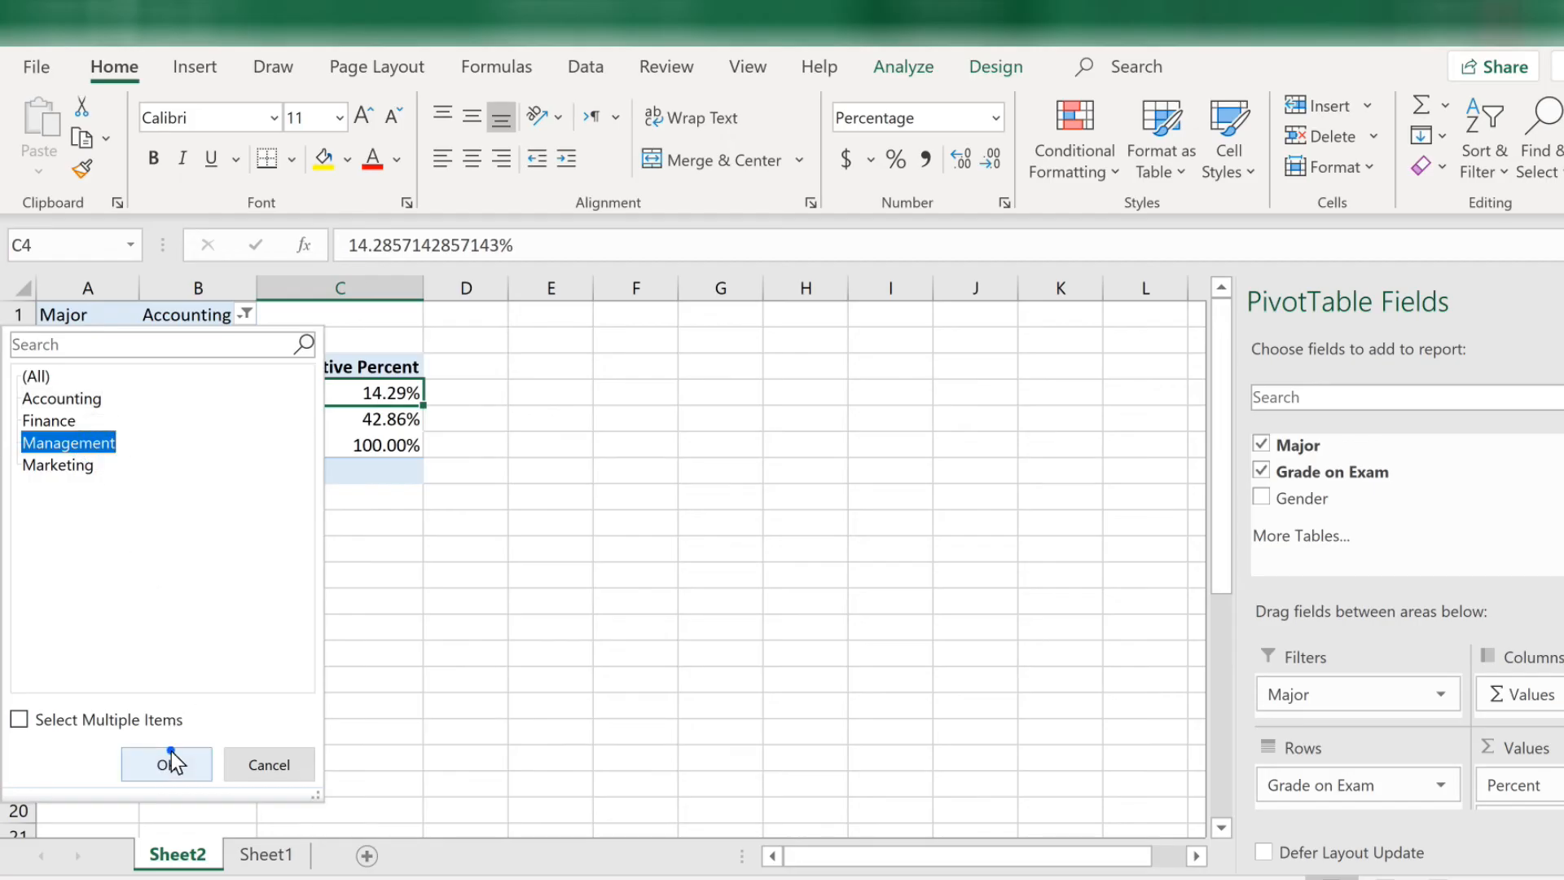
{"action": "left_click", "coordinate": [166, 766]}
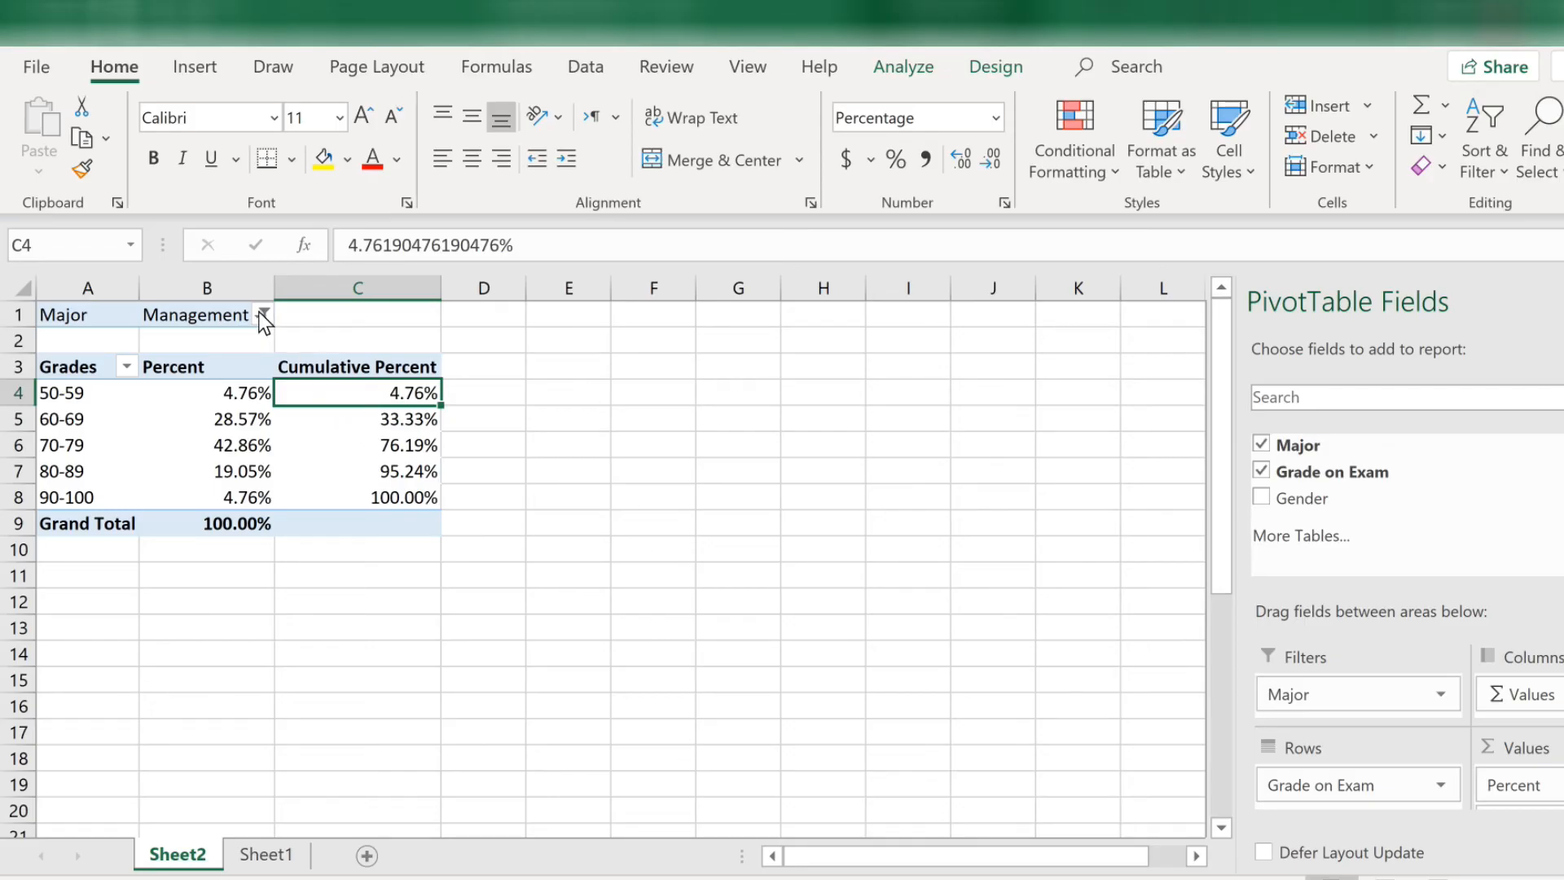
Reset the Major filter to (All) and return to a cell inside the PivotTable
{"action": "left_click", "coordinate": [262, 316]}
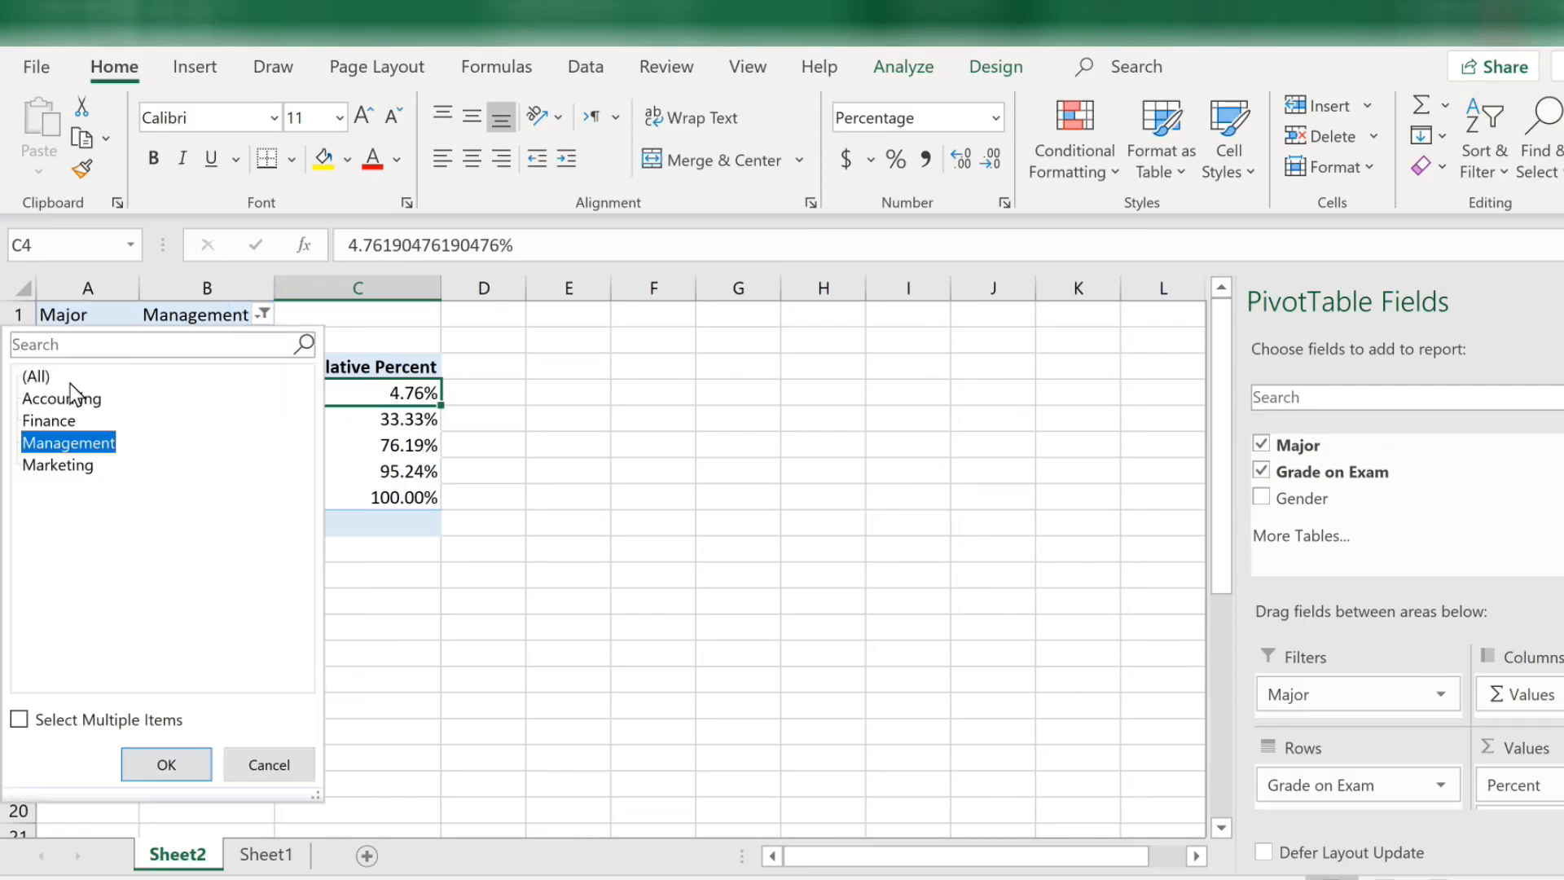
{"action": "left_click", "coordinate": [36, 377]}
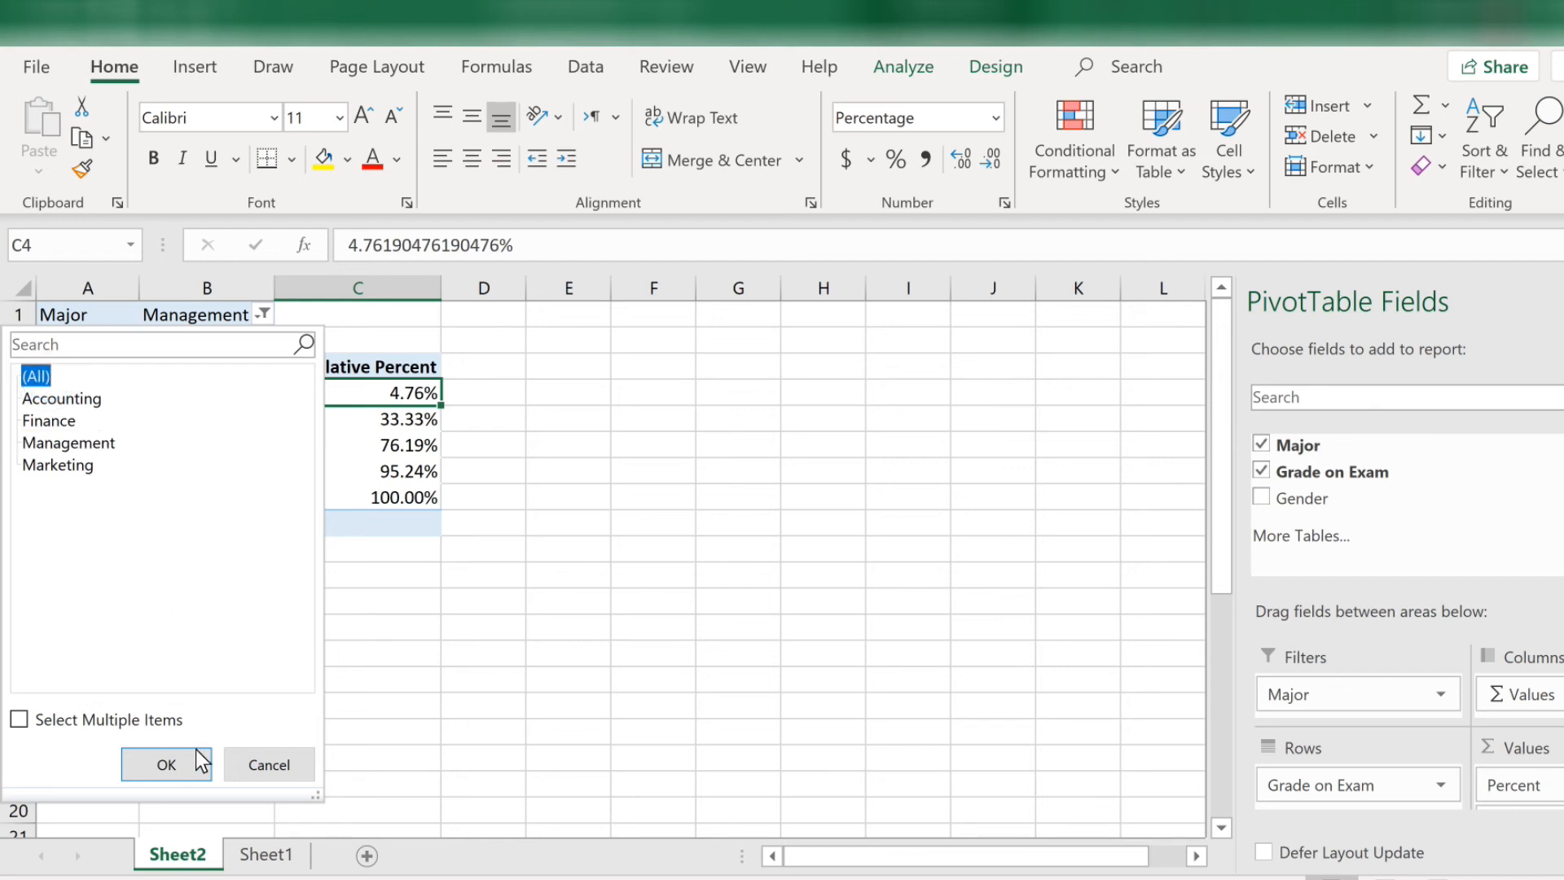
{"action": "left_click", "coordinate": [166, 766]}
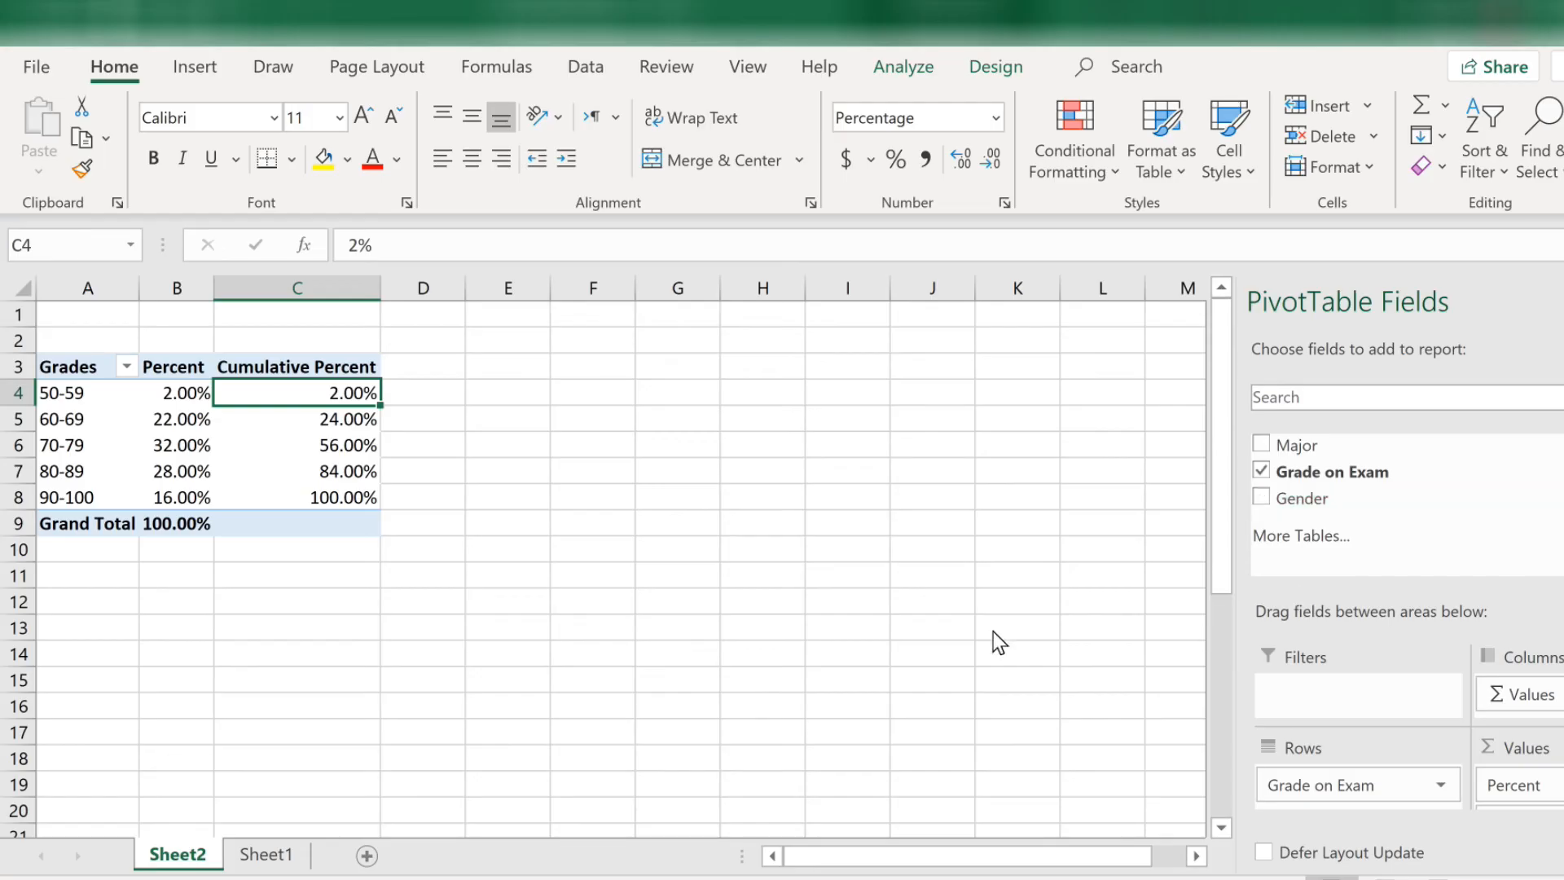
{"action": "mouse_move", "coordinate": [300, 481]}
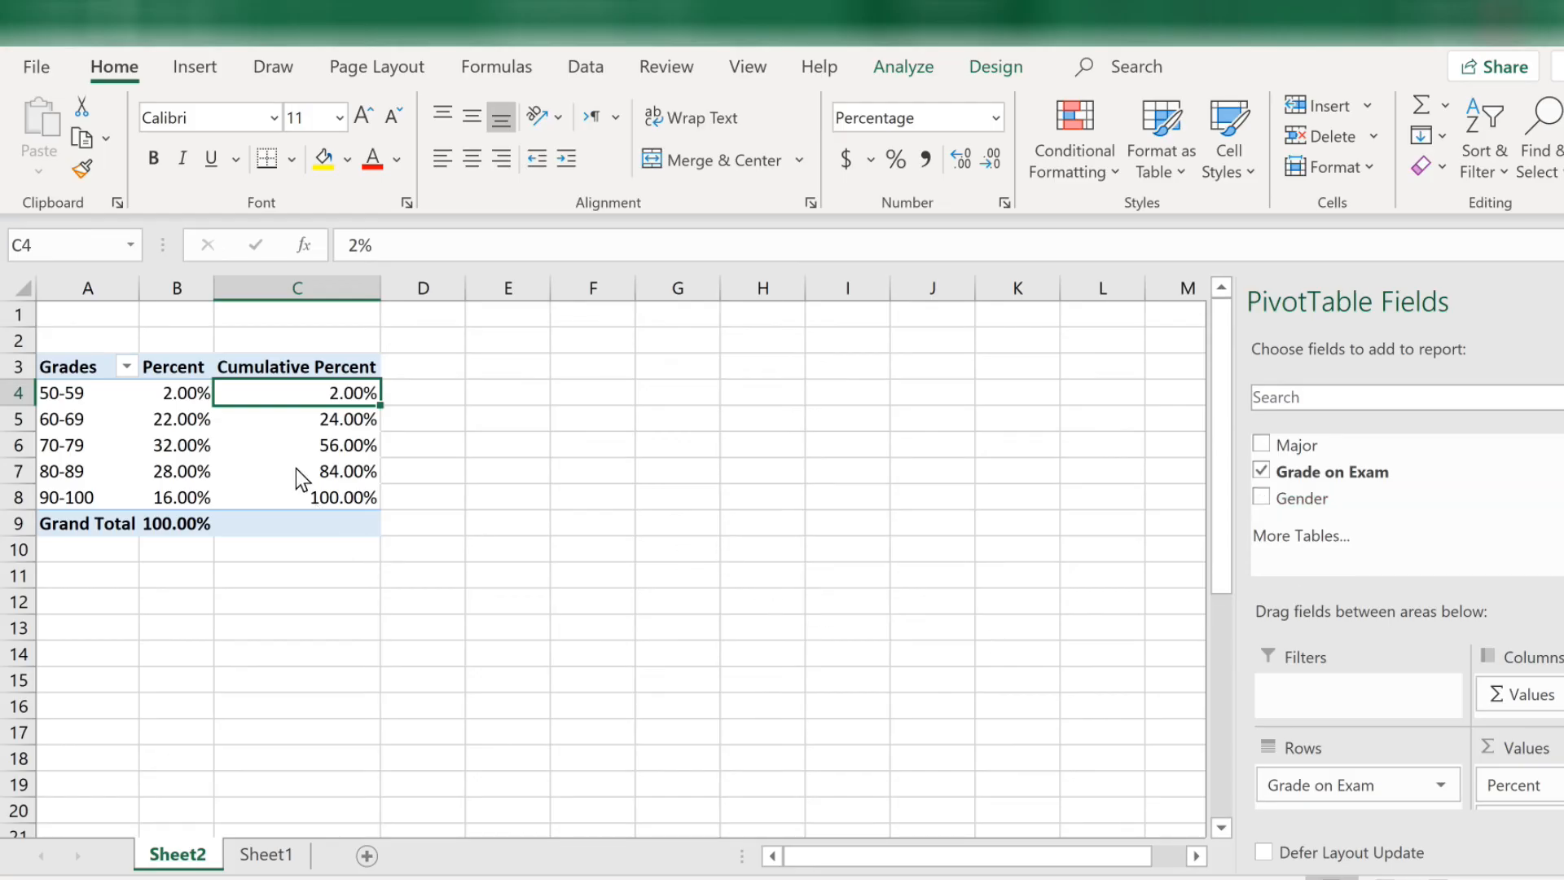
{"action": "left_click", "coordinate": [297, 471]}
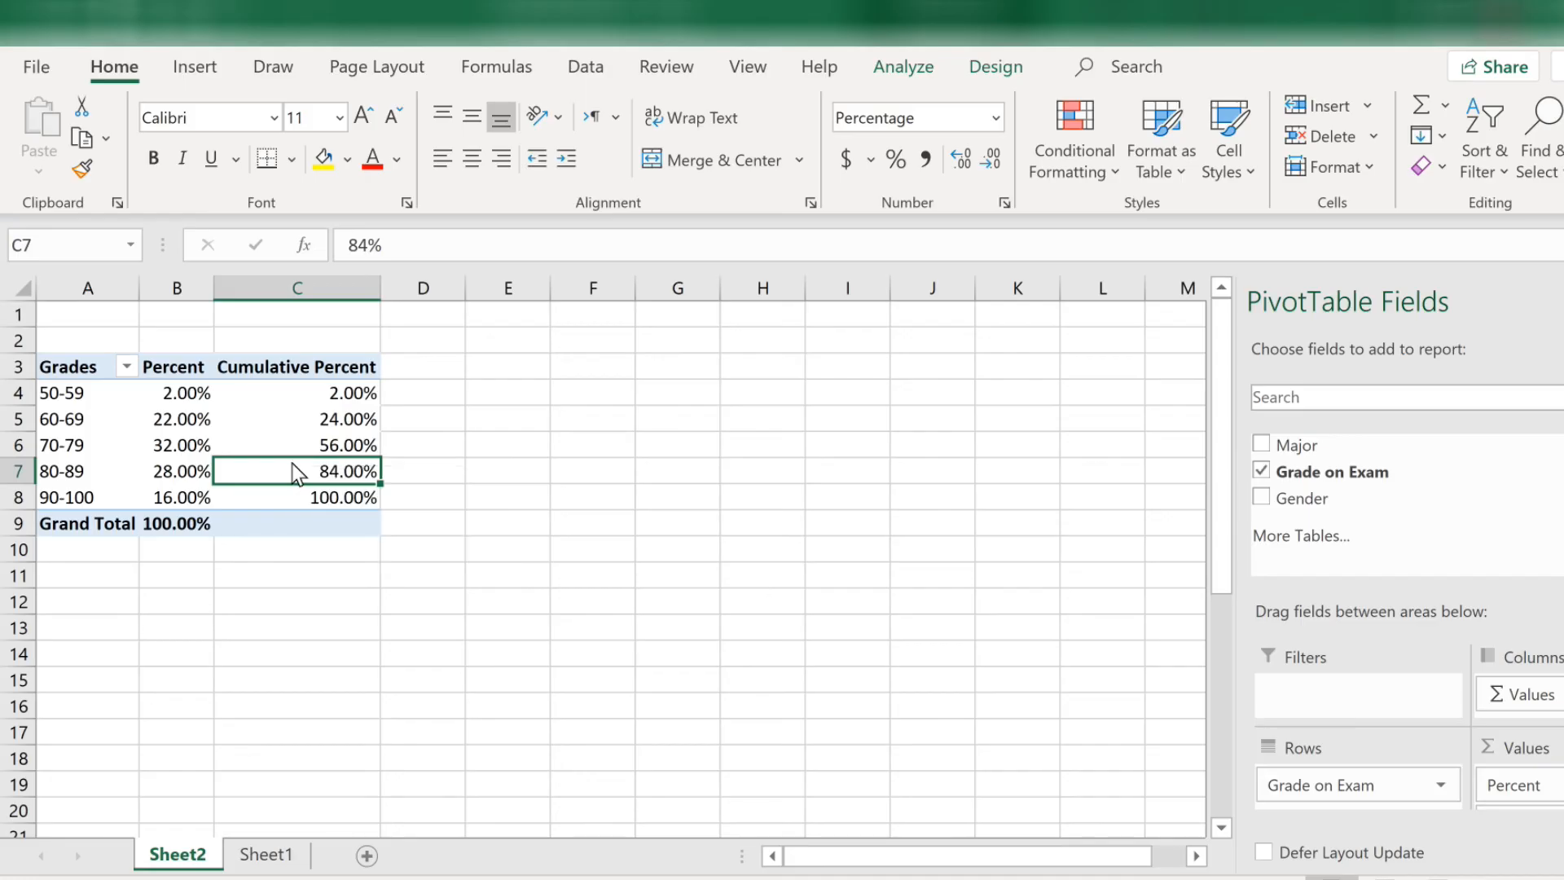
Insert a Clustered Column - Line combo PivotChart from All Charts beside the table
{"action": "left_click", "coordinate": [195, 67]}
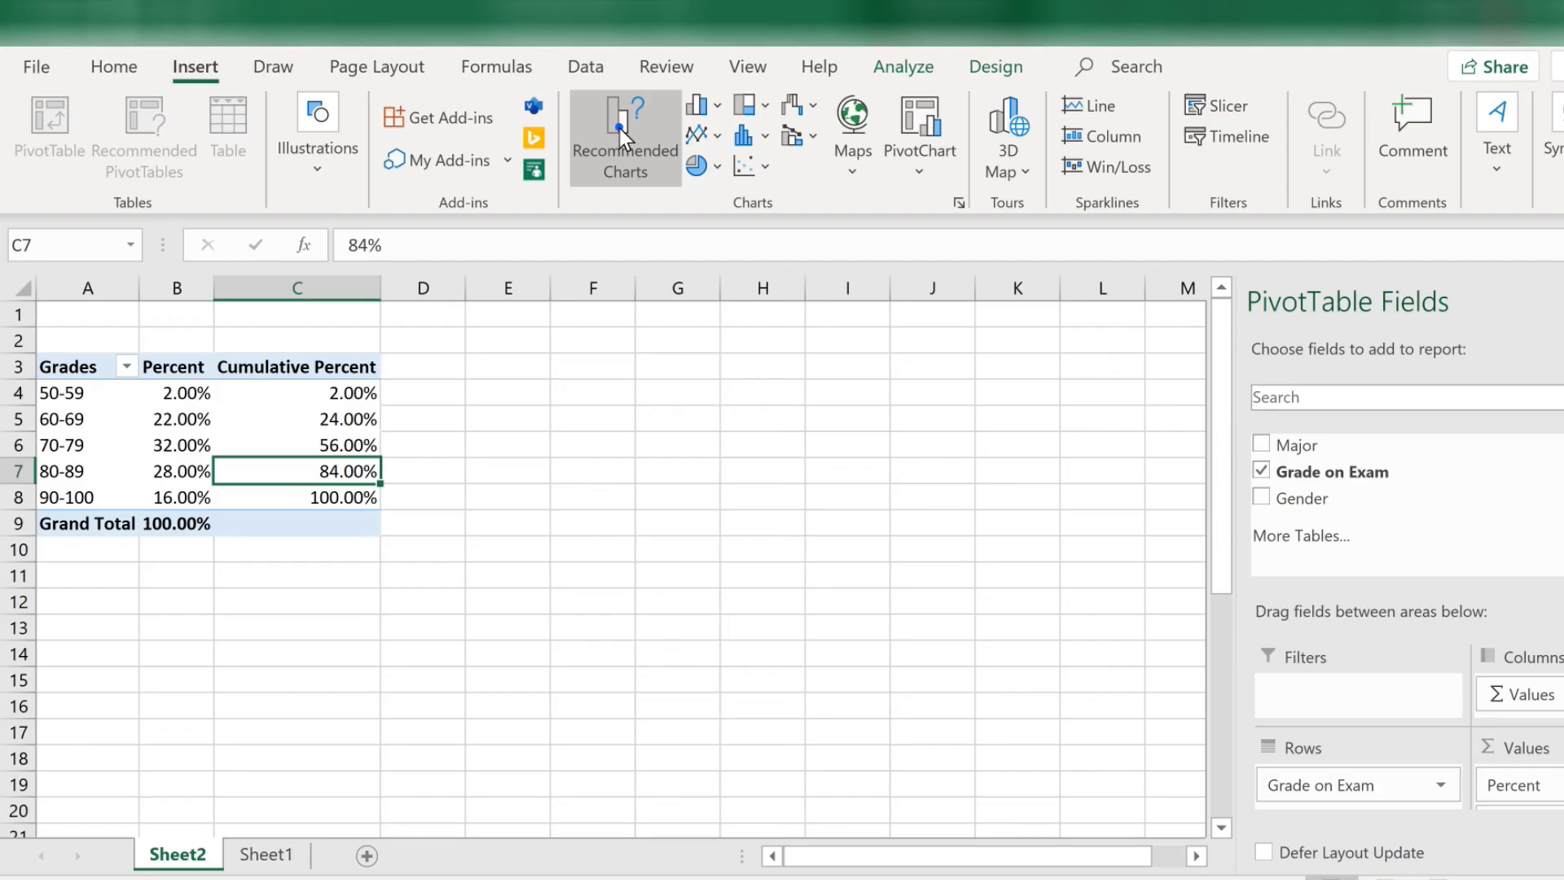
{"action": "left_click", "coordinate": [626, 130]}
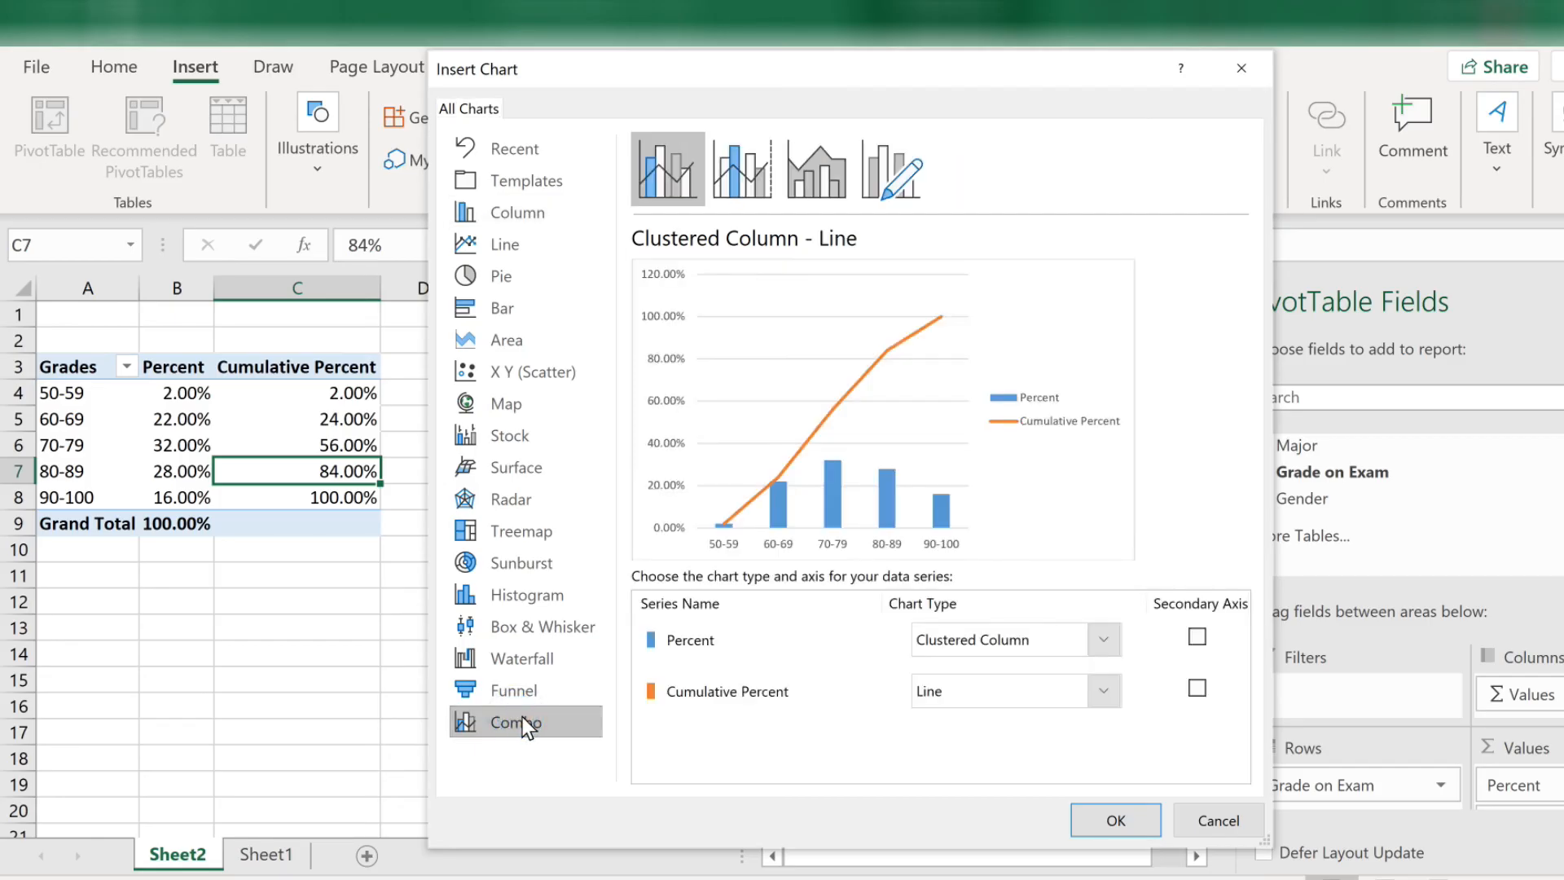
{"action": "mouse_move", "coordinate": [691, 717]}
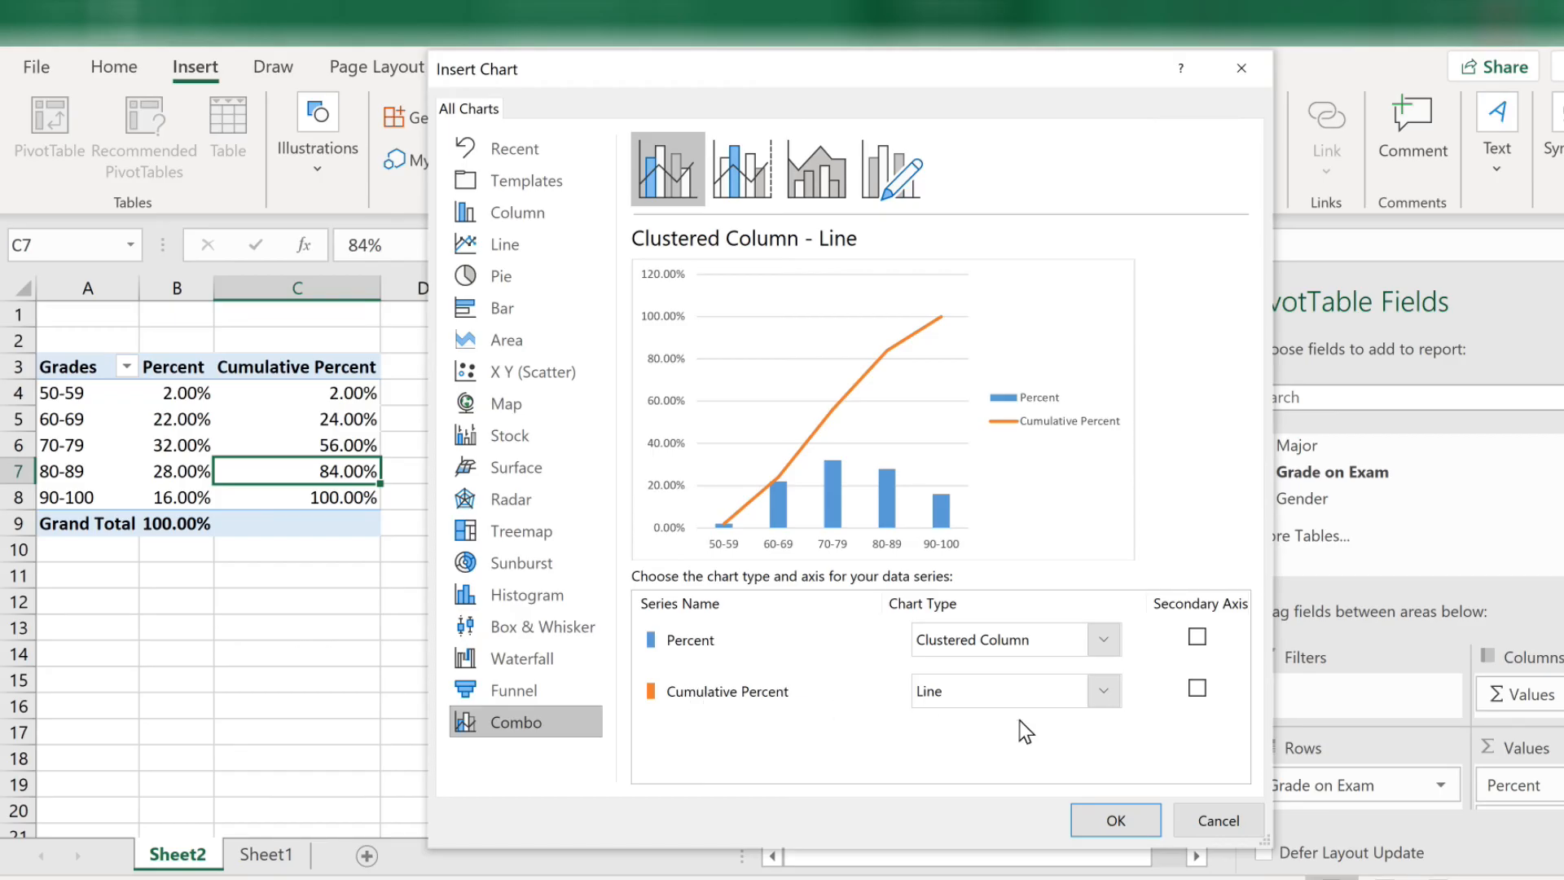
{"action": "left_click", "coordinate": [1114, 819]}
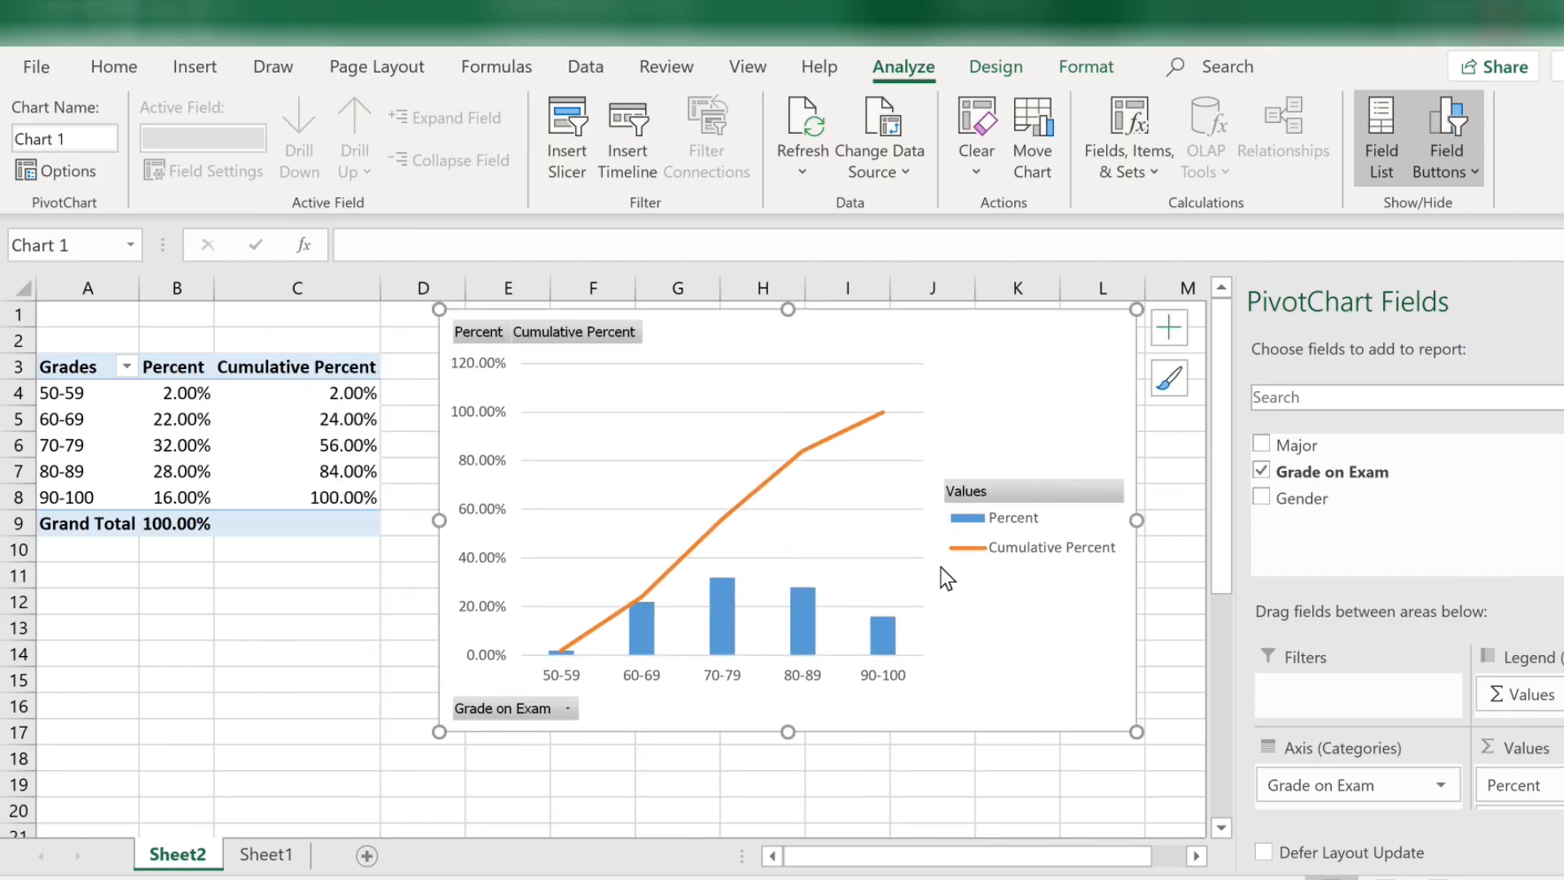
{"action": "mouse_move", "coordinate": [961, 769]}
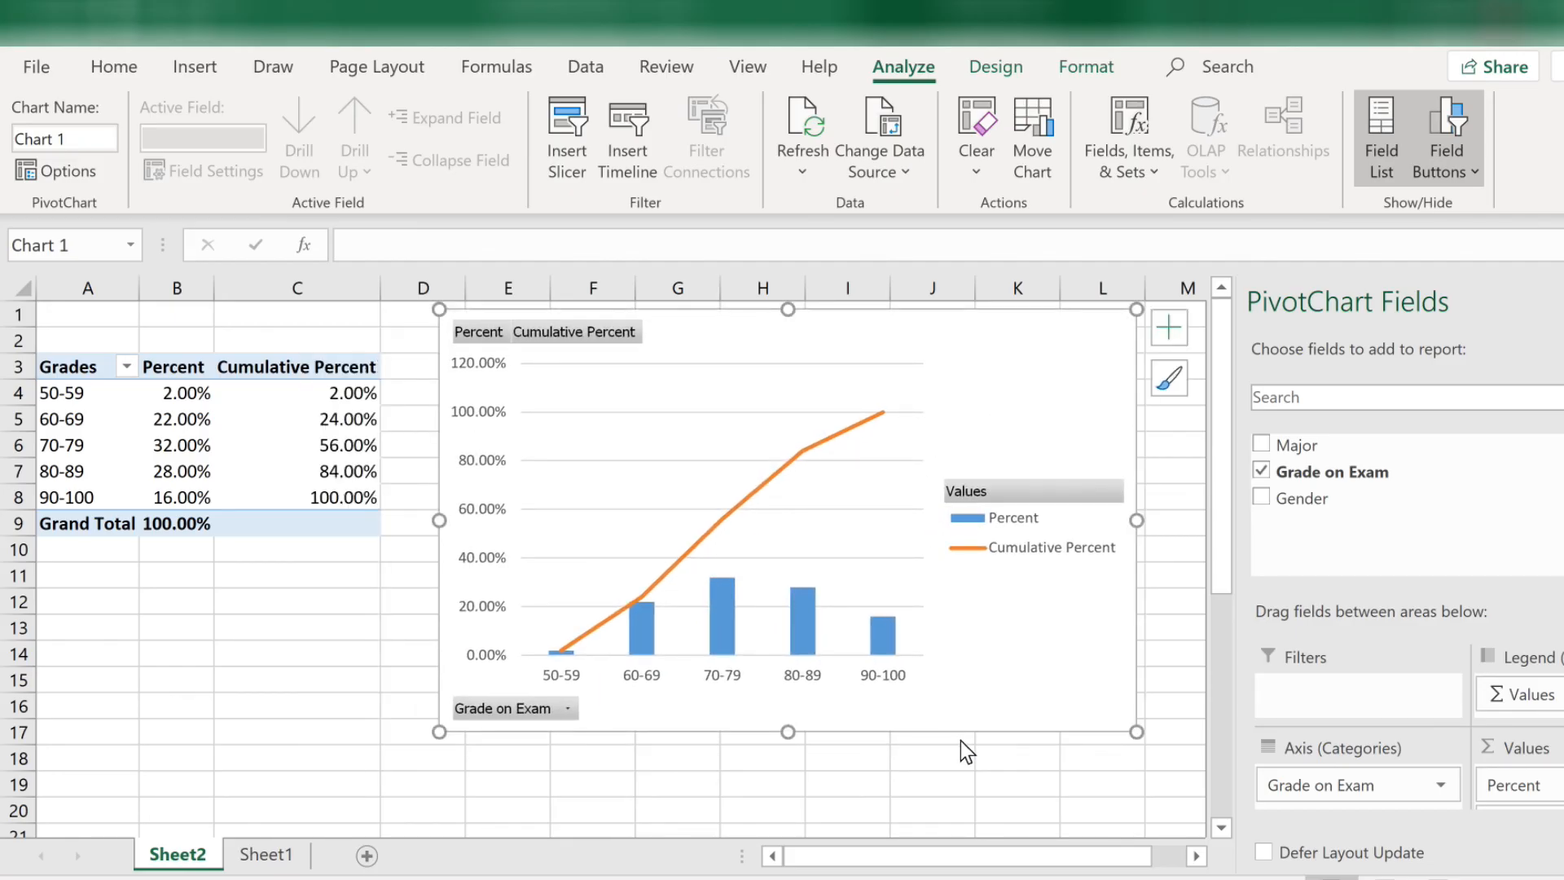
{"action": "mouse_move", "coordinate": [725, 648]}
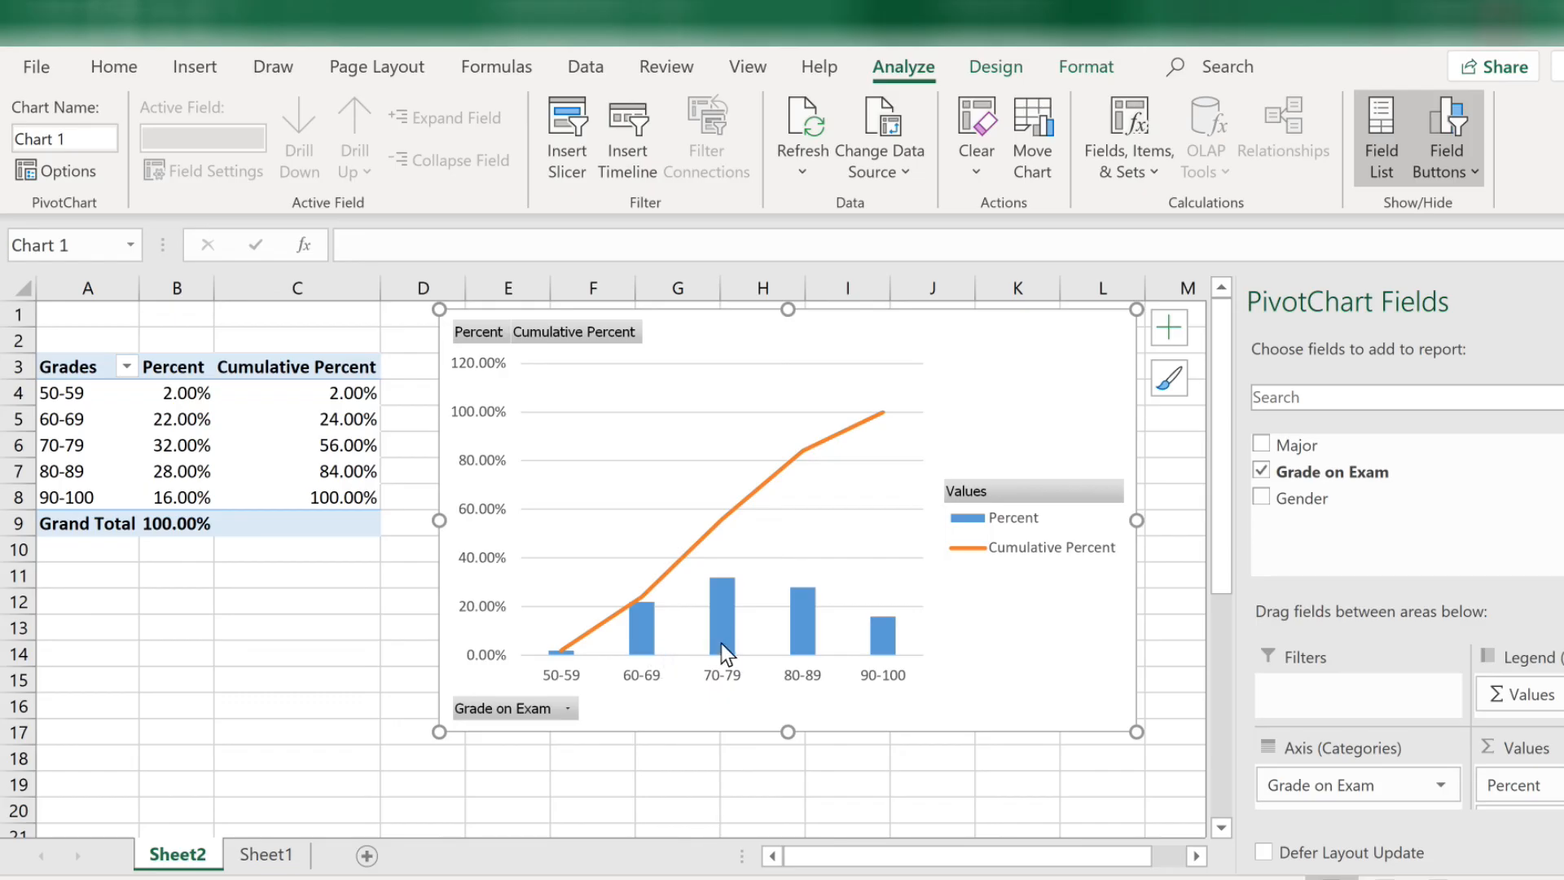
{"action": "mouse_move", "coordinate": [753, 720]}
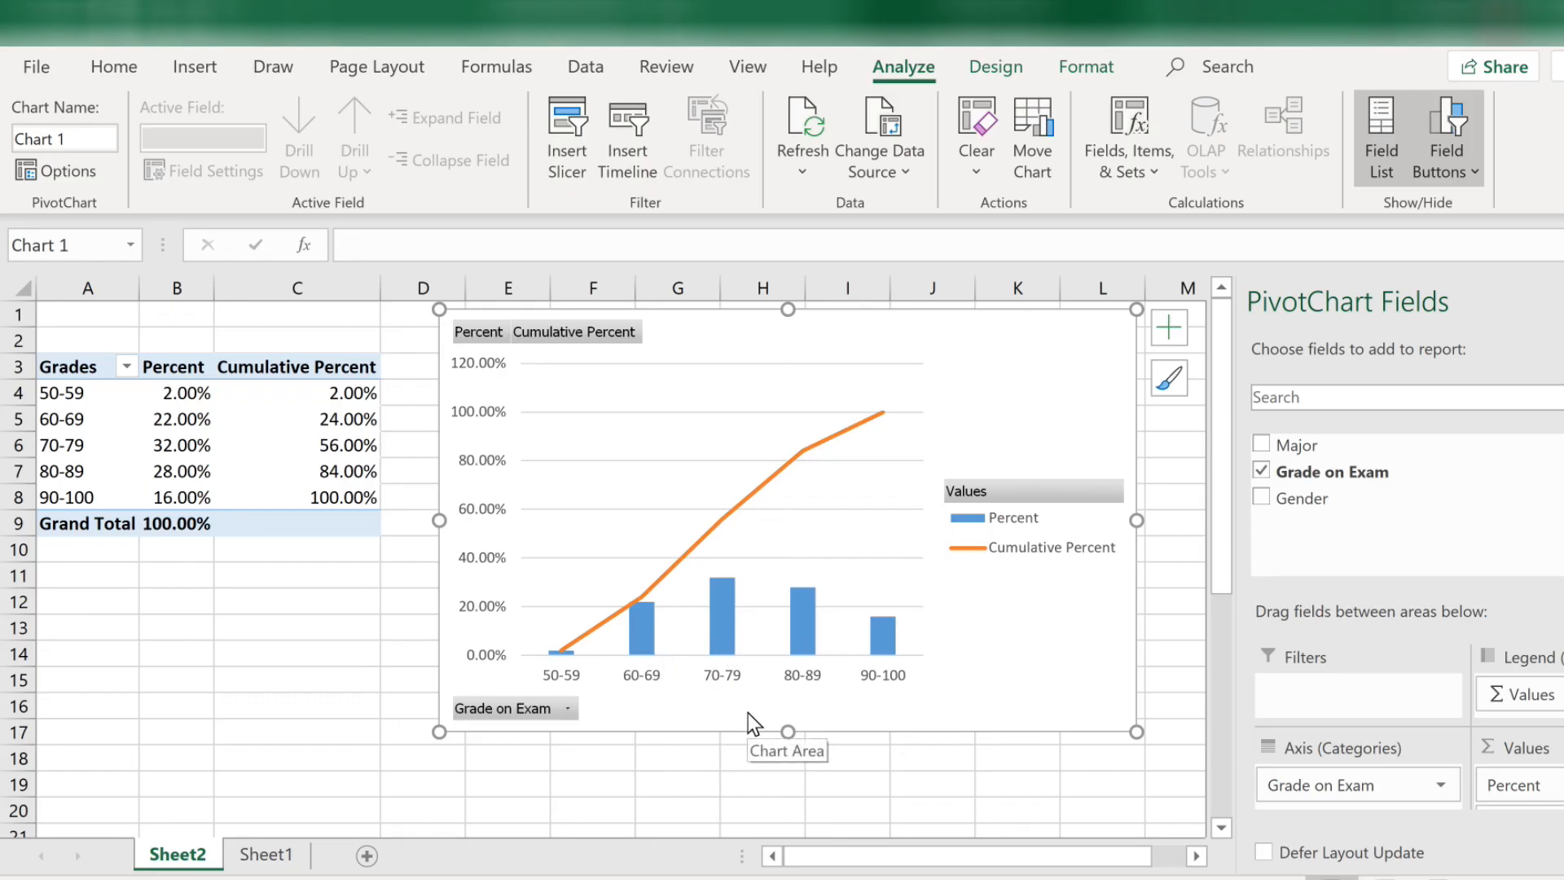
{"action": "mouse_move", "coordinate": [692, 701]}
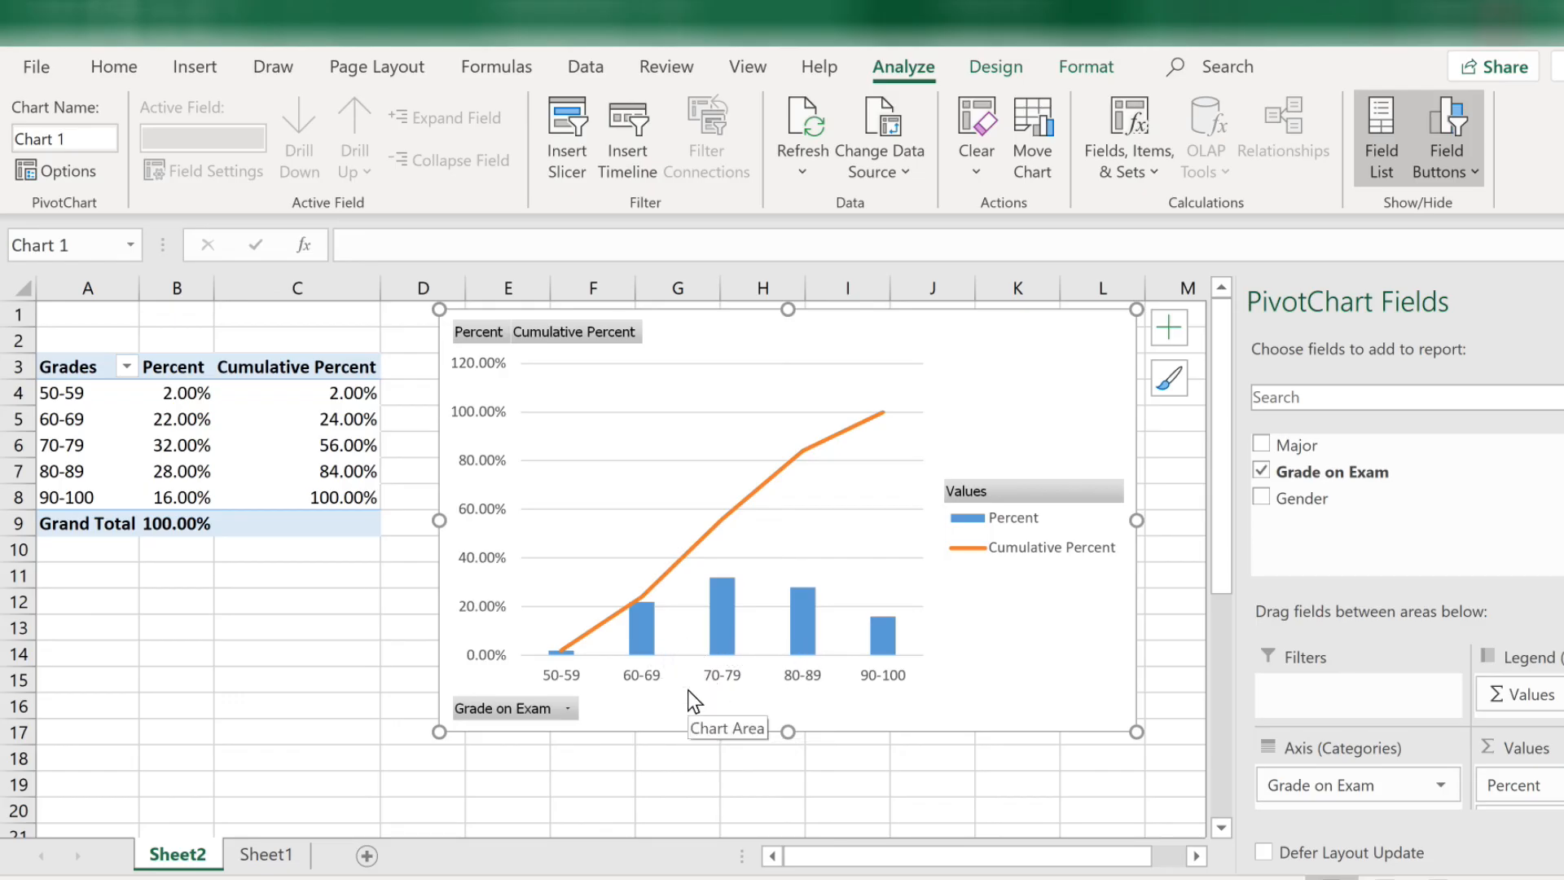
{"action": "mouse_move", "coordinate": [726, 645]}
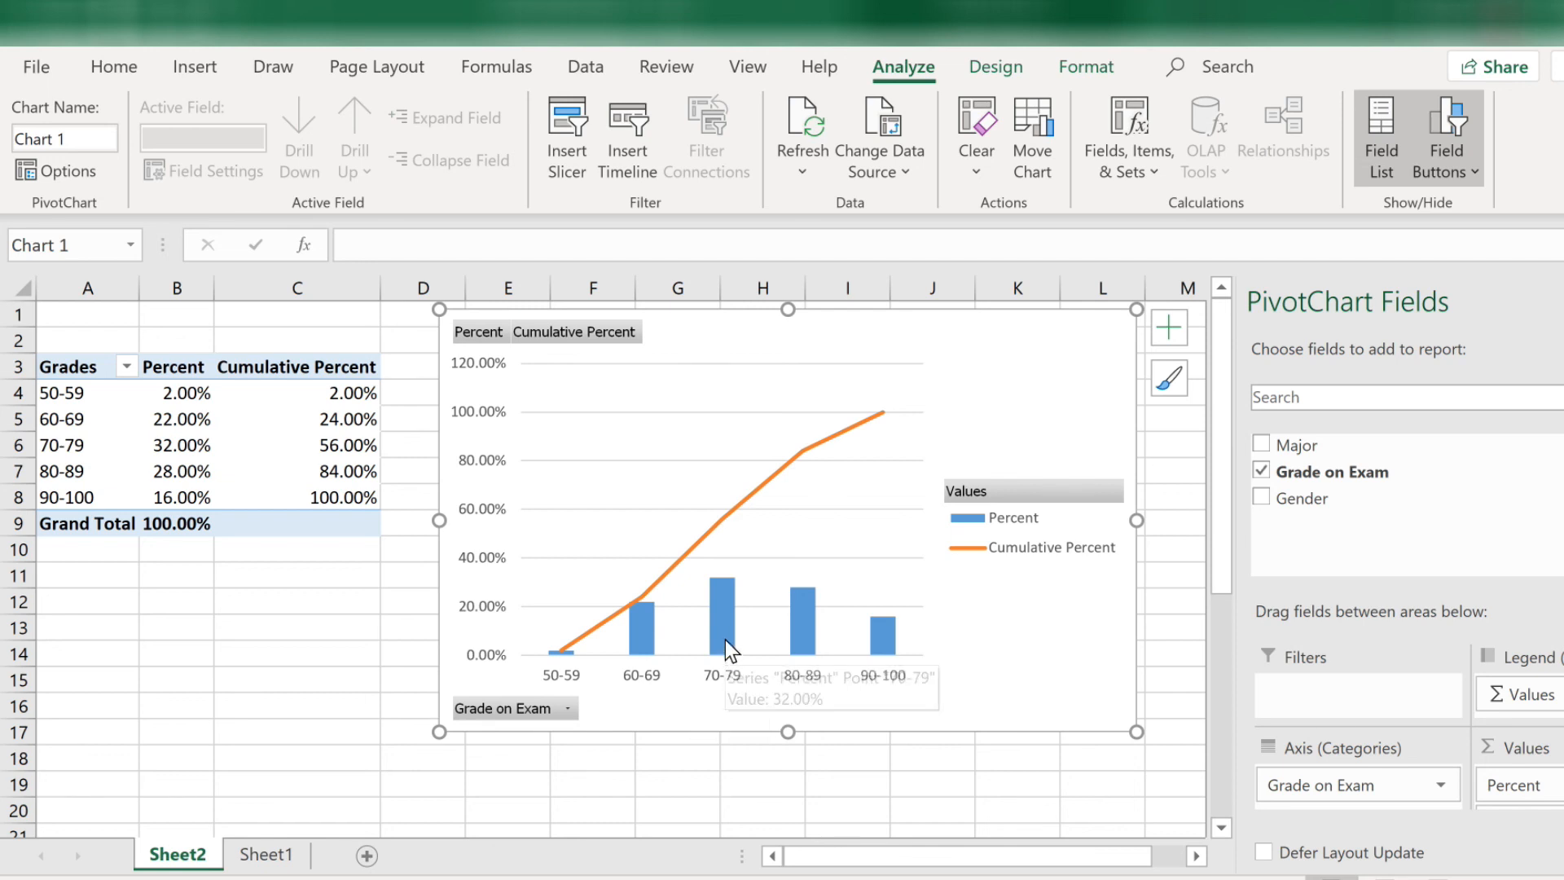
Select the blue Percent column series in the PivotChart with its context menu open
{"action": "right_click", "coordinate": [723, 640]}
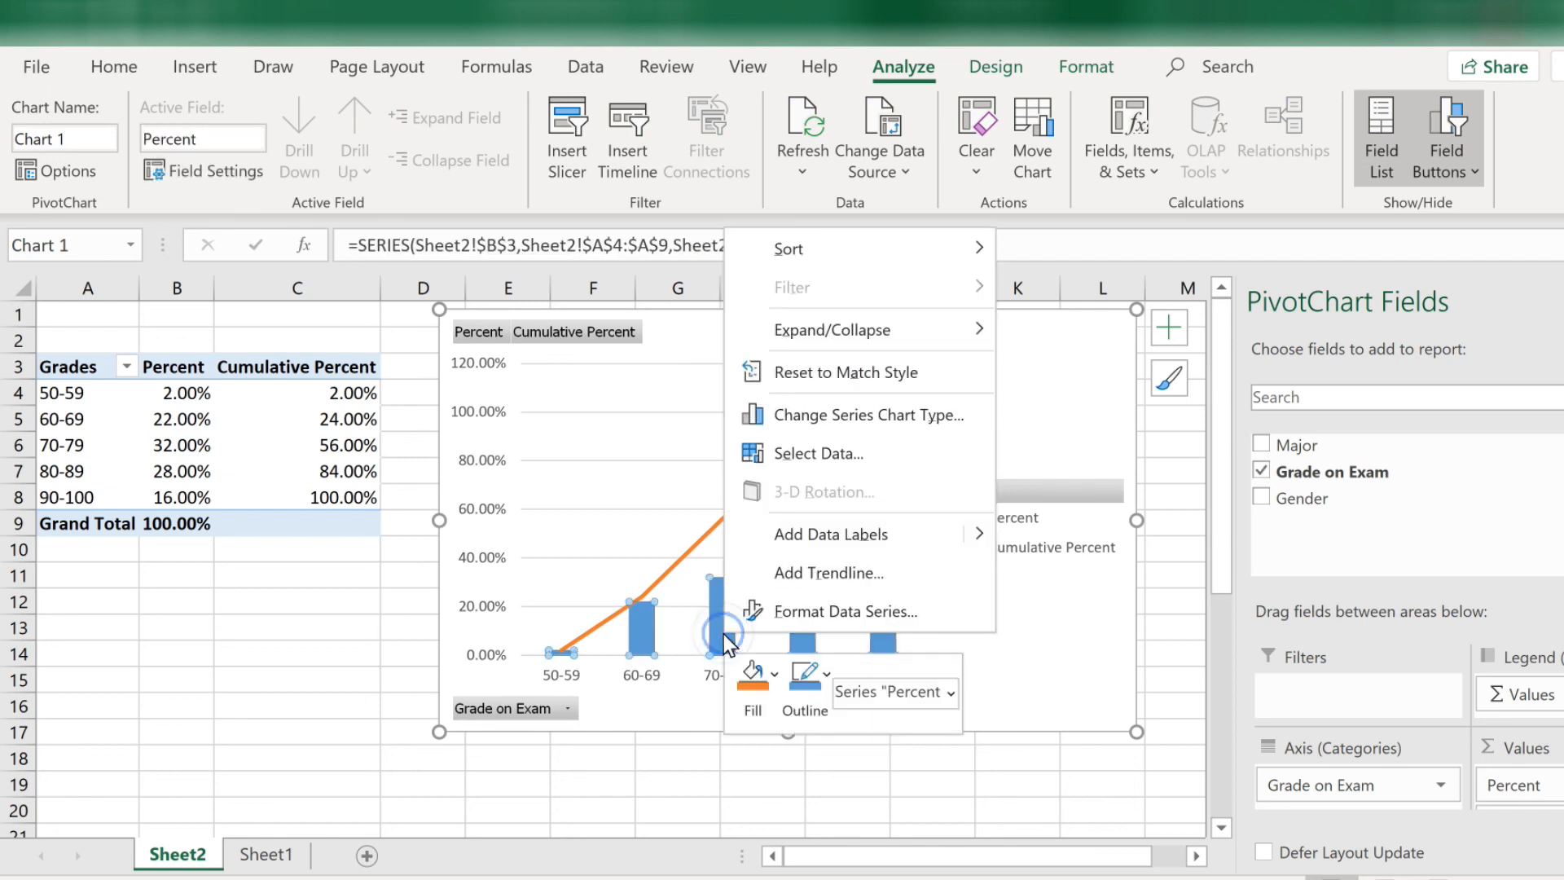
{"action": "mouse_move", "coordinate": [781, 621]}
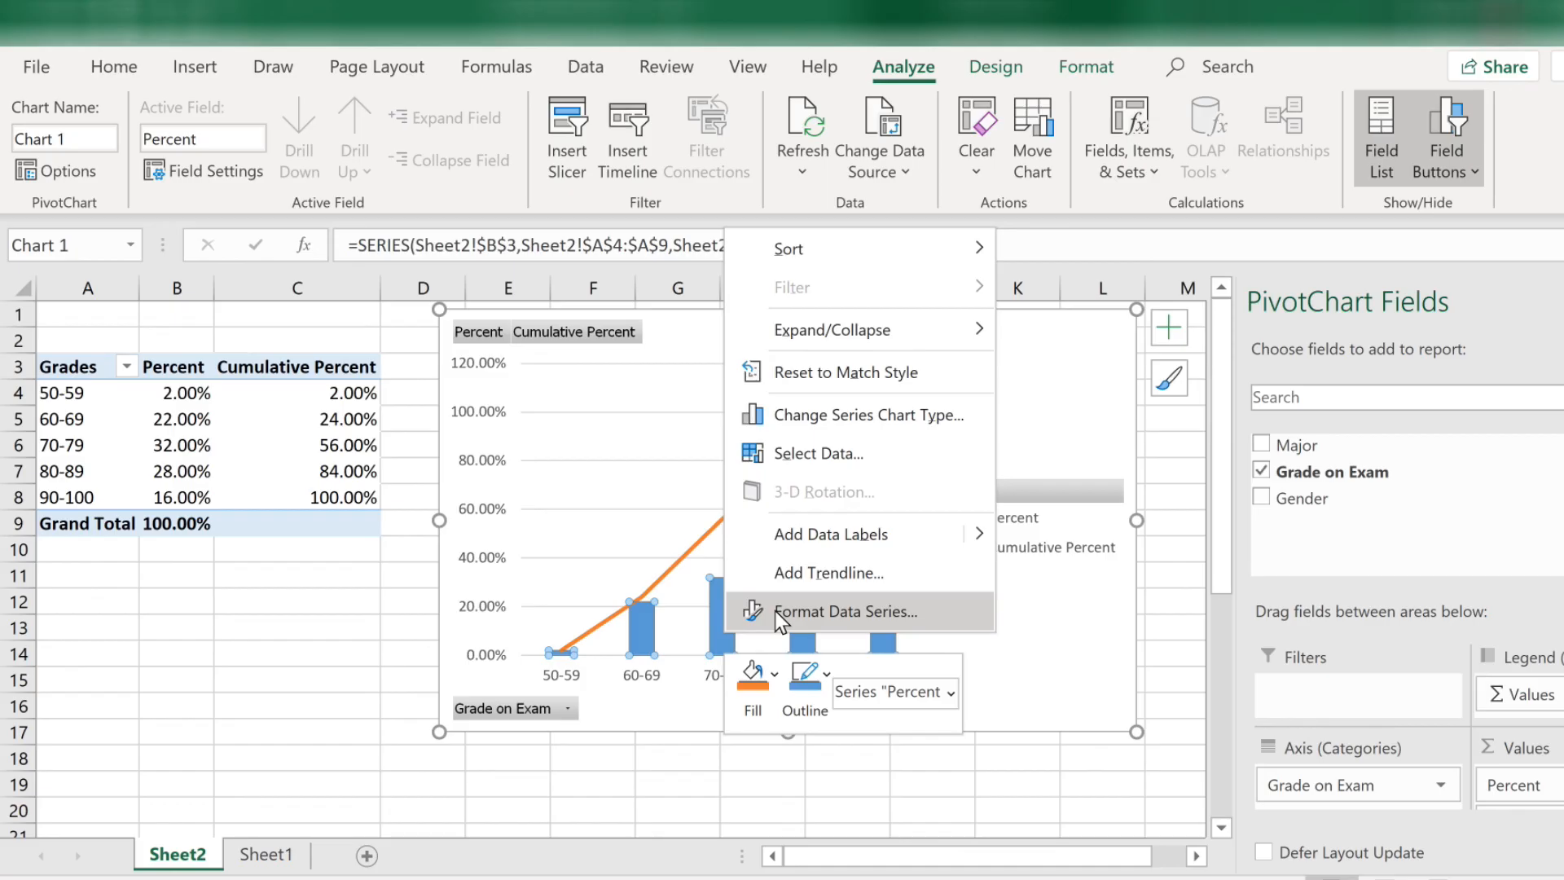
{"action": "mouse_move", "coordinate": [870, 619]}
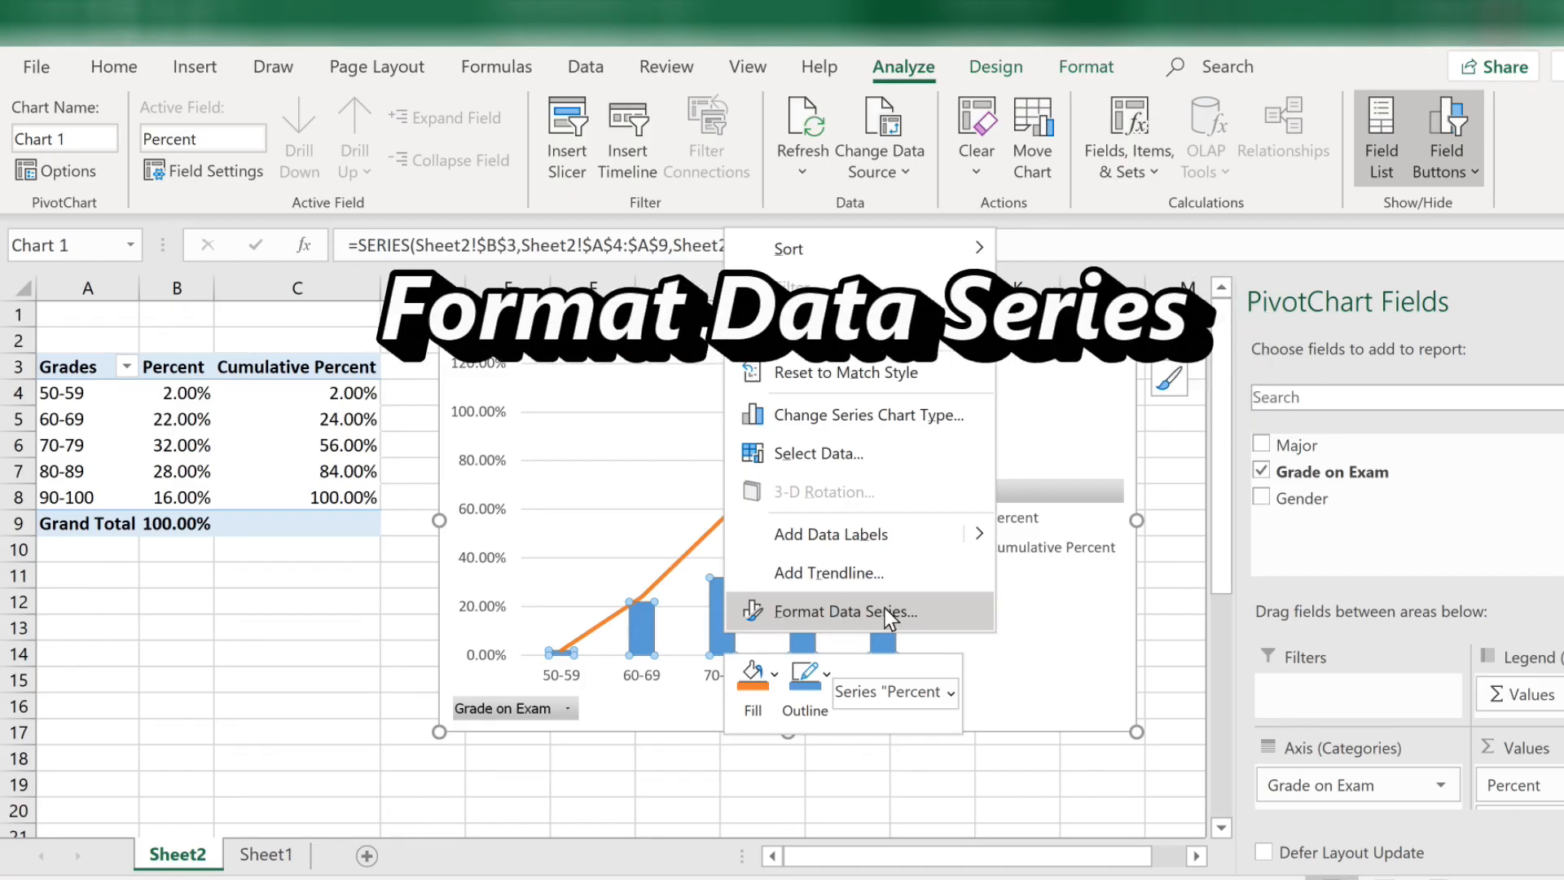
Set the Percent series Gap Width to 0% via Format Data Series and hide the Field List
{"action": "left_click", "coordinate": [844, 611]}
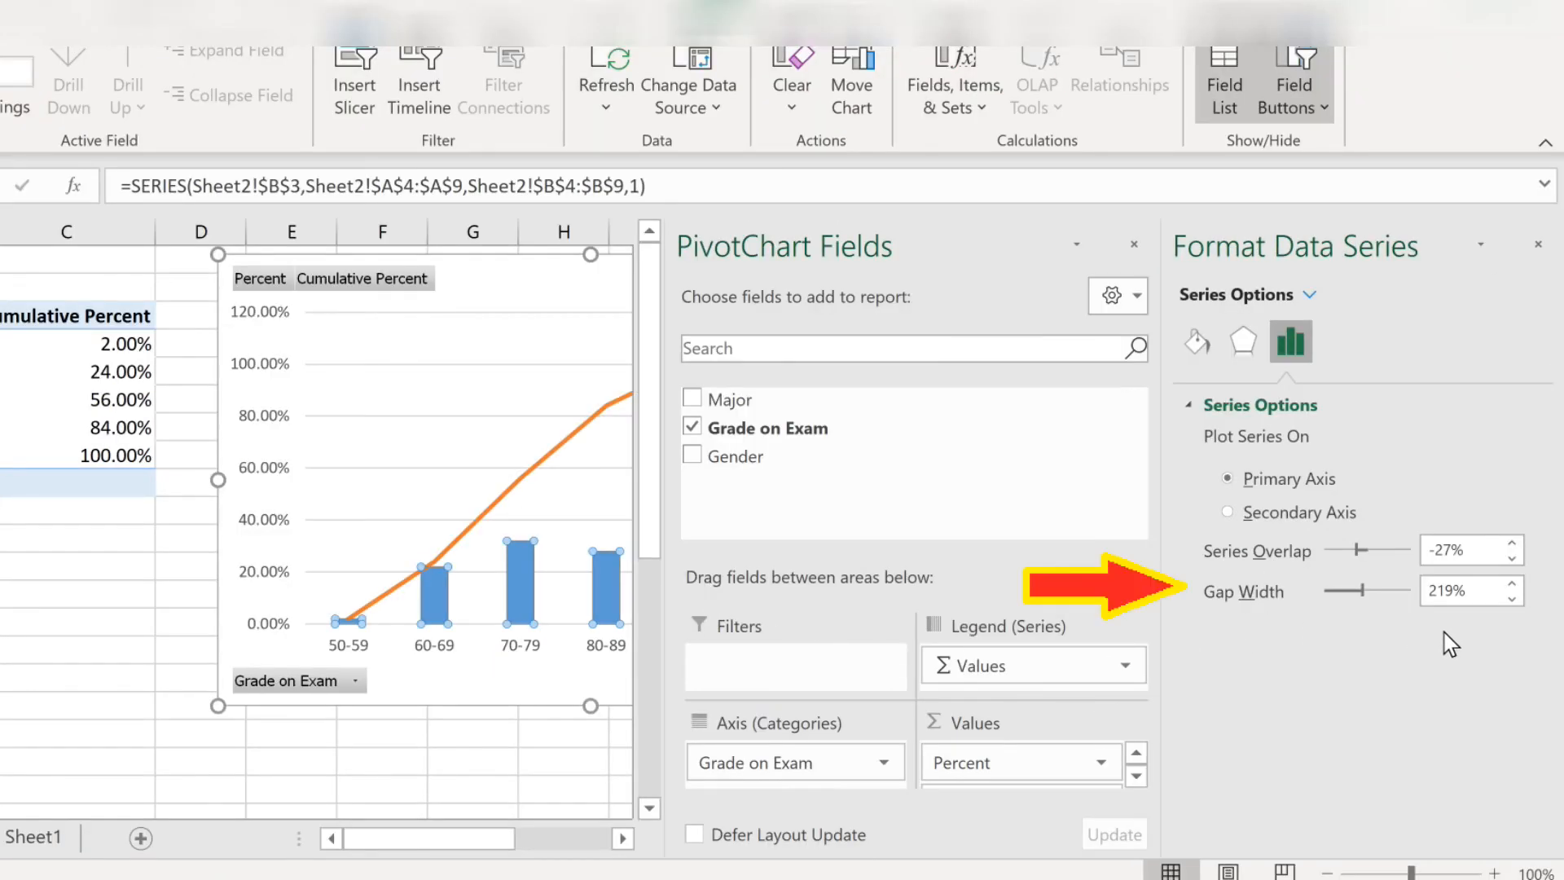
{"action": "left_click", "coordinate": [1476, 590]}
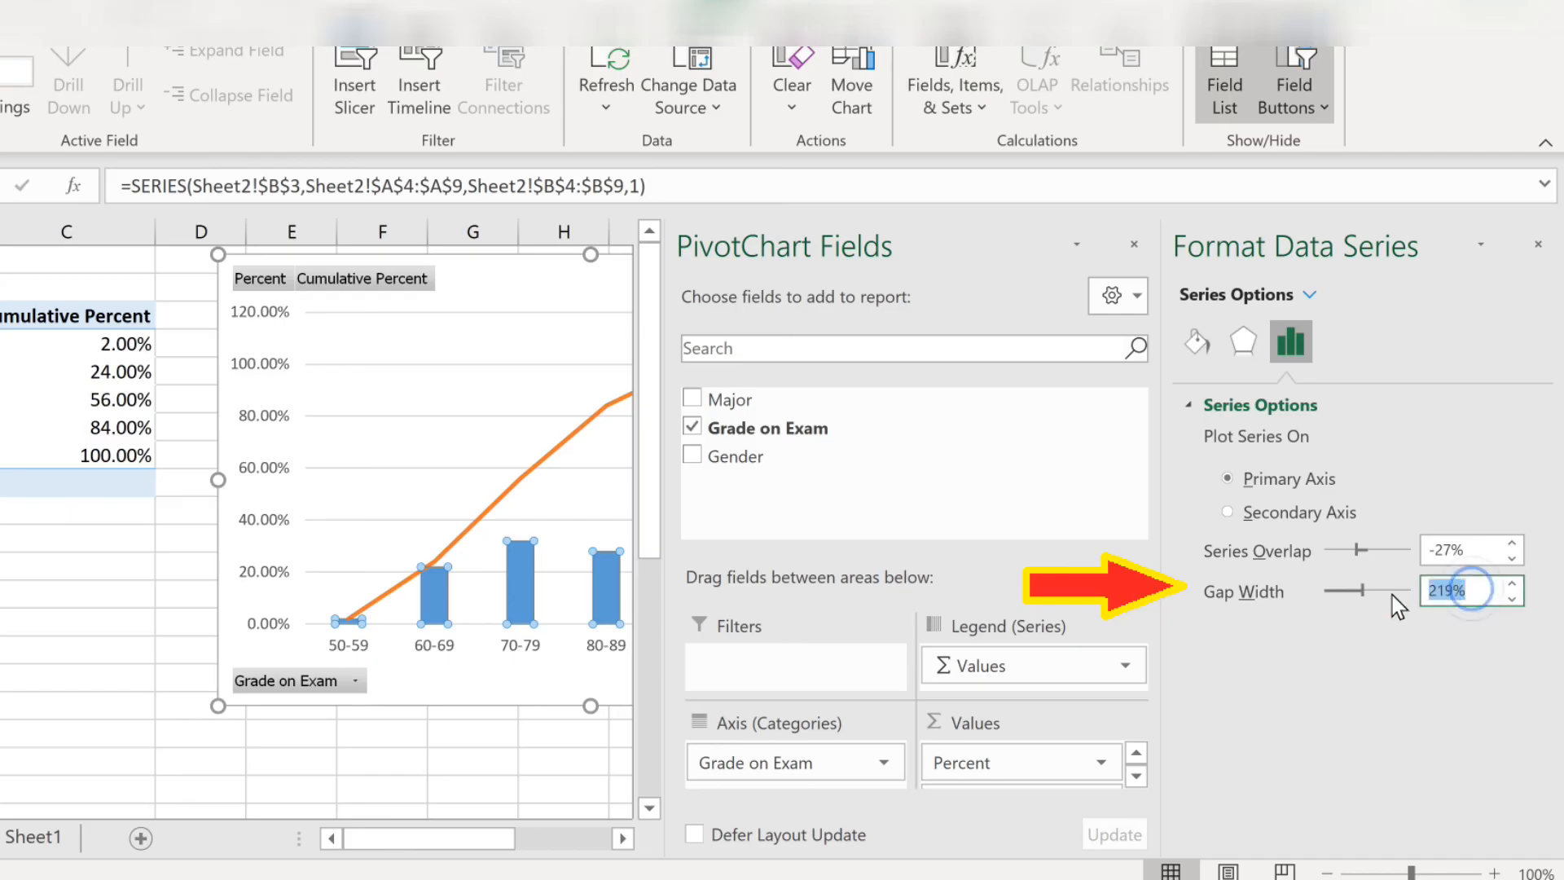
{"action": "type", "text": "0"}
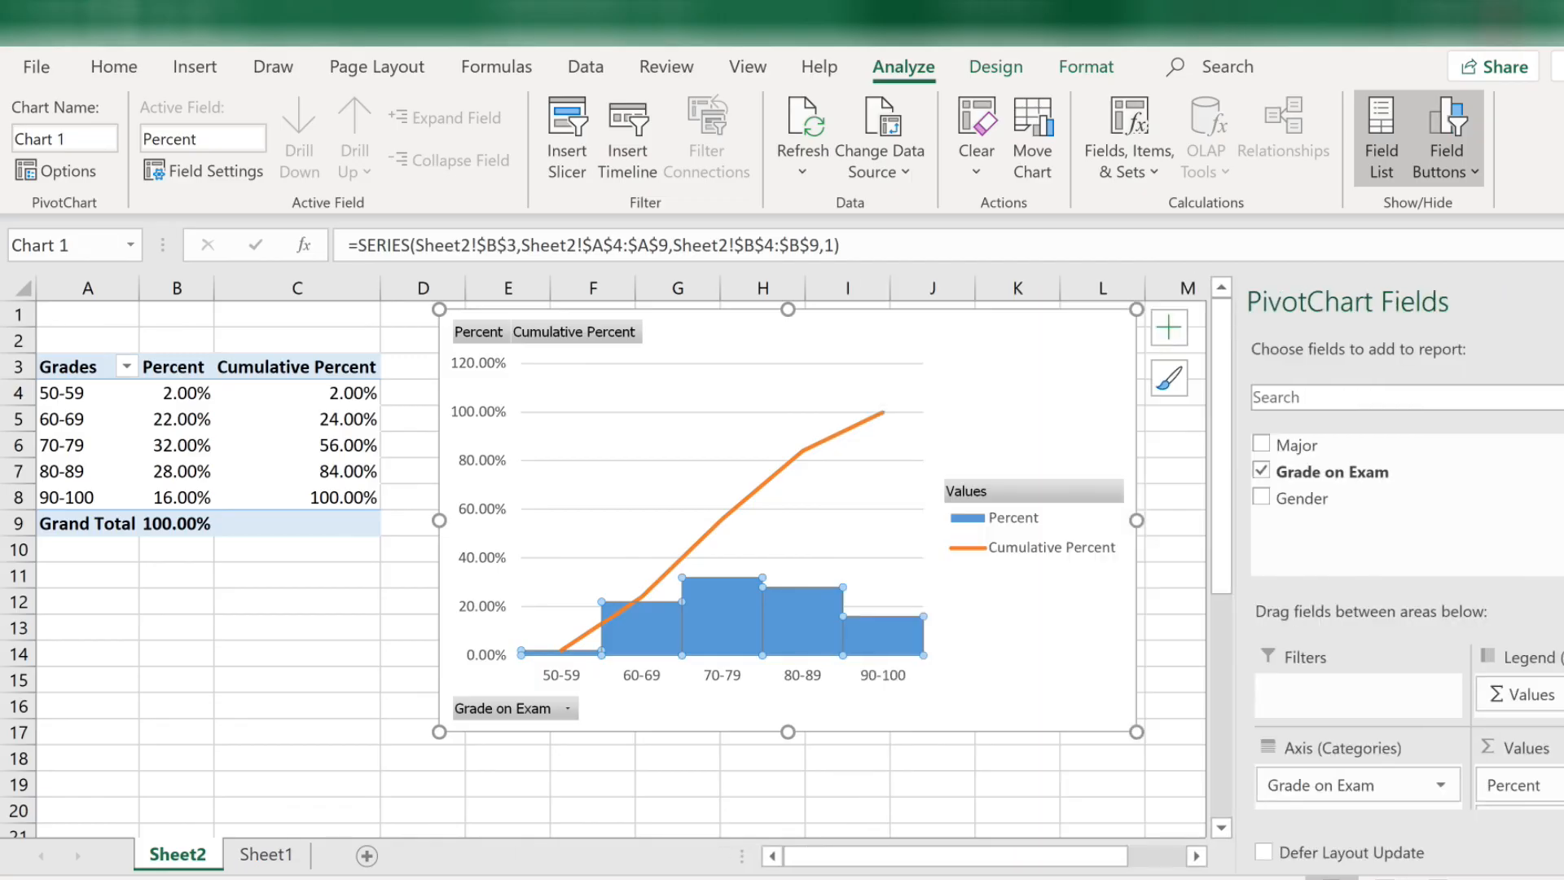
{"action": "left_click", "coordinate": [1381, 136]}
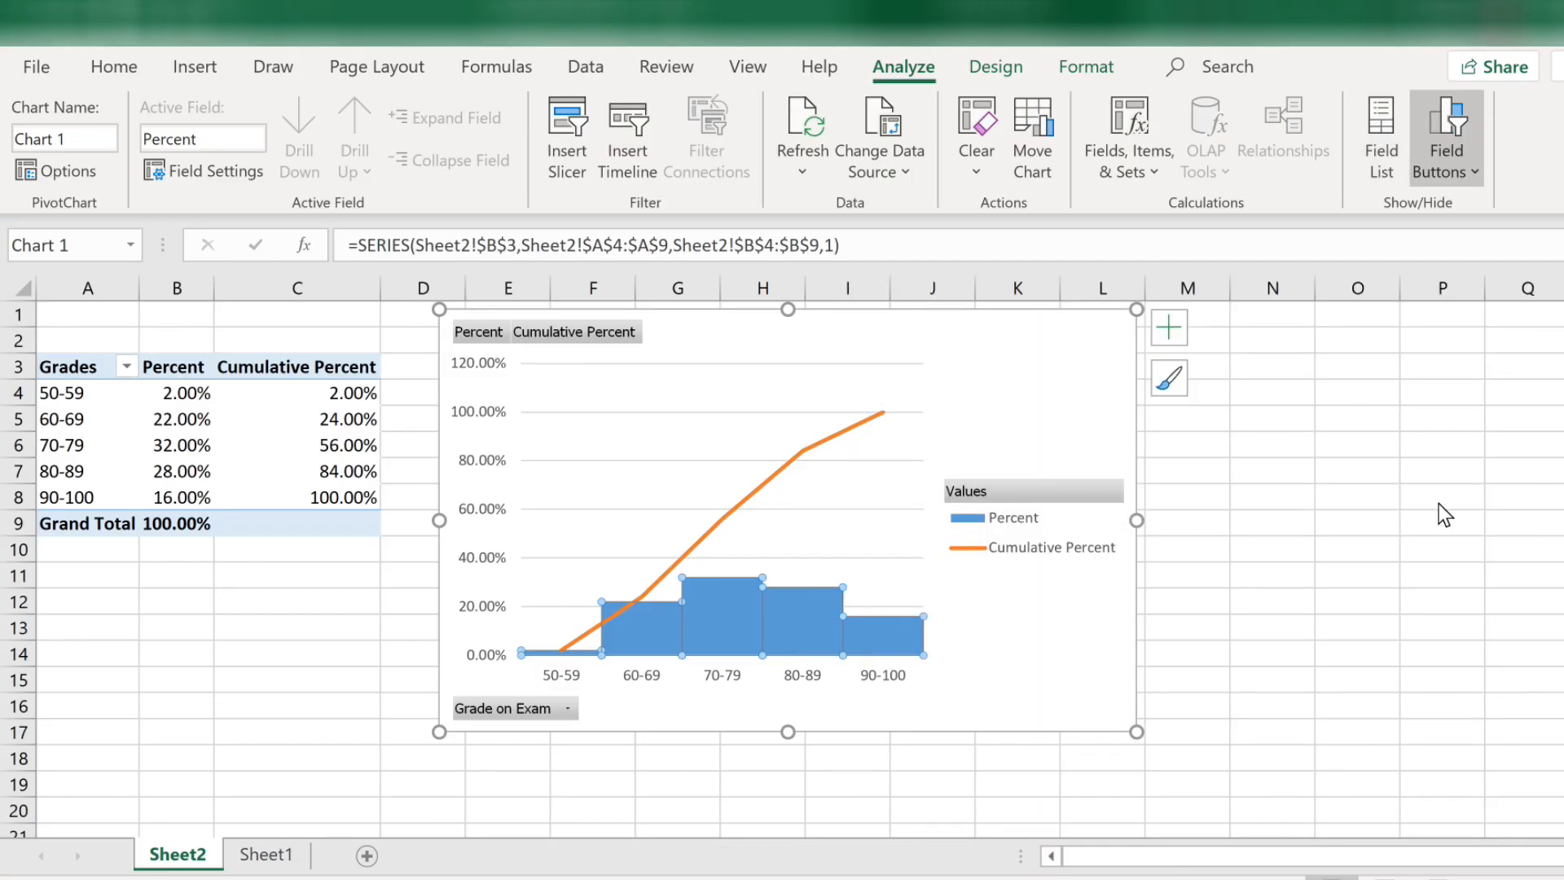